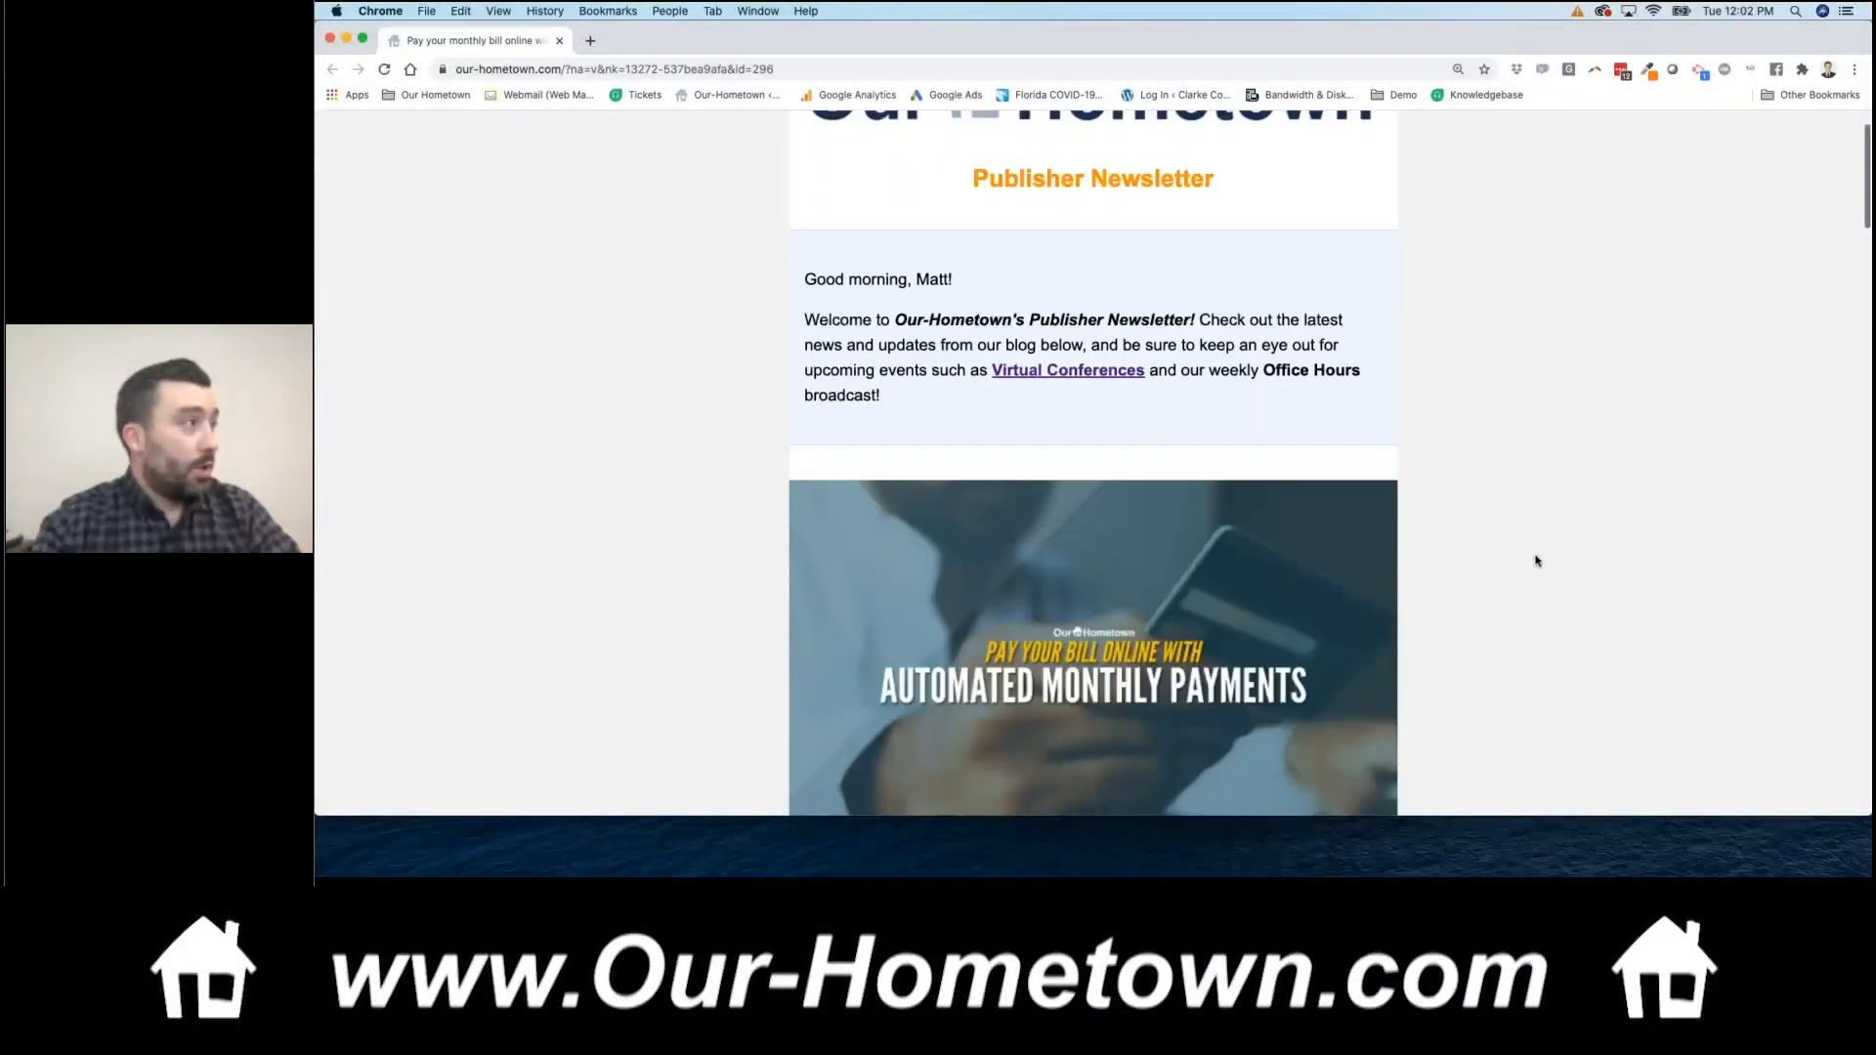
- Scroll the Publisher Newsletter past its greeting into the Automated Monthly Payments article
{"action": "scroll", "scroll_direction": "down", "scroll_amount": 3}
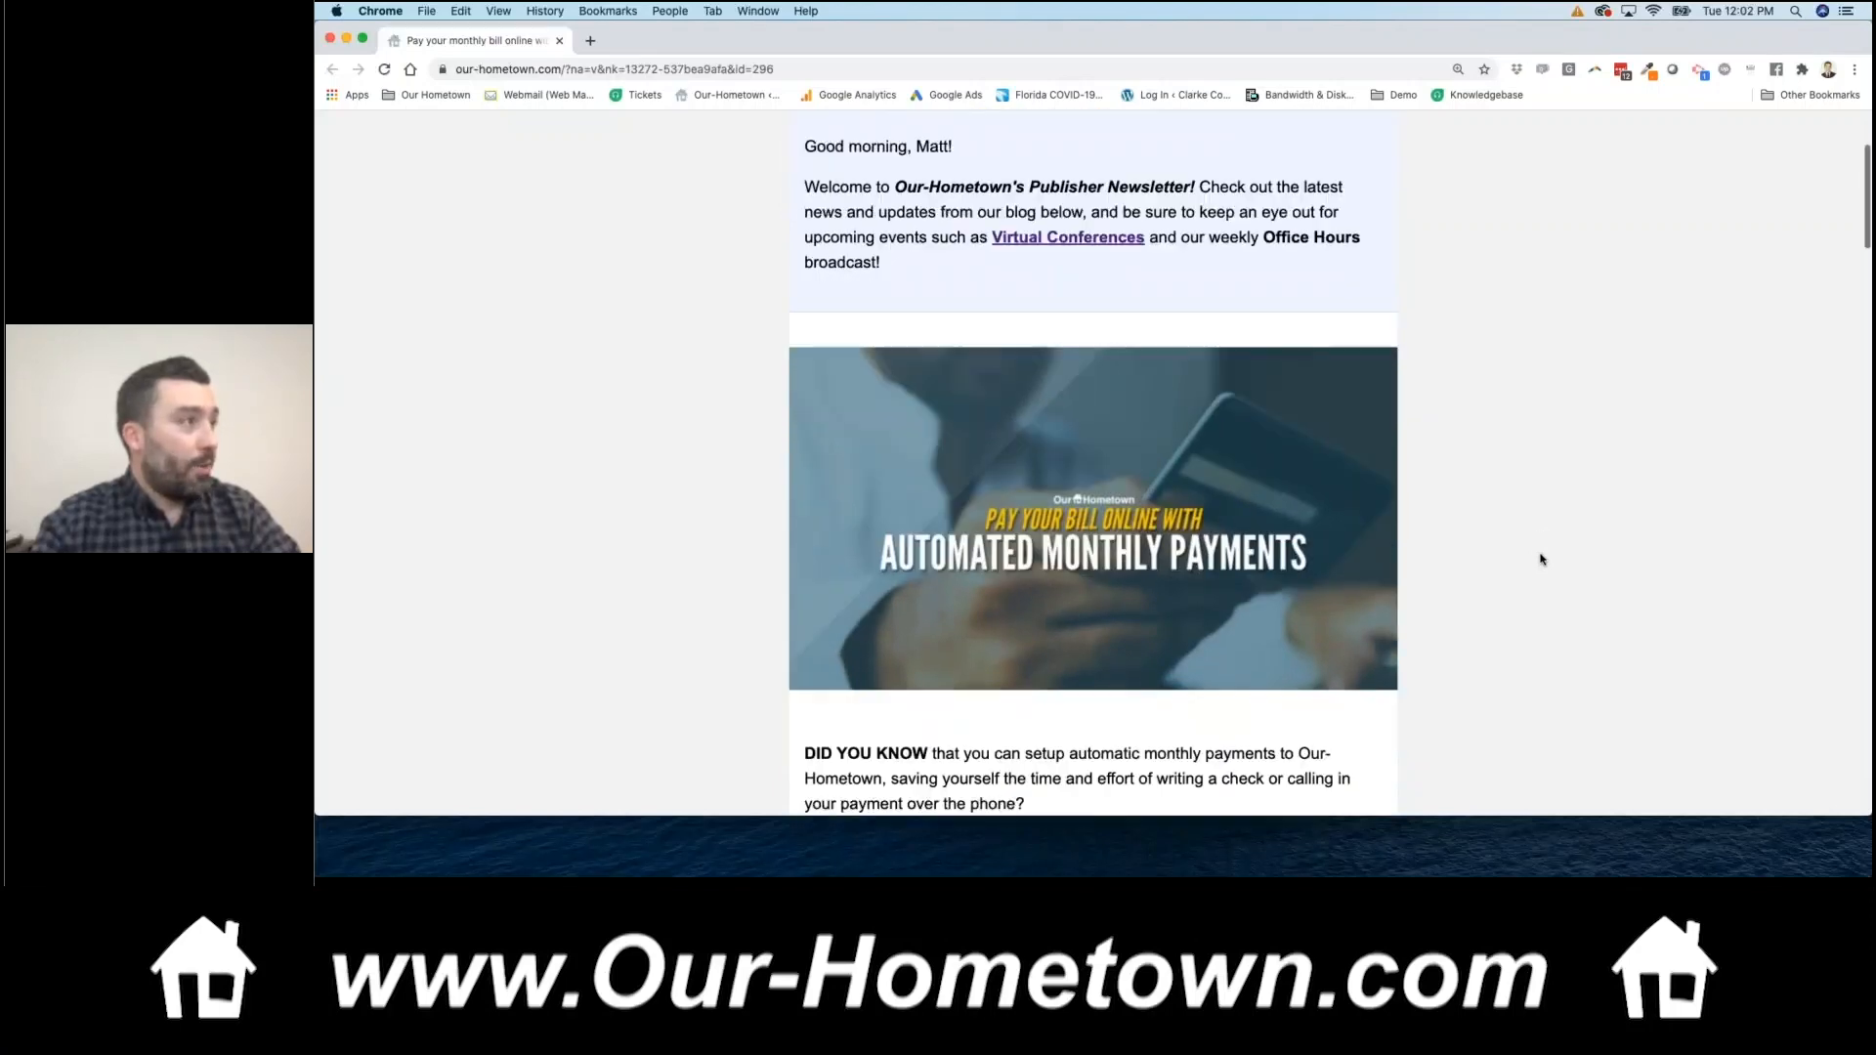
{"action": "scroll", "scroll_direction": "up", "scroll_amount": 3}
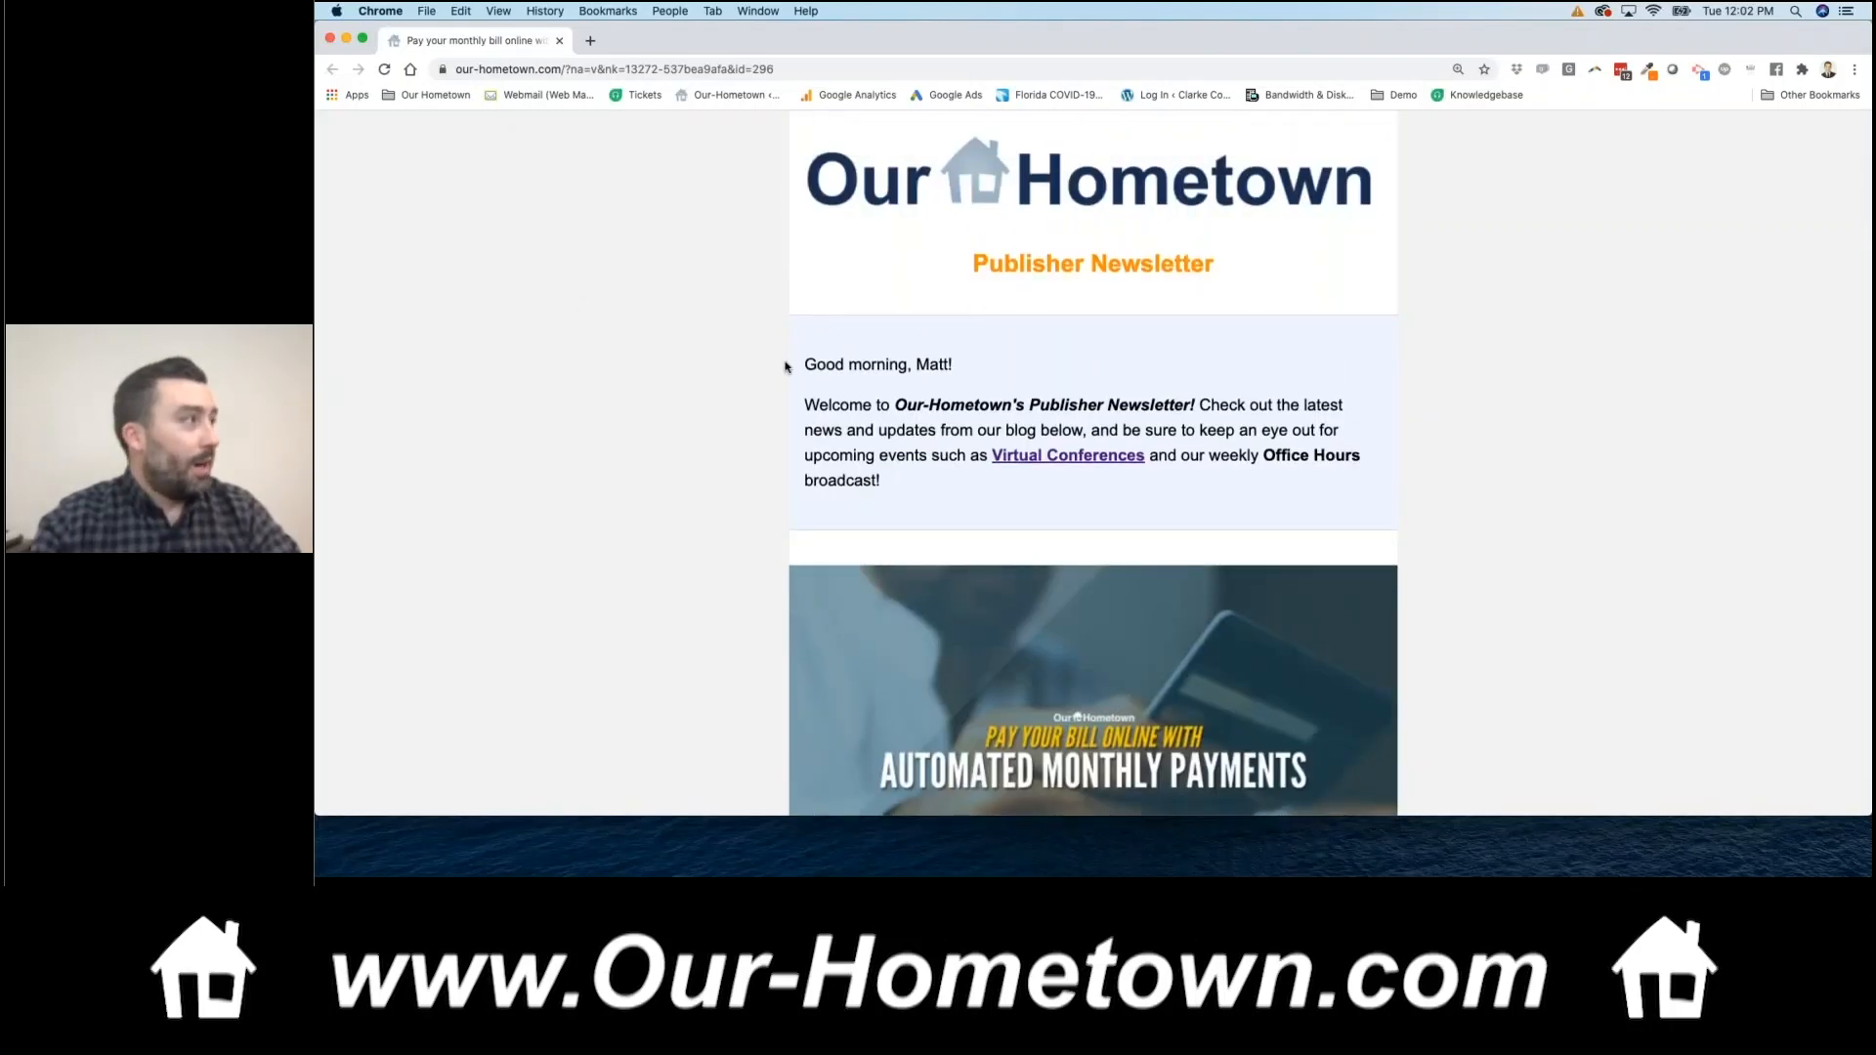
{"action": "scroll", "scroll_direction": "down", "scroll_amount": 3}
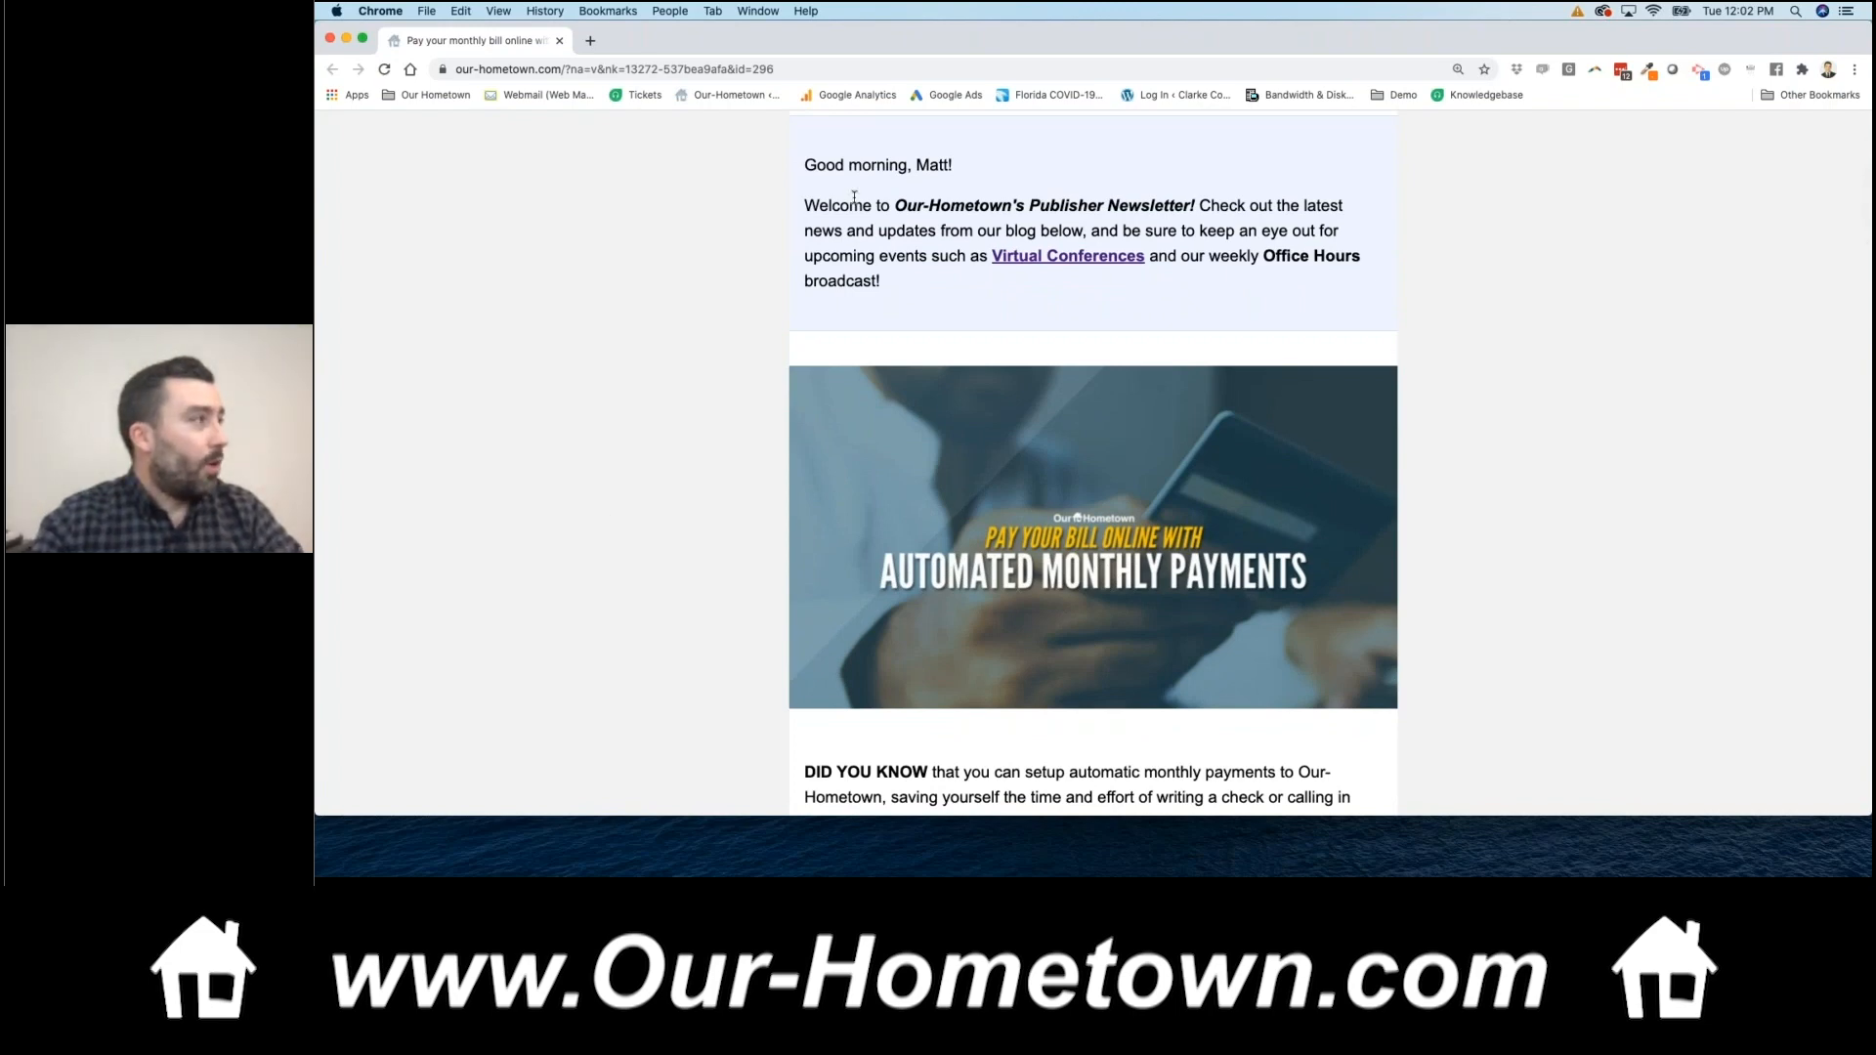
{"action": "mouse_move", "coordinate": [1115, 294]}
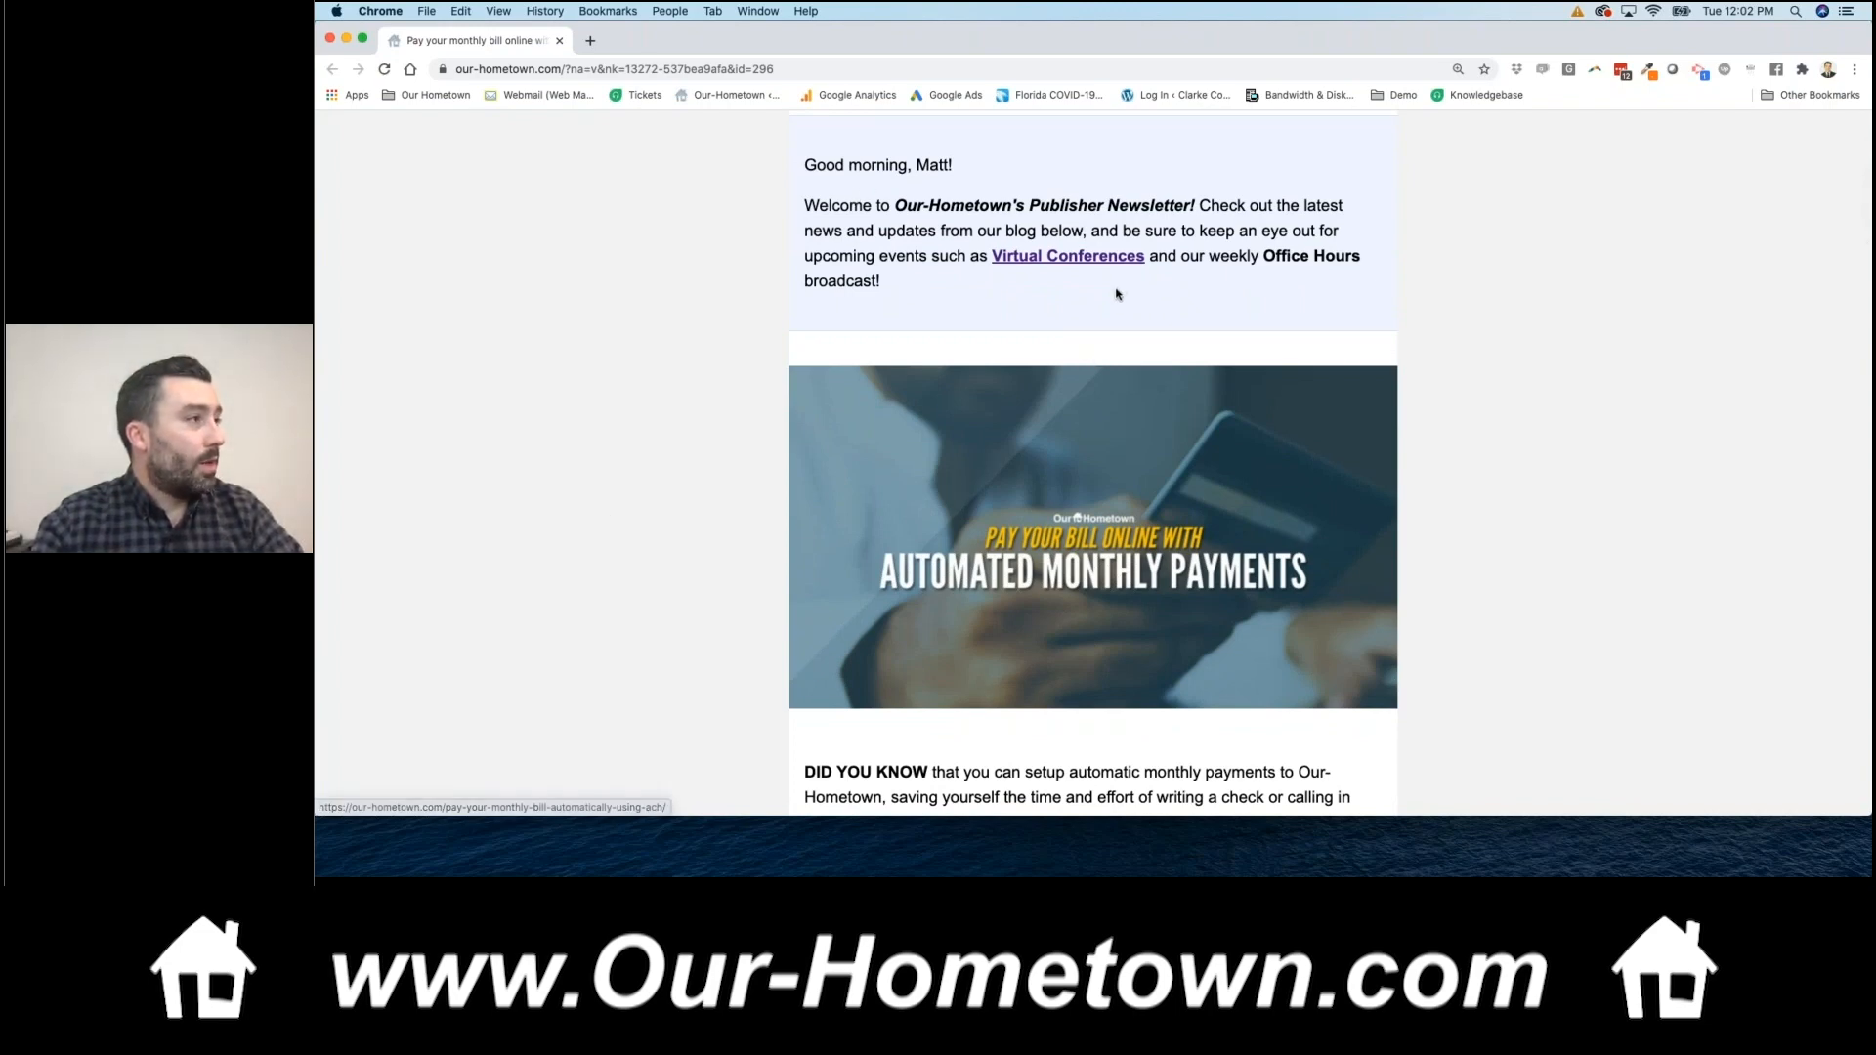
{"action": "scroll", "scroll_direction": "down", "scroll_amount": 3}
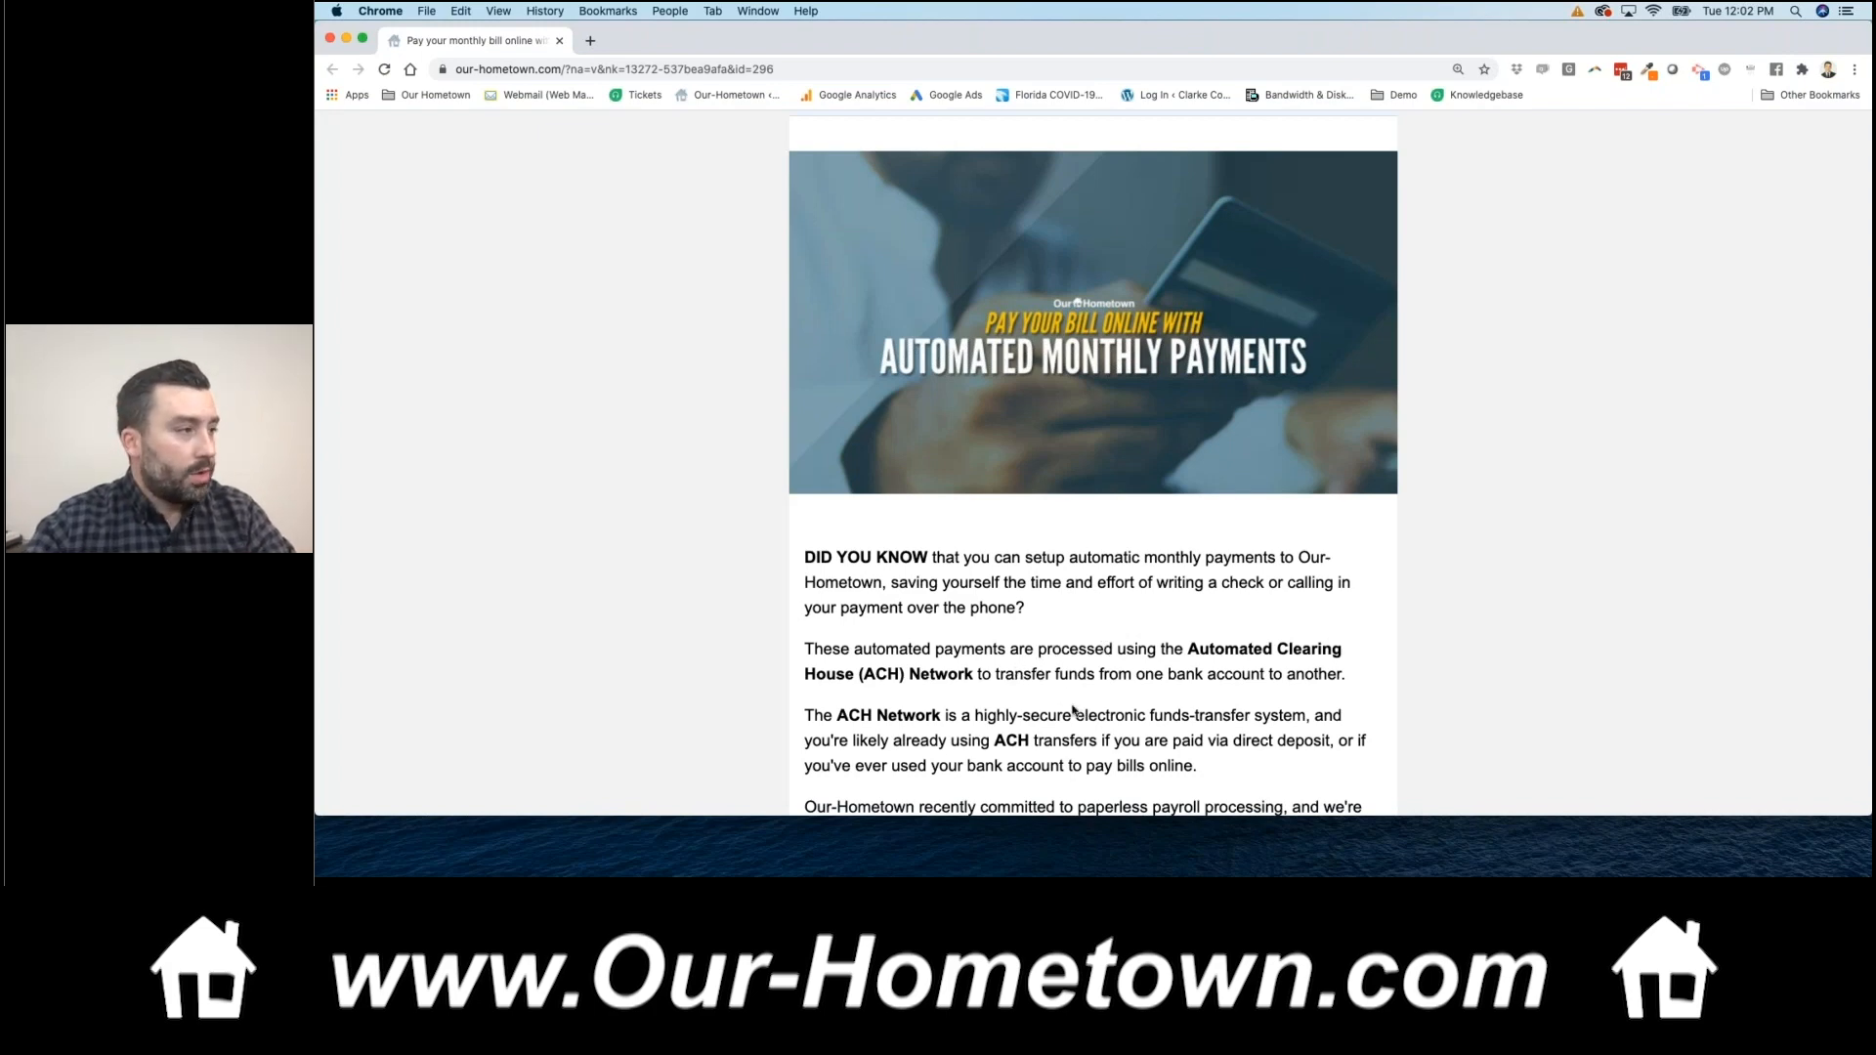
{"action": "scroll", "scroll_direction": "down", "scroll_amount": 3}
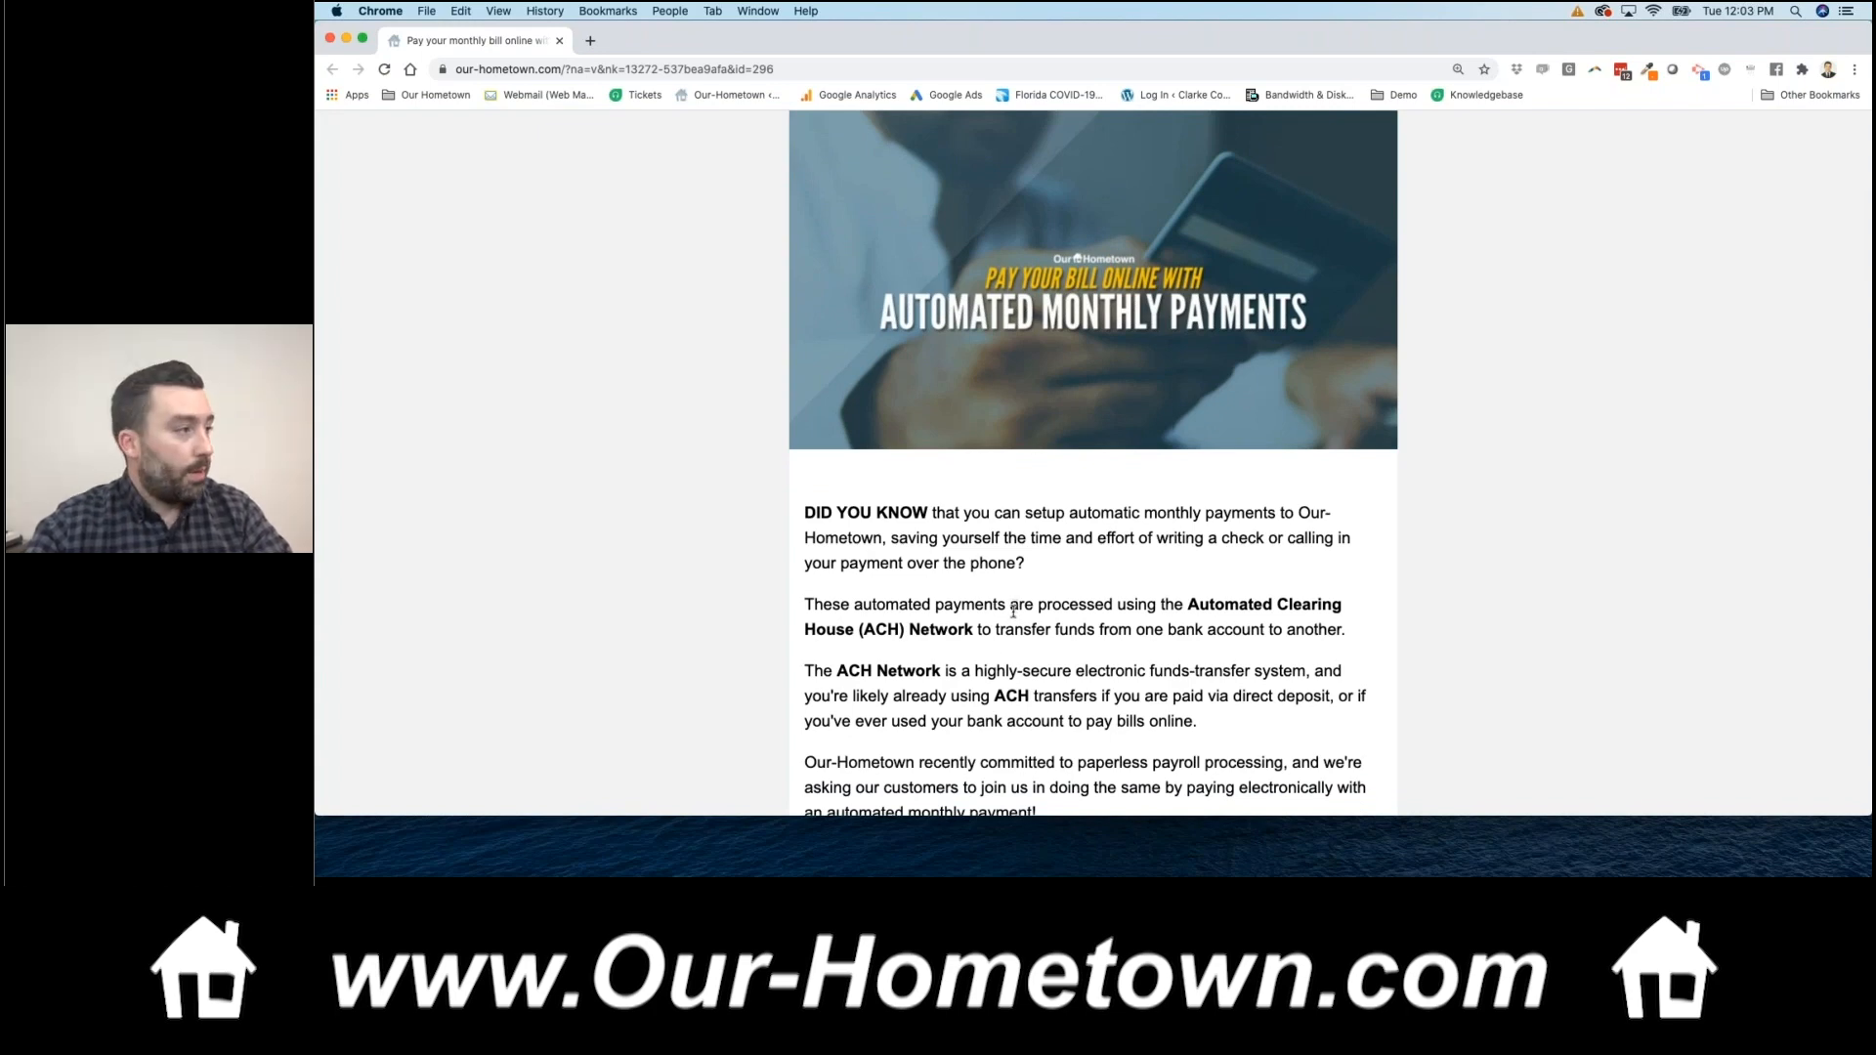
- Continue down the Automated Monthly Payments article to its Read More button
{"action": "scroll", "scroll_direction": "down", "scroll_amount": 3}
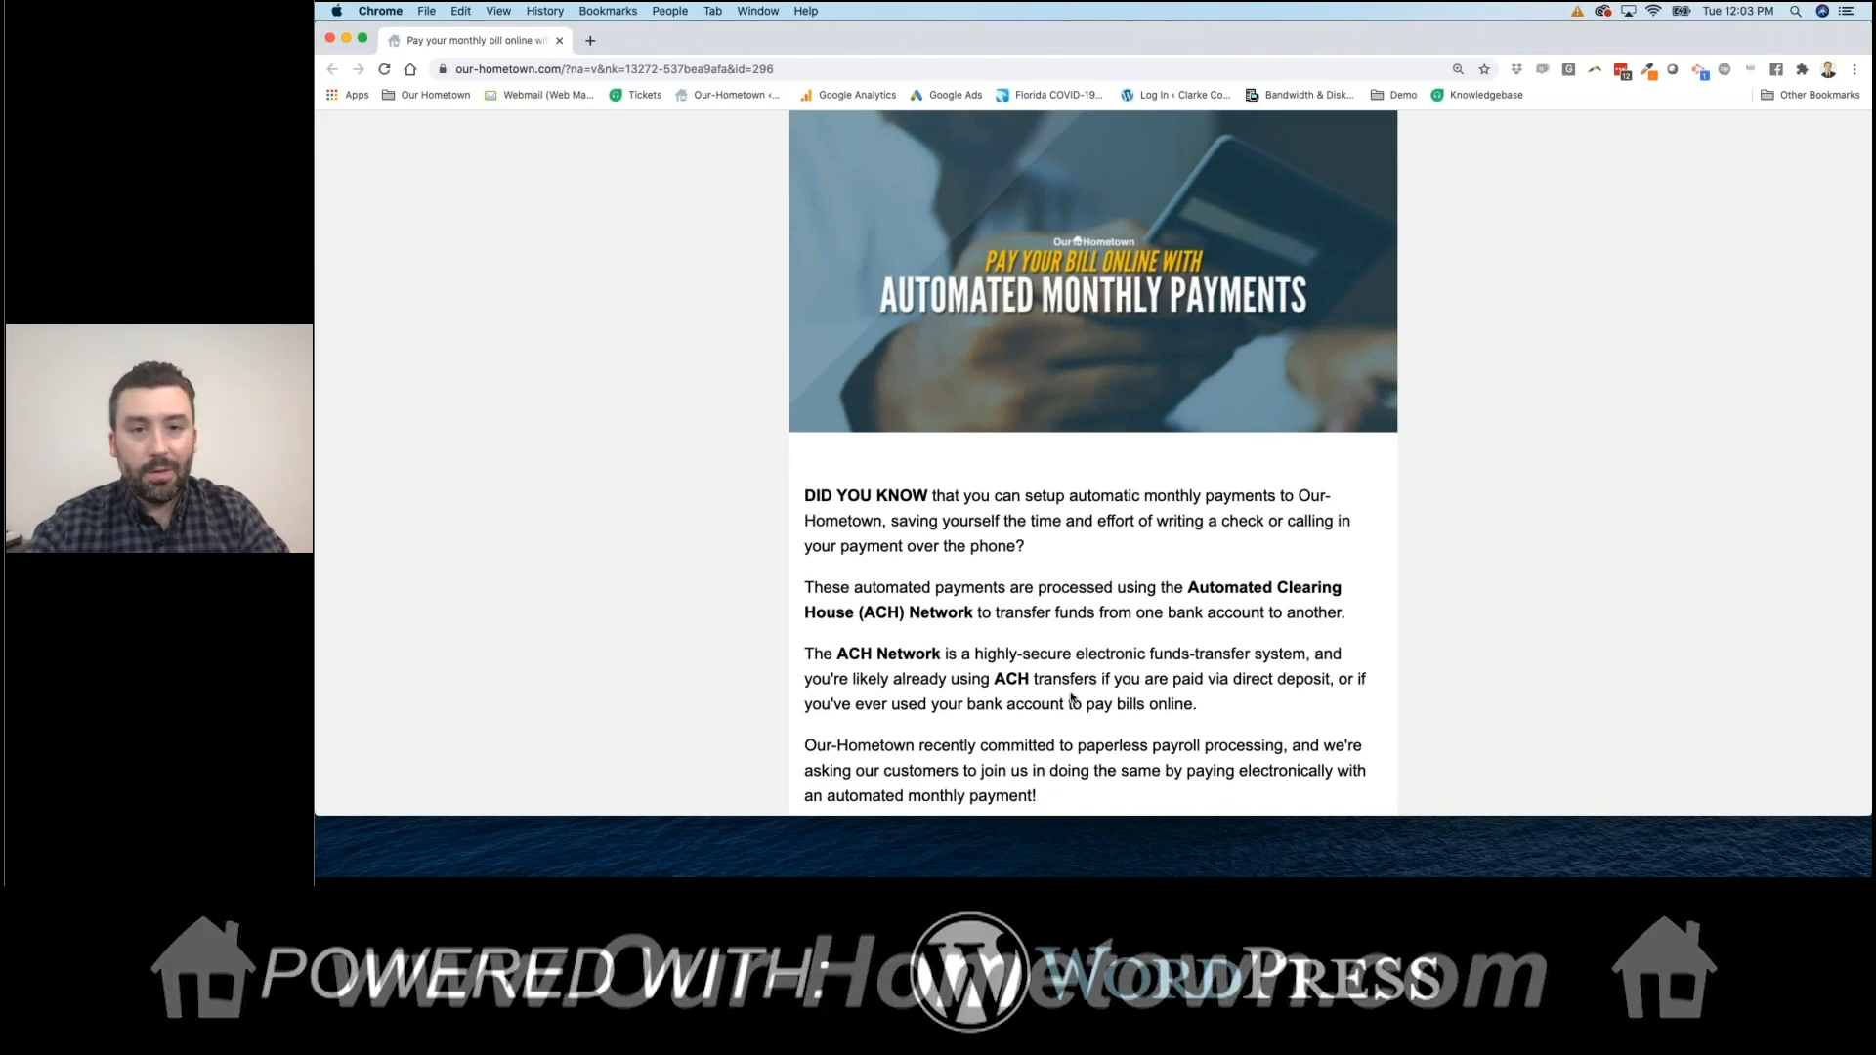
{"action": "scroll", "scroll_direction": "down", "scroll_amount": 3}
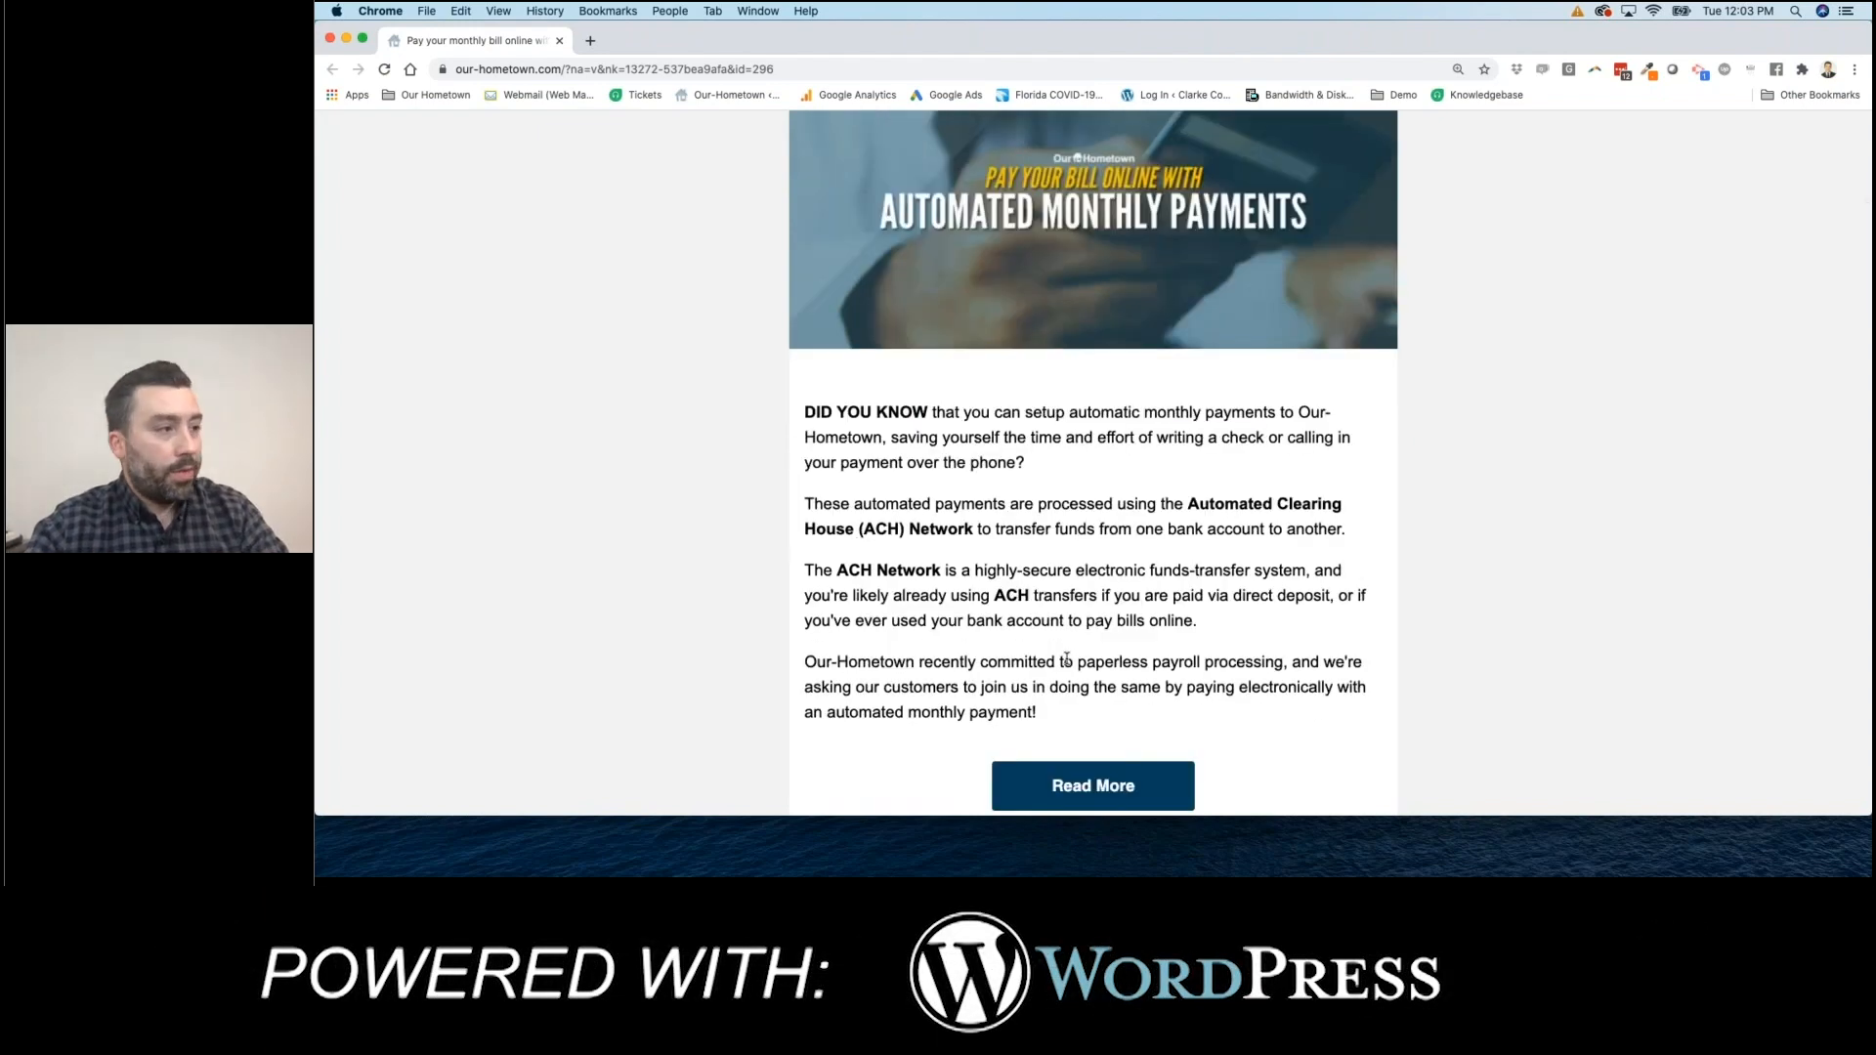
{"action": "mouse_move", "coordinate": [1116, 559]}
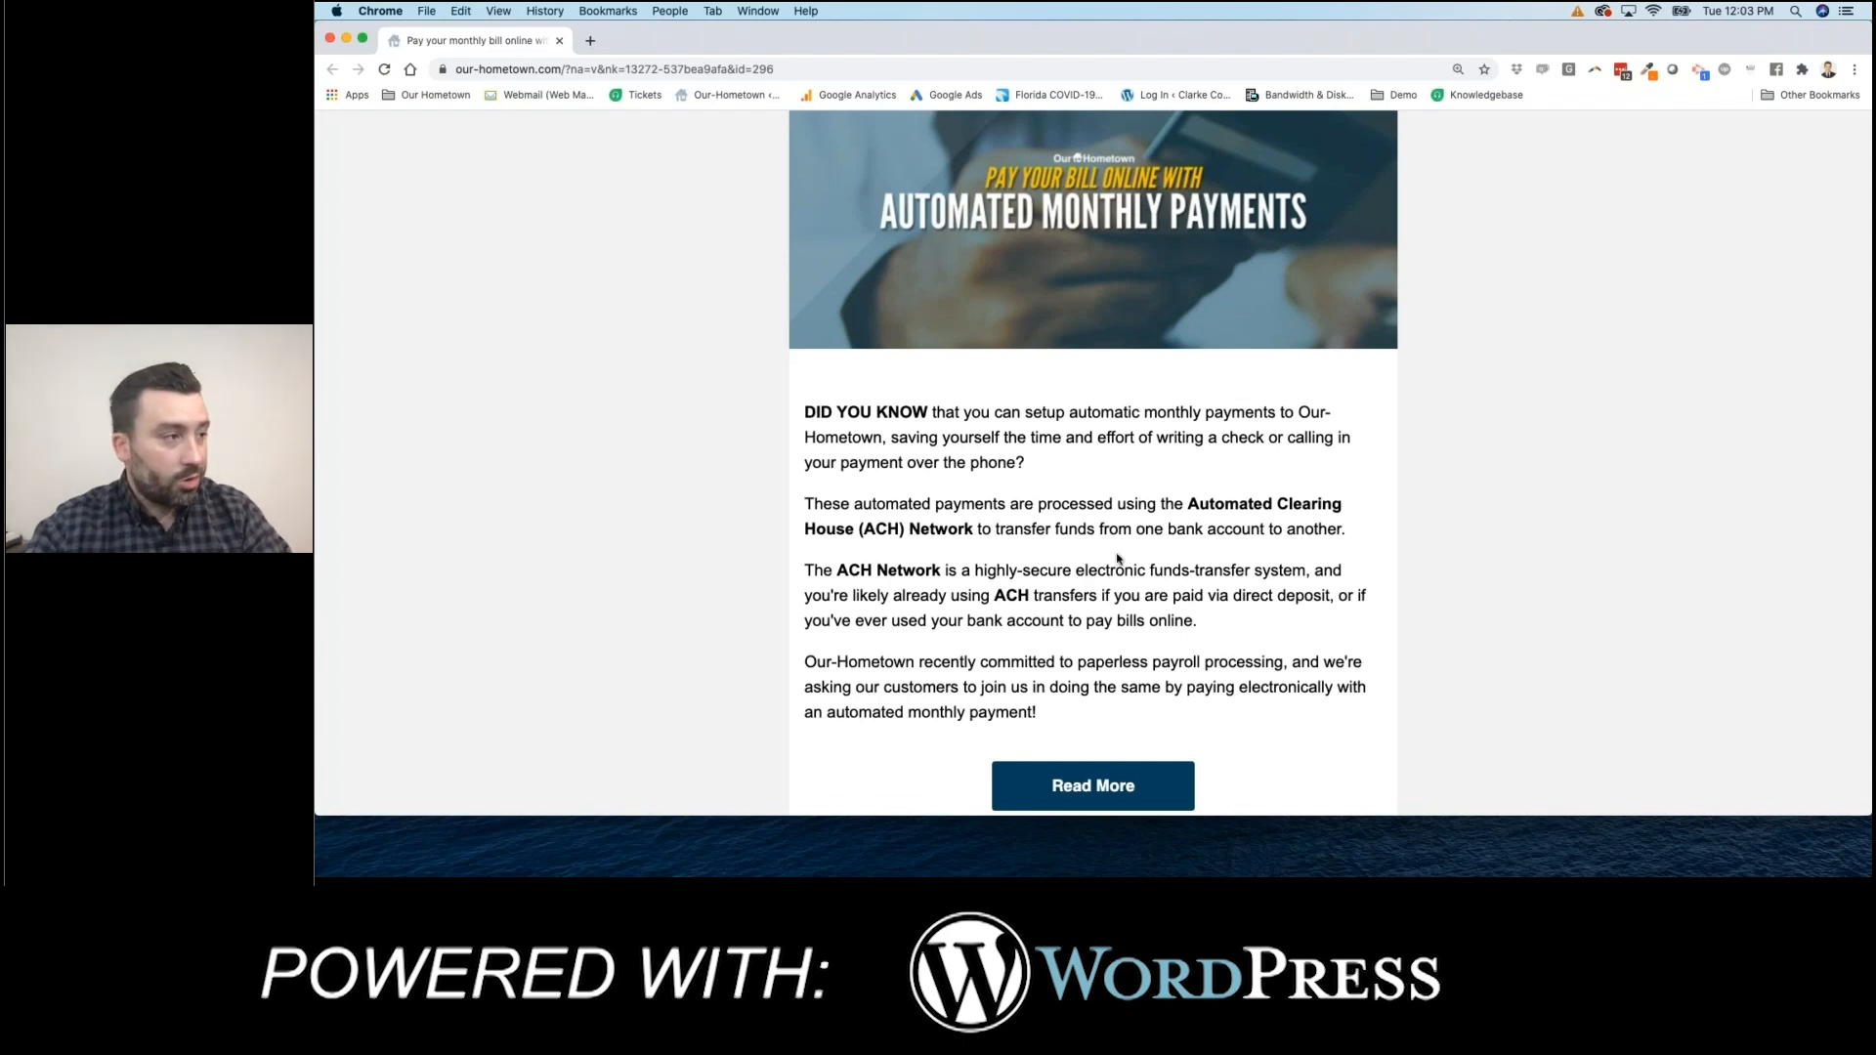
{"action": "scroll", "scroll_direction": "down", "scroll_amount": 3}
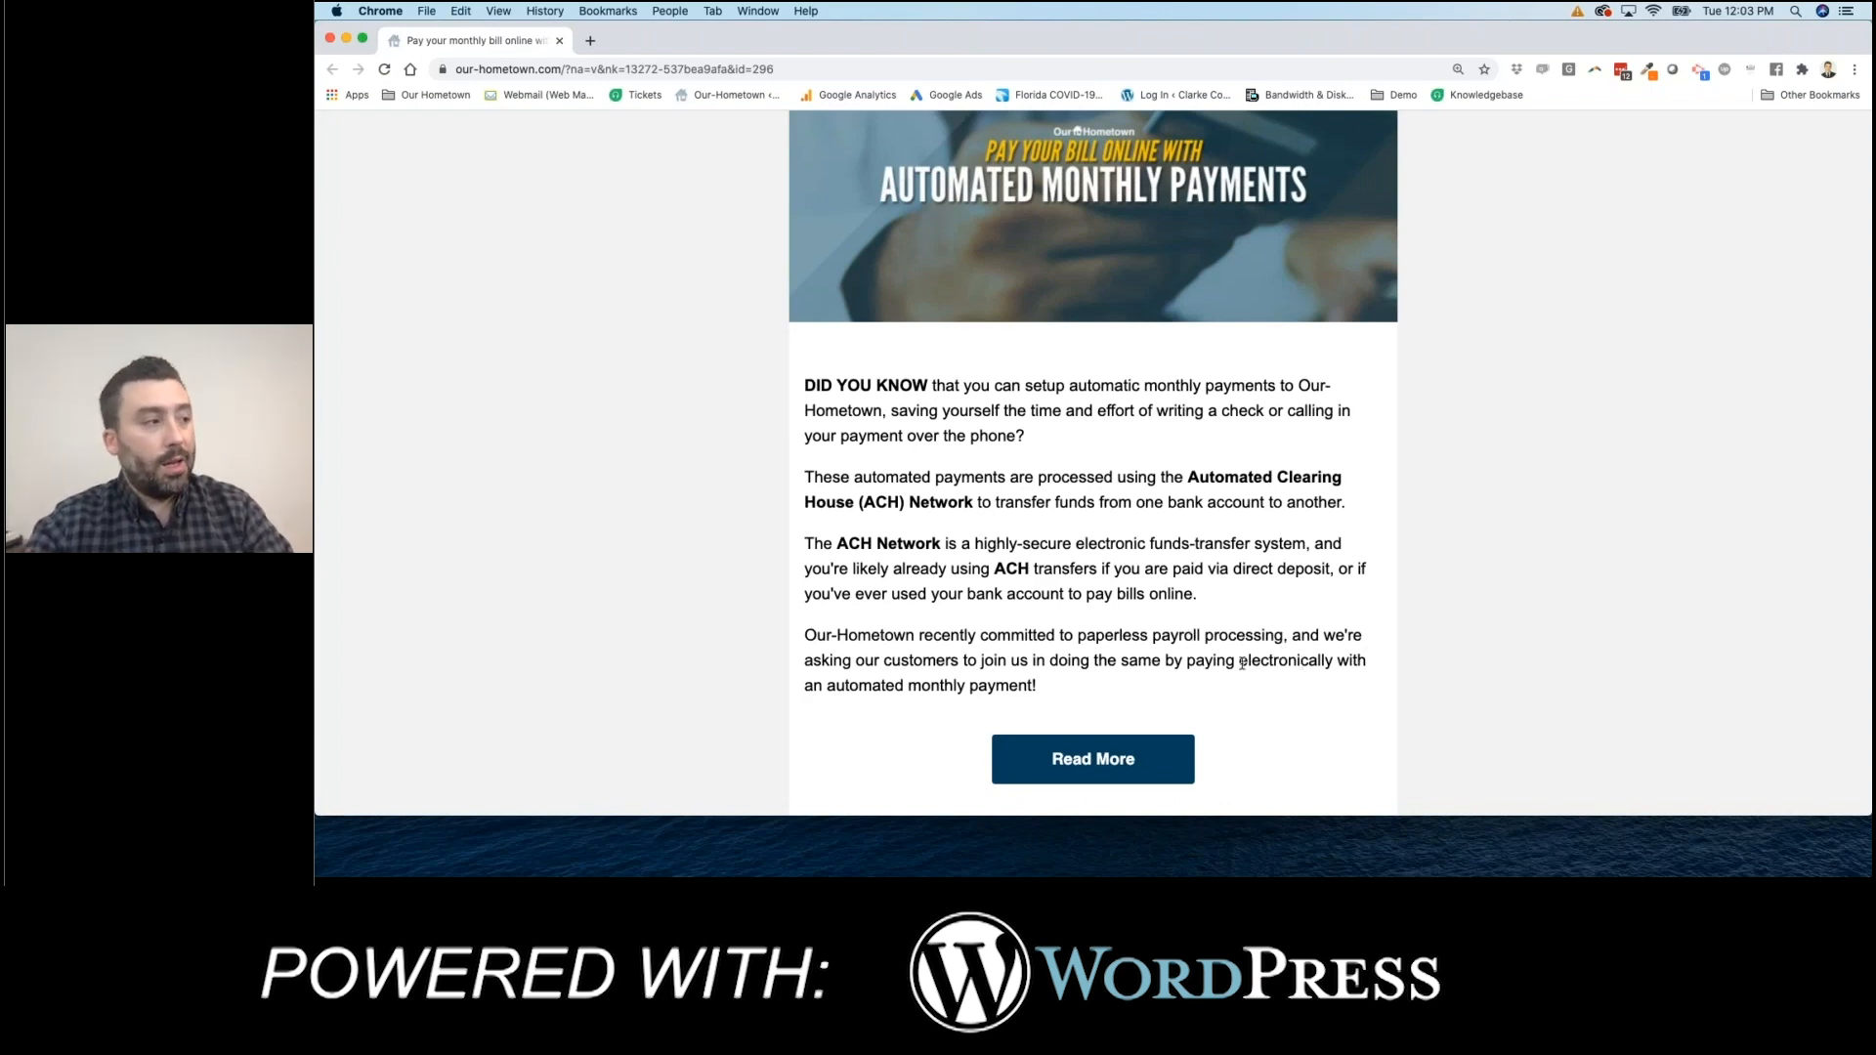
{"action": "scroll", "scroll_direction": "down", "scroll_amount": 3}
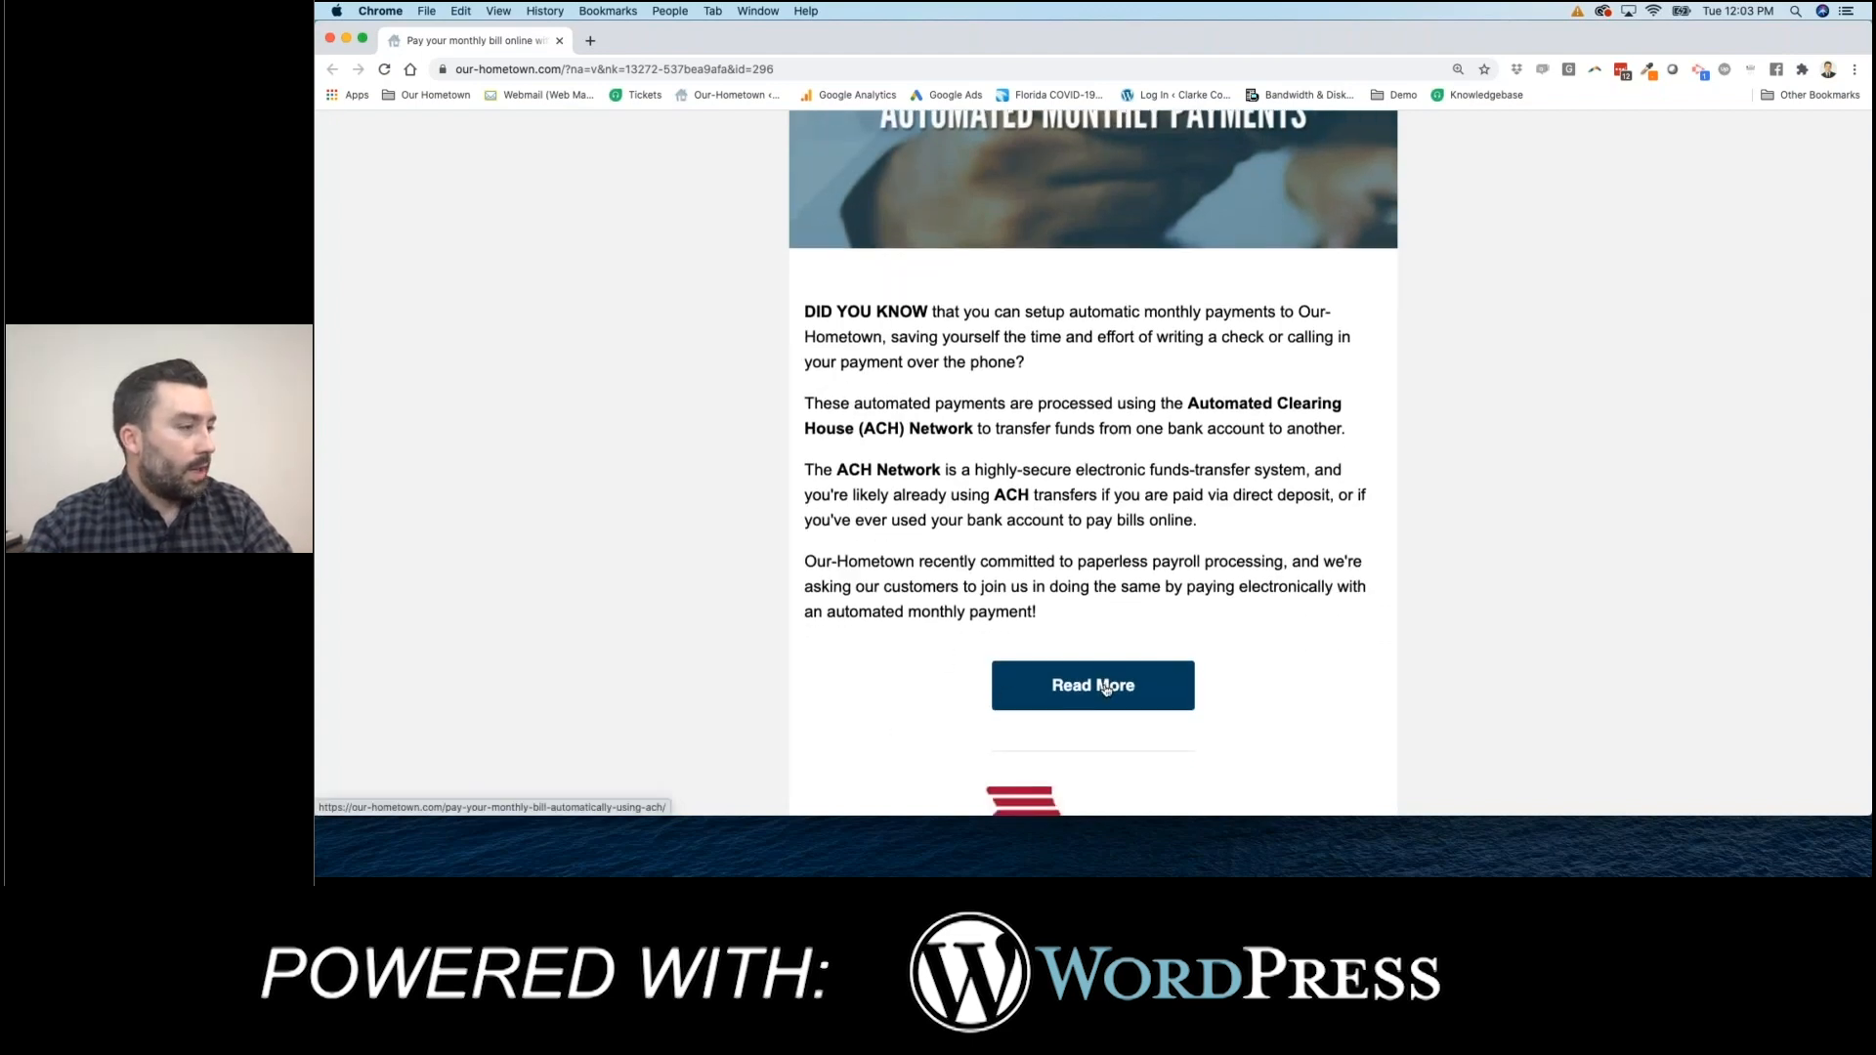
- Follow Read More to the 'Pay your monthly bill automatically using ACH' post and skim it
{"action": "left_click", "coordinate": [1092, 684]}
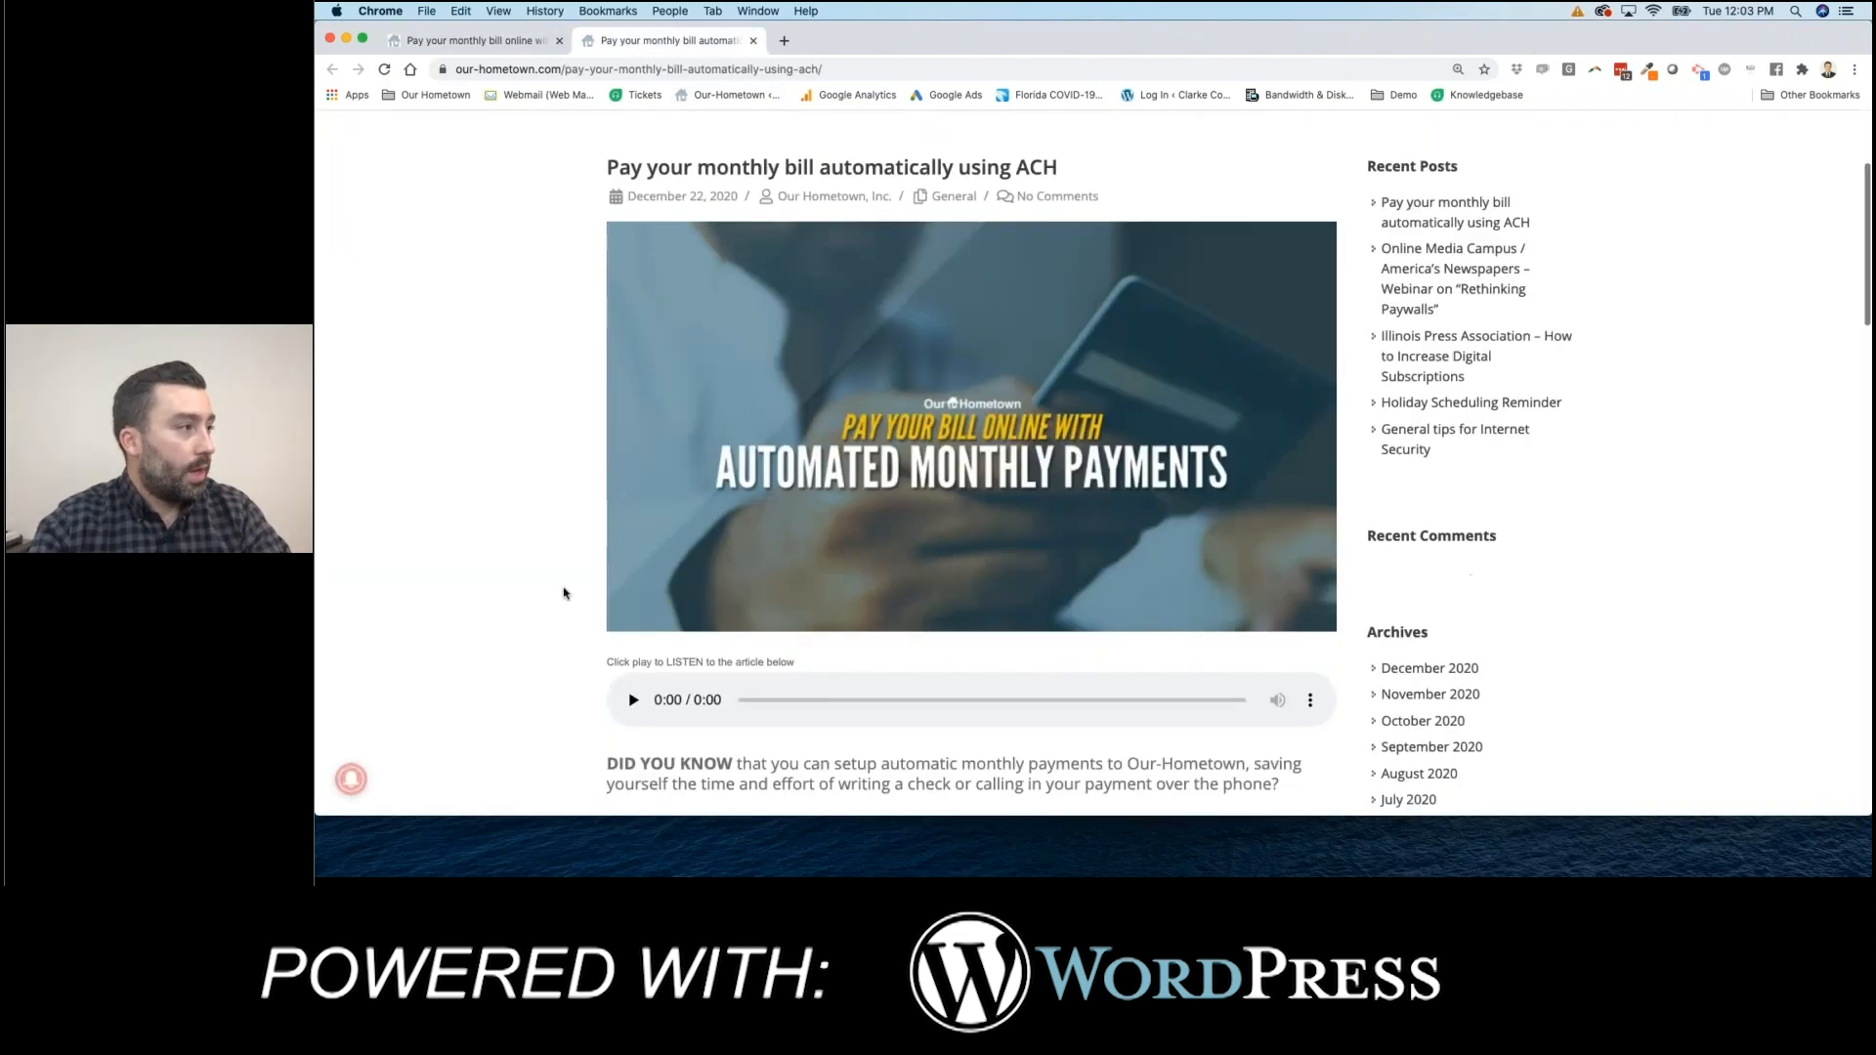
{"action": "scroll", "scroll_direction": "down", "scroll_amount": 3}
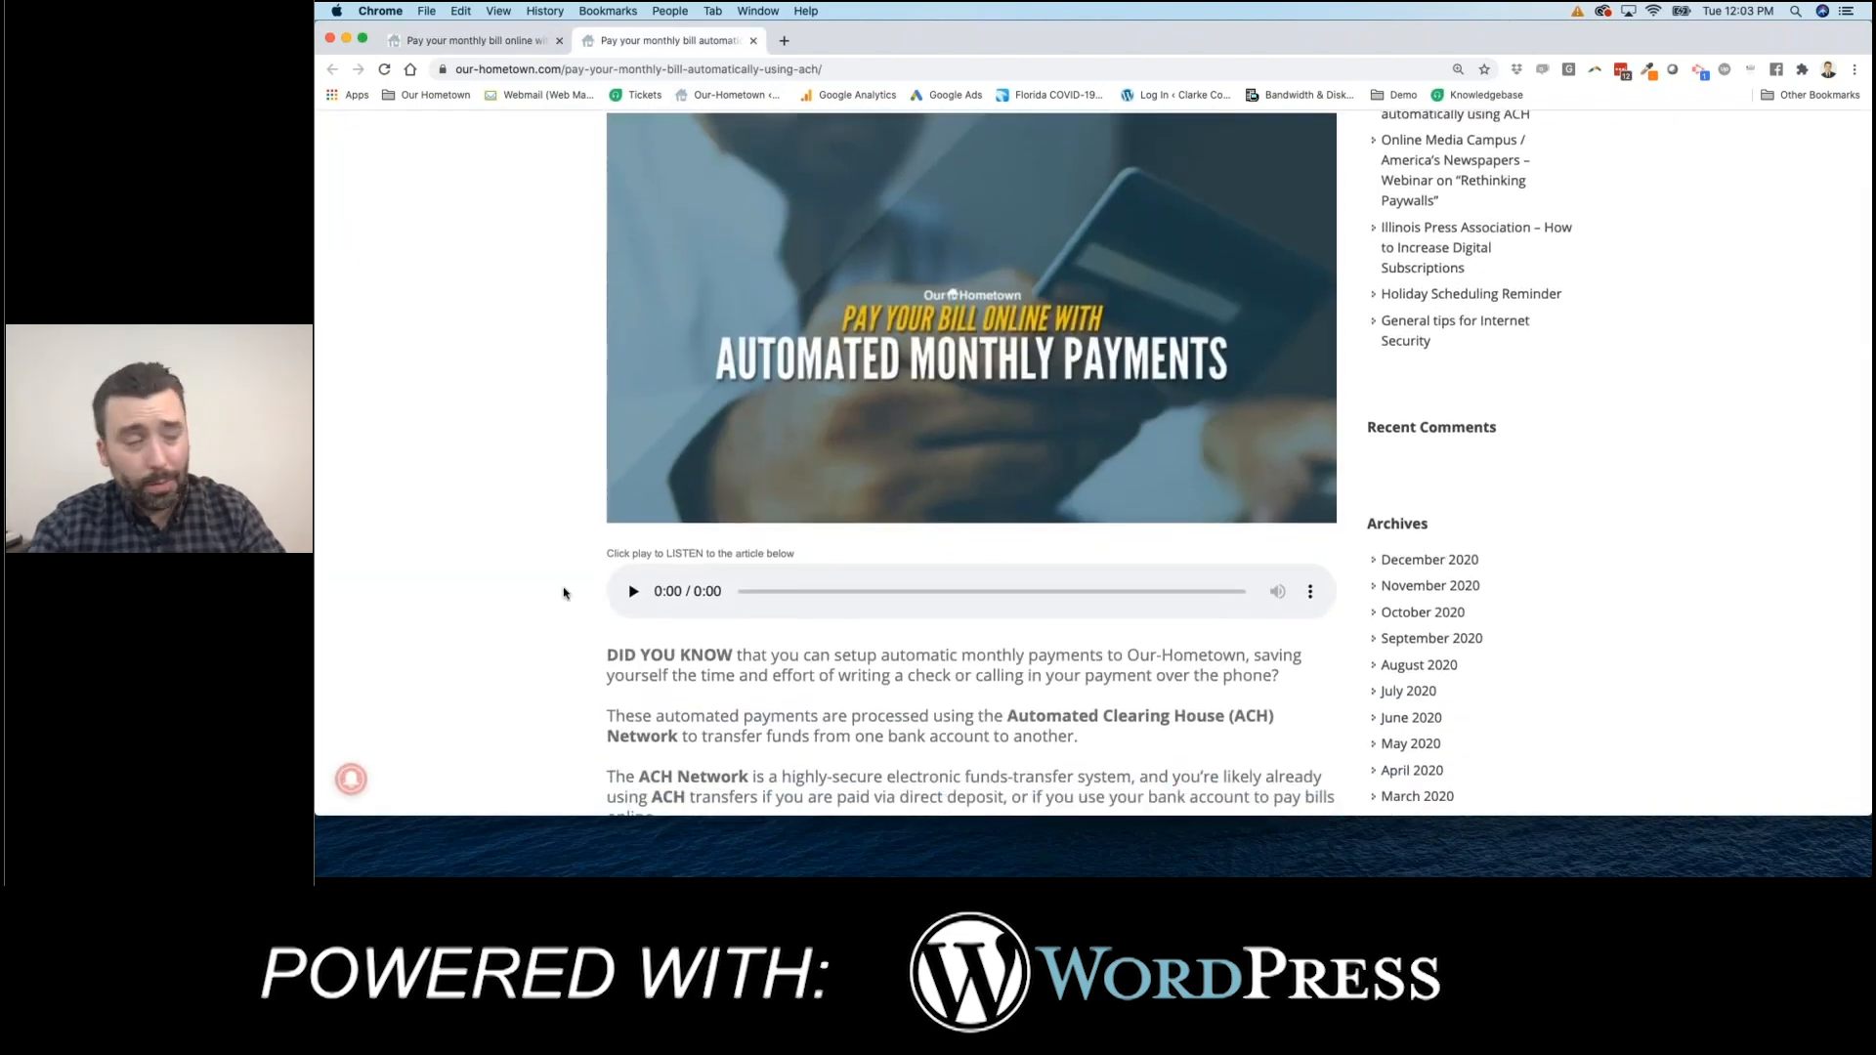
{"action": "scroll", "scroll_direction": "down", "scroll_amount": 3}
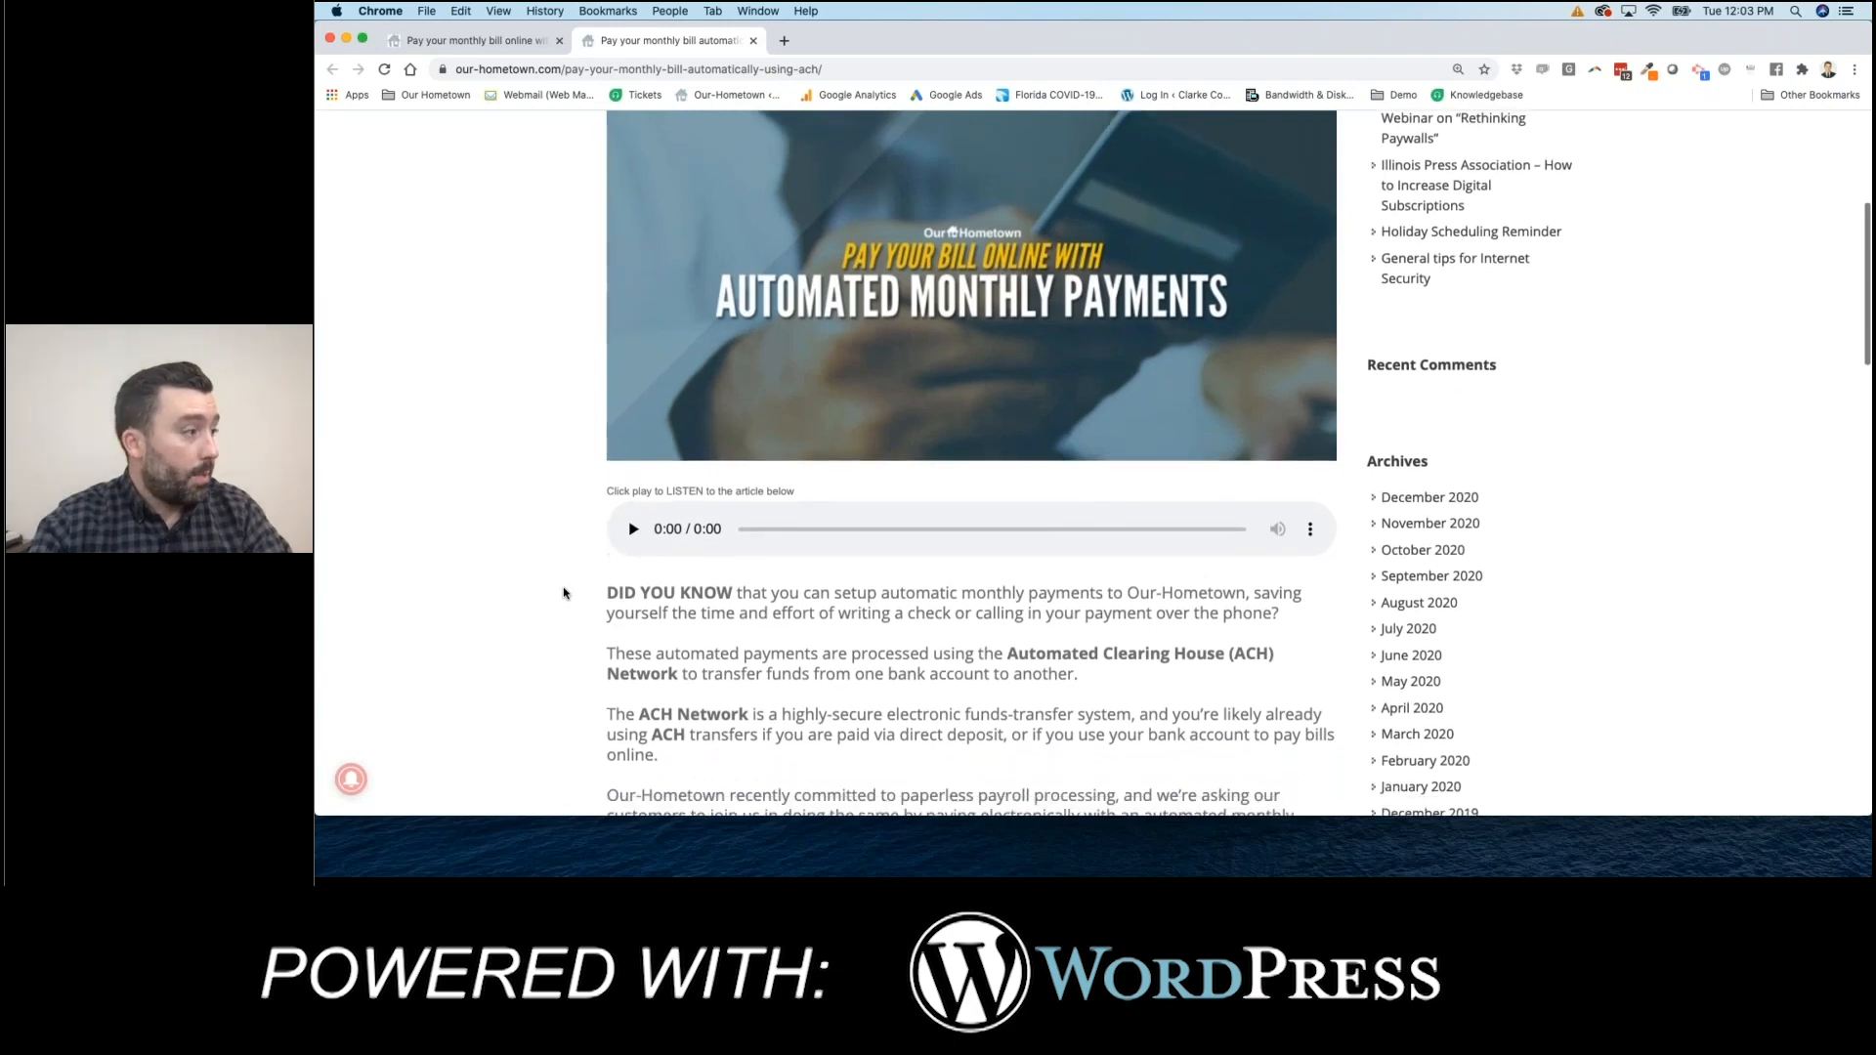
{"action": "scroll", "scroll_direction": "up", "scroll_amount": 3}
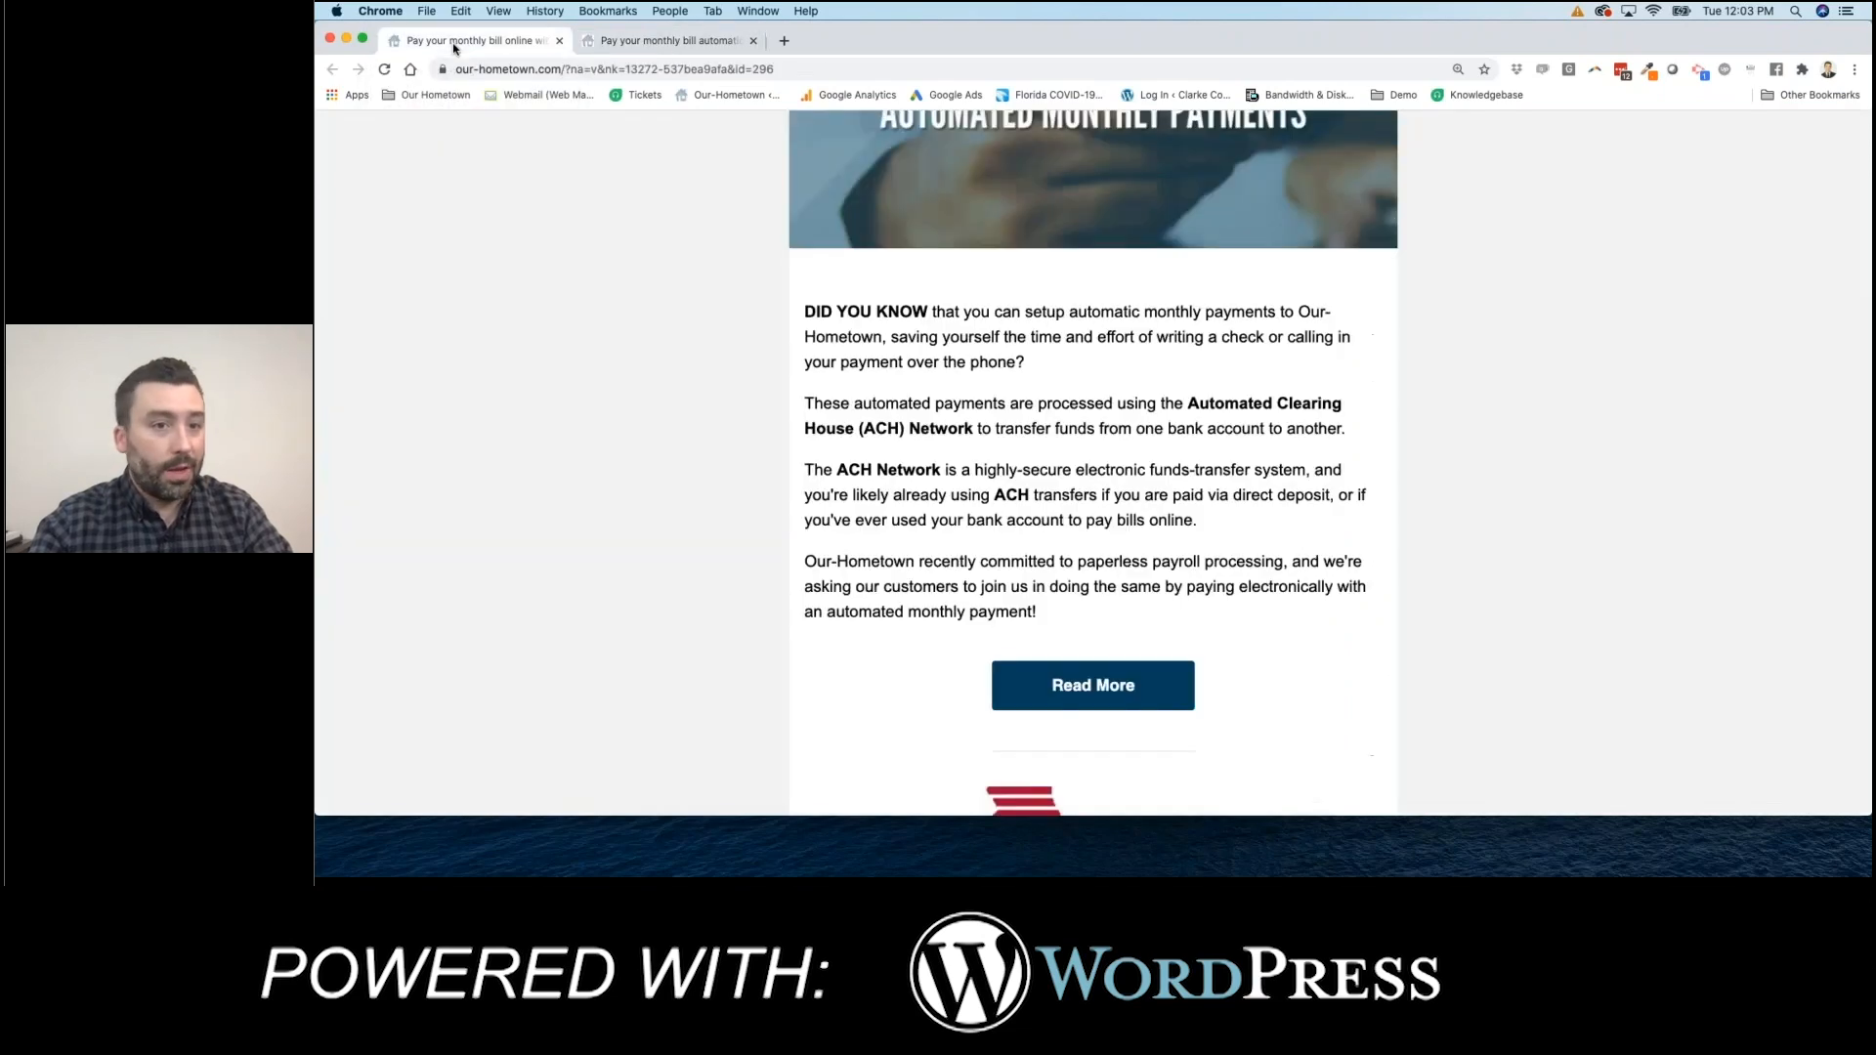
- Scroll the newsletter to the Illinois Press Association story and its Watch the Replay button
{"action": "scroll", "scroll_direction": "down", "scroll_amount": 3}
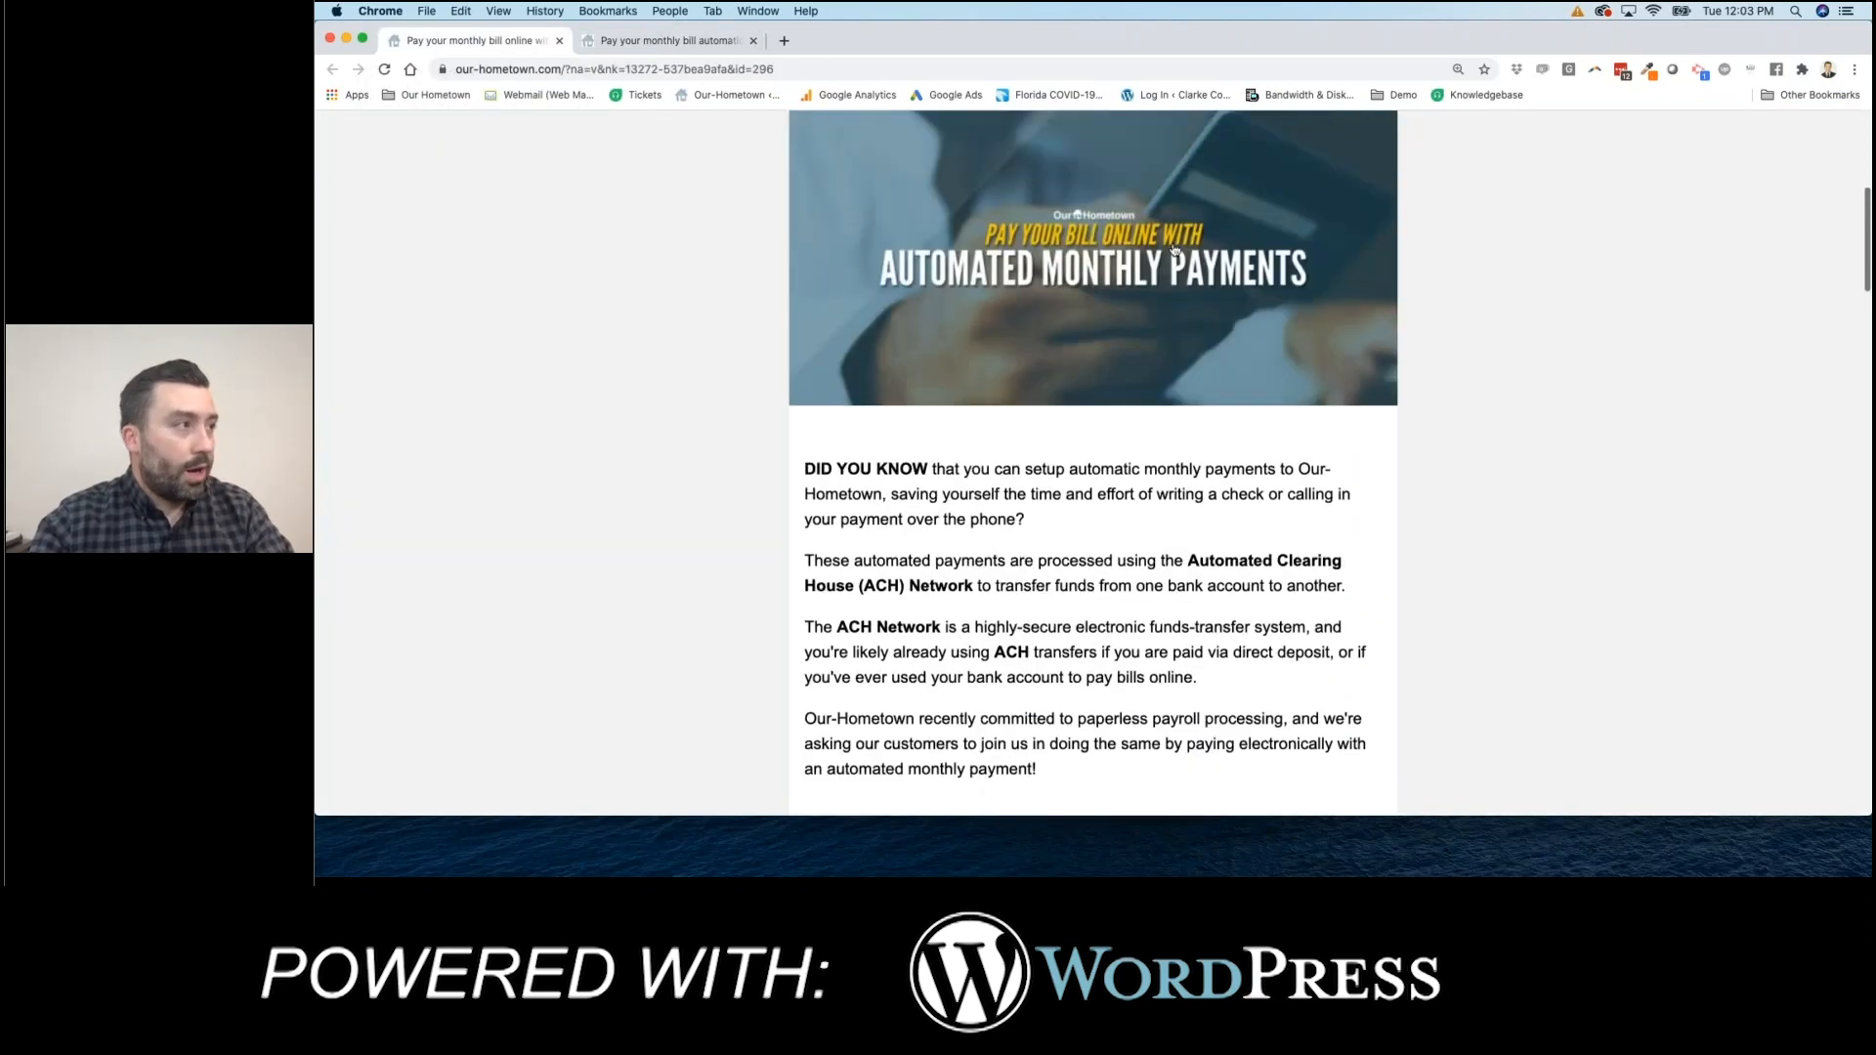
{"action": "scroll", "scroll_direction": "down", "scroll_amount": 3}
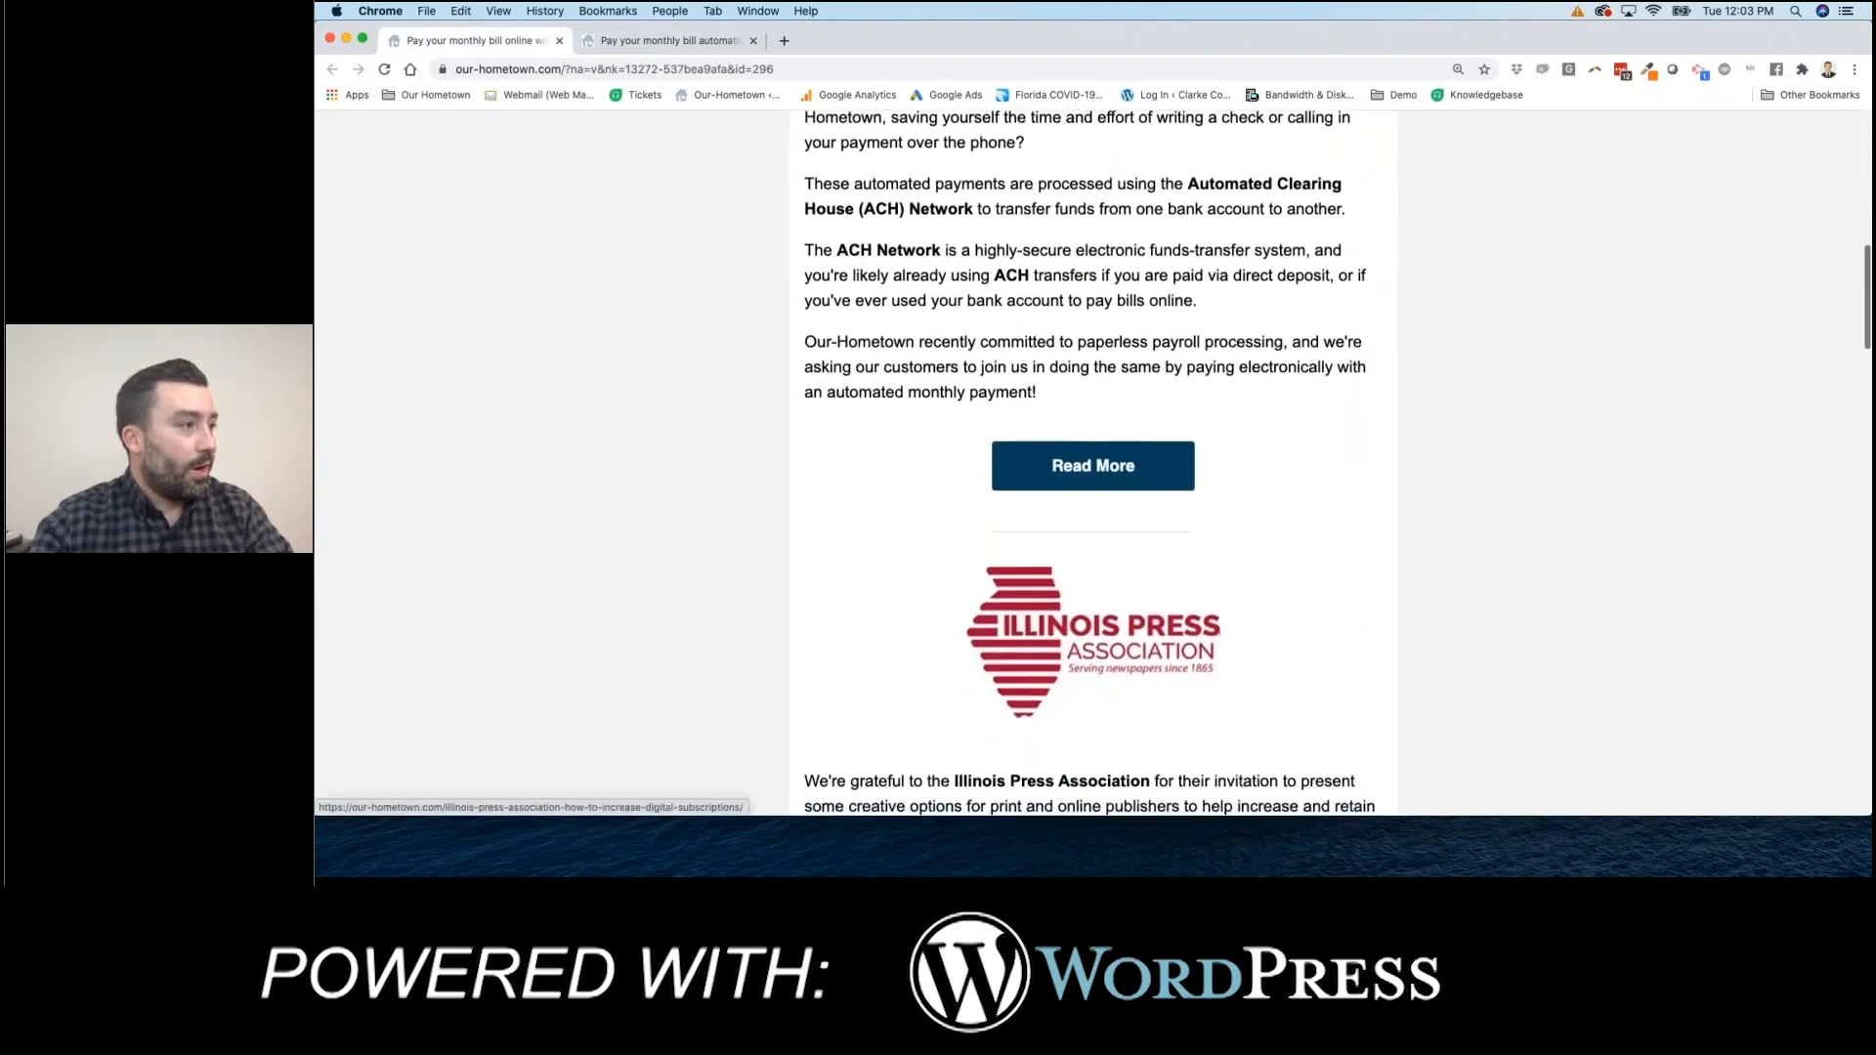
{"action": "scroll", "scroll_direction": "down", "scroll_amount": 3}
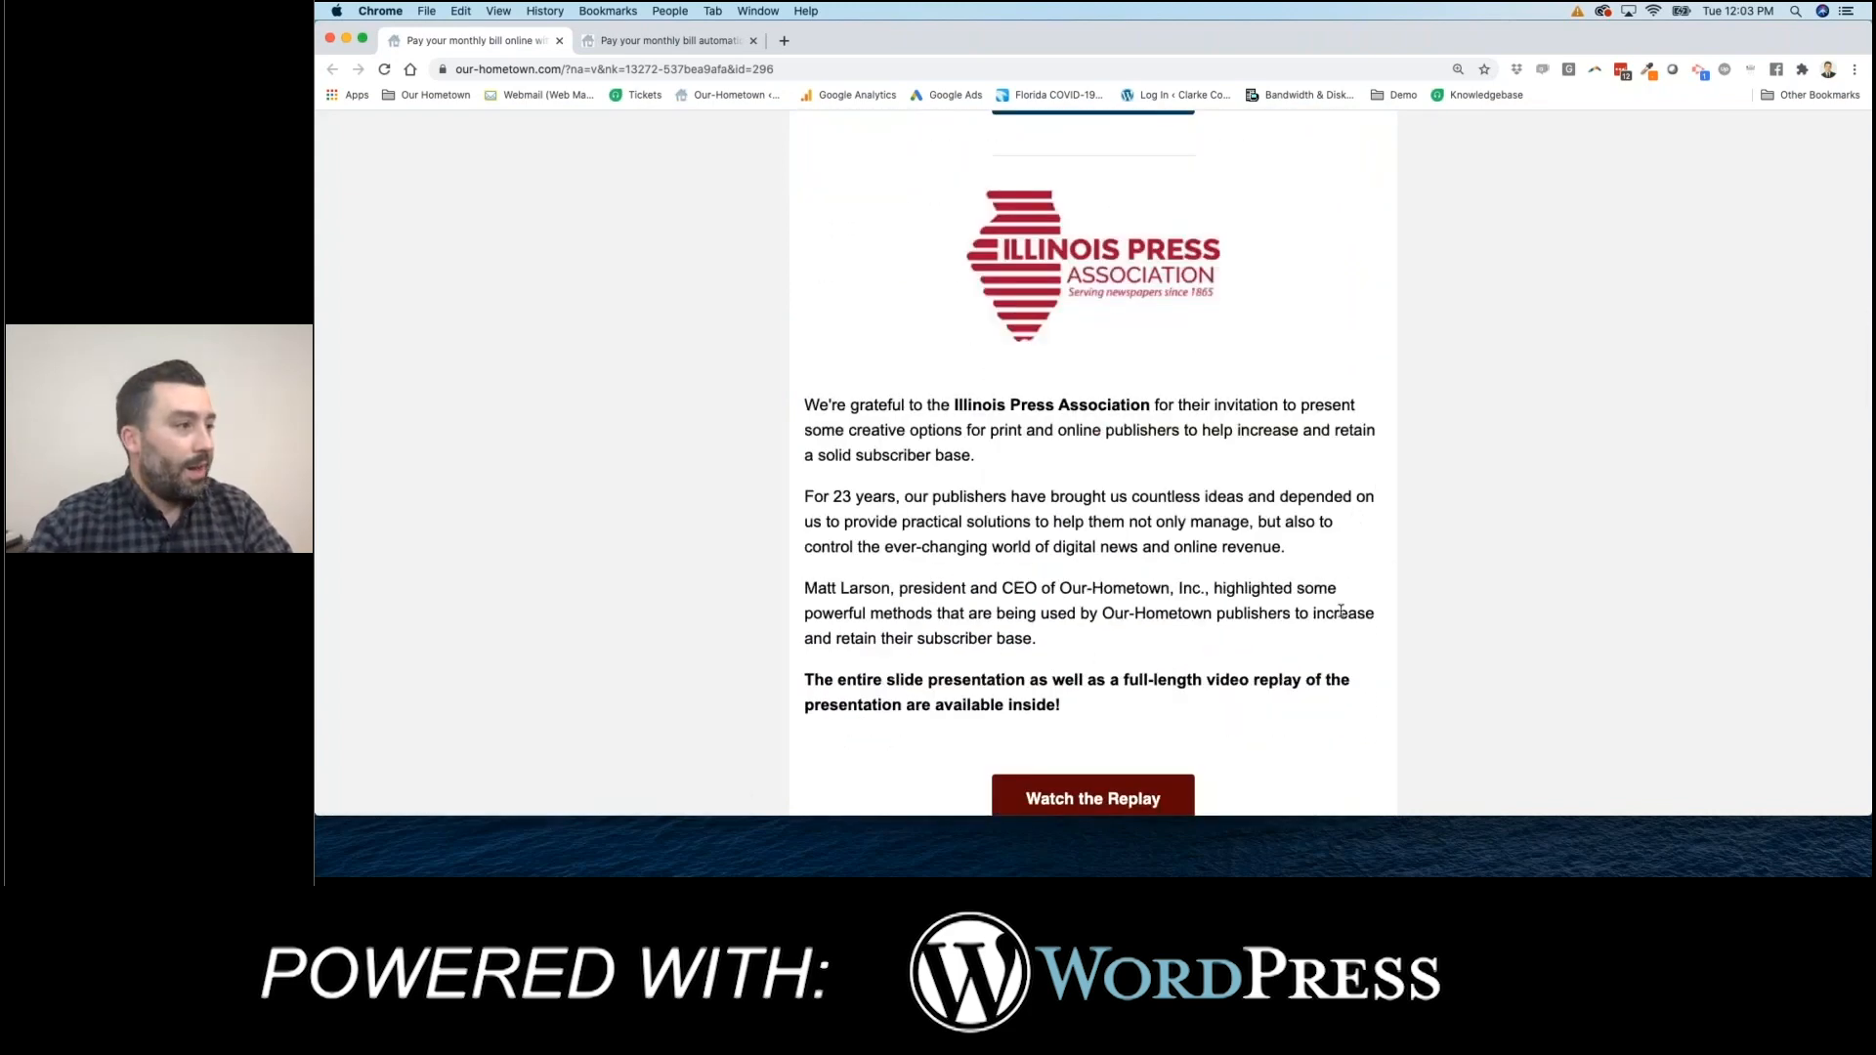
{"action": "scroll", "scroll_direction": "down", "scroll_amount": 3}
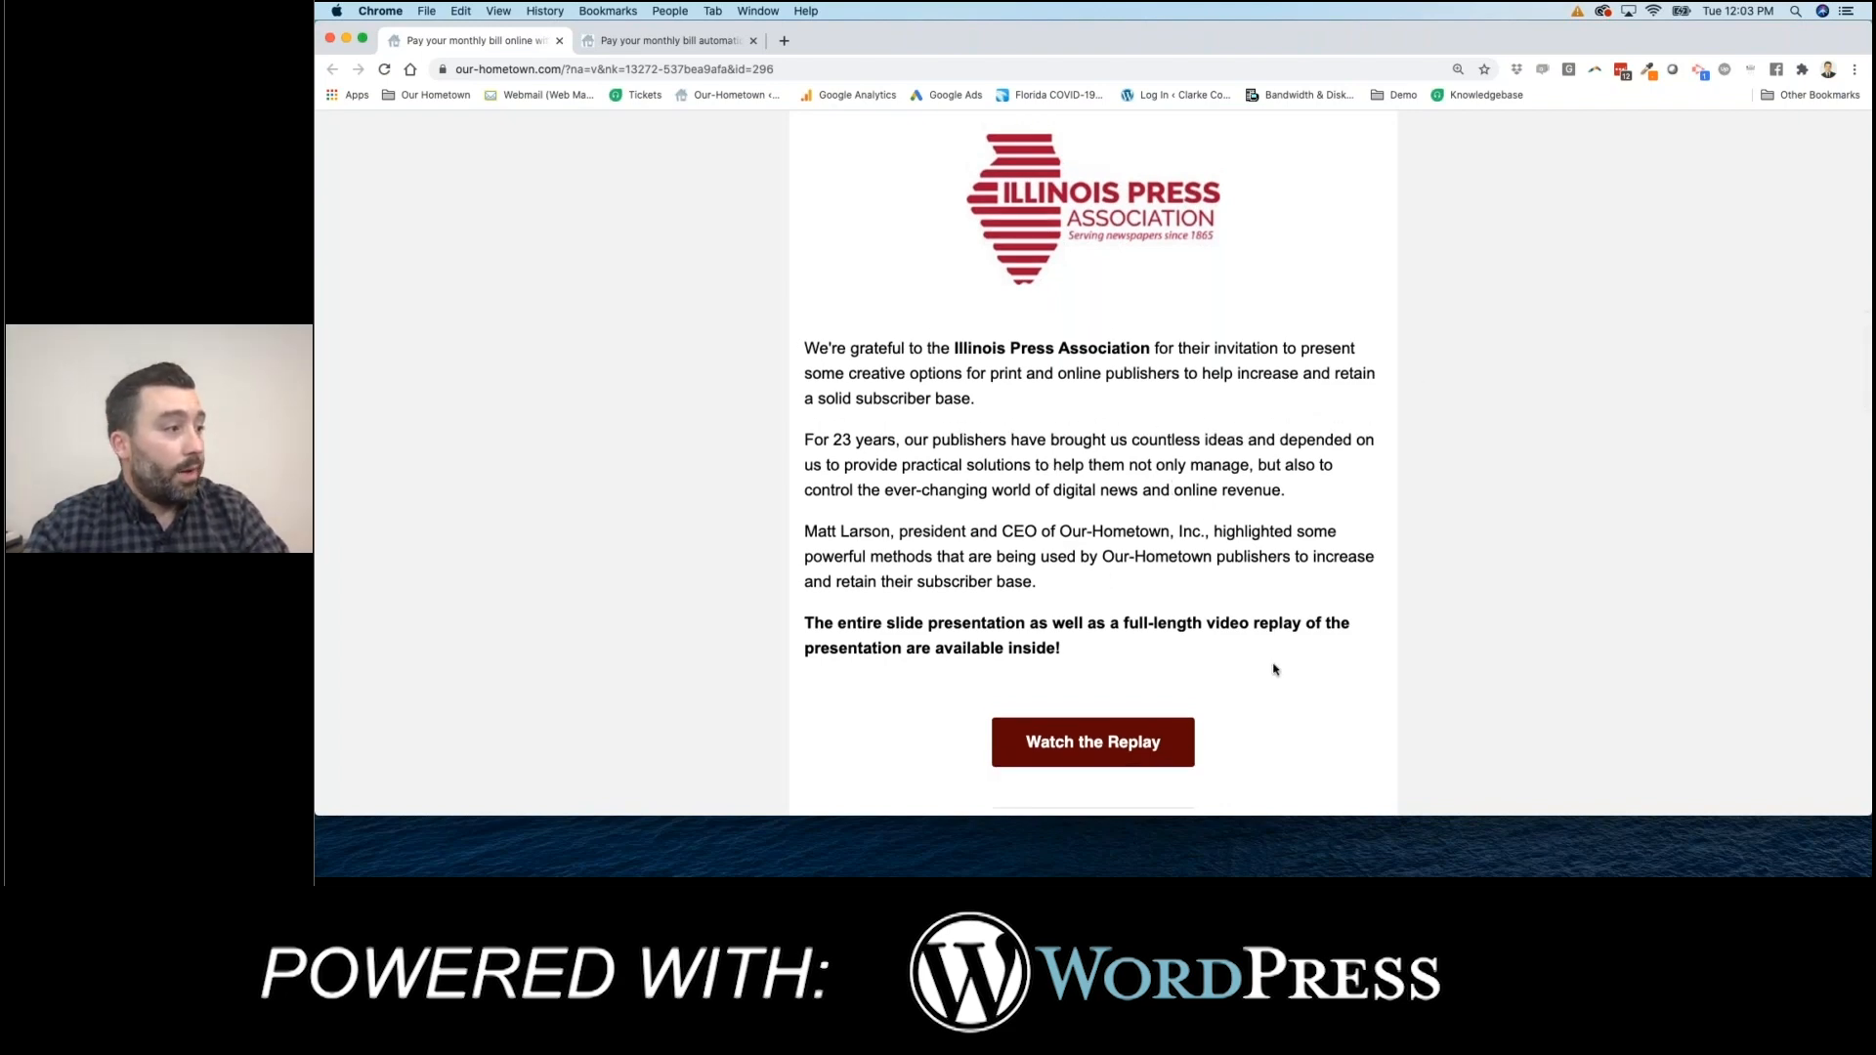
- Bring up the full Illinois Press Association post and read down to its slide presentation link
{"action": "left_click", "coordinate": [1091, 740]}
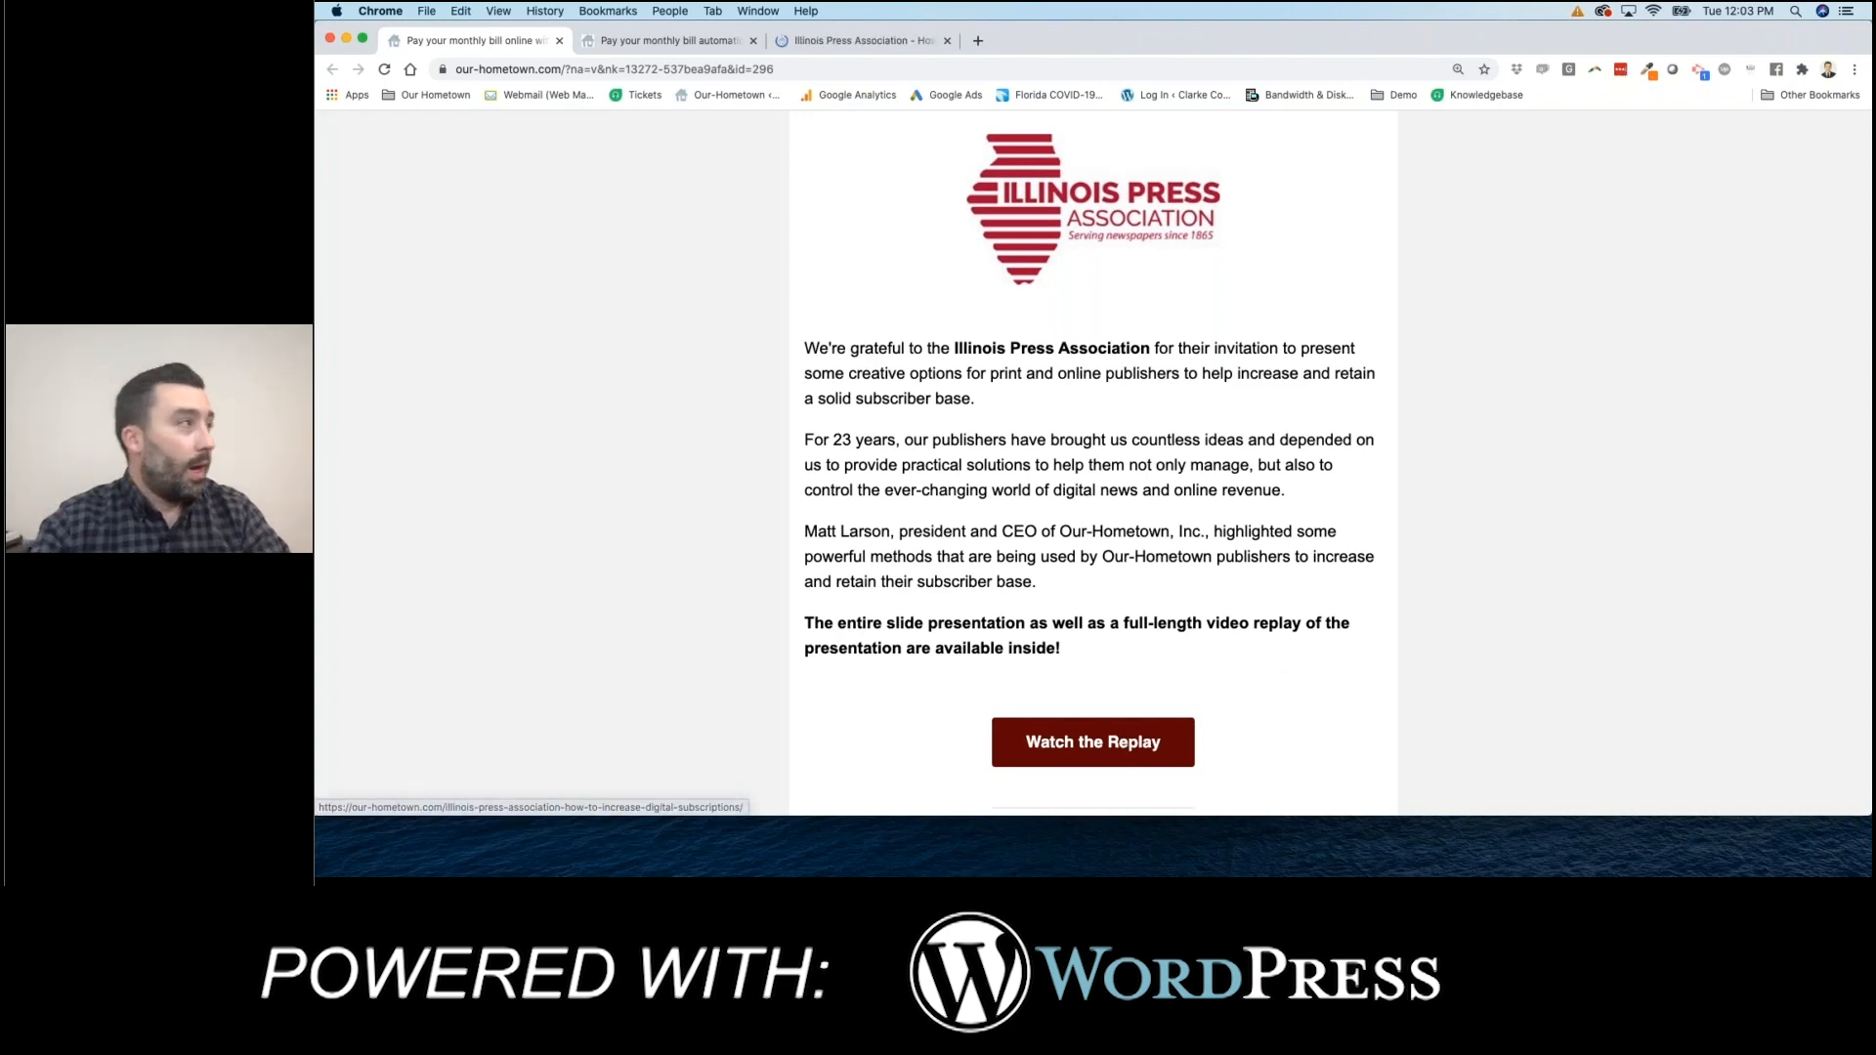
{"action": "left_click", "coordinate": [1091, 741]}
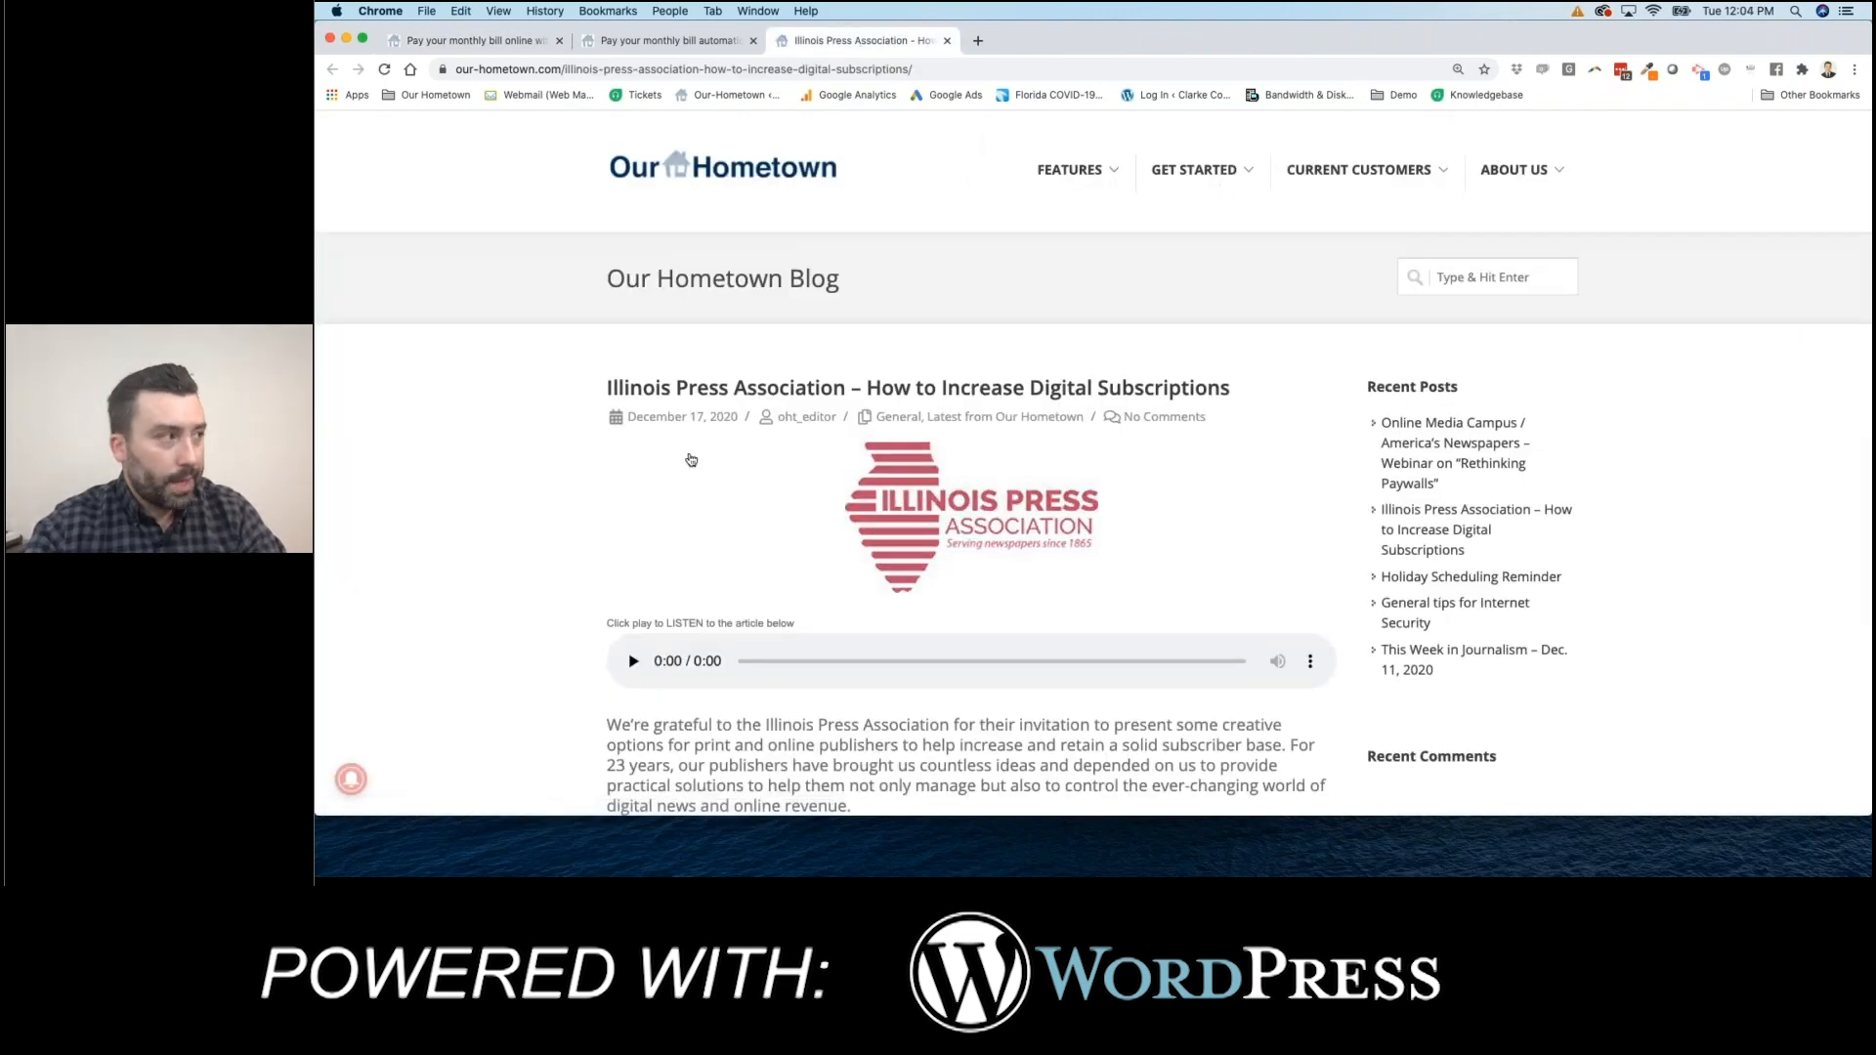
{"action": "scroll", "scroll_direction": "down", "scroll_amount": 3}
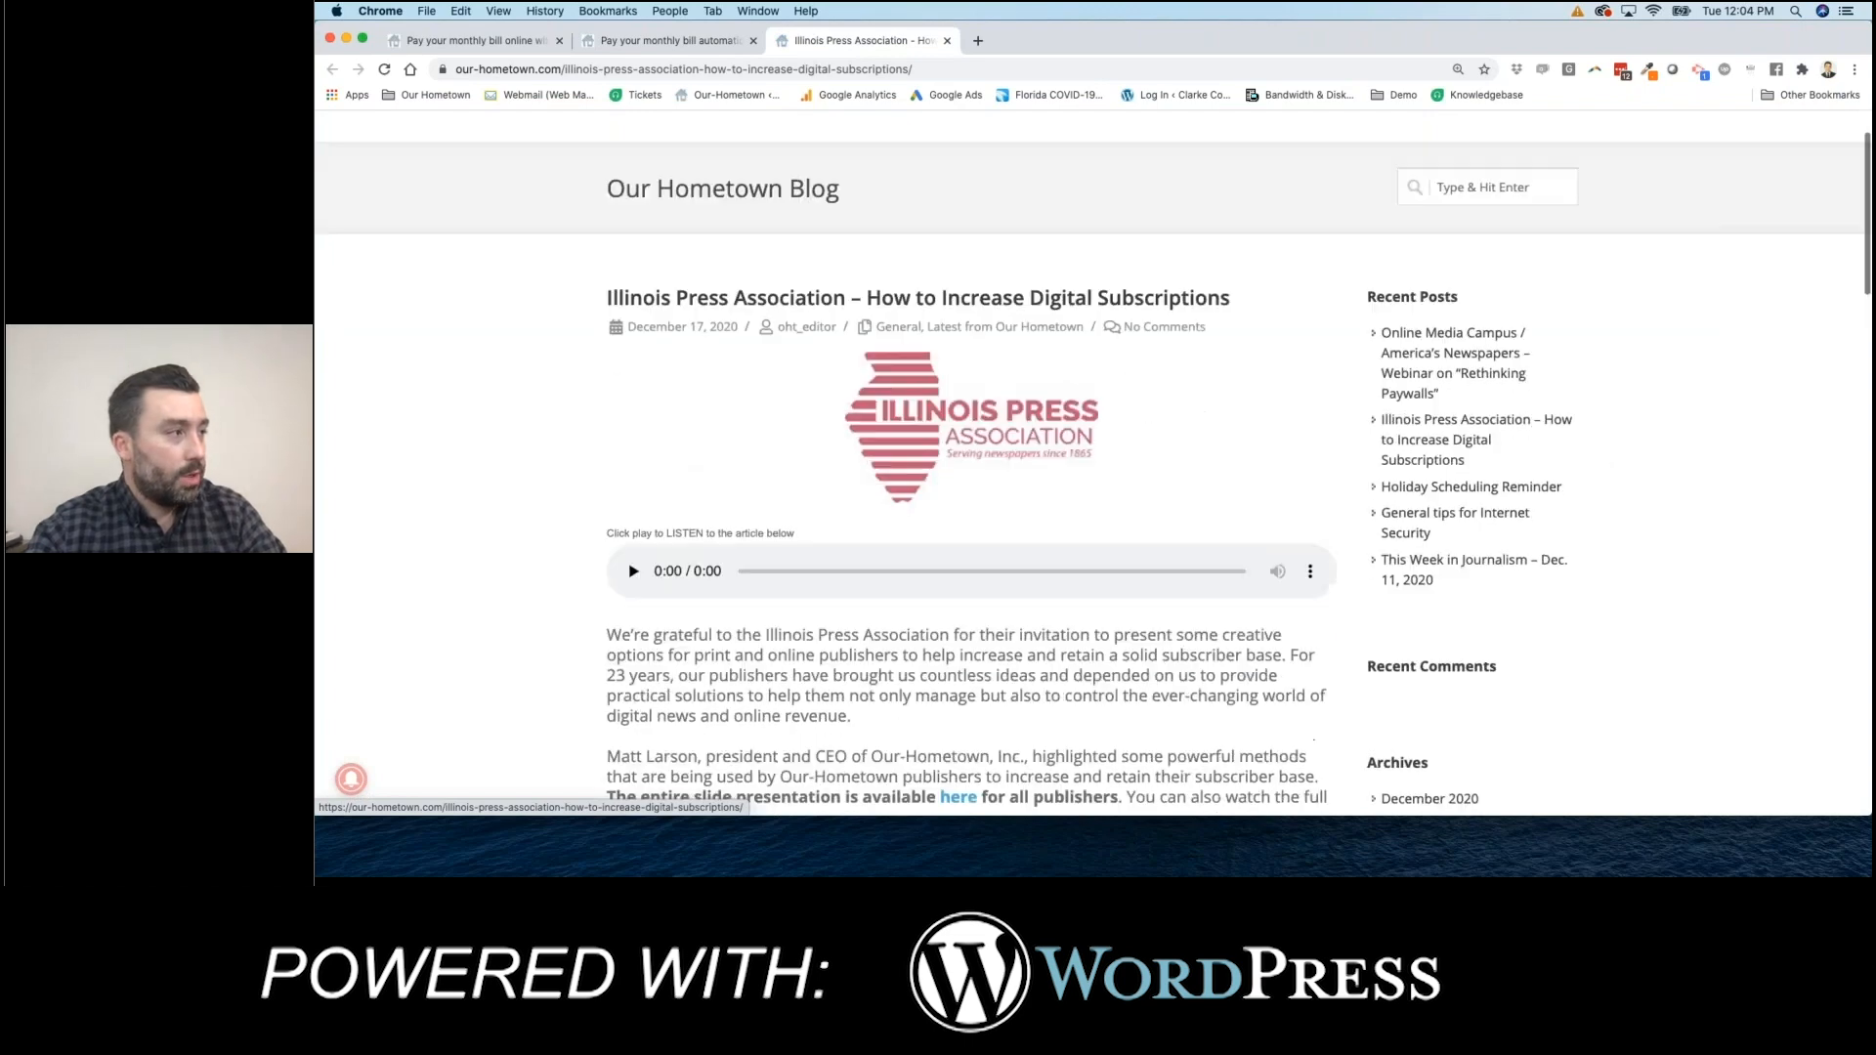
{"action": "scroll", "scroll_direction": "down", "scroll_amount": 3}
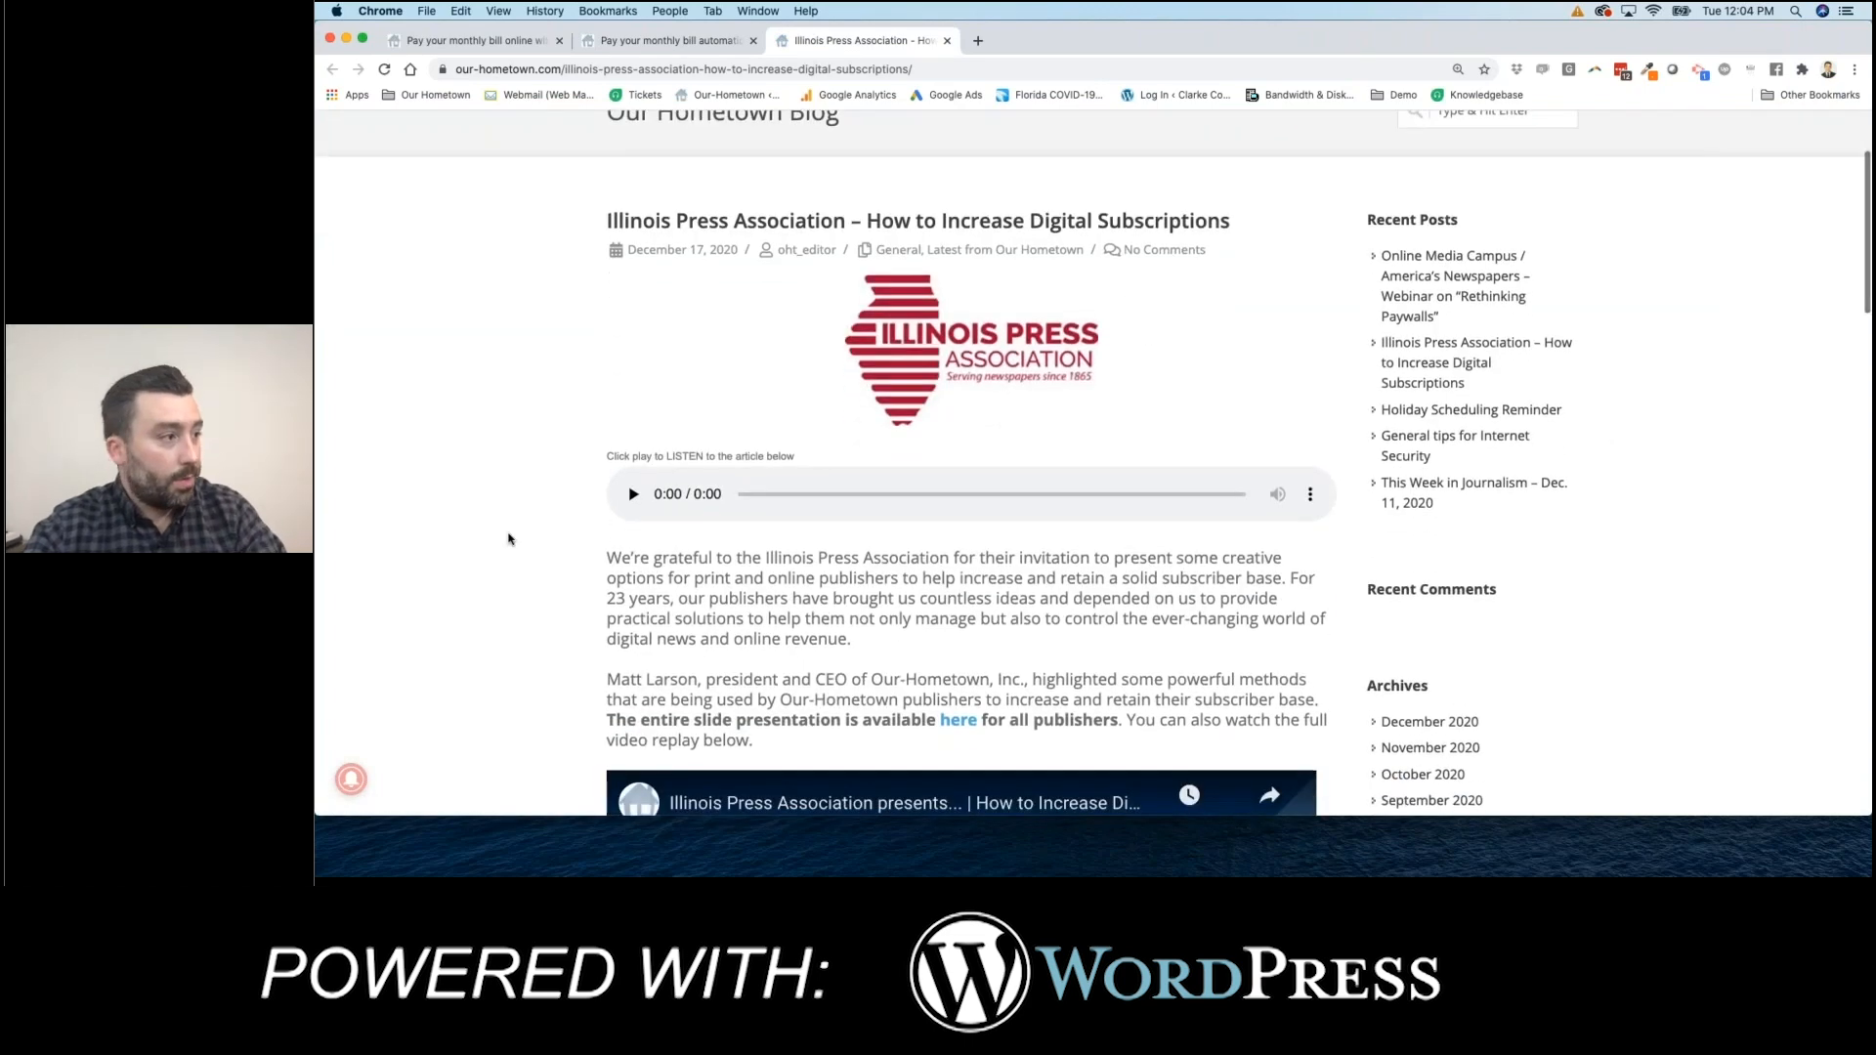
{"action": "scroll", "scroll_direction": "down", "scroll_amount": 3}
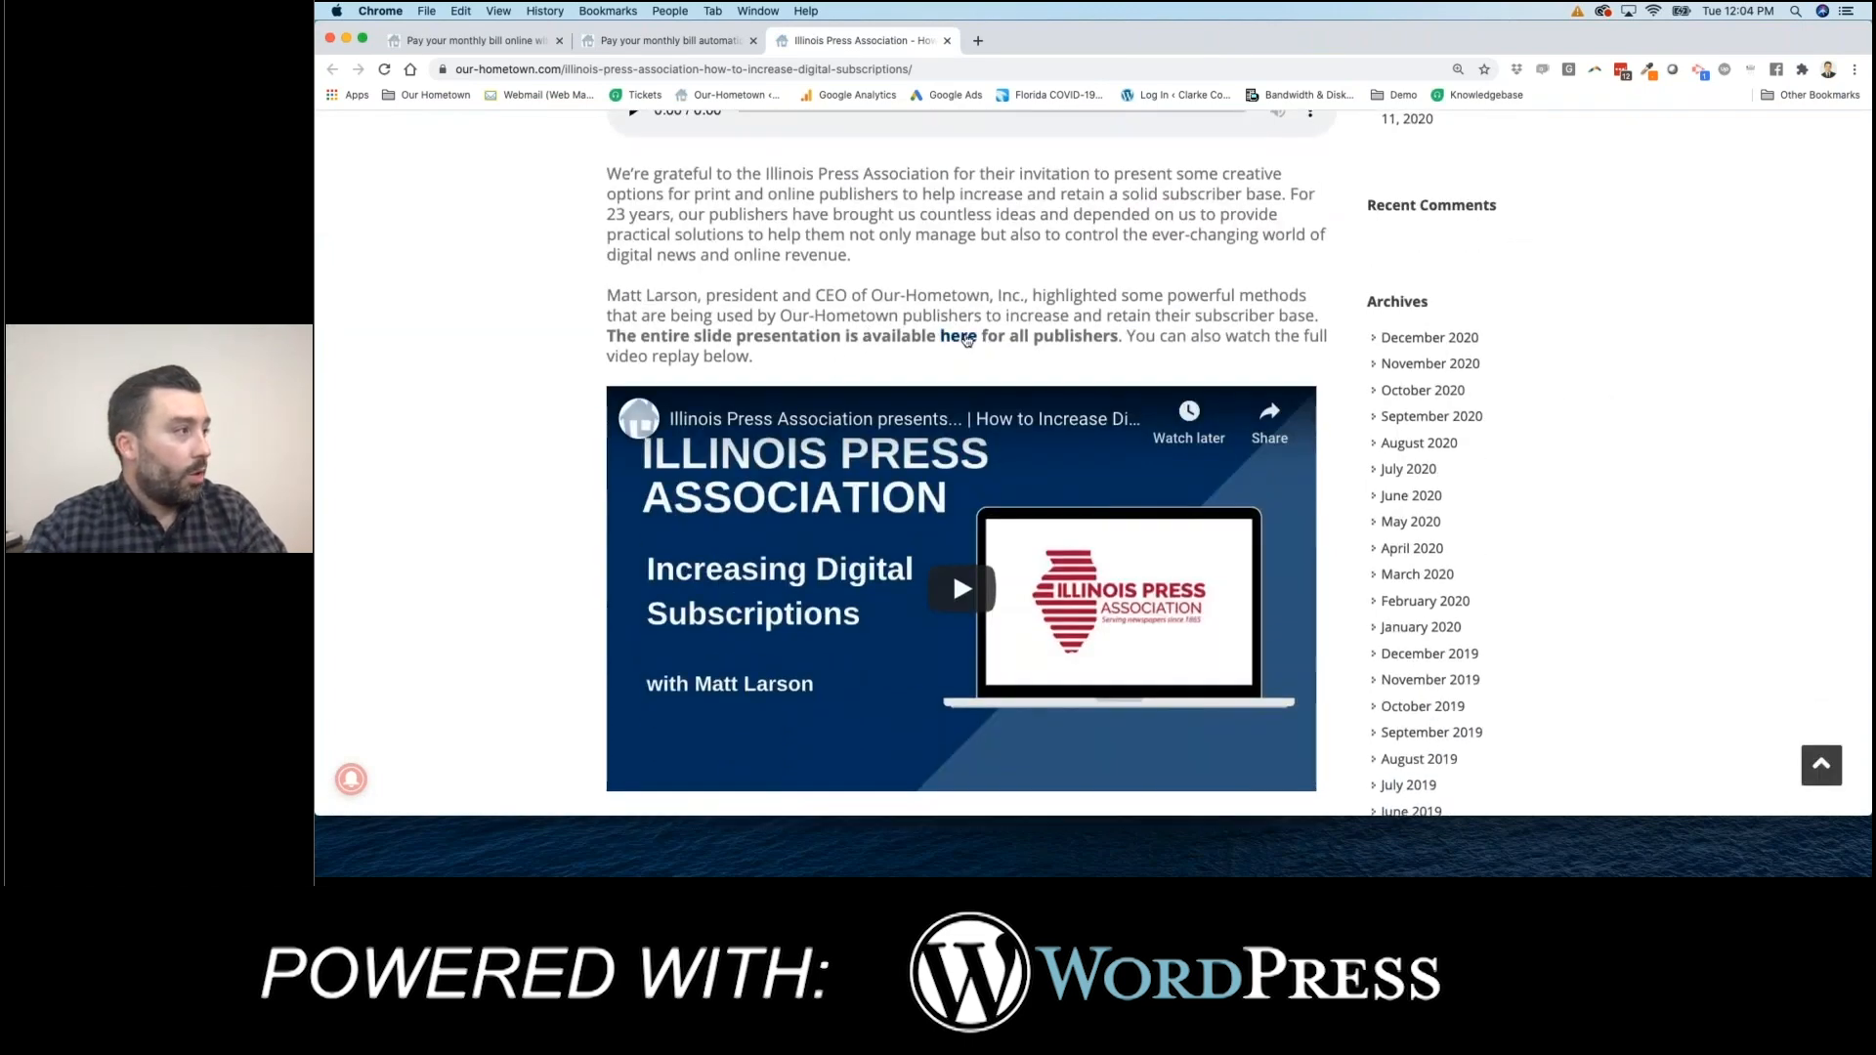
- Follow the link to the full slide presentation and read on through the post's survey invitation
{"action": "left_click", "coordinate": [958, 335]}
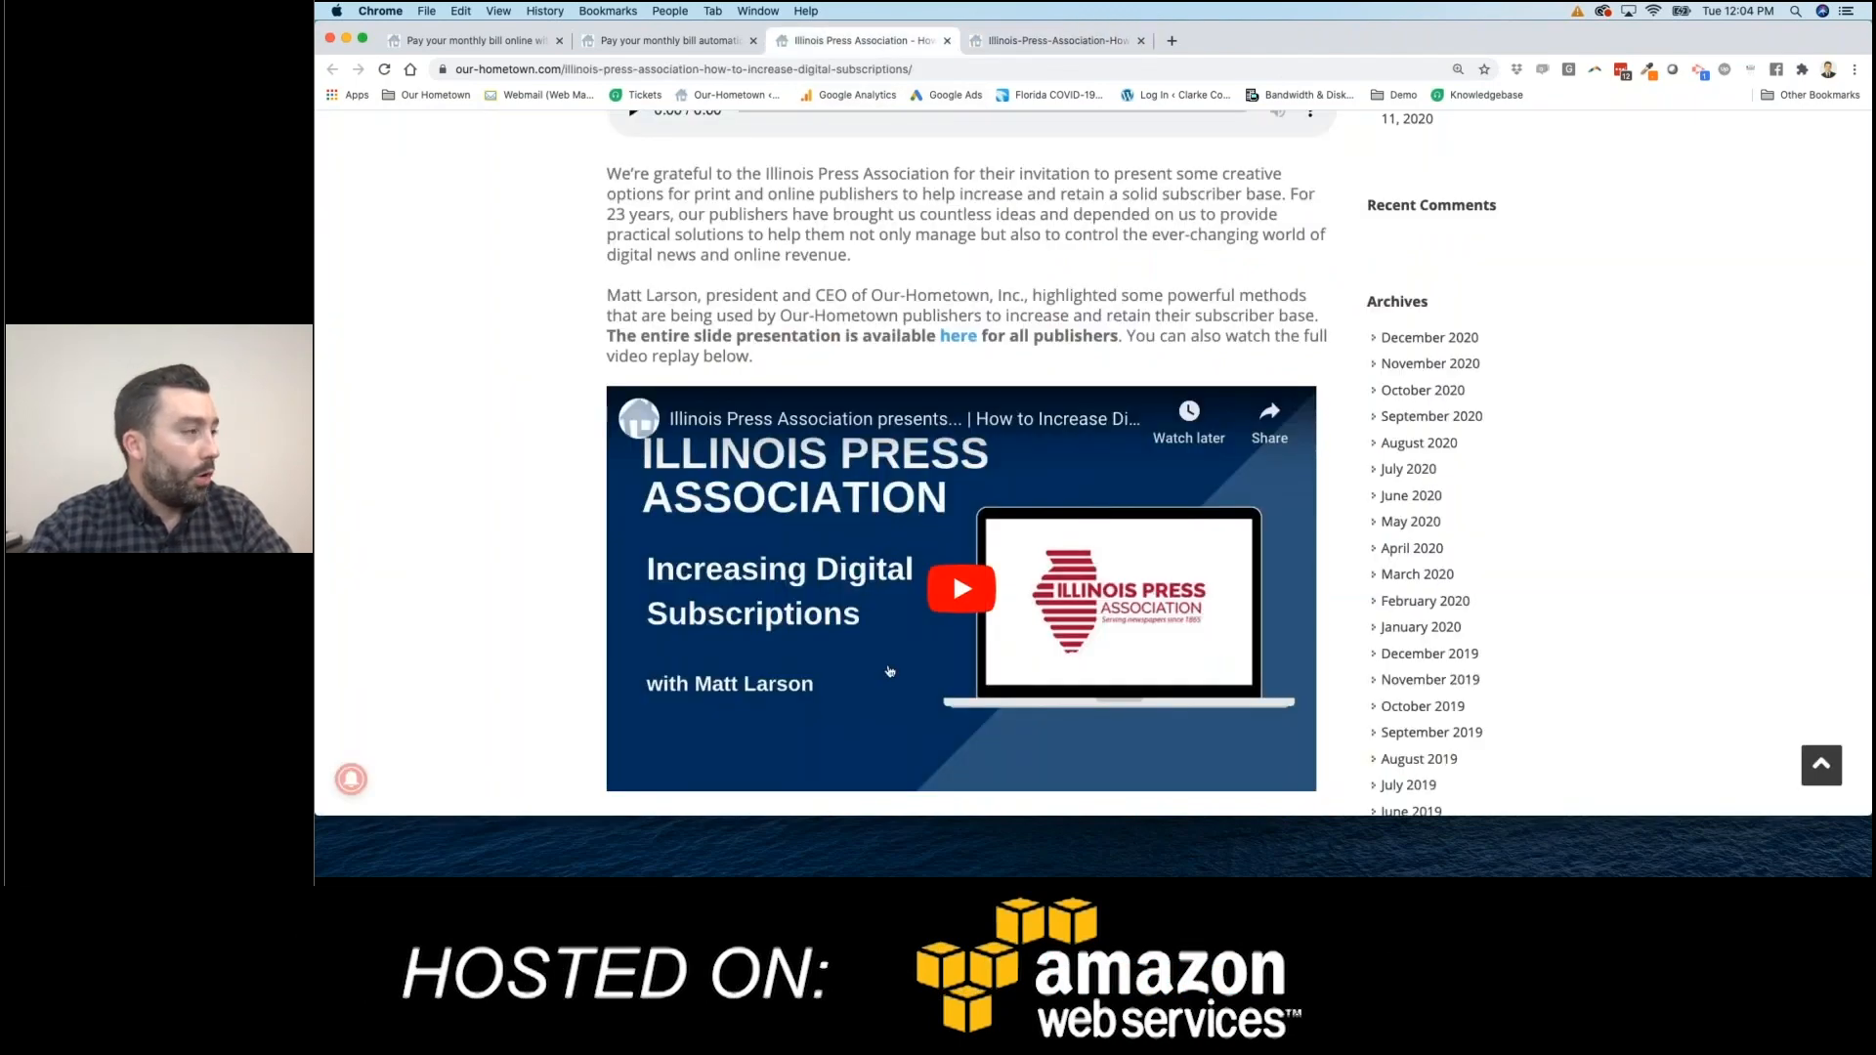
{"action": "scroll", "scroll_direction": "down", "scroll_amount": 3}
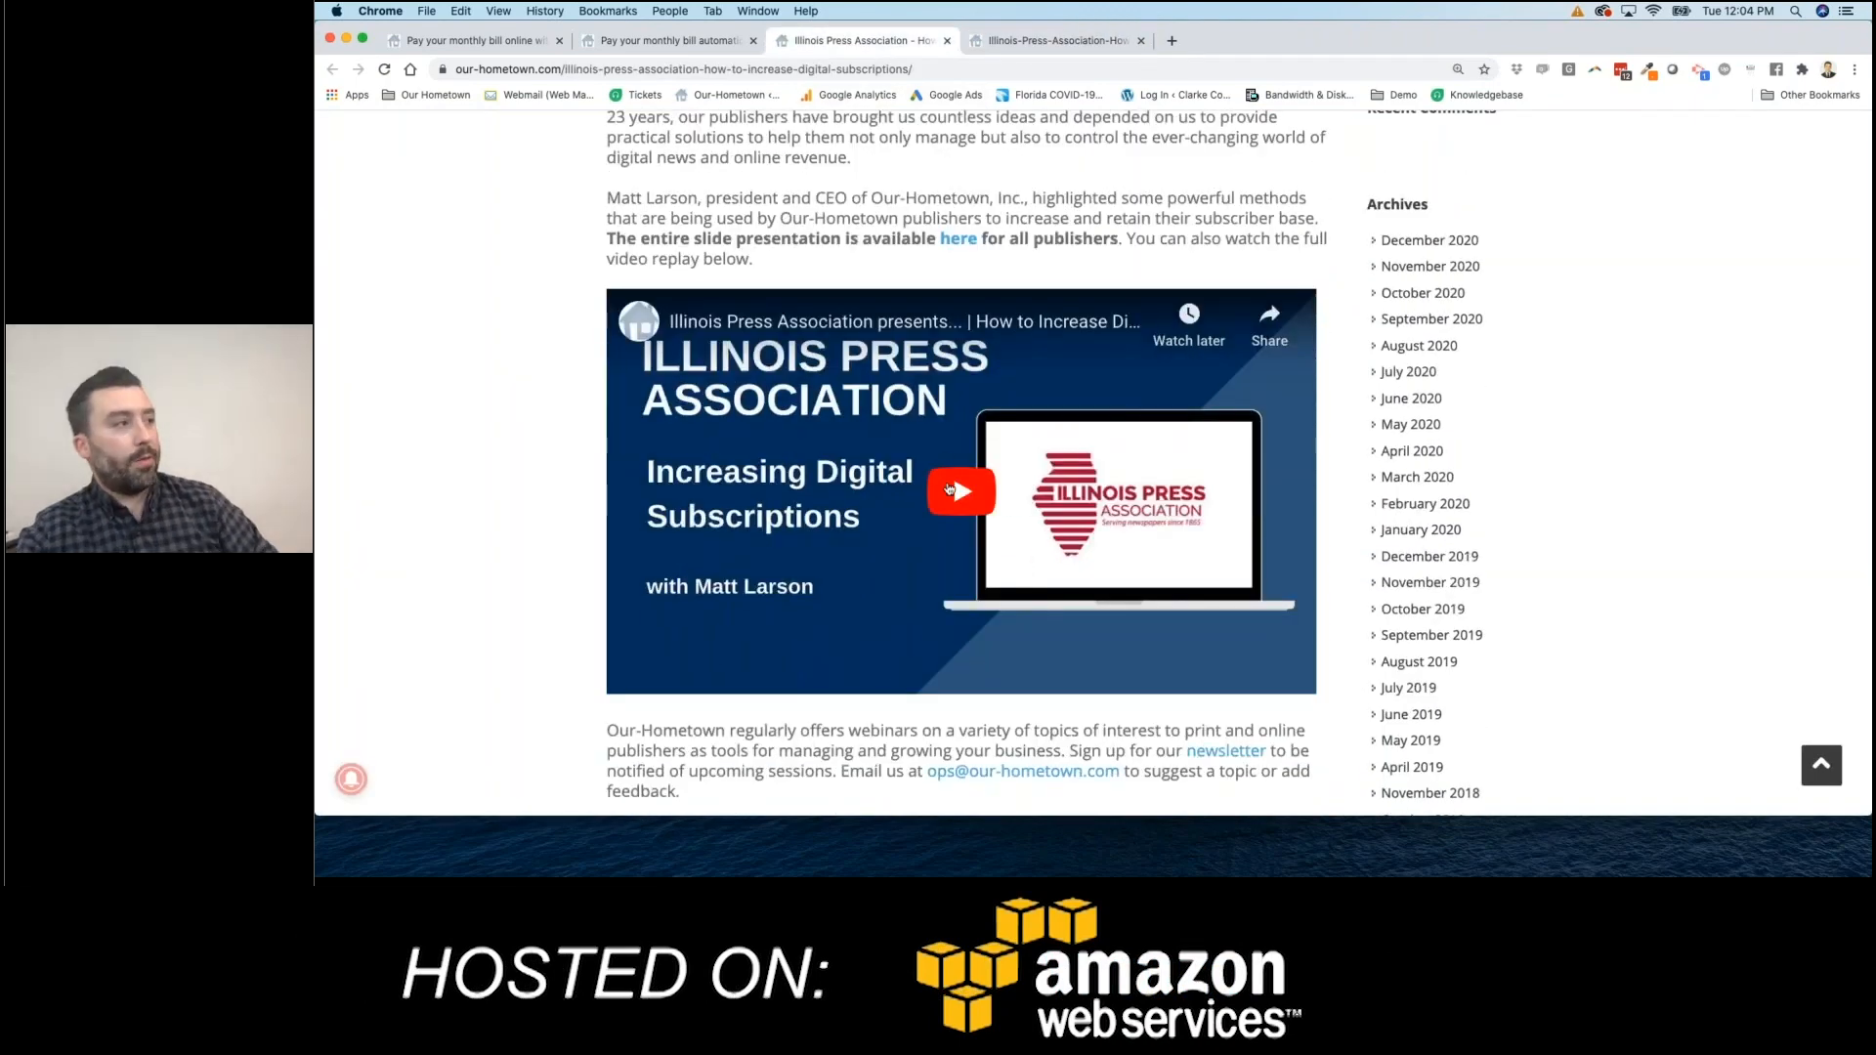
{"action": "scroll", "scroll_direction": "down", "scroll_amount": 3}
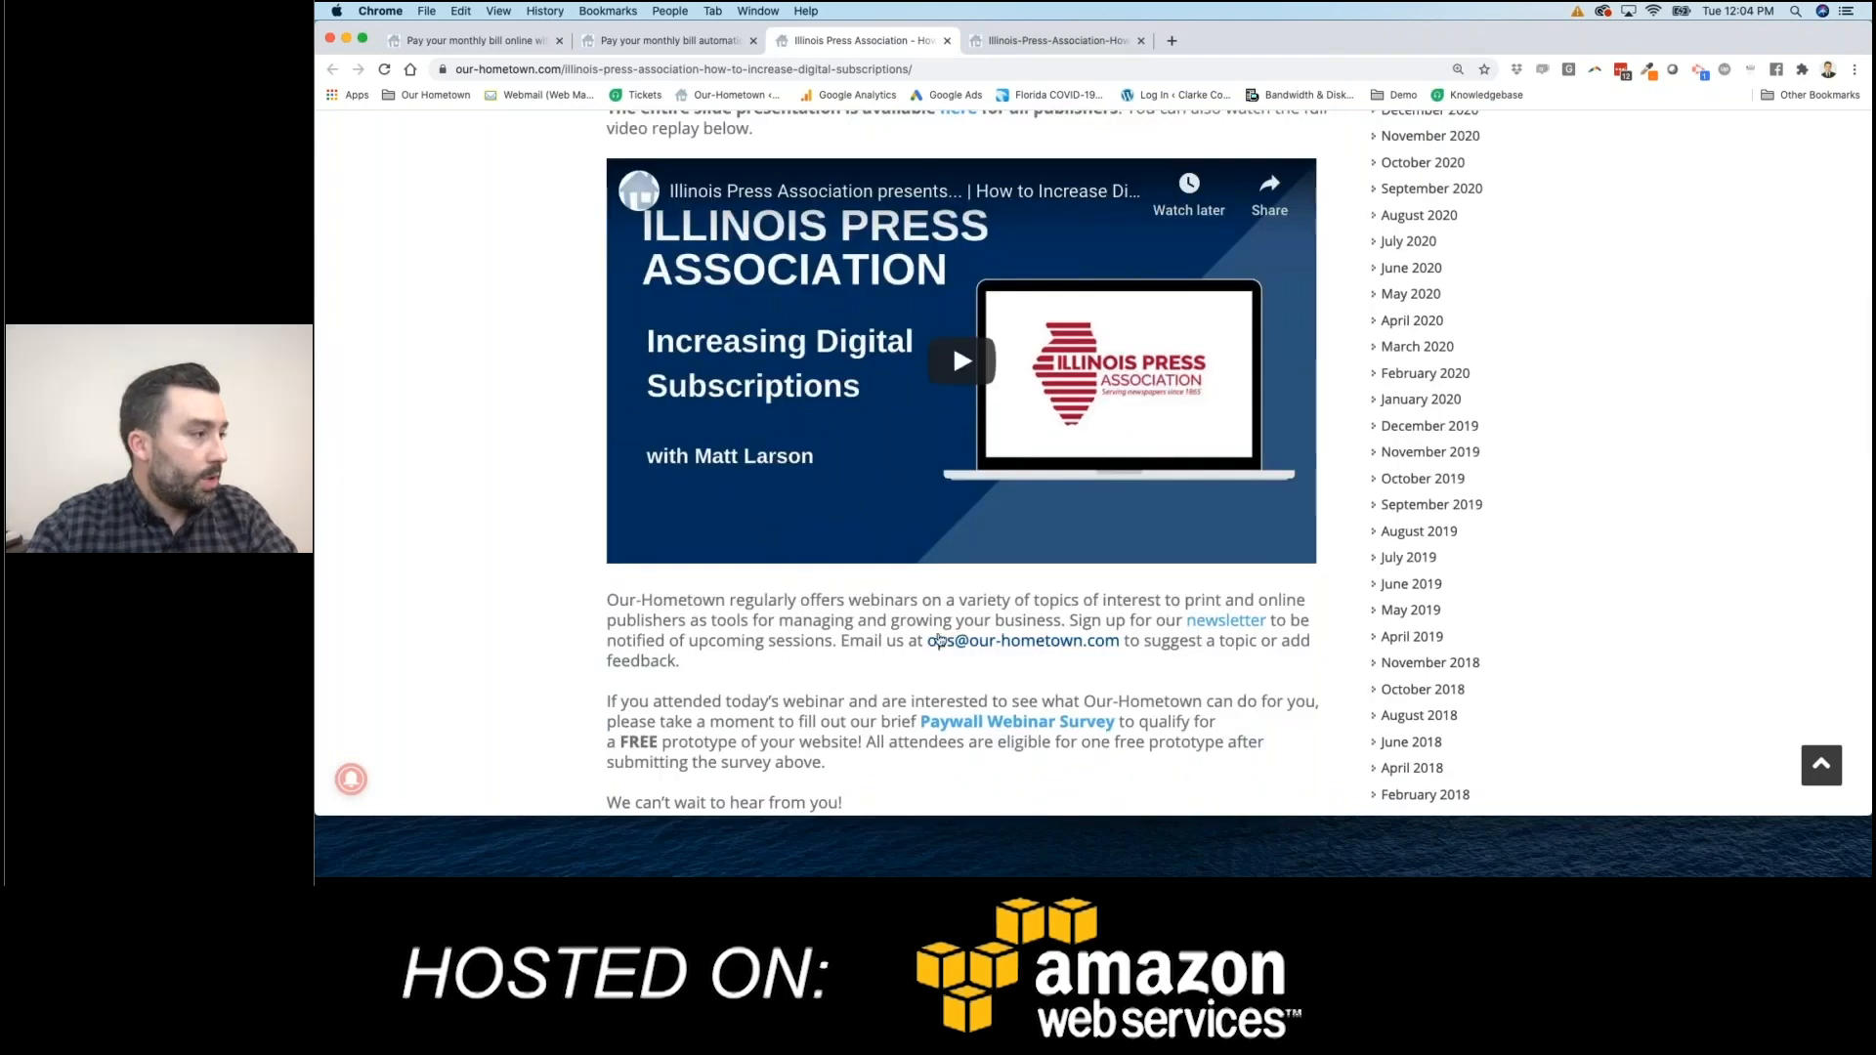
{"action": "scroll", "scroll_direction": "down", "scroll_amount": 3}
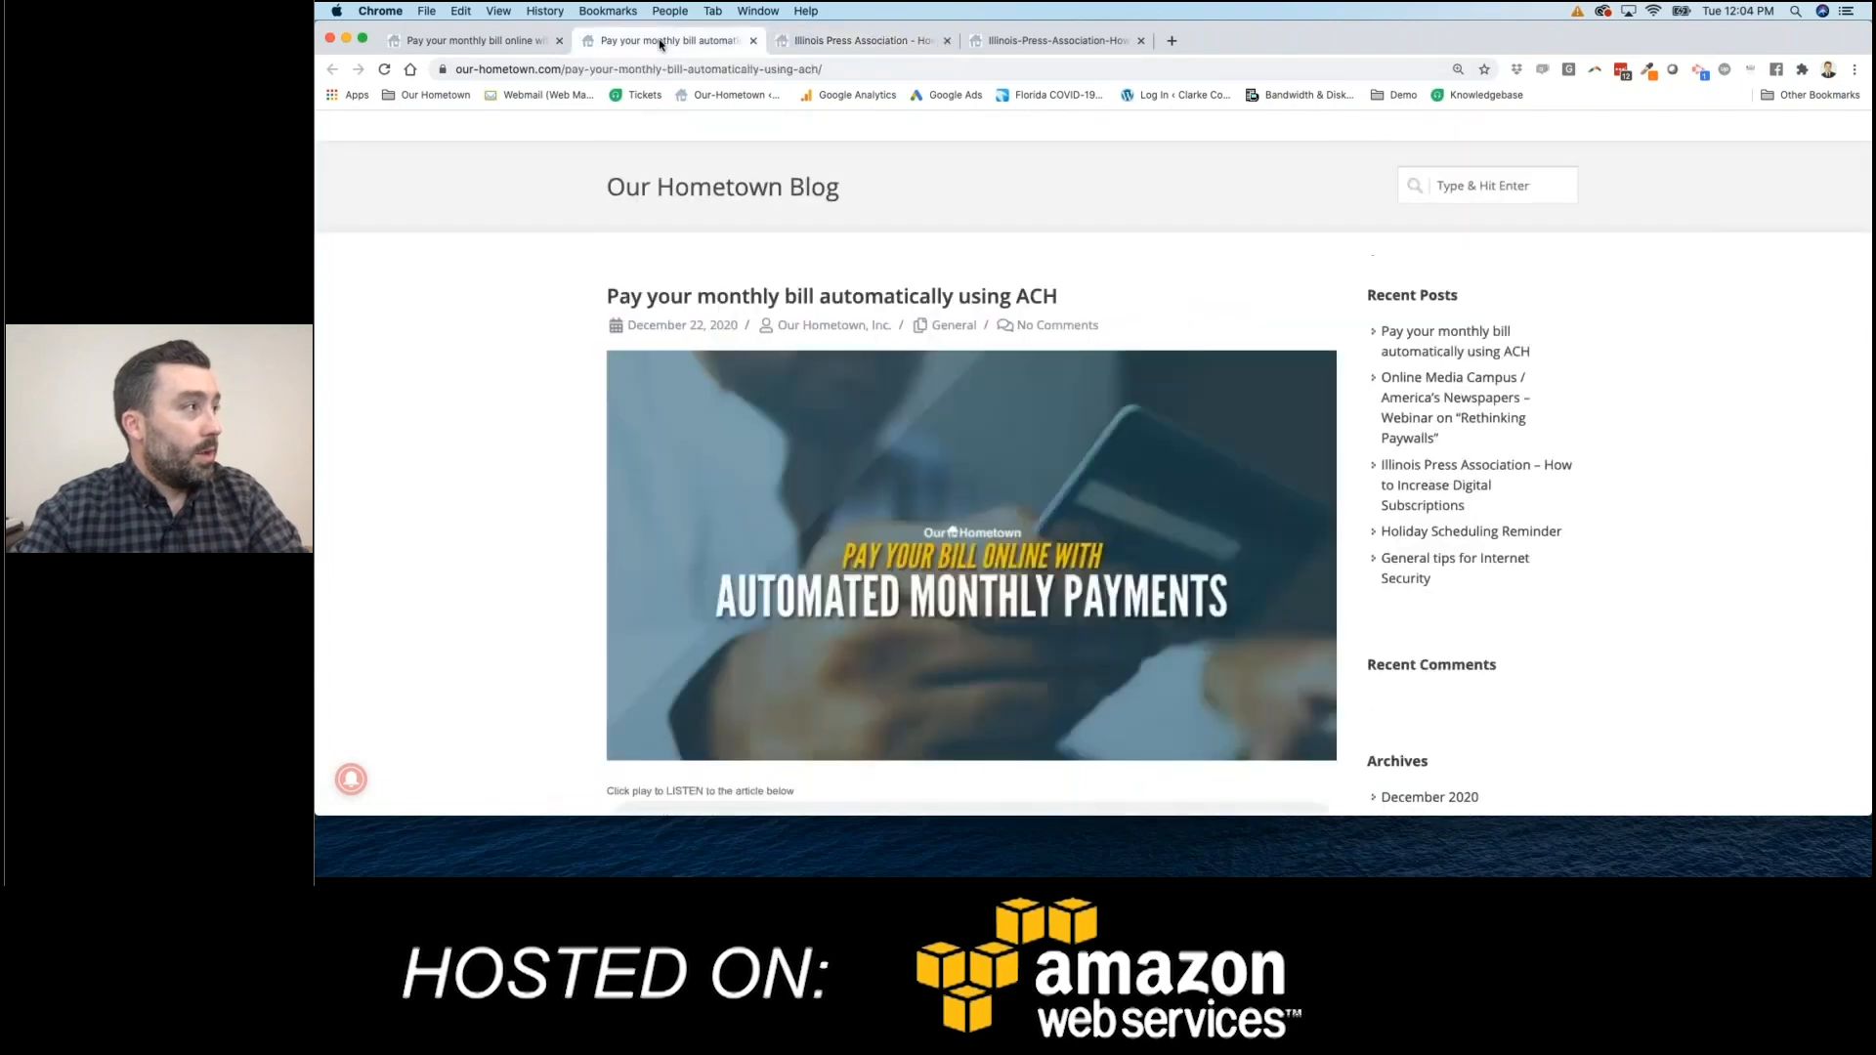
- Scroll the newsletter down to the Illinois Press Association section with its replay offer
{"action": "scroll", "scroll_direction": "down", "scroll_amount": 3}
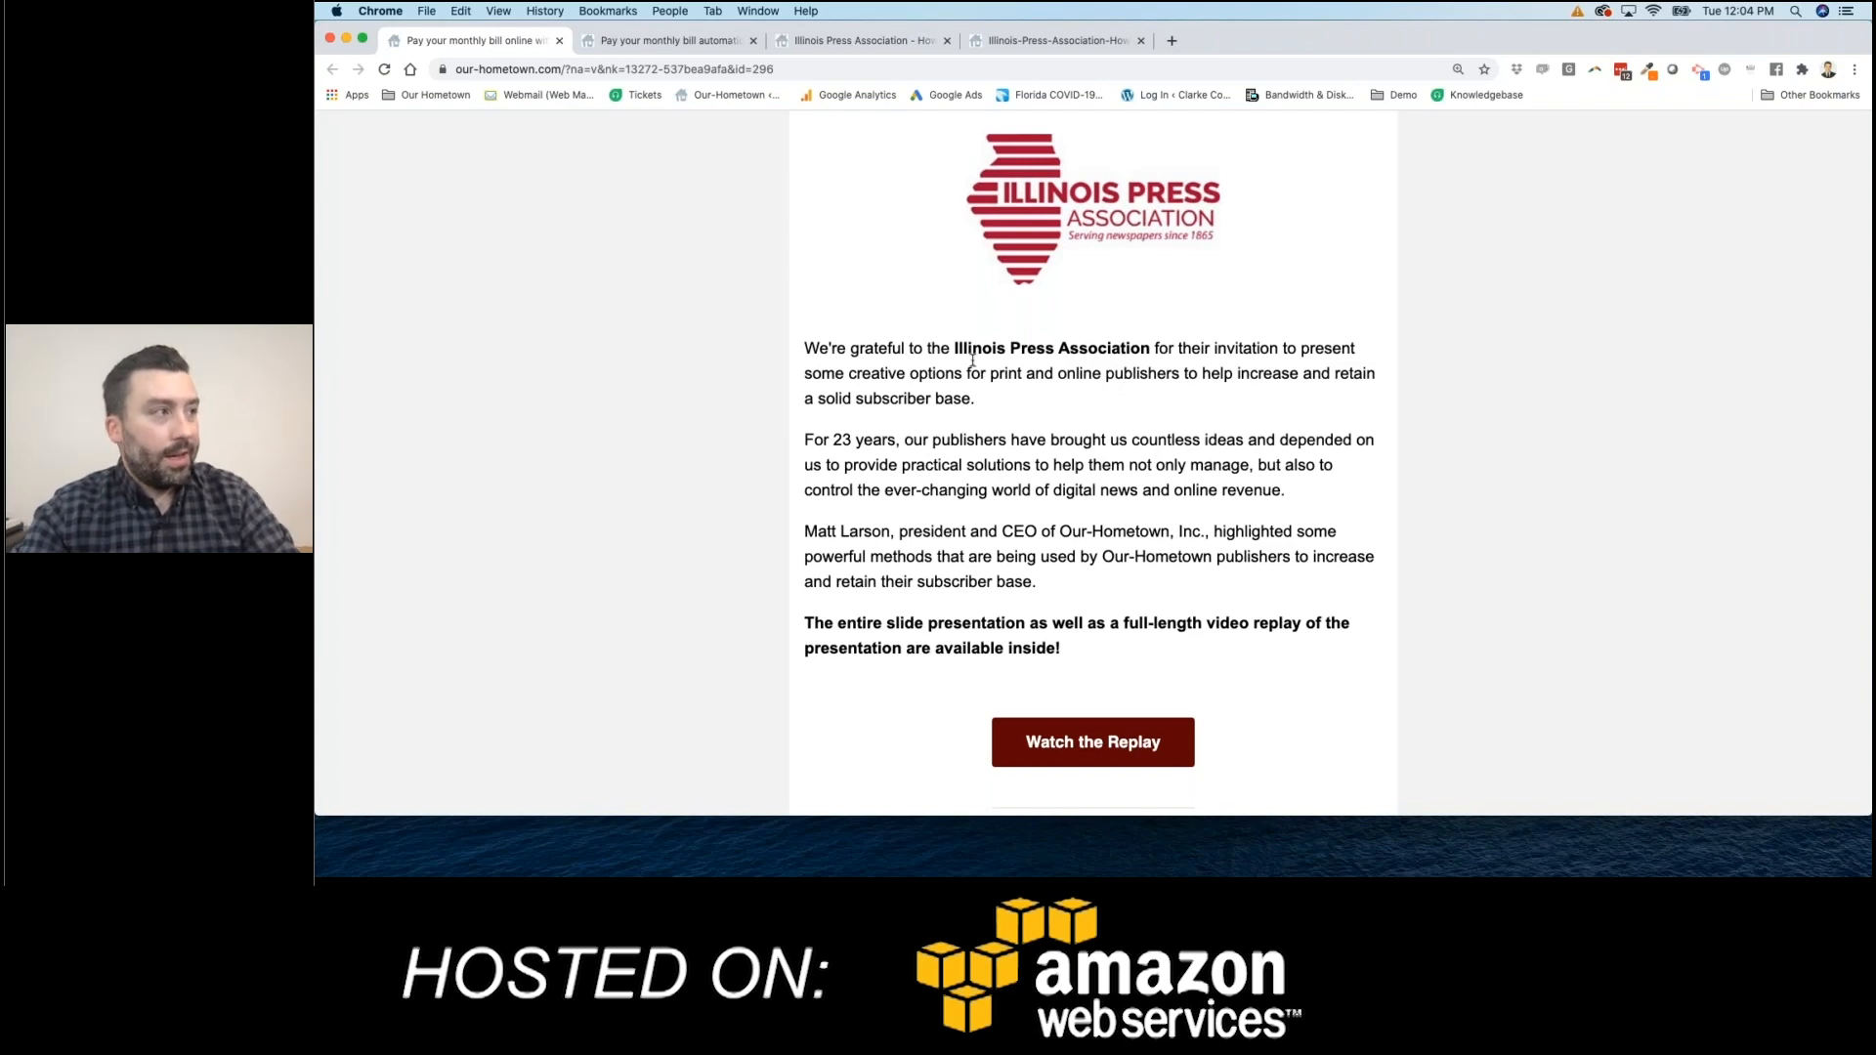
{"action": "mouse_move", "coordinate": [1104, 454]}
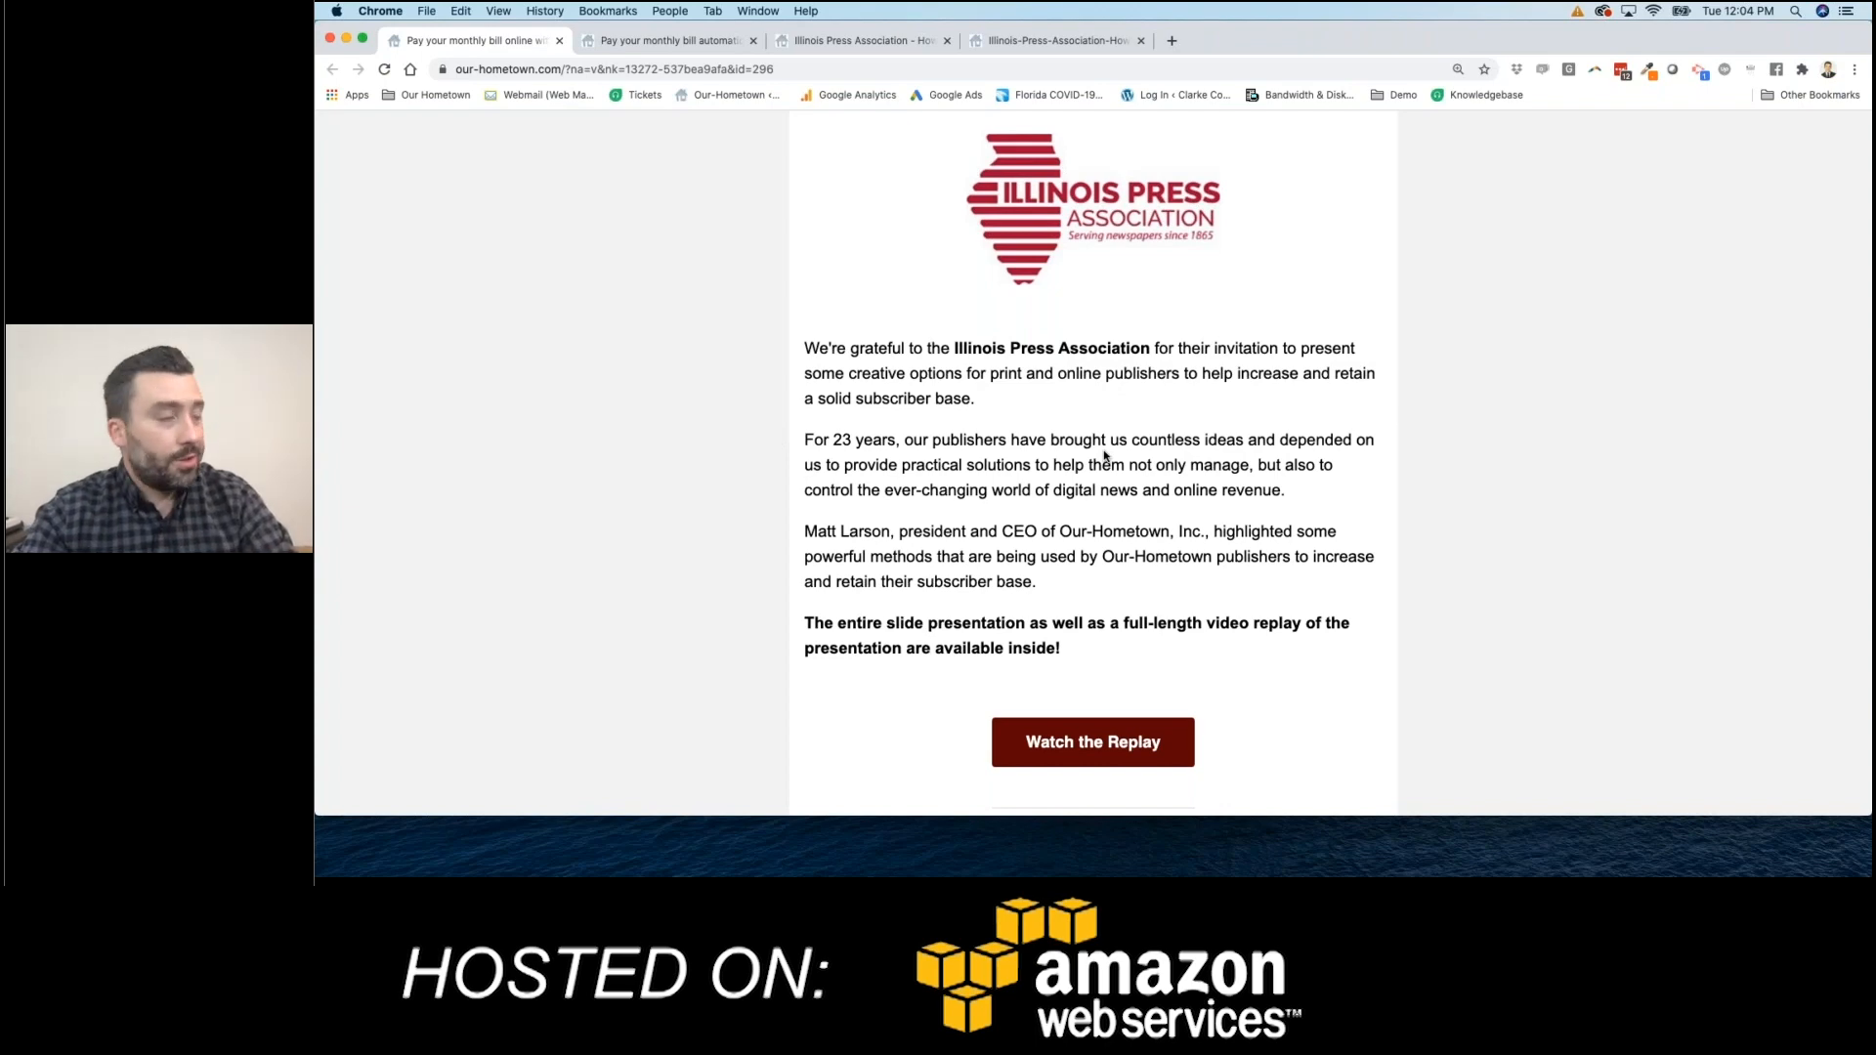
{"action": "scroll", "scroll_direction": "down", "scroll_amount": 3}
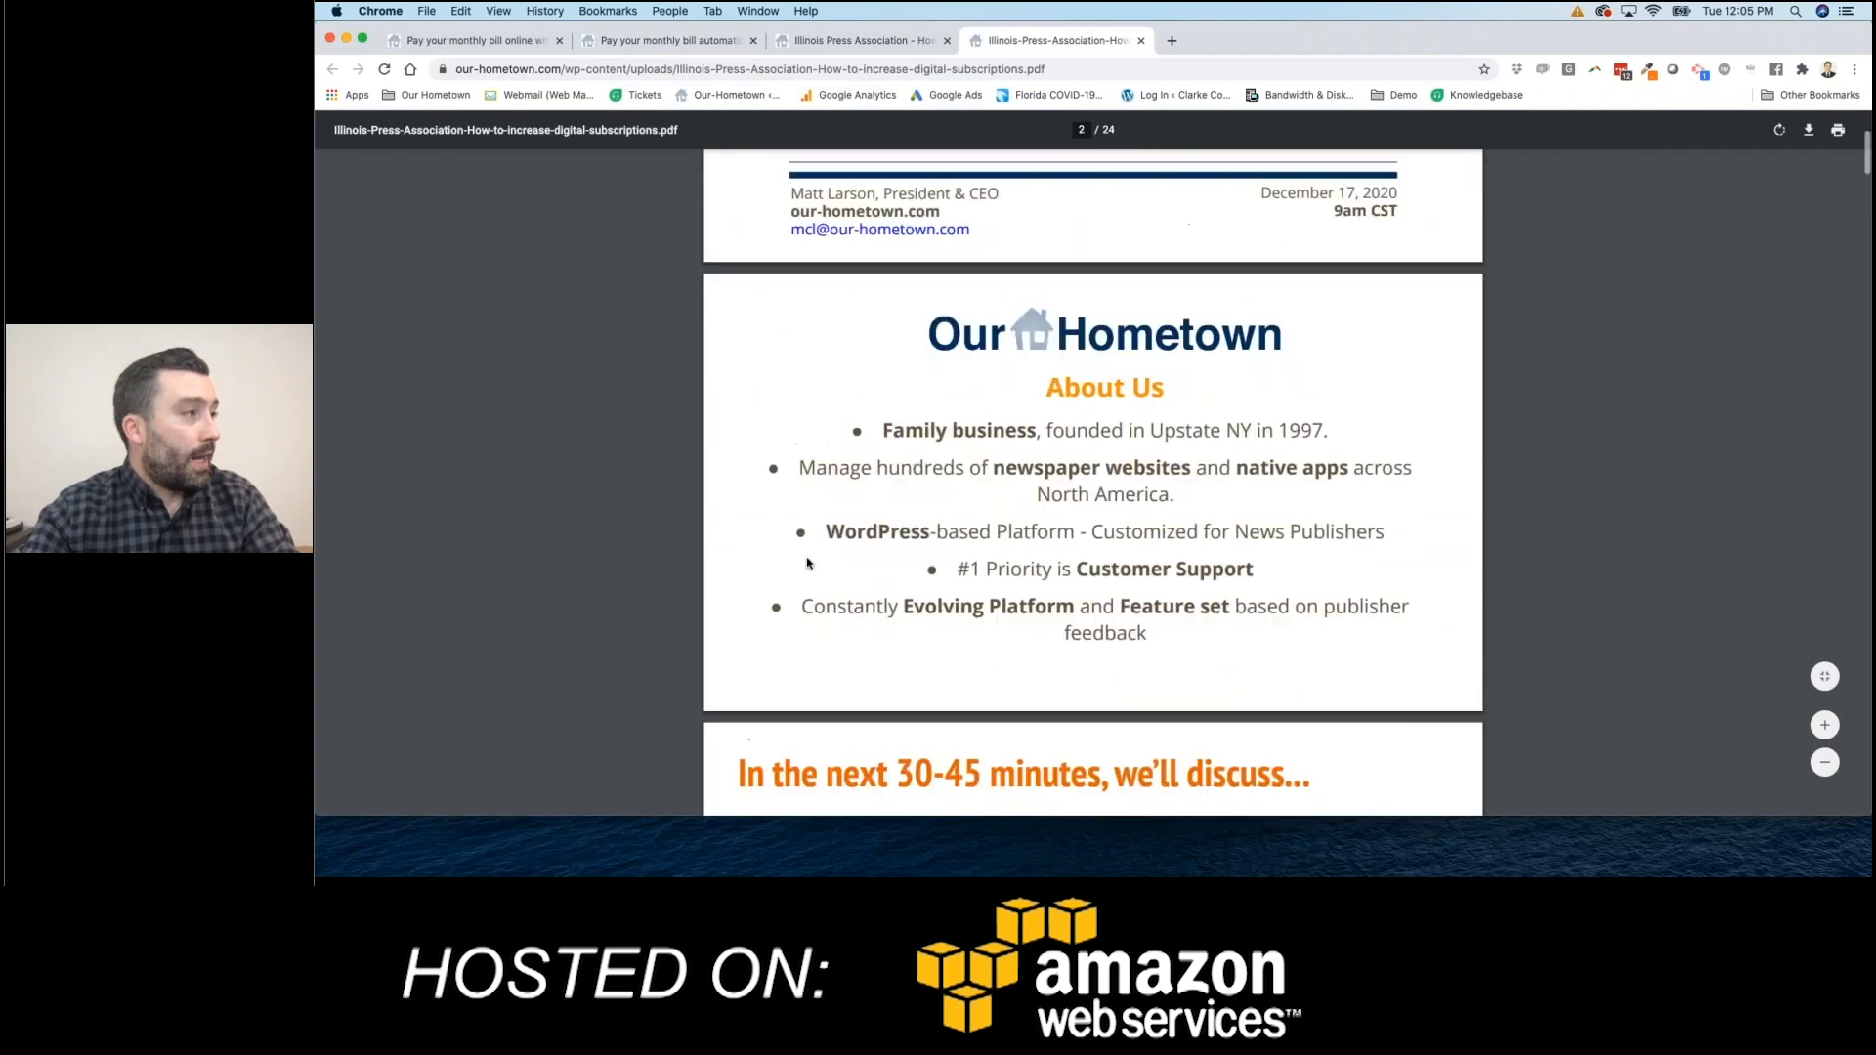
- Page through the deck's About Us and agenda slides, highlighting 'Paywall Models', to the page 4 FAQ slide
{"action": "scroll", "scroll_direction": "down", "scroll_amount": 3}
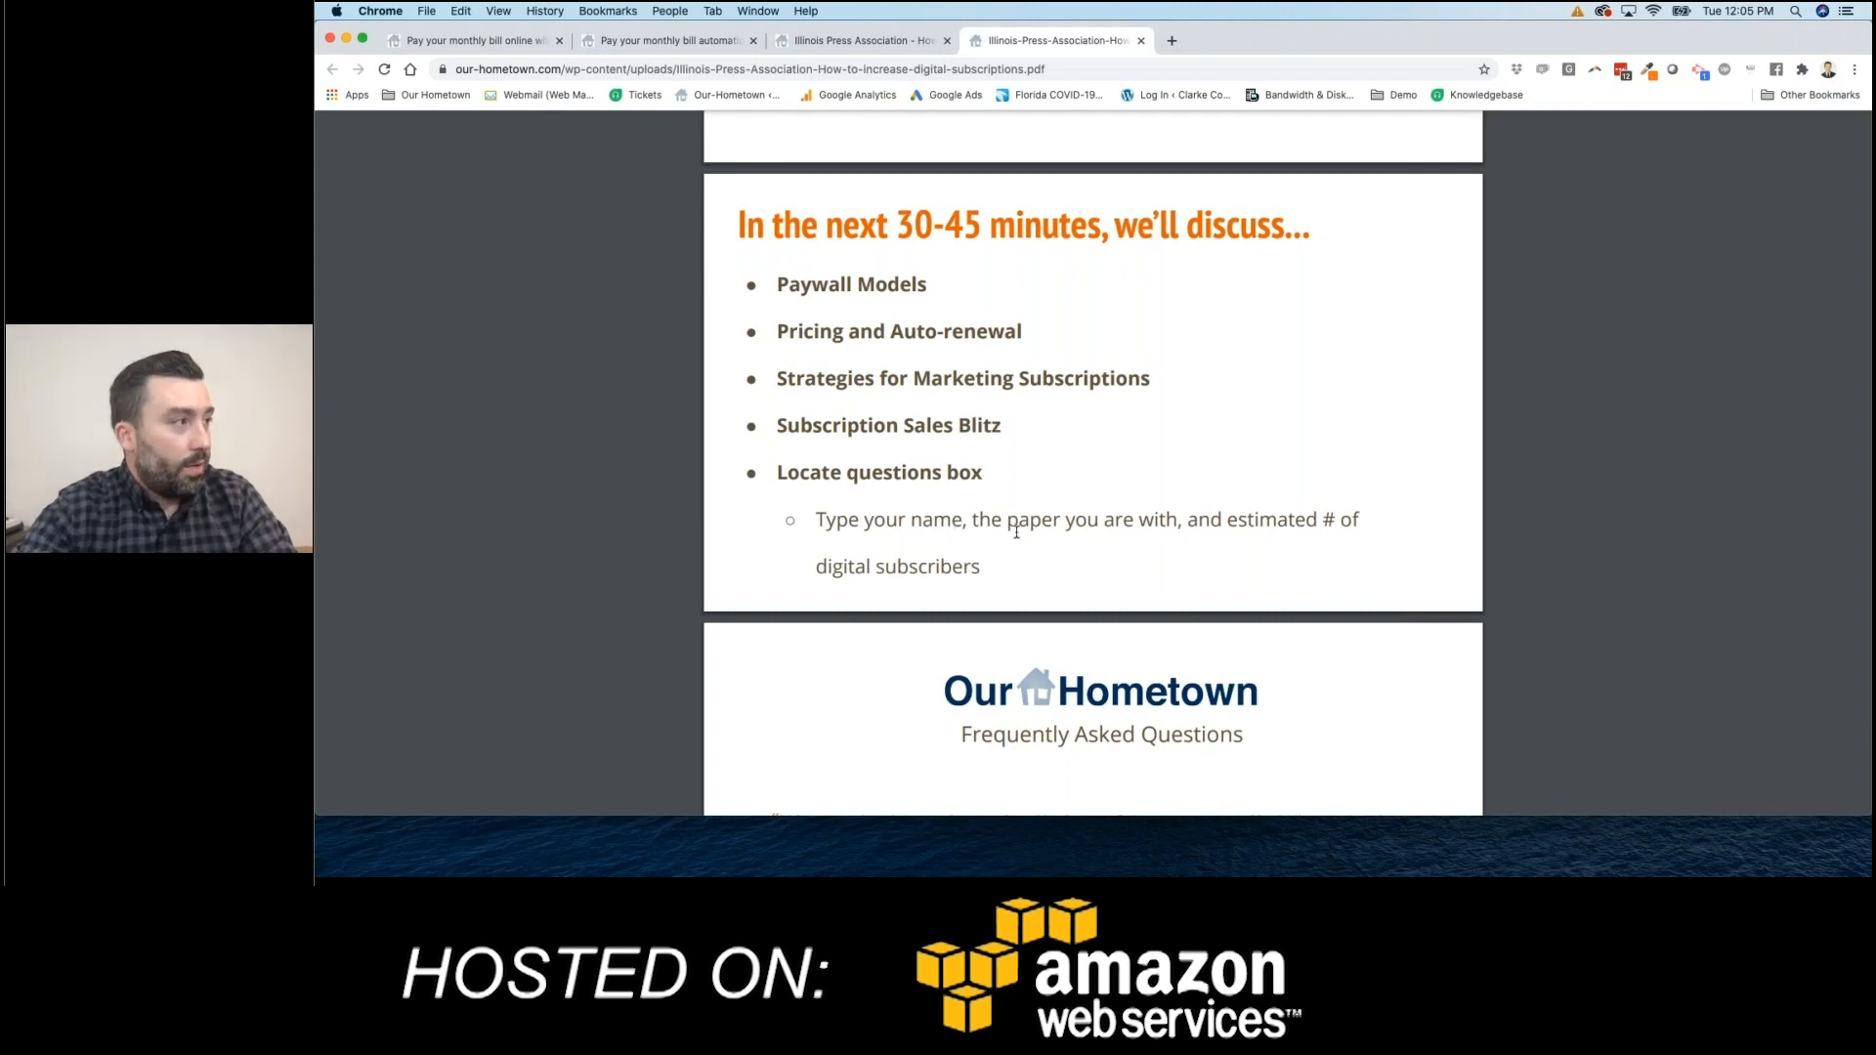
{"action": "scroll", "scroll_direction": "down", "scroll_amount": 3}
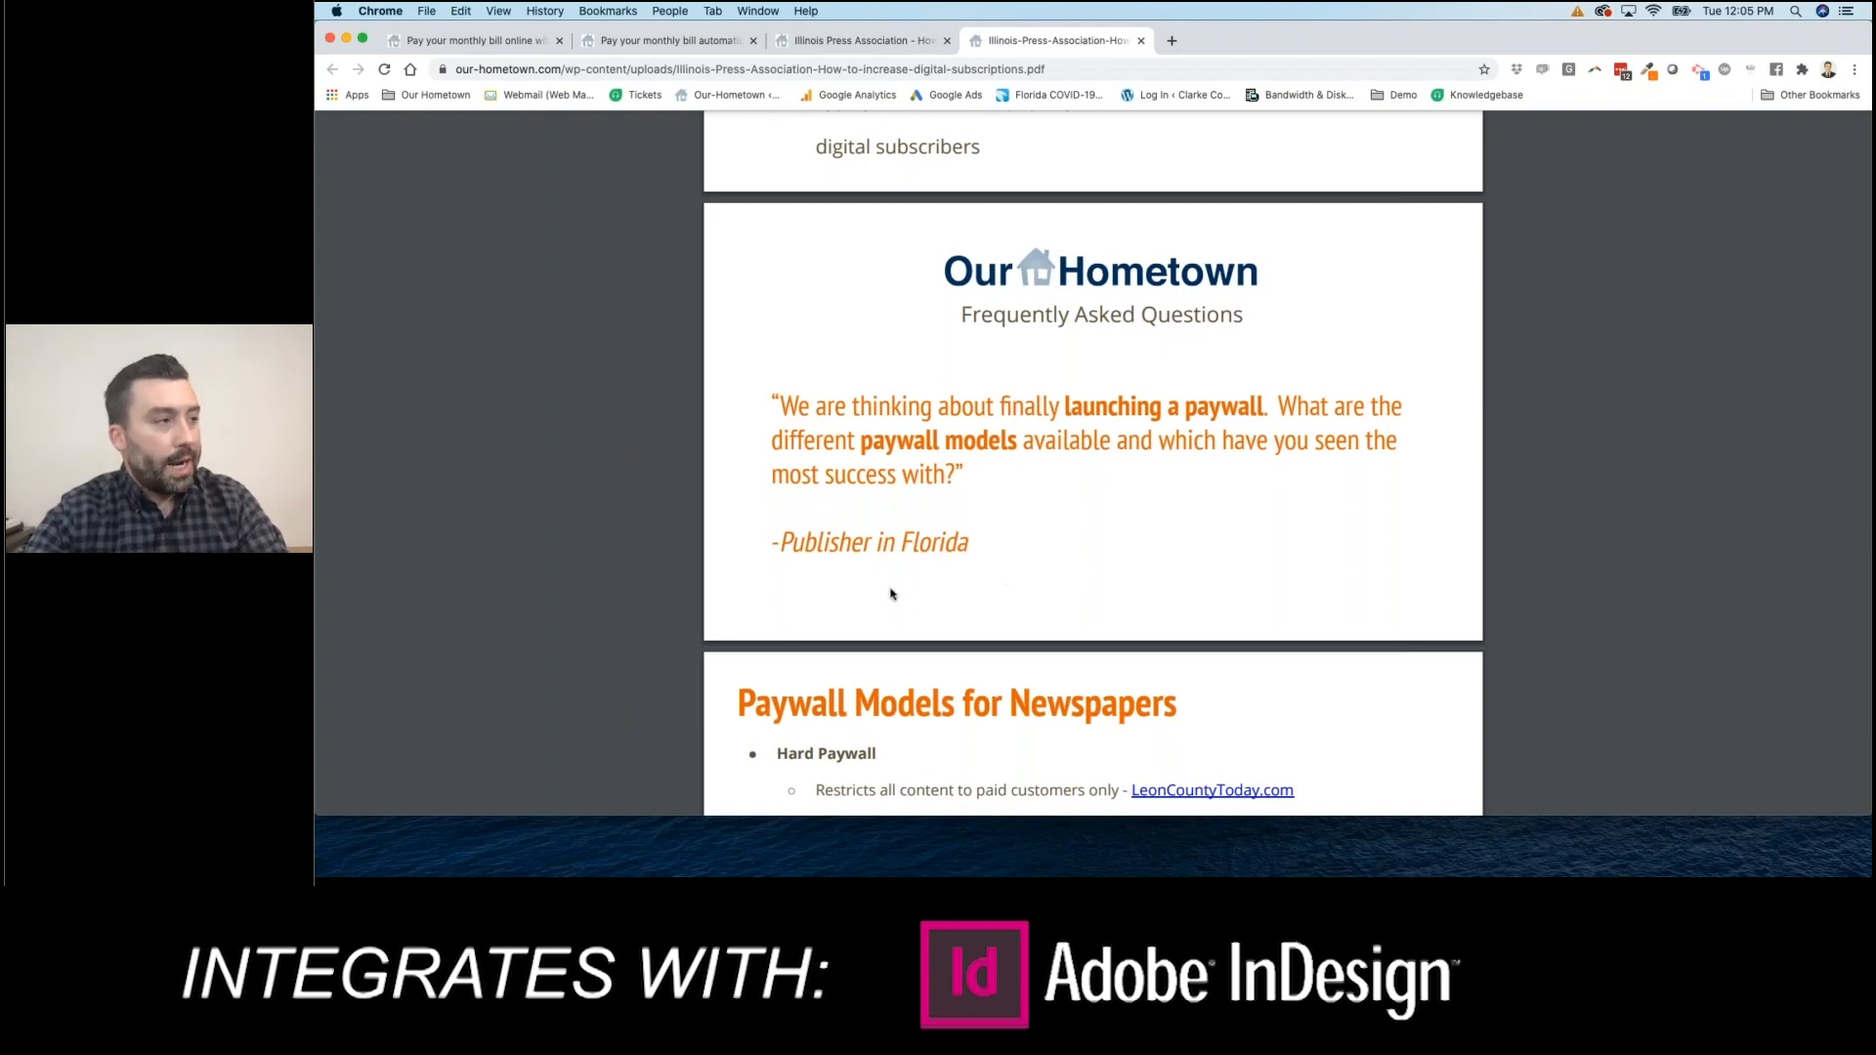
{"action": "scroll", "scroll_direction": "down", "scroll_amount": 3}
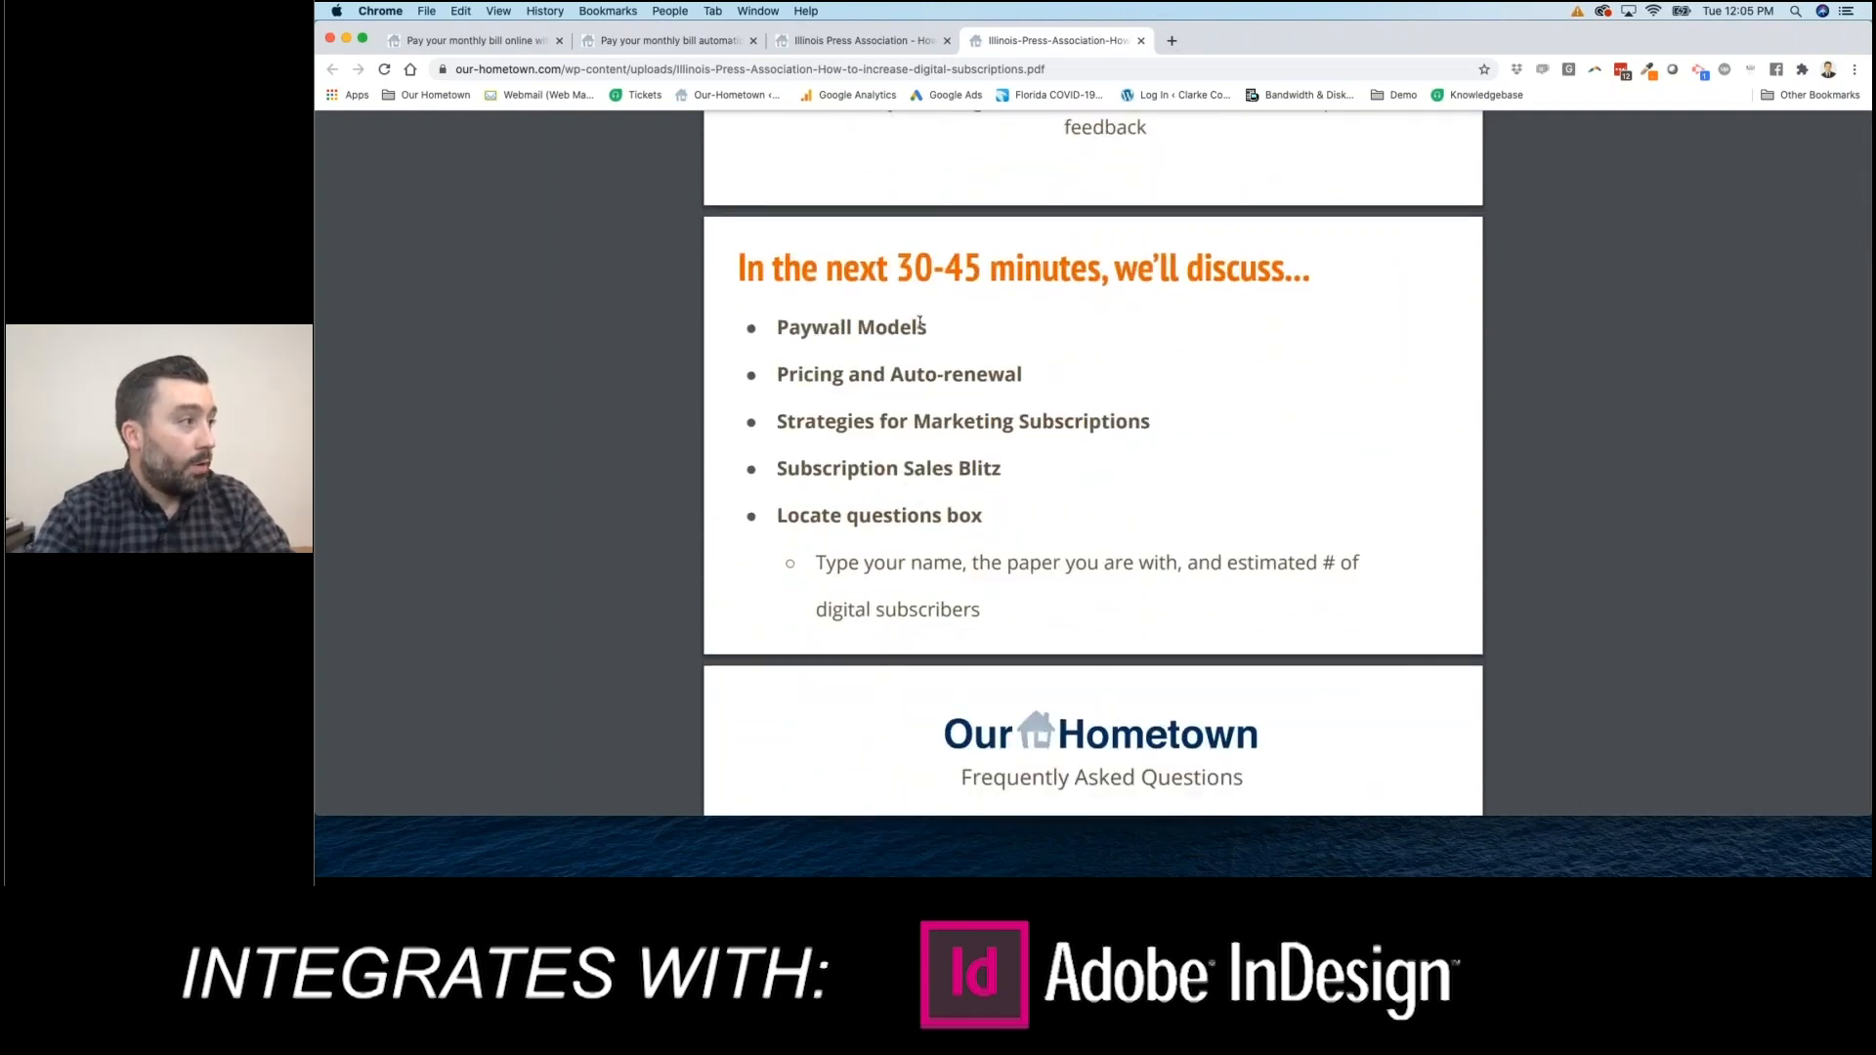
{"action": "double_click", "coordinate": [851, 326]}
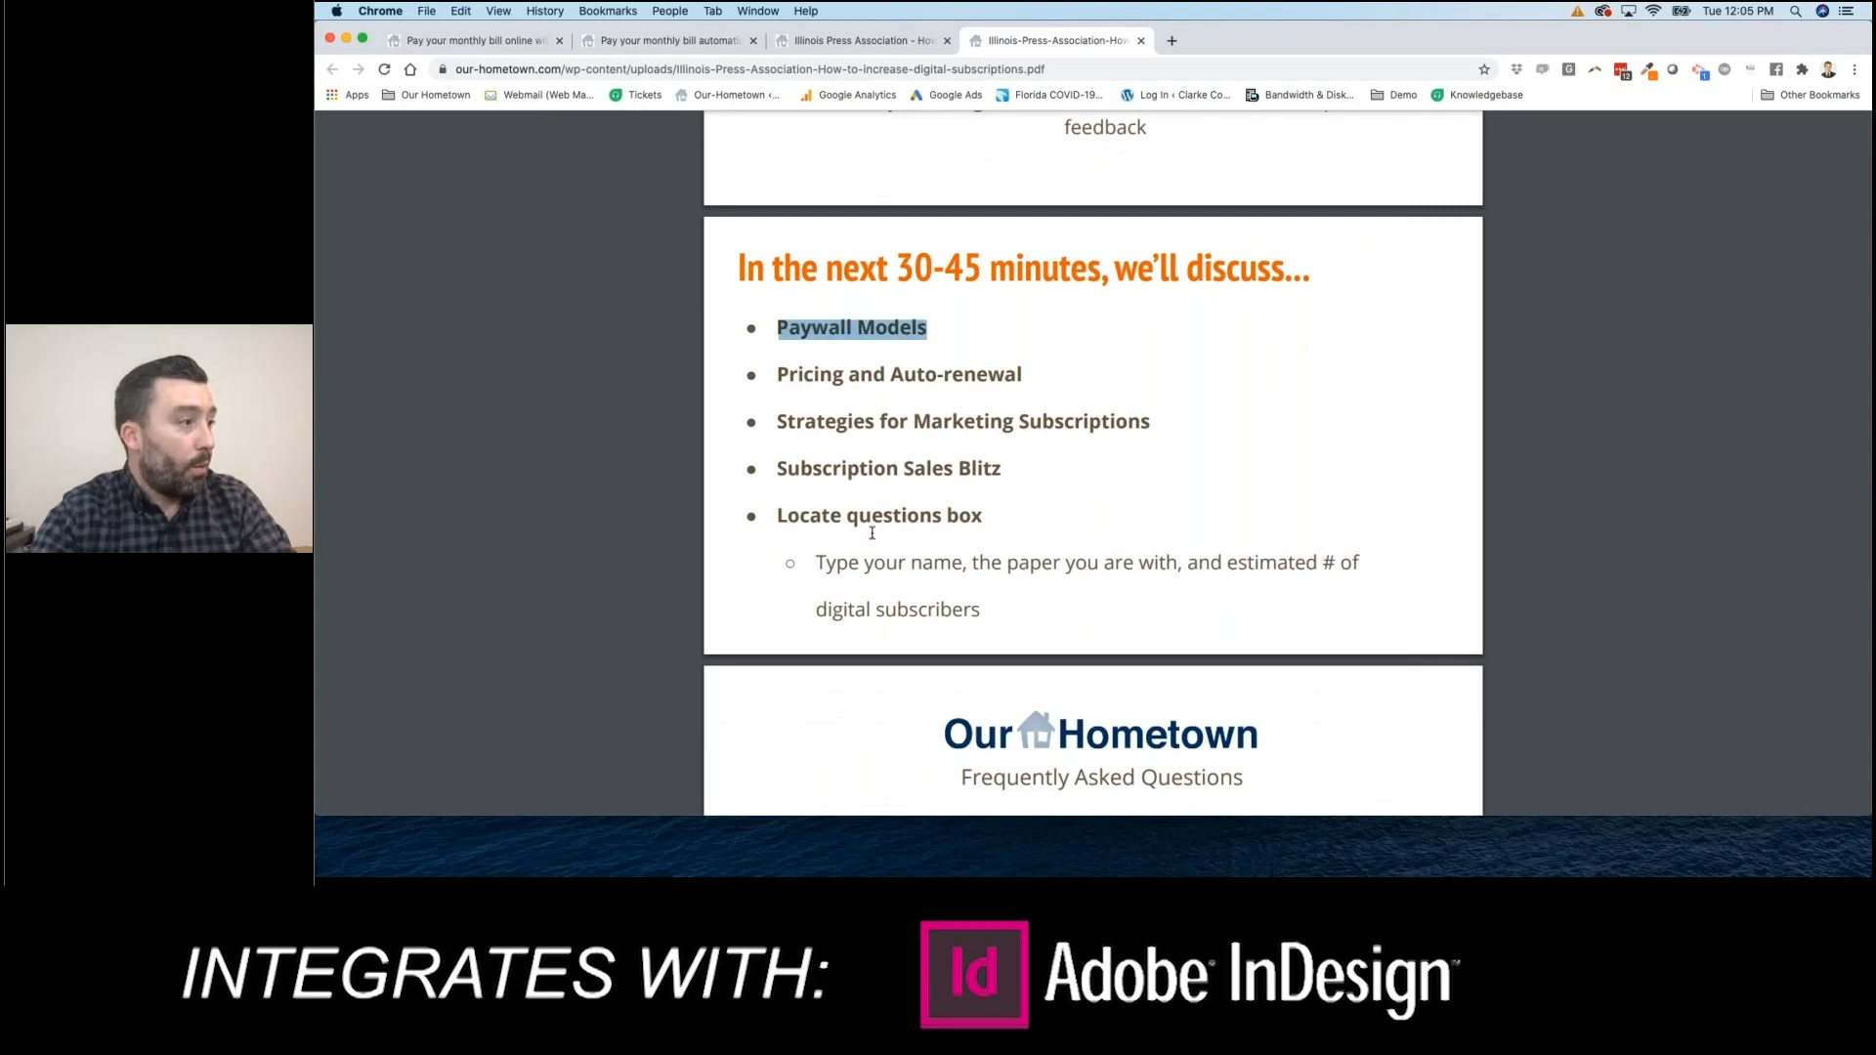
{"action": "scroll", "scroll_direction": "down", "scroll_amount": 3}
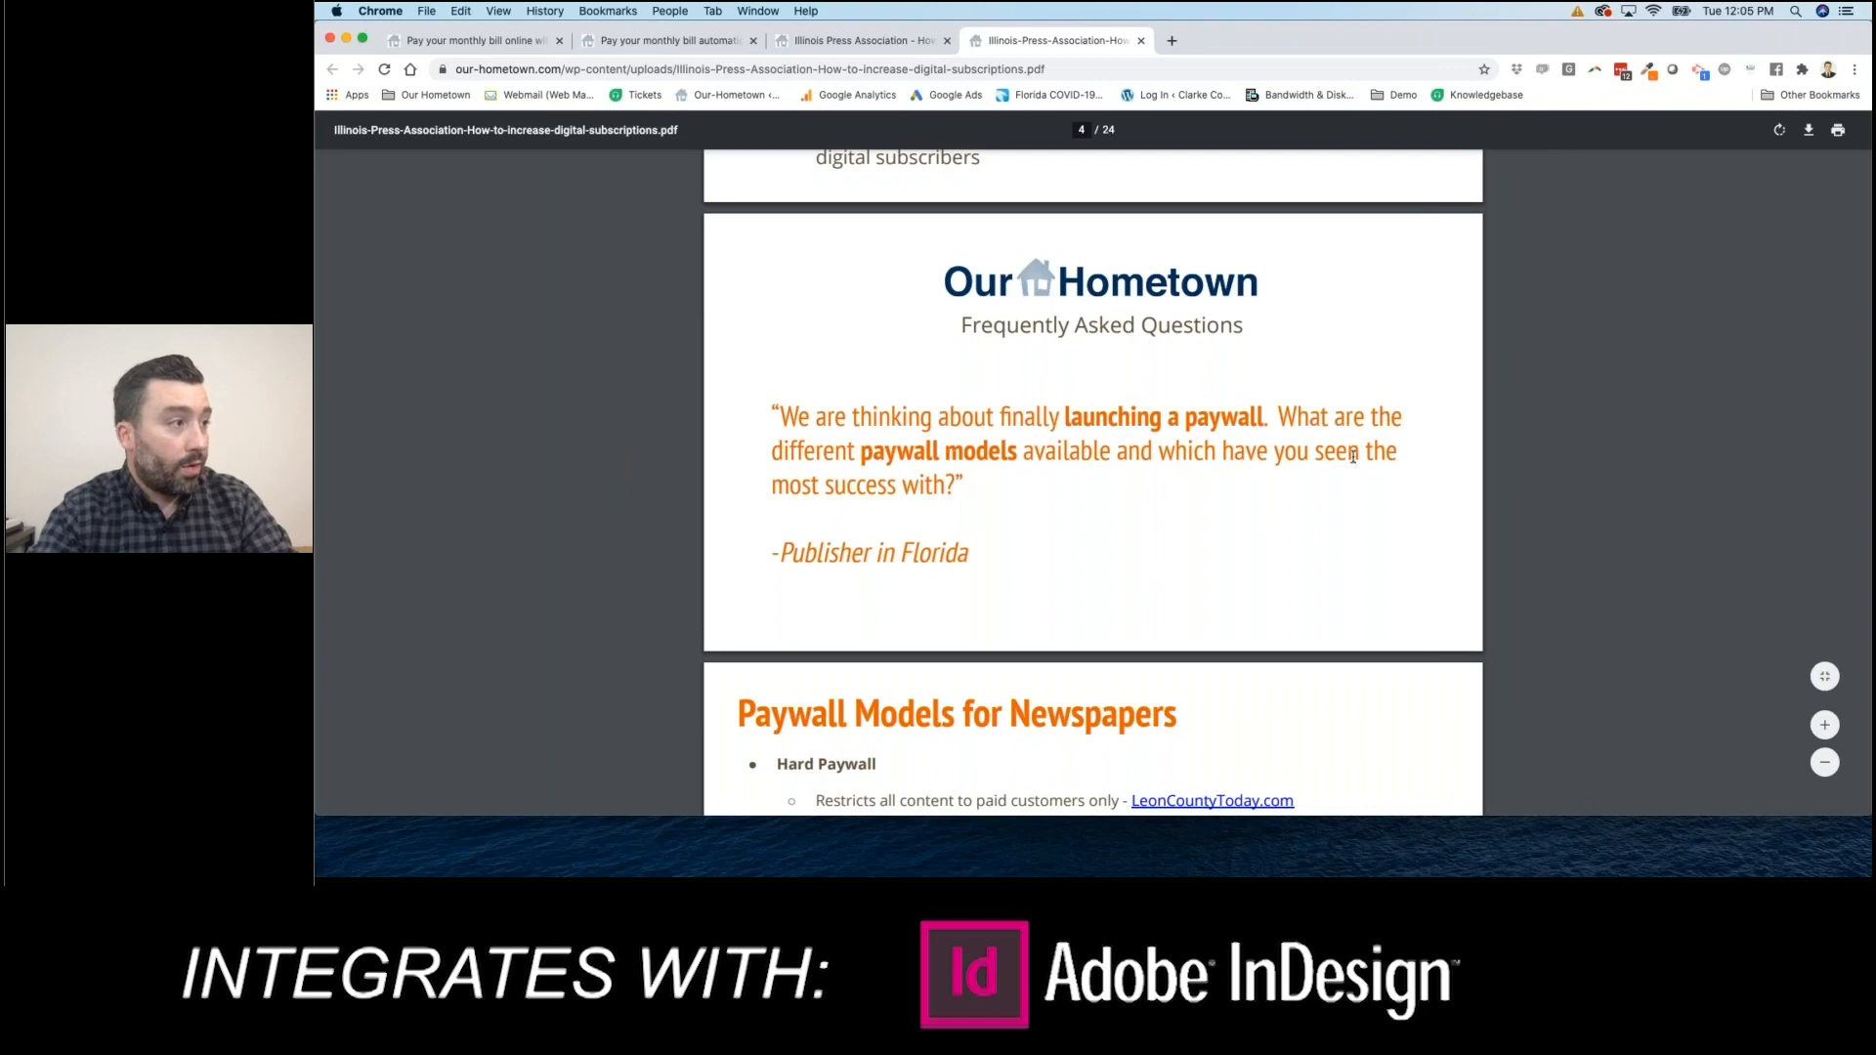
{"action": "mouse_move", "coordinate": [1057, 491]}
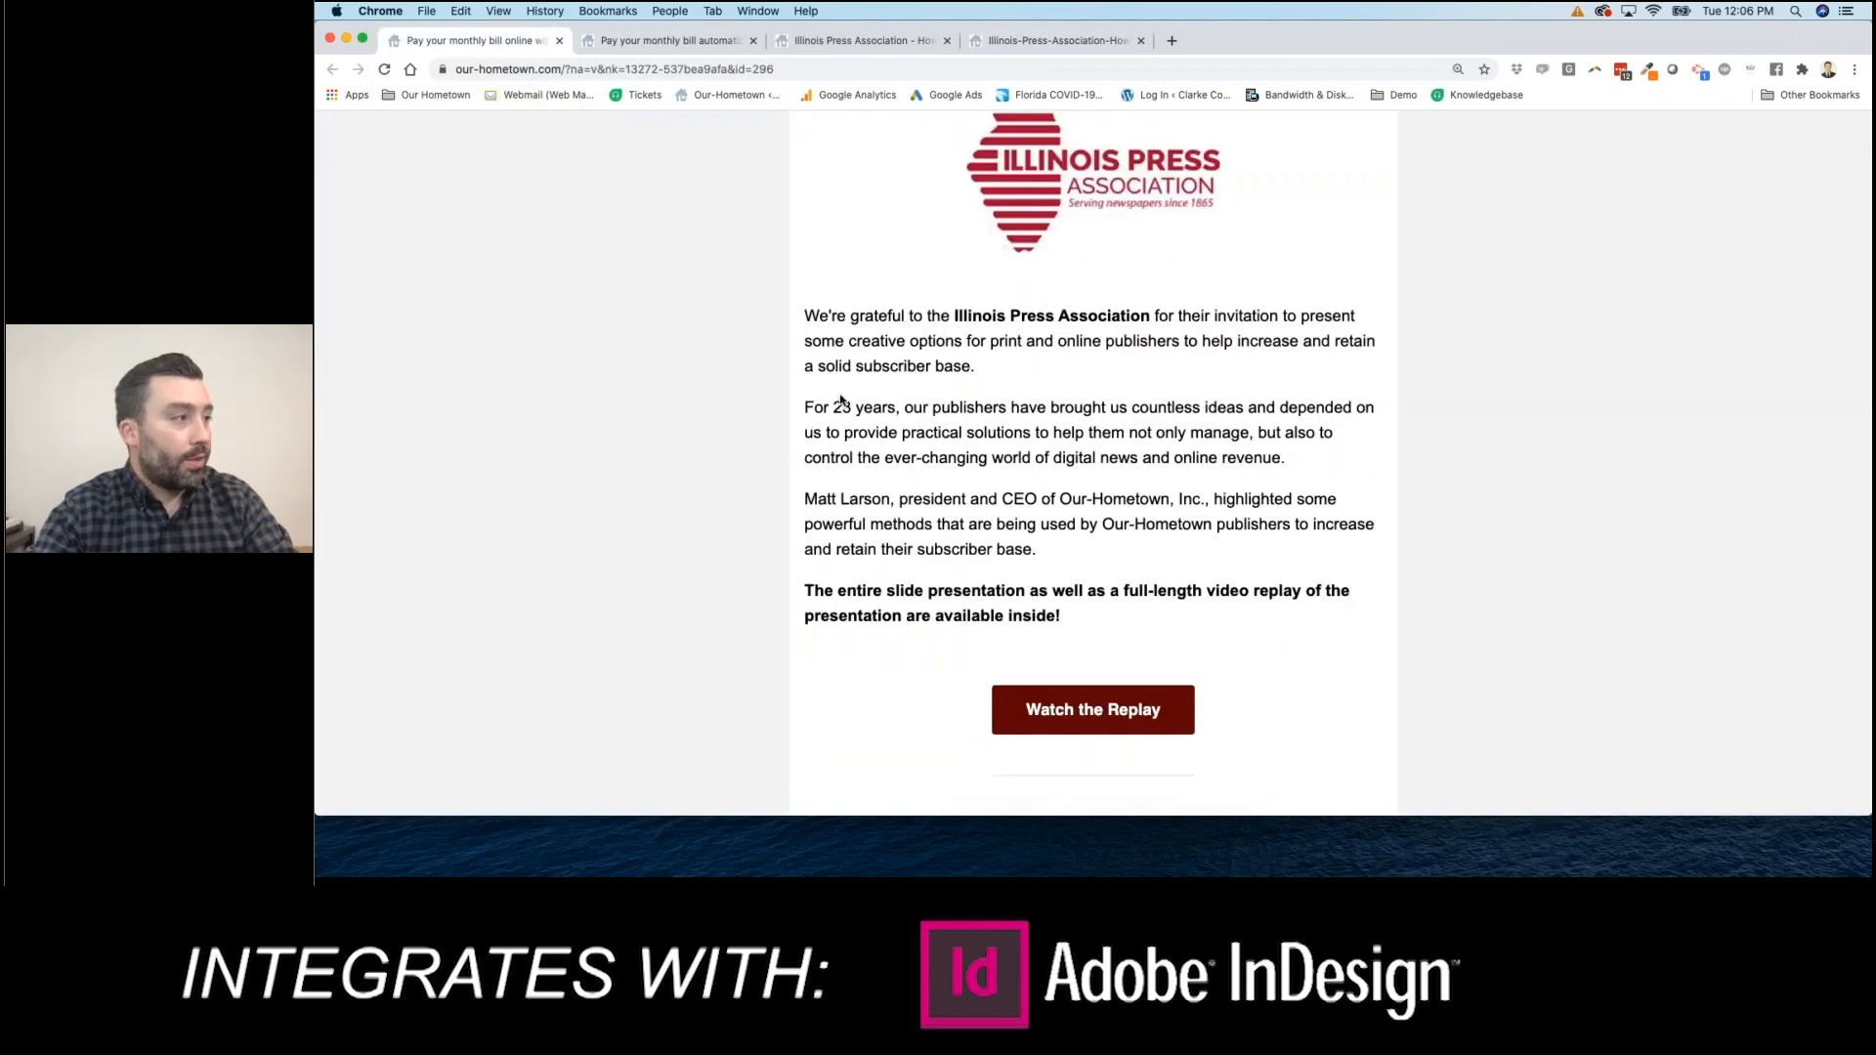
- Scroll the newsletter to the Online Media Campus / America's Newspapers 'Rethinking Paywalls' webinar section
{"action": "scroll", "scroll_direction": "down", "scroll_amount": 3}
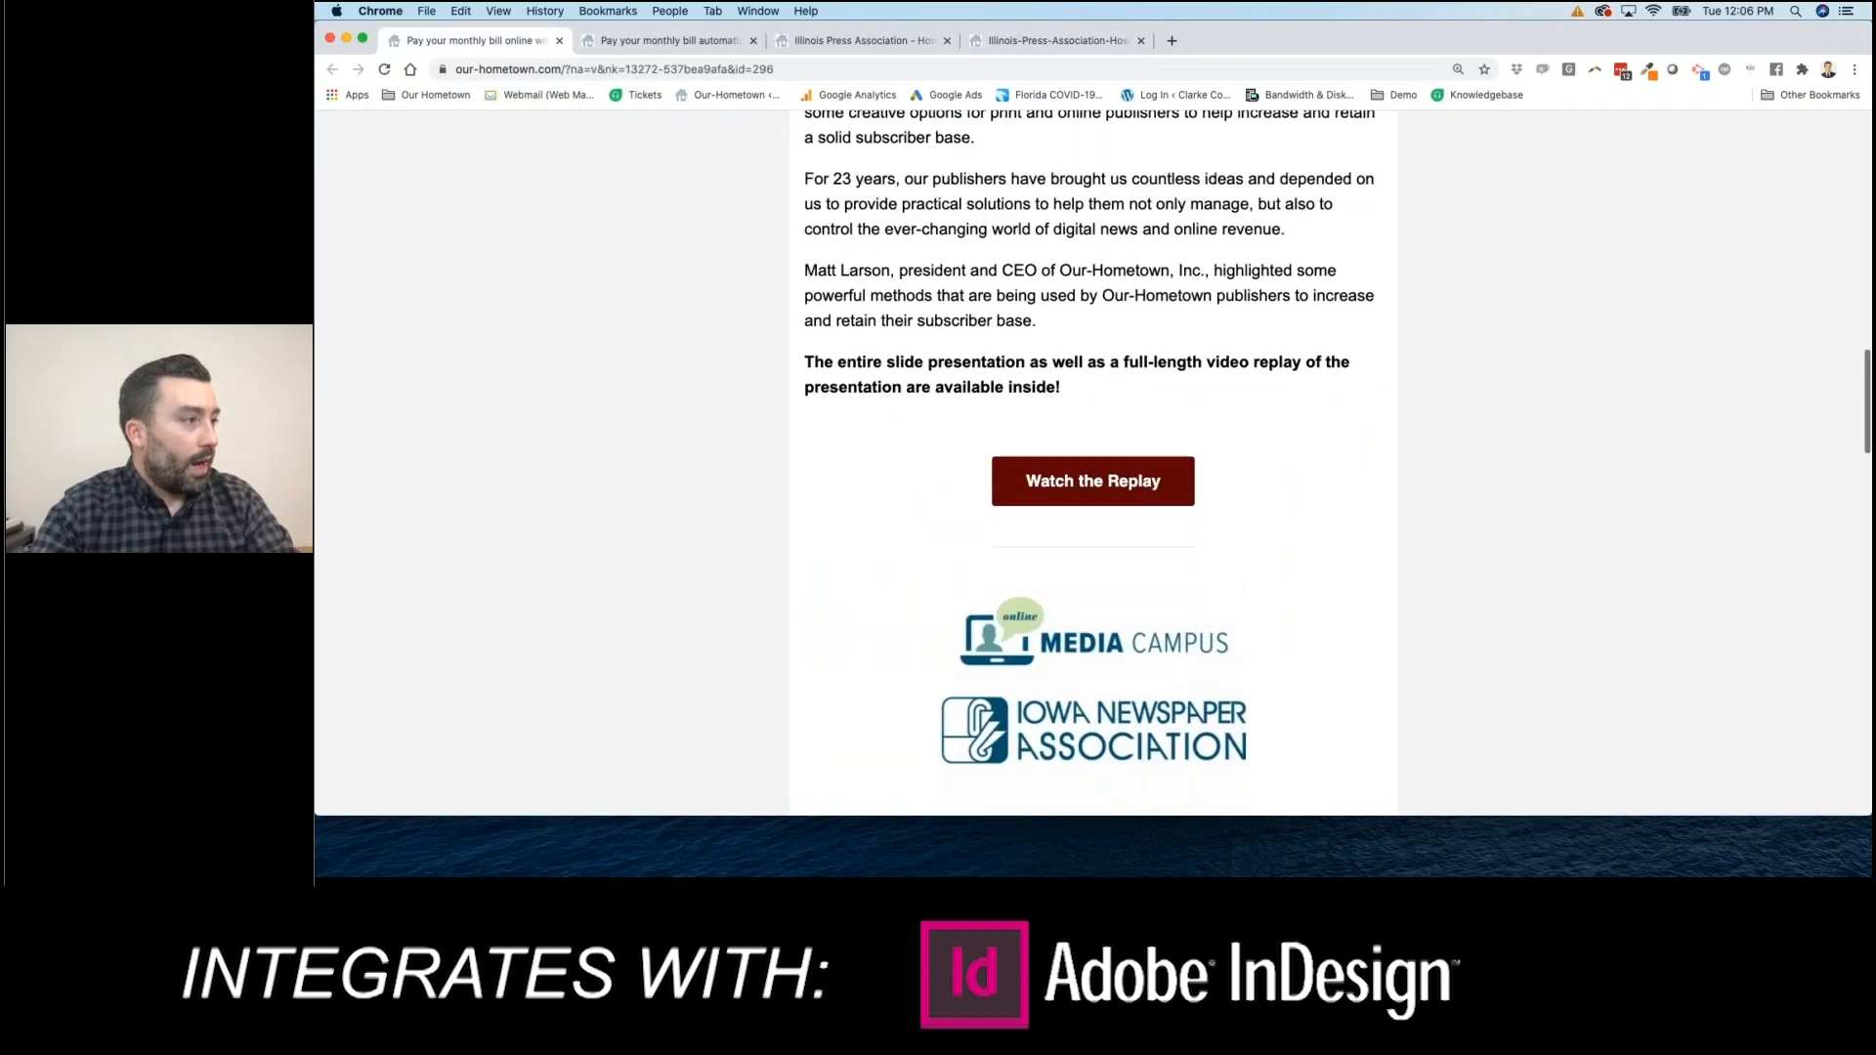
{"action": "scroll", "scroll_direction": "down", "scroll_amount": 3}
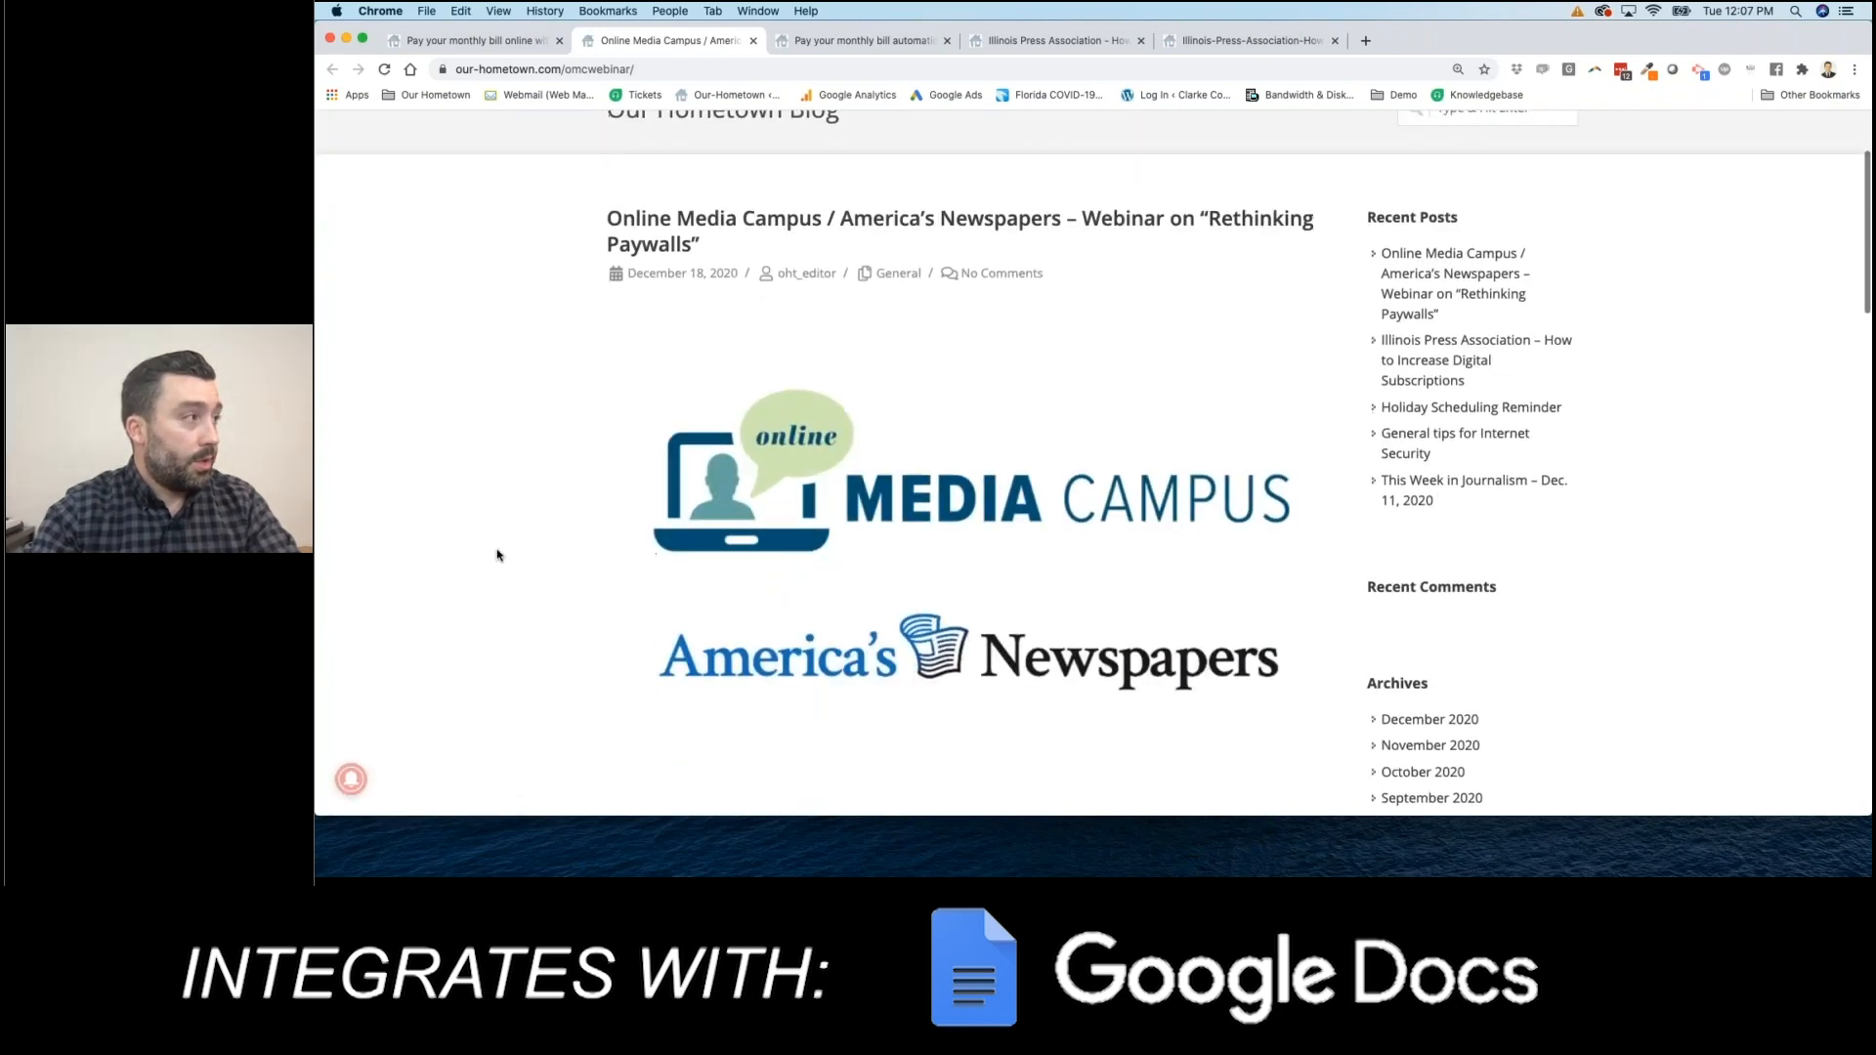
- Read down the webinar post and follow its 'here' link to the Rethinking Paywalls slide PDF
{"action": "scroll", "scroll_direction": "down", "scroll_amount": 3}
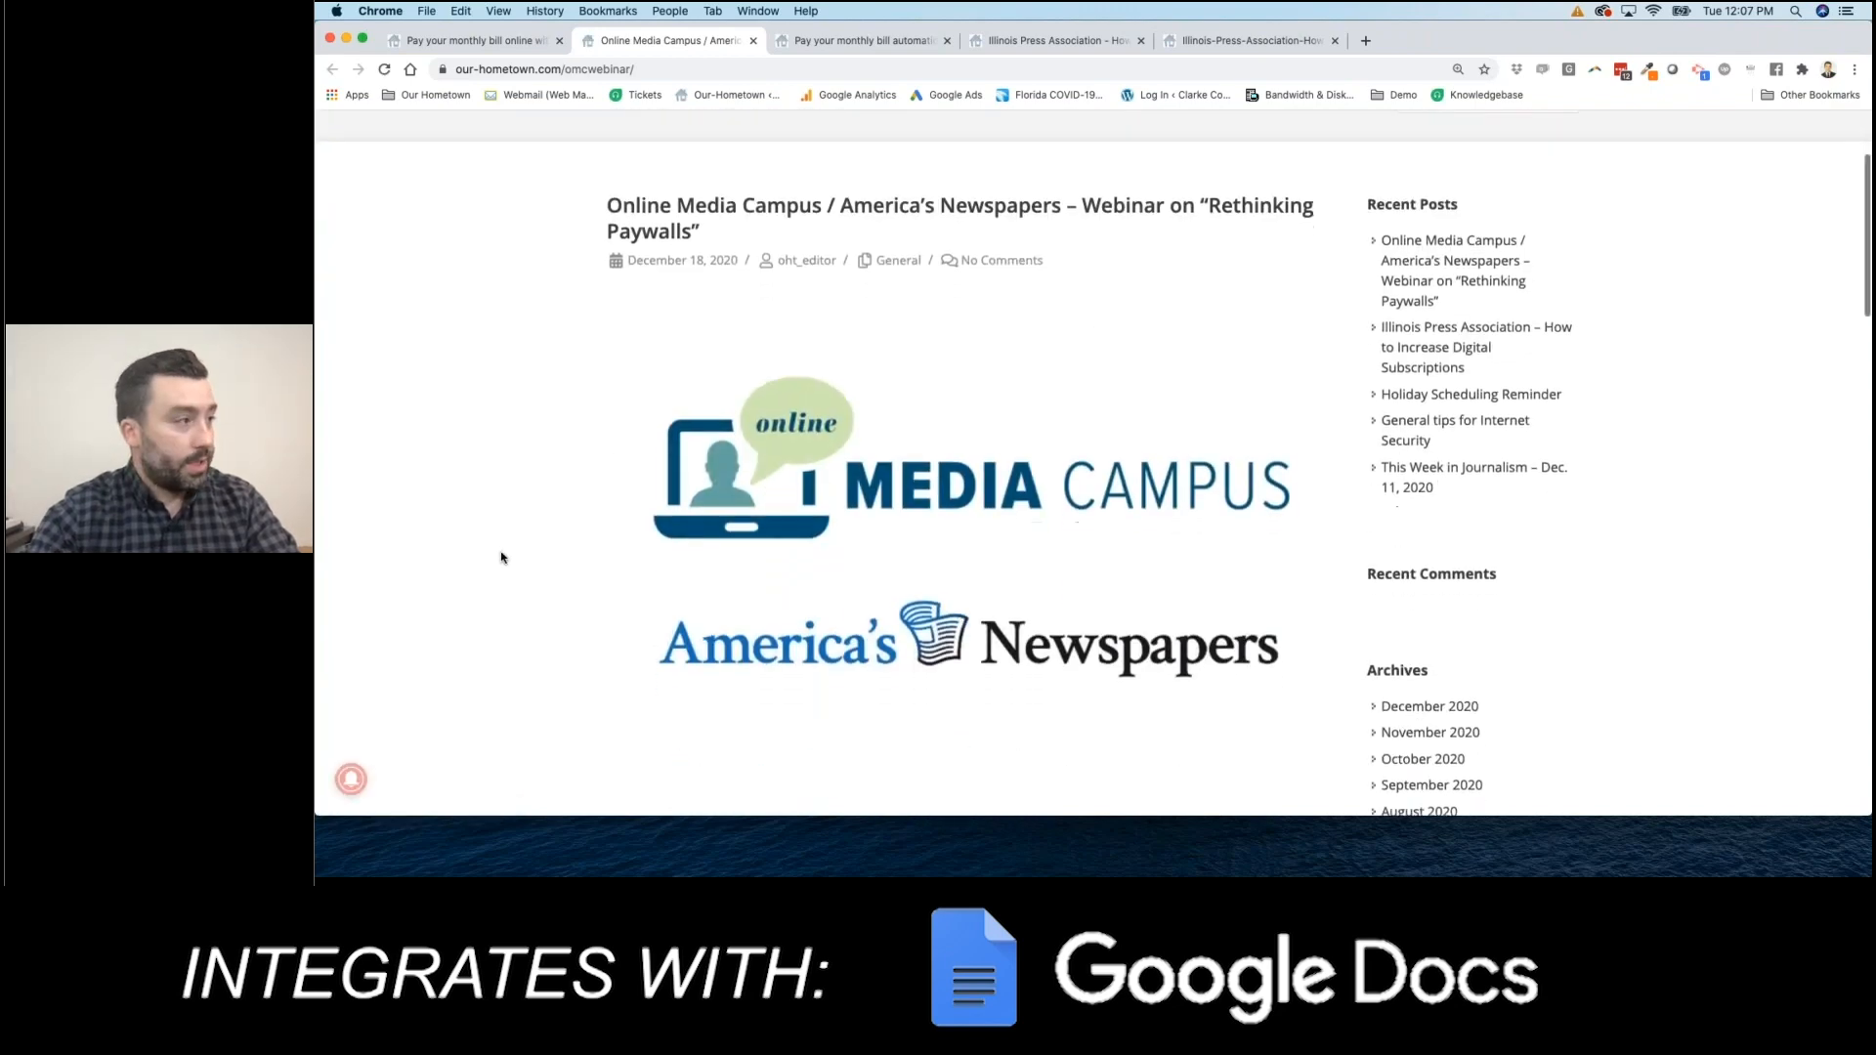
{"action": "scroll", "scroll_direction": "down", "scroll_amount": 3}
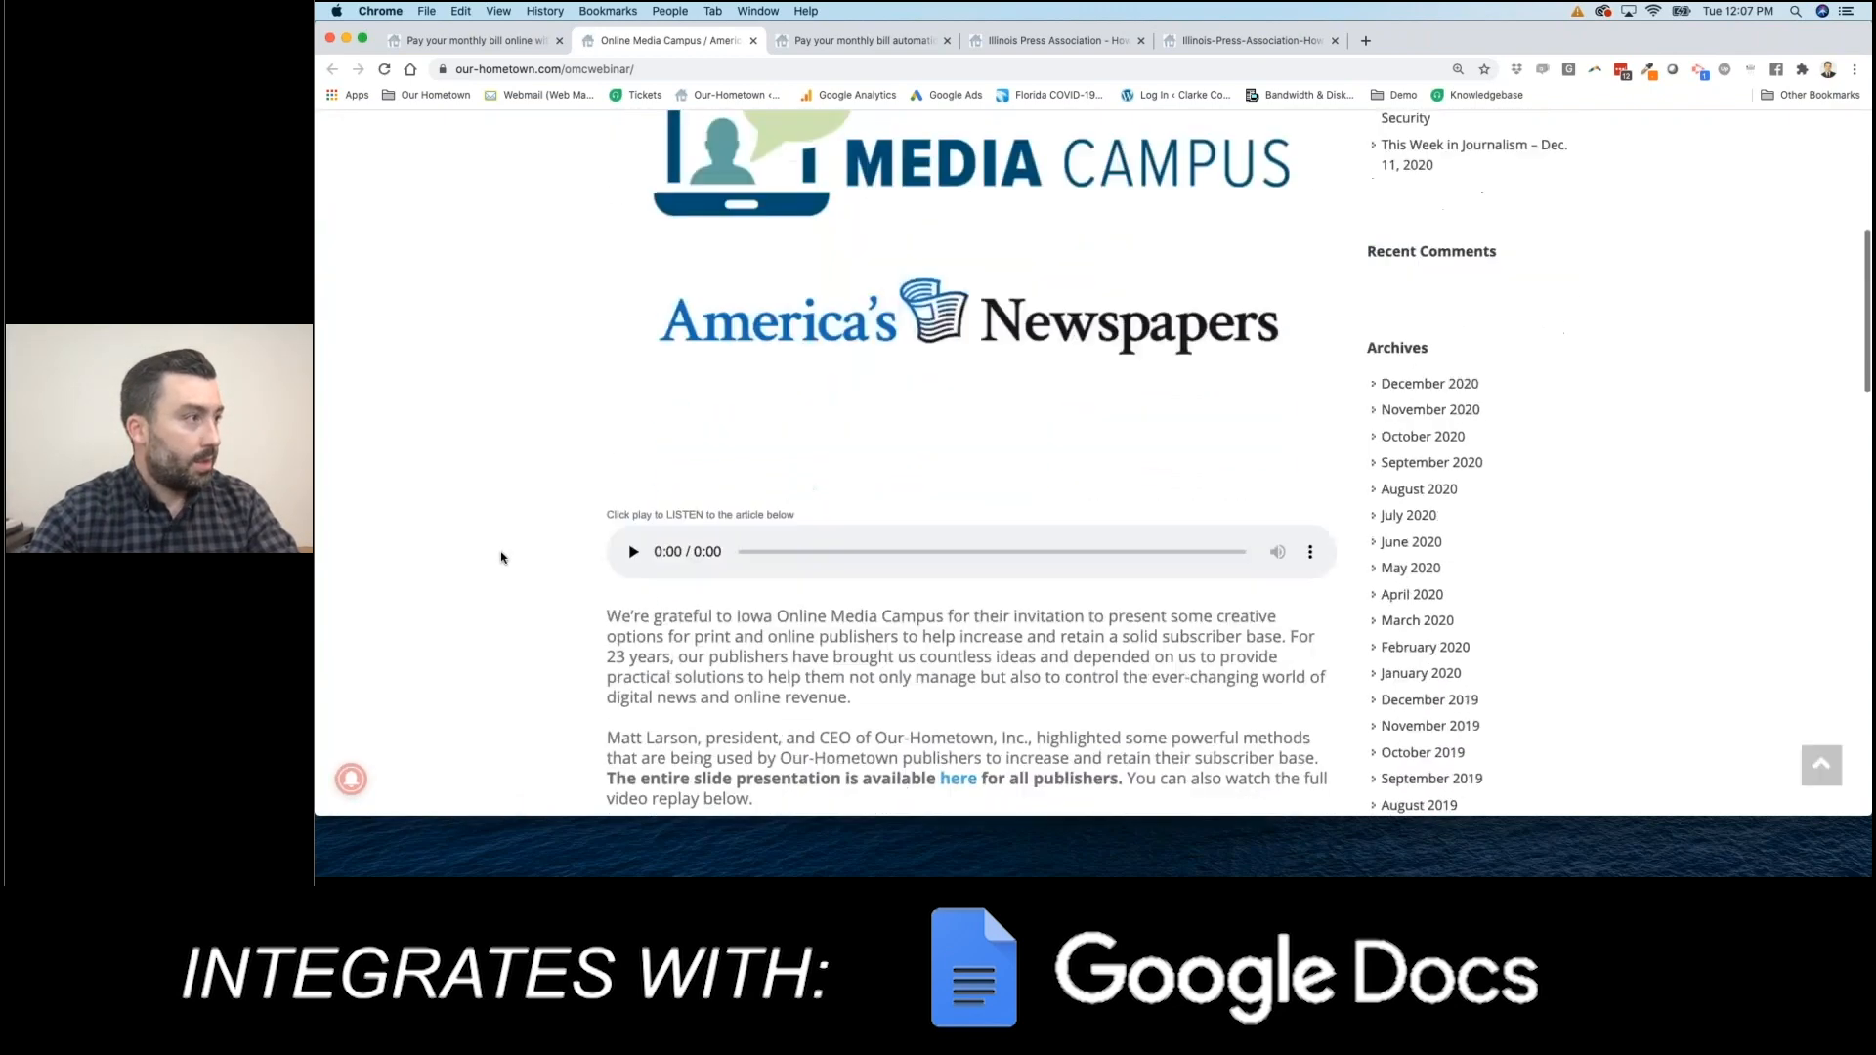
{"action": "scroll", "scroll_direction": "down", "scroll_amount": 3}
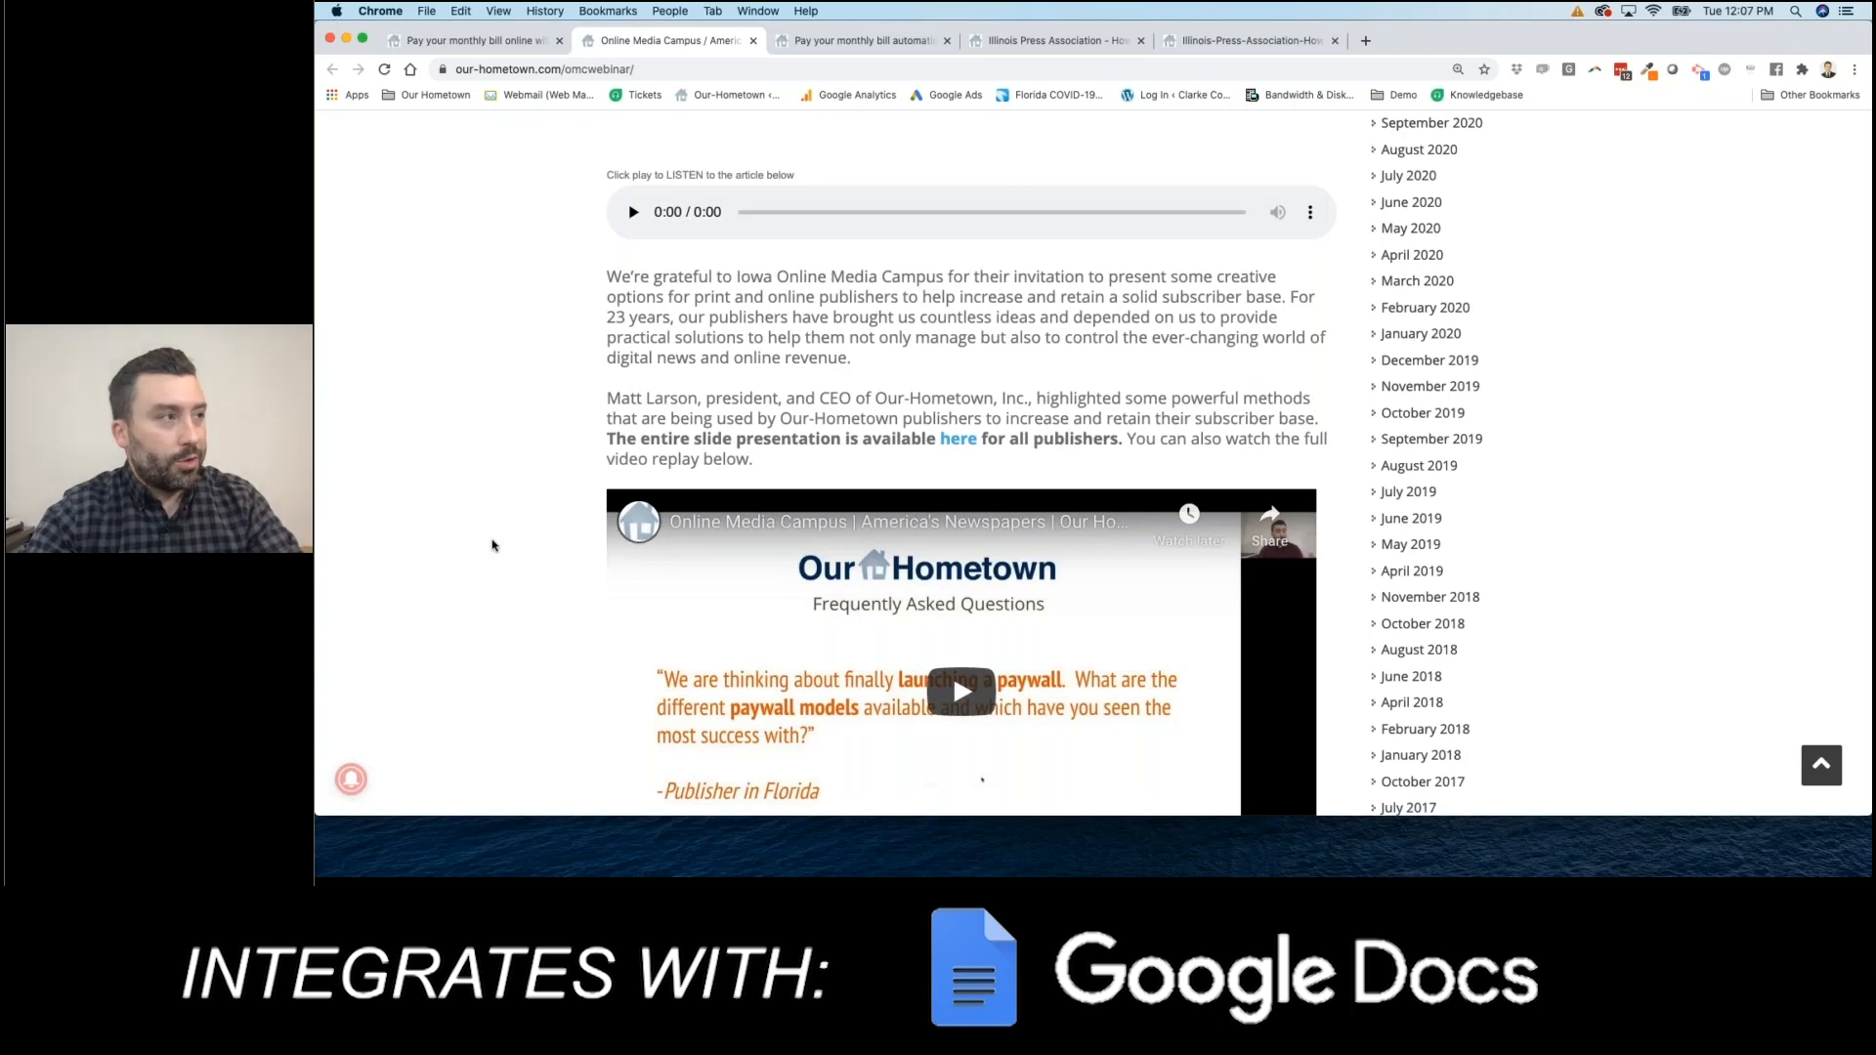
{"action": "scroll", "scroll_direction": "down", "scroll_amount": 3}
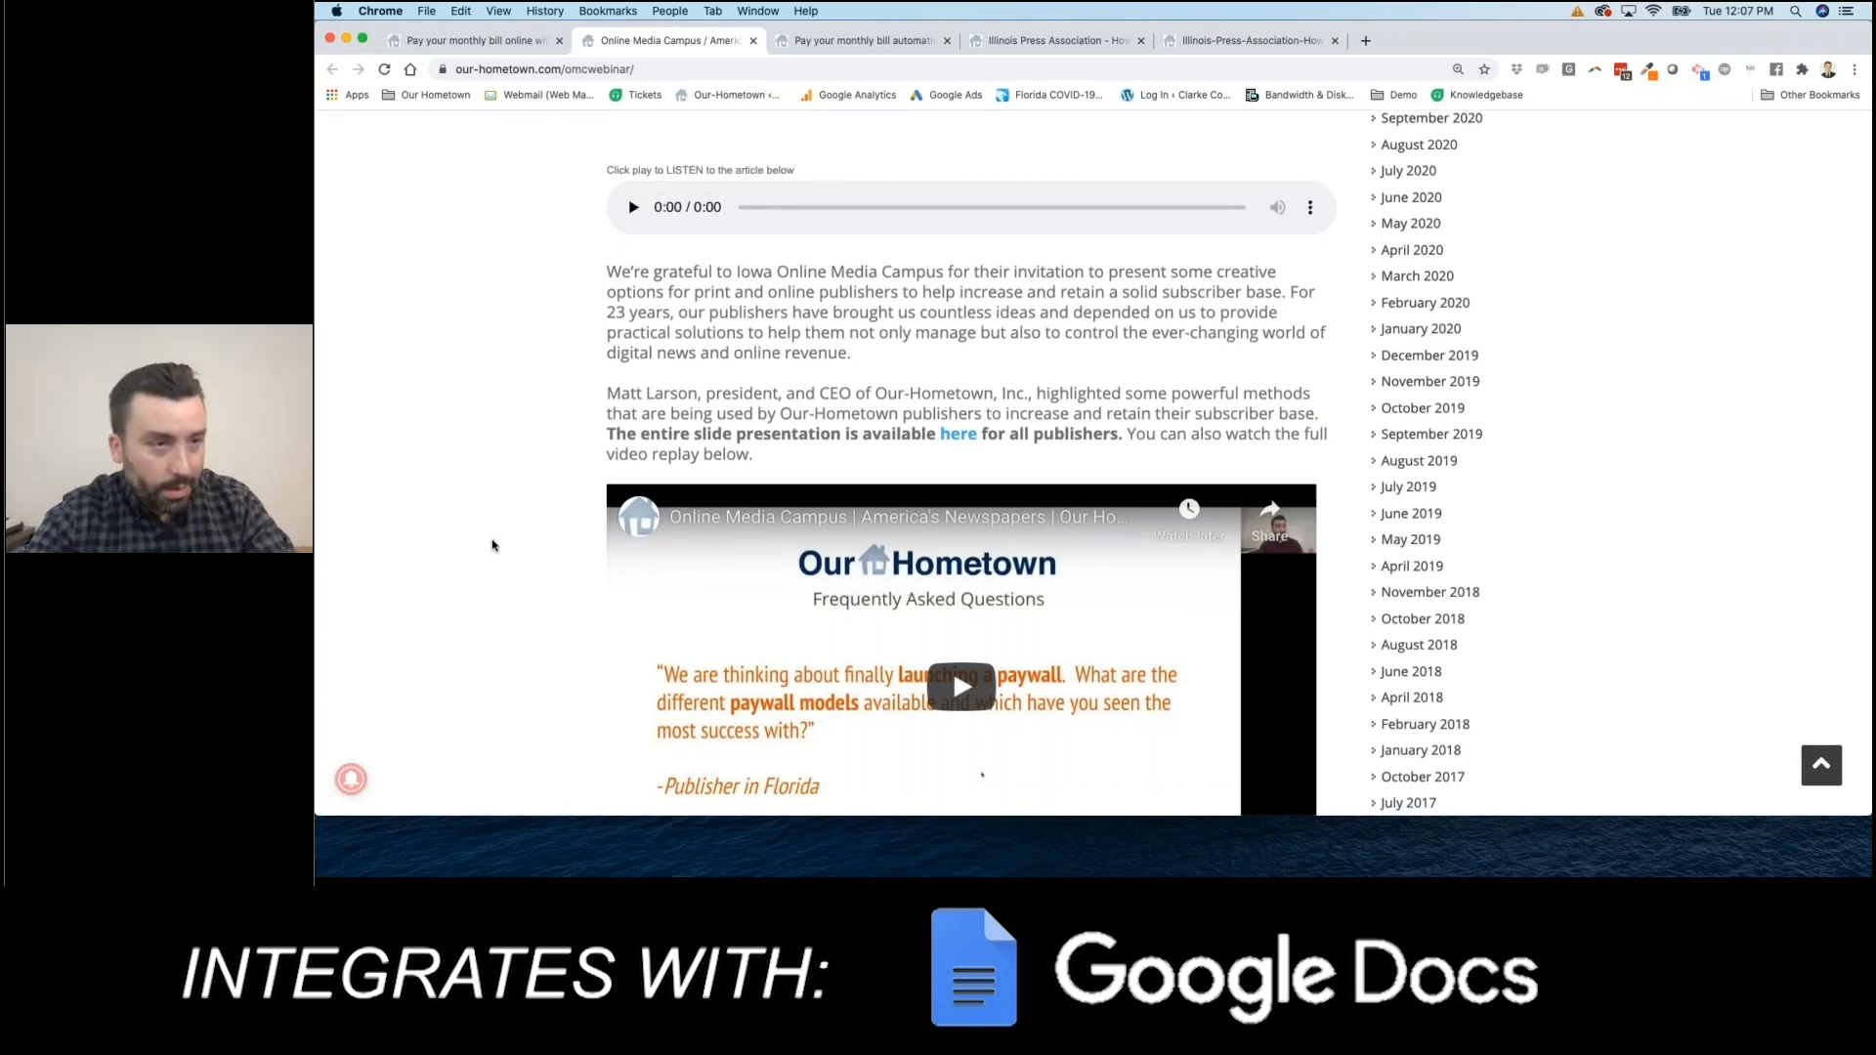
{"action": "mouse_move", "coordinate": [463, 554]}
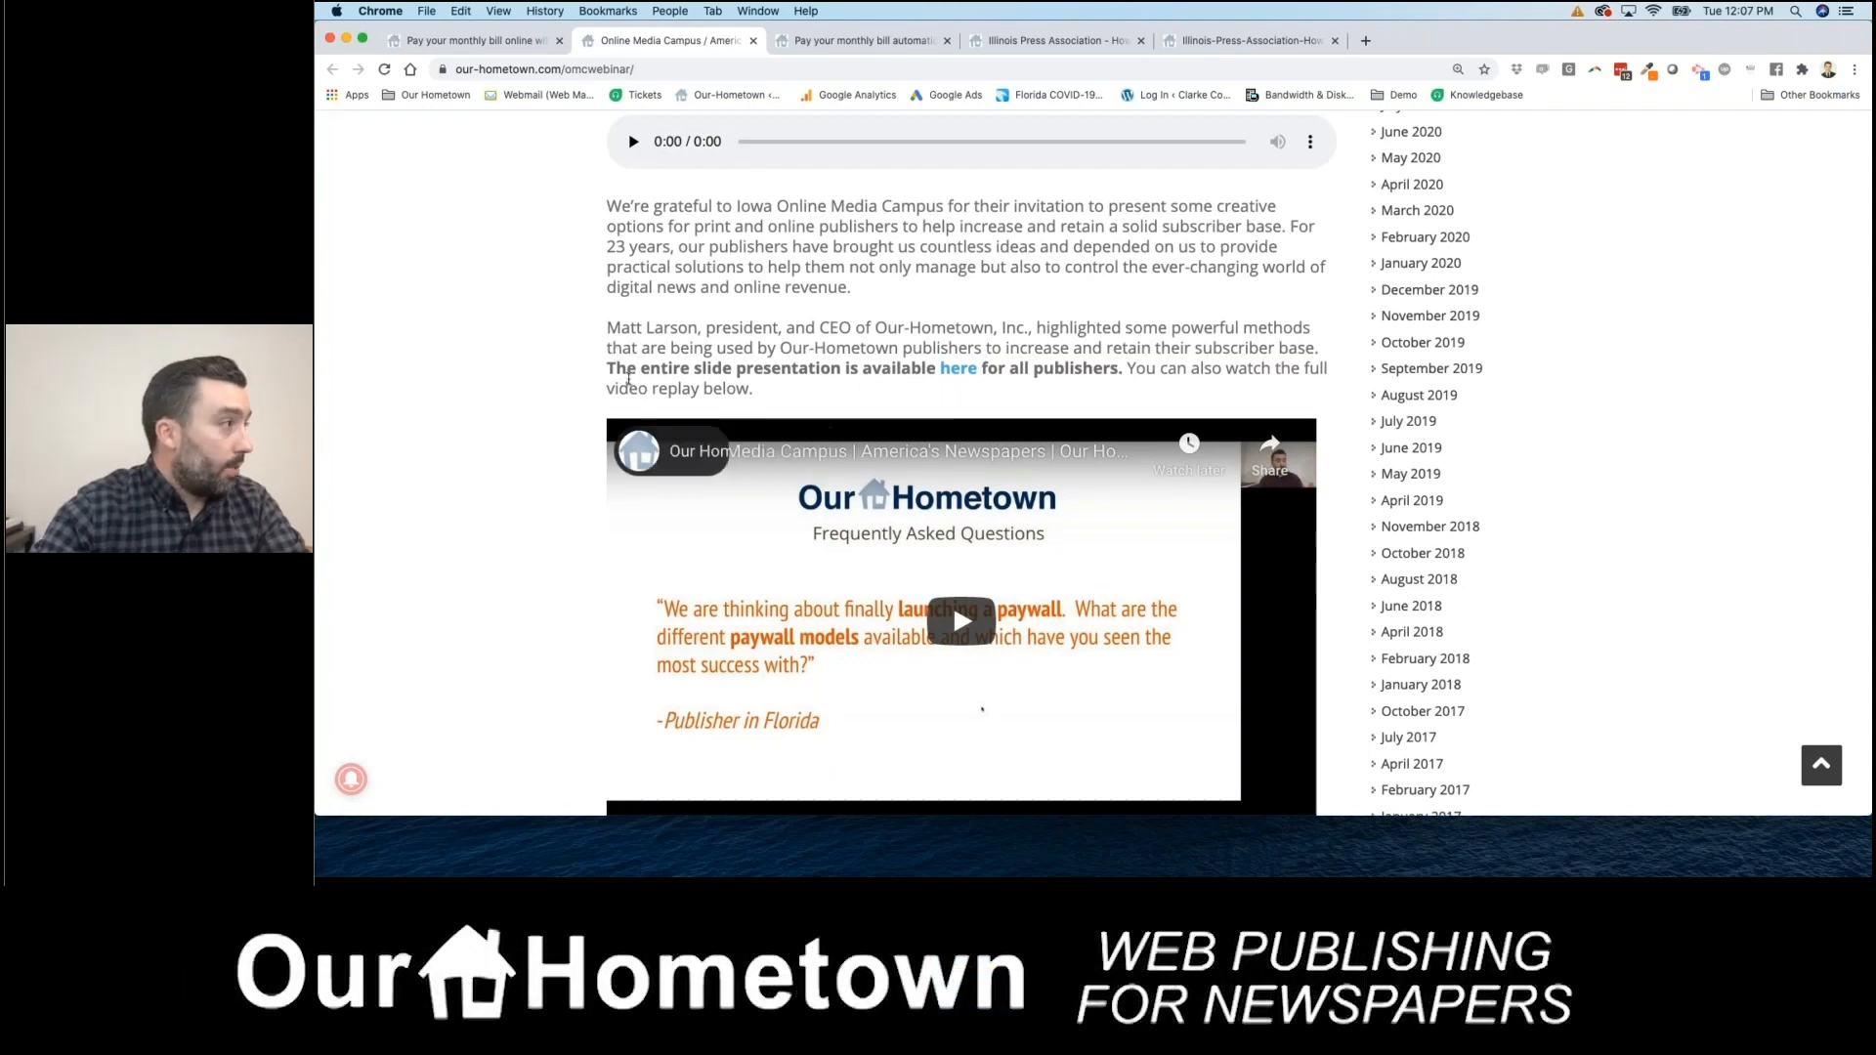
{"action": "scroll", "scroll_direction": "down", "scroll_amount": 3}
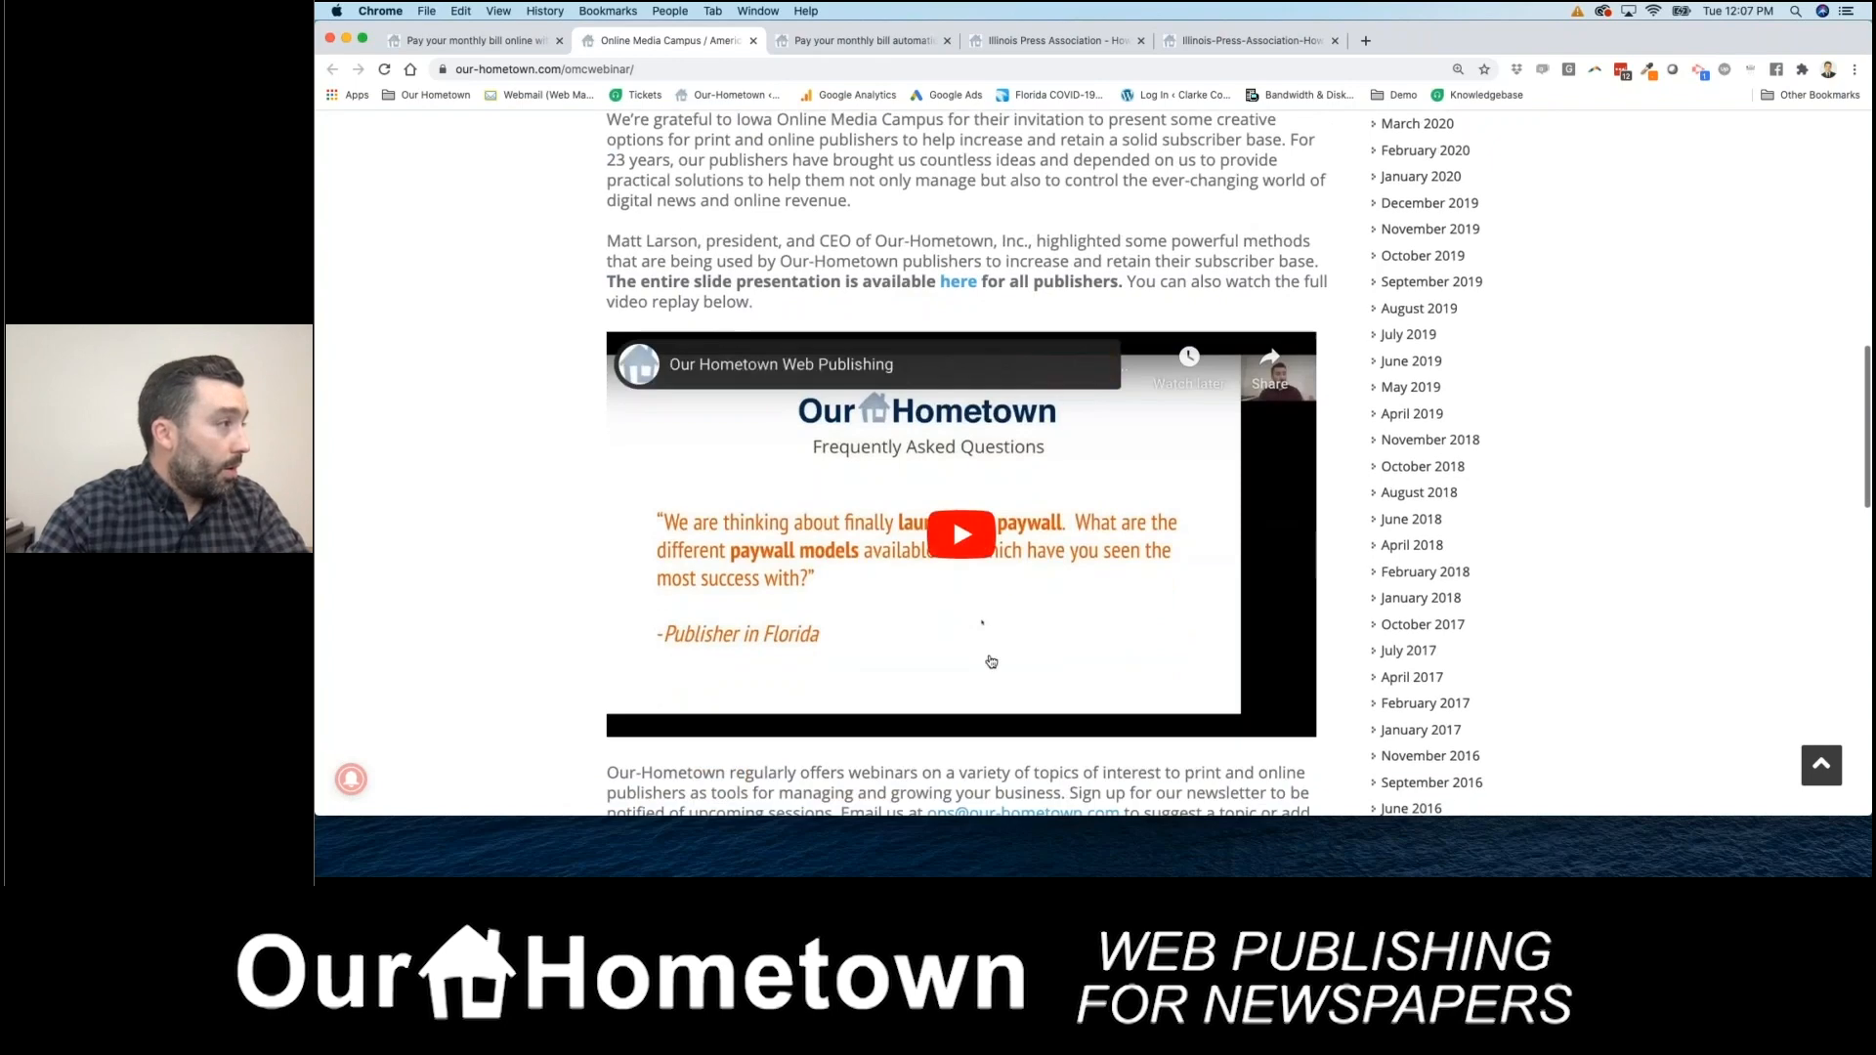
{"action": "left_click", "coordinate": [958, 281]}
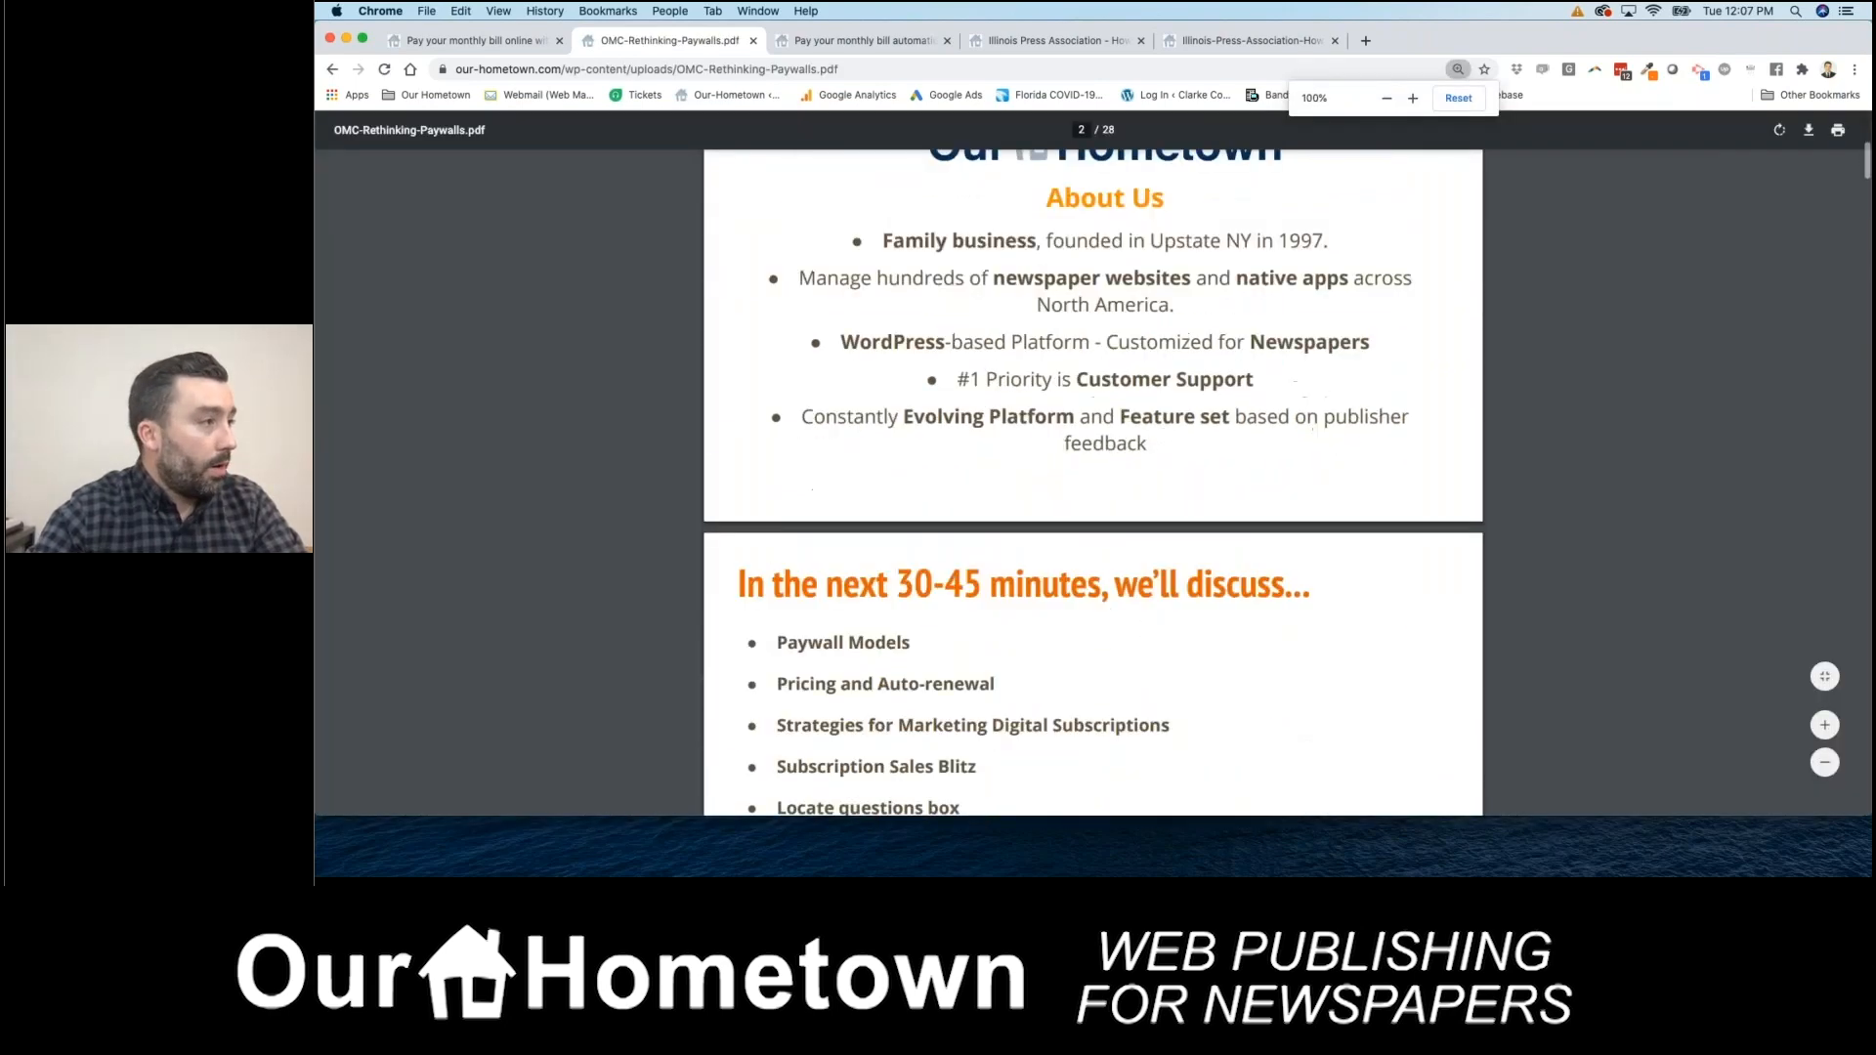
- Advance the PDF to its Paywall Models slide, then return to the newsletter's Iowa Newspaper Association story
{"action": "scroll", "scroll_direction": "down", "scroll_amount": 3}
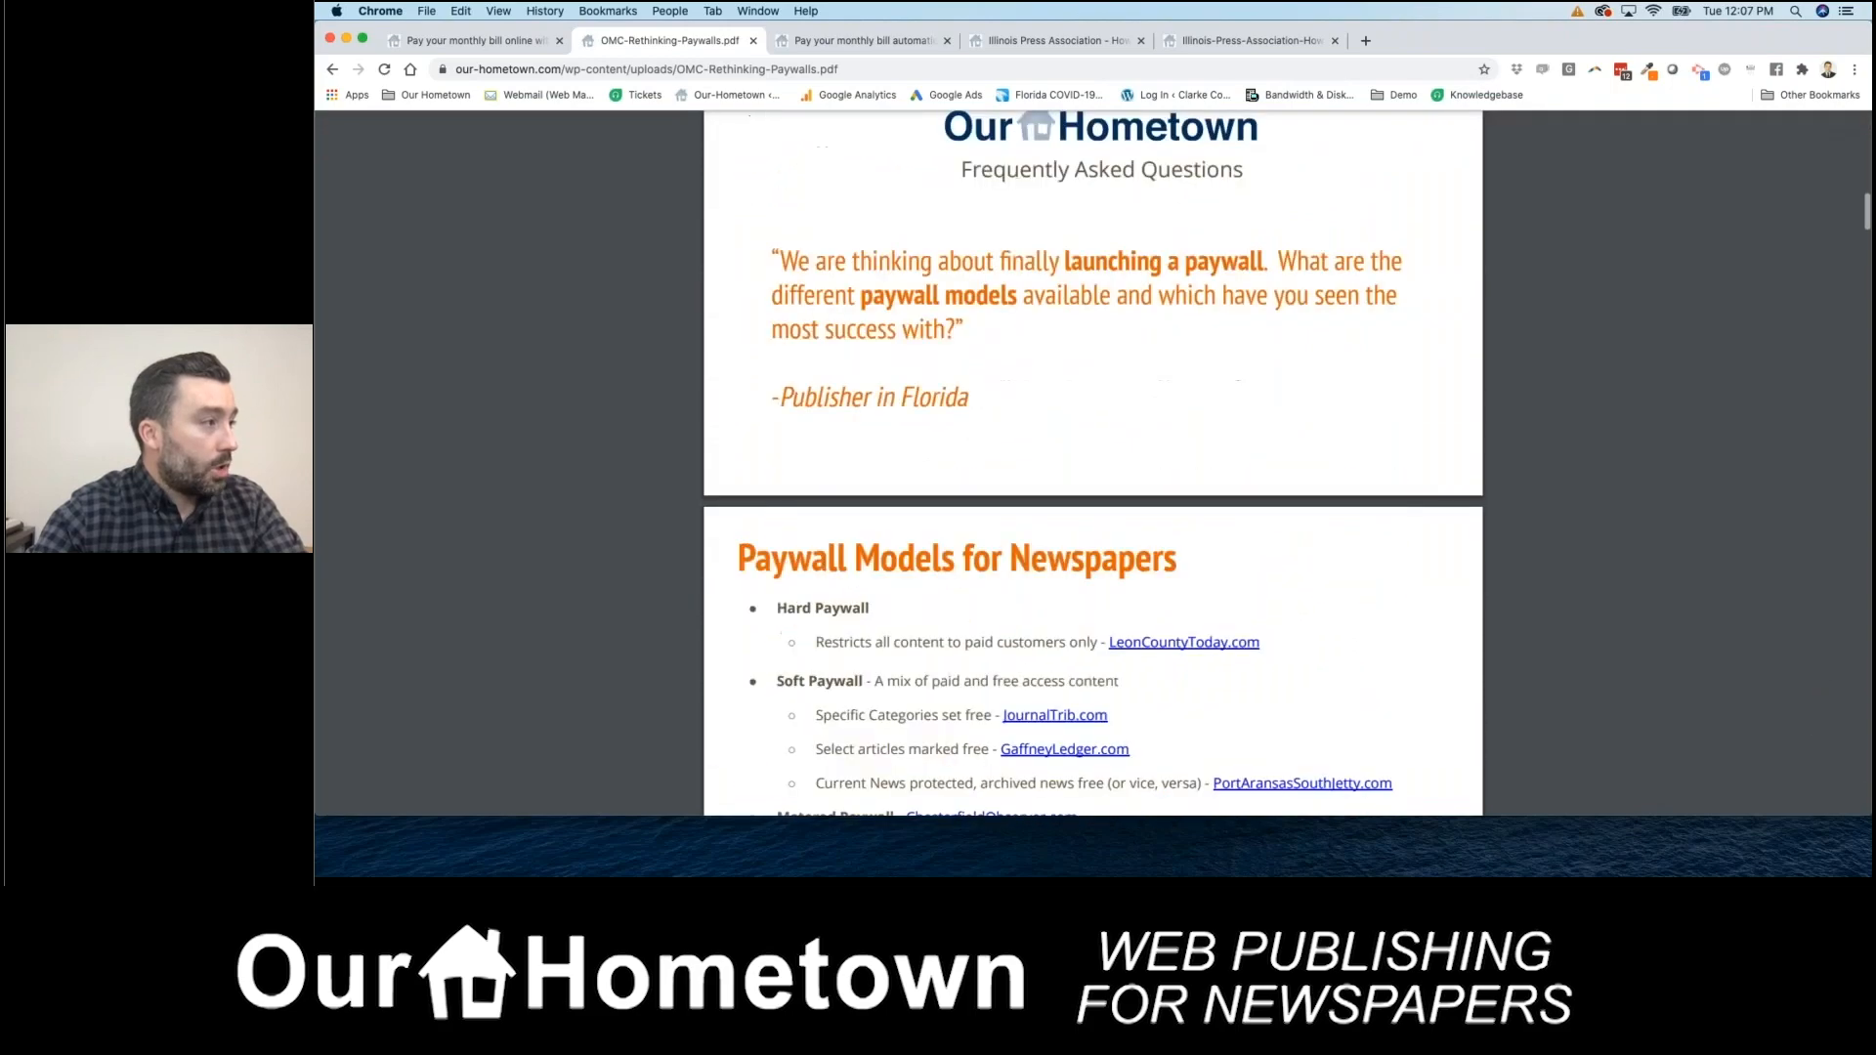
{"action": "left_click", "coordinate": [473, 39]}
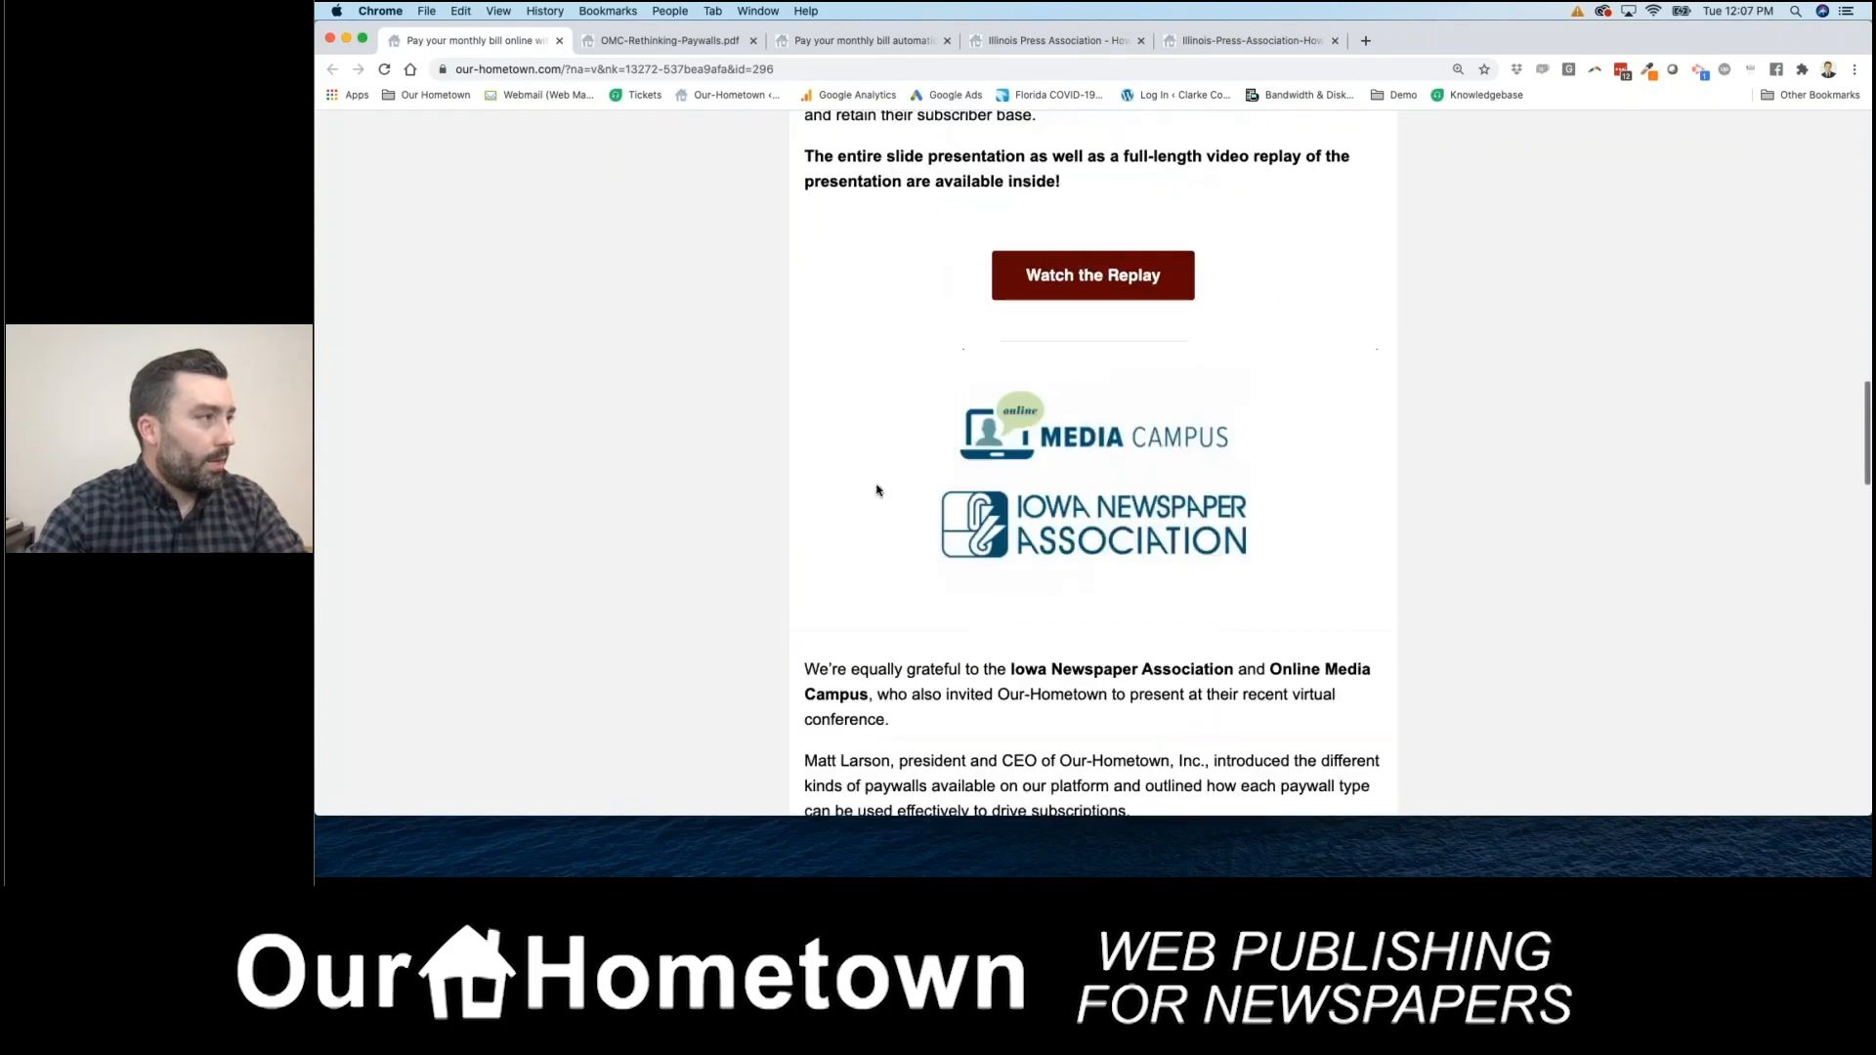
- Scroll the newsletter past the Open Office Hours invitation and Register Now button
{"action": "scroll", "scroll_direction": "down", "scroll_amount": 3}
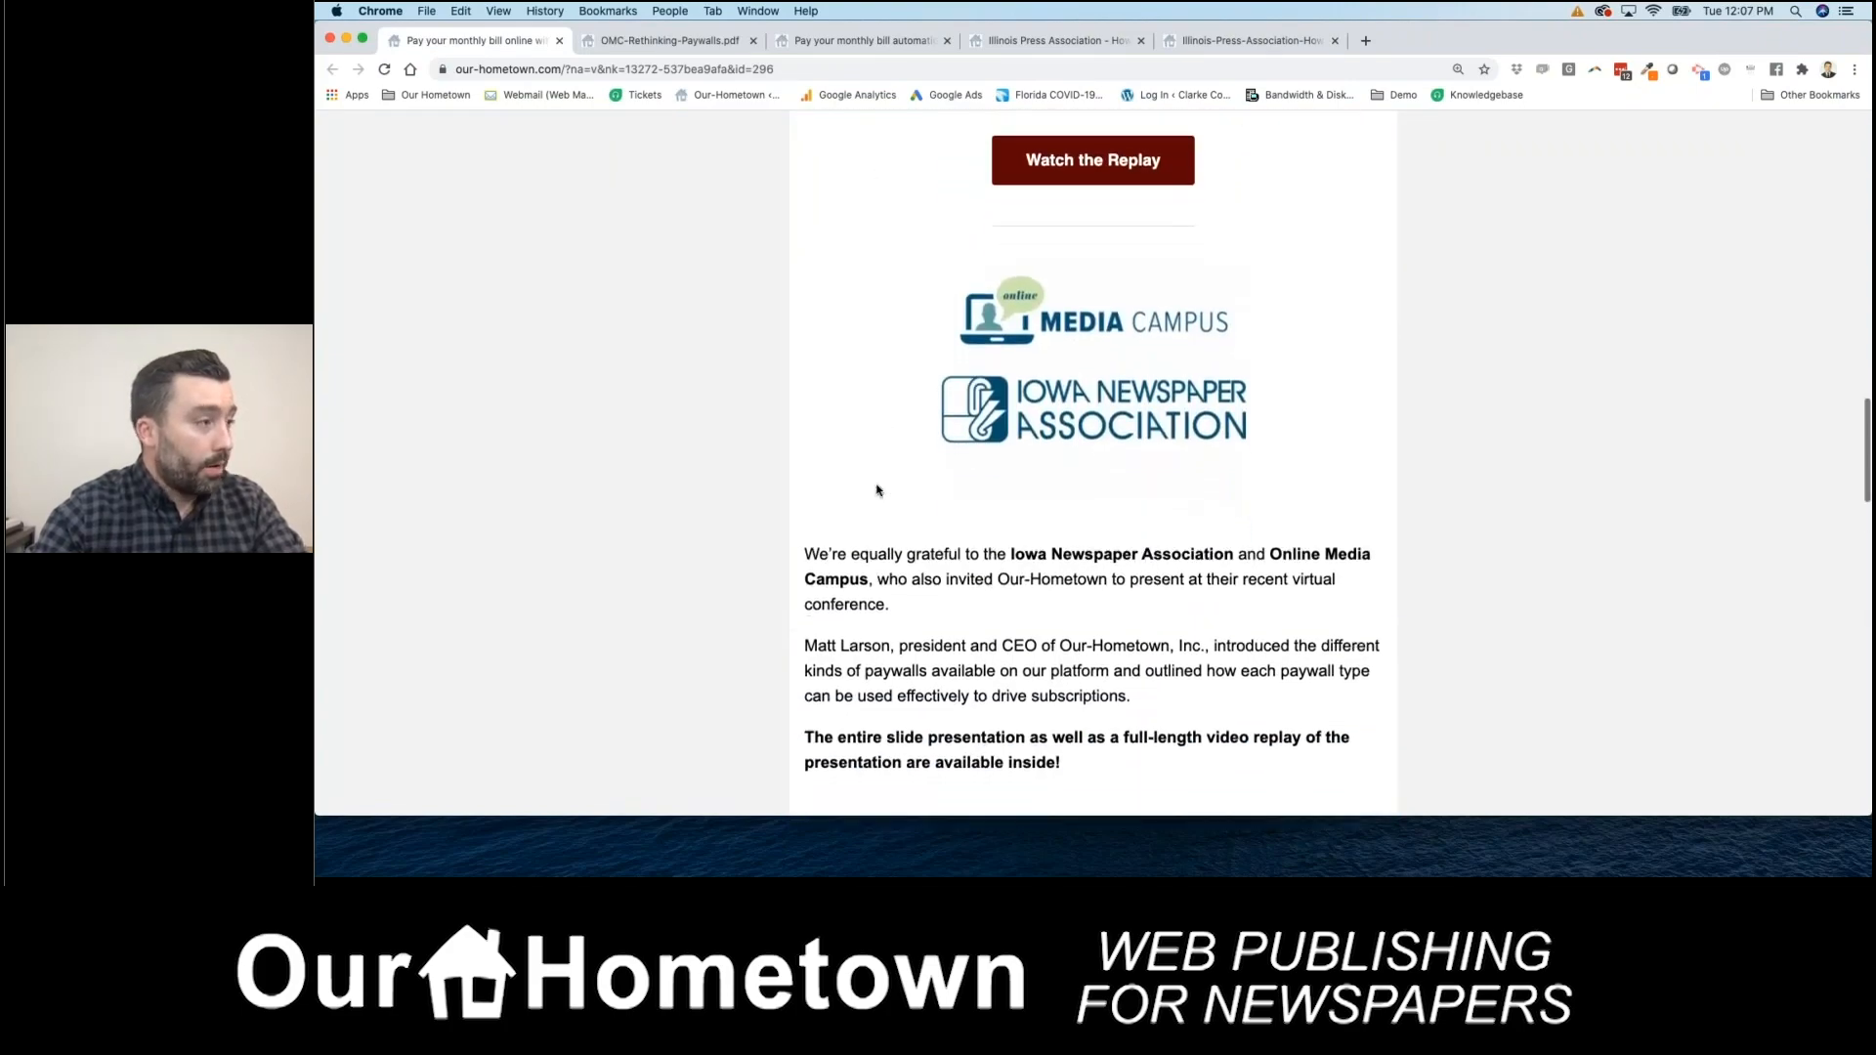
{"action": "scroll", "scroll_direction": "down", "scroll_amount": 3}
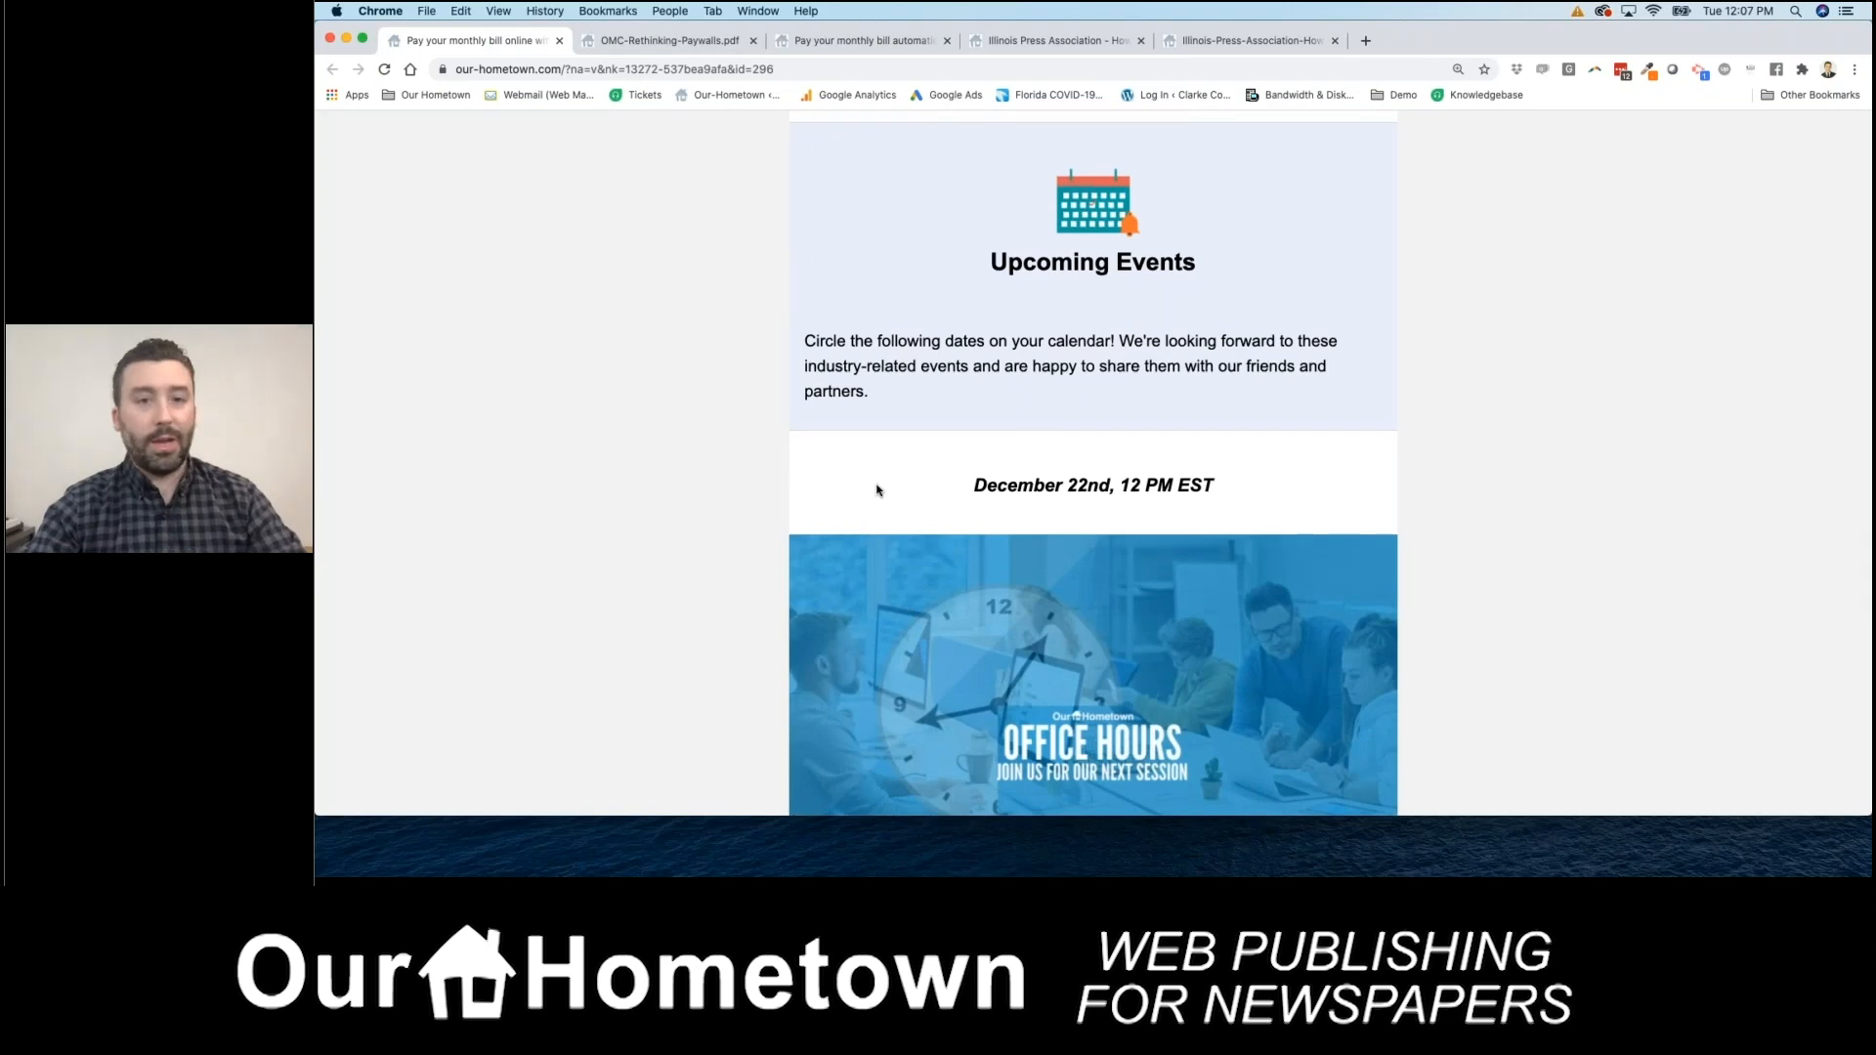
{"action": "scroll", "scroll_direction": "down", "scroll_amount": 3}
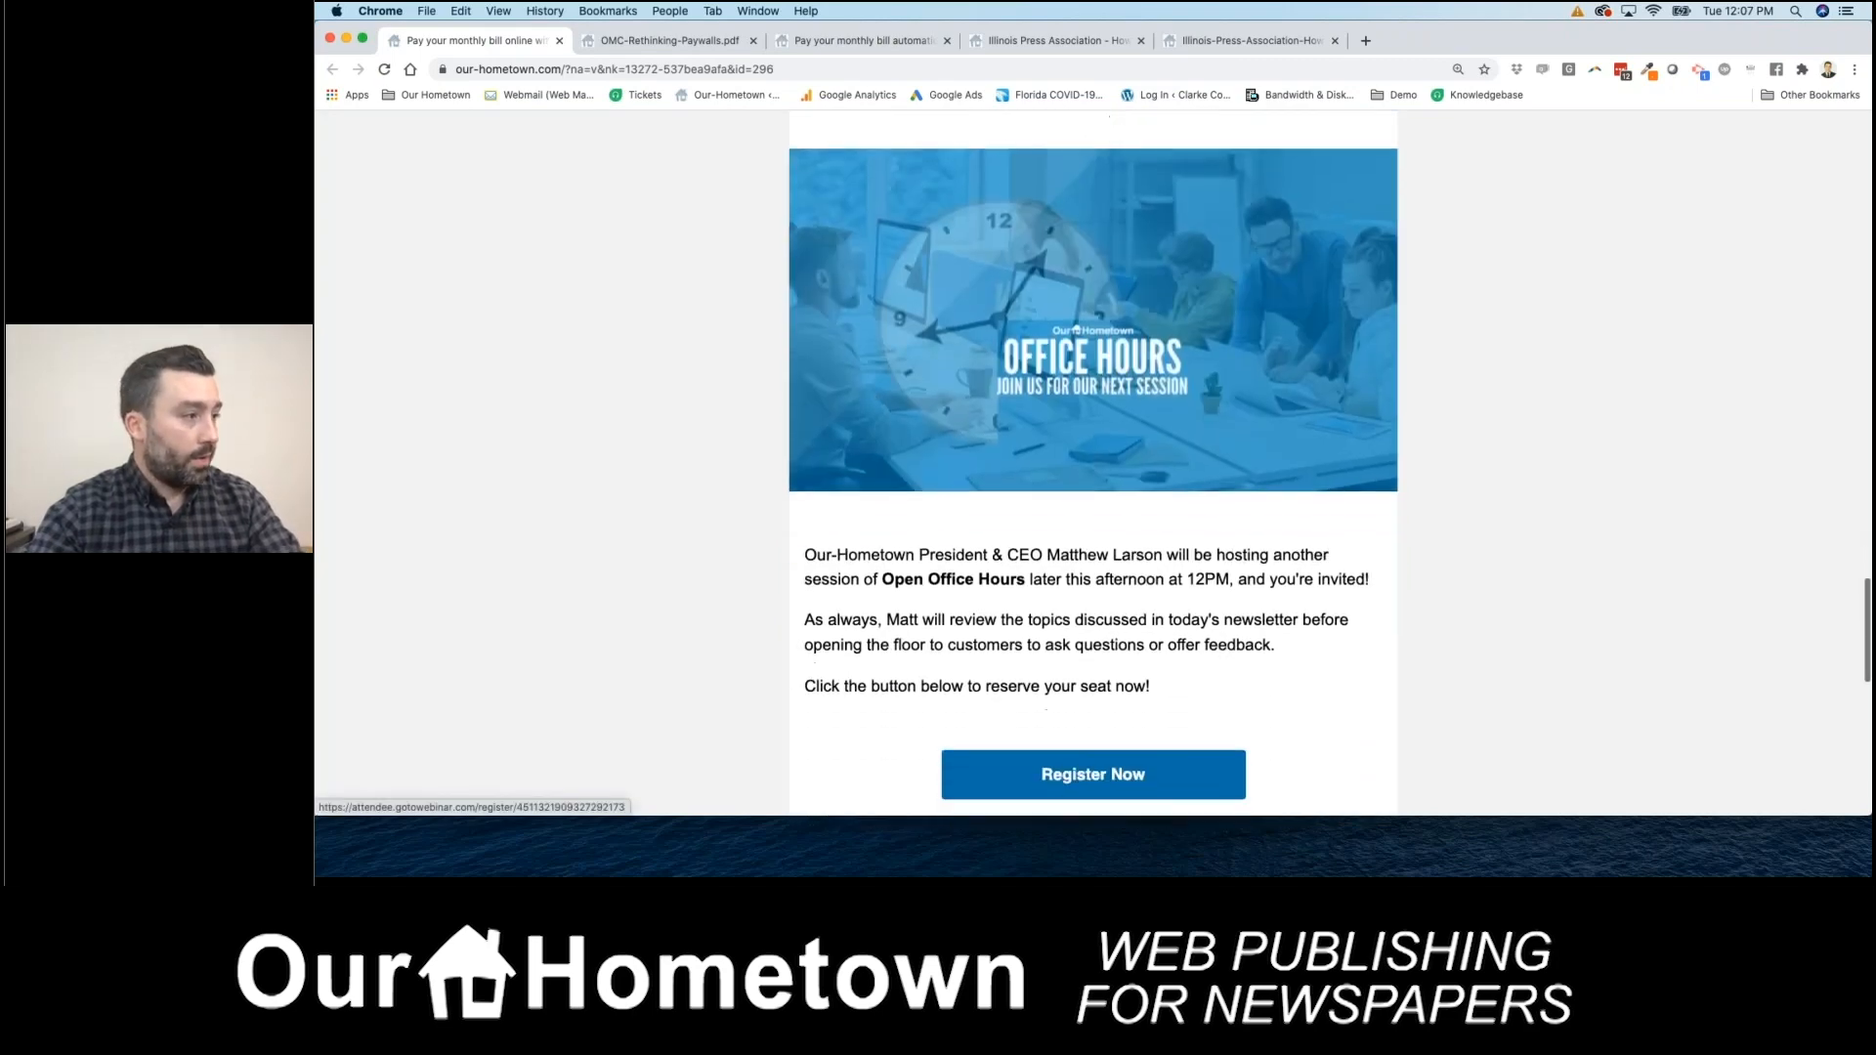
{"action": "scroll", "scroll_direction": "down", "scroll_amount": 3}
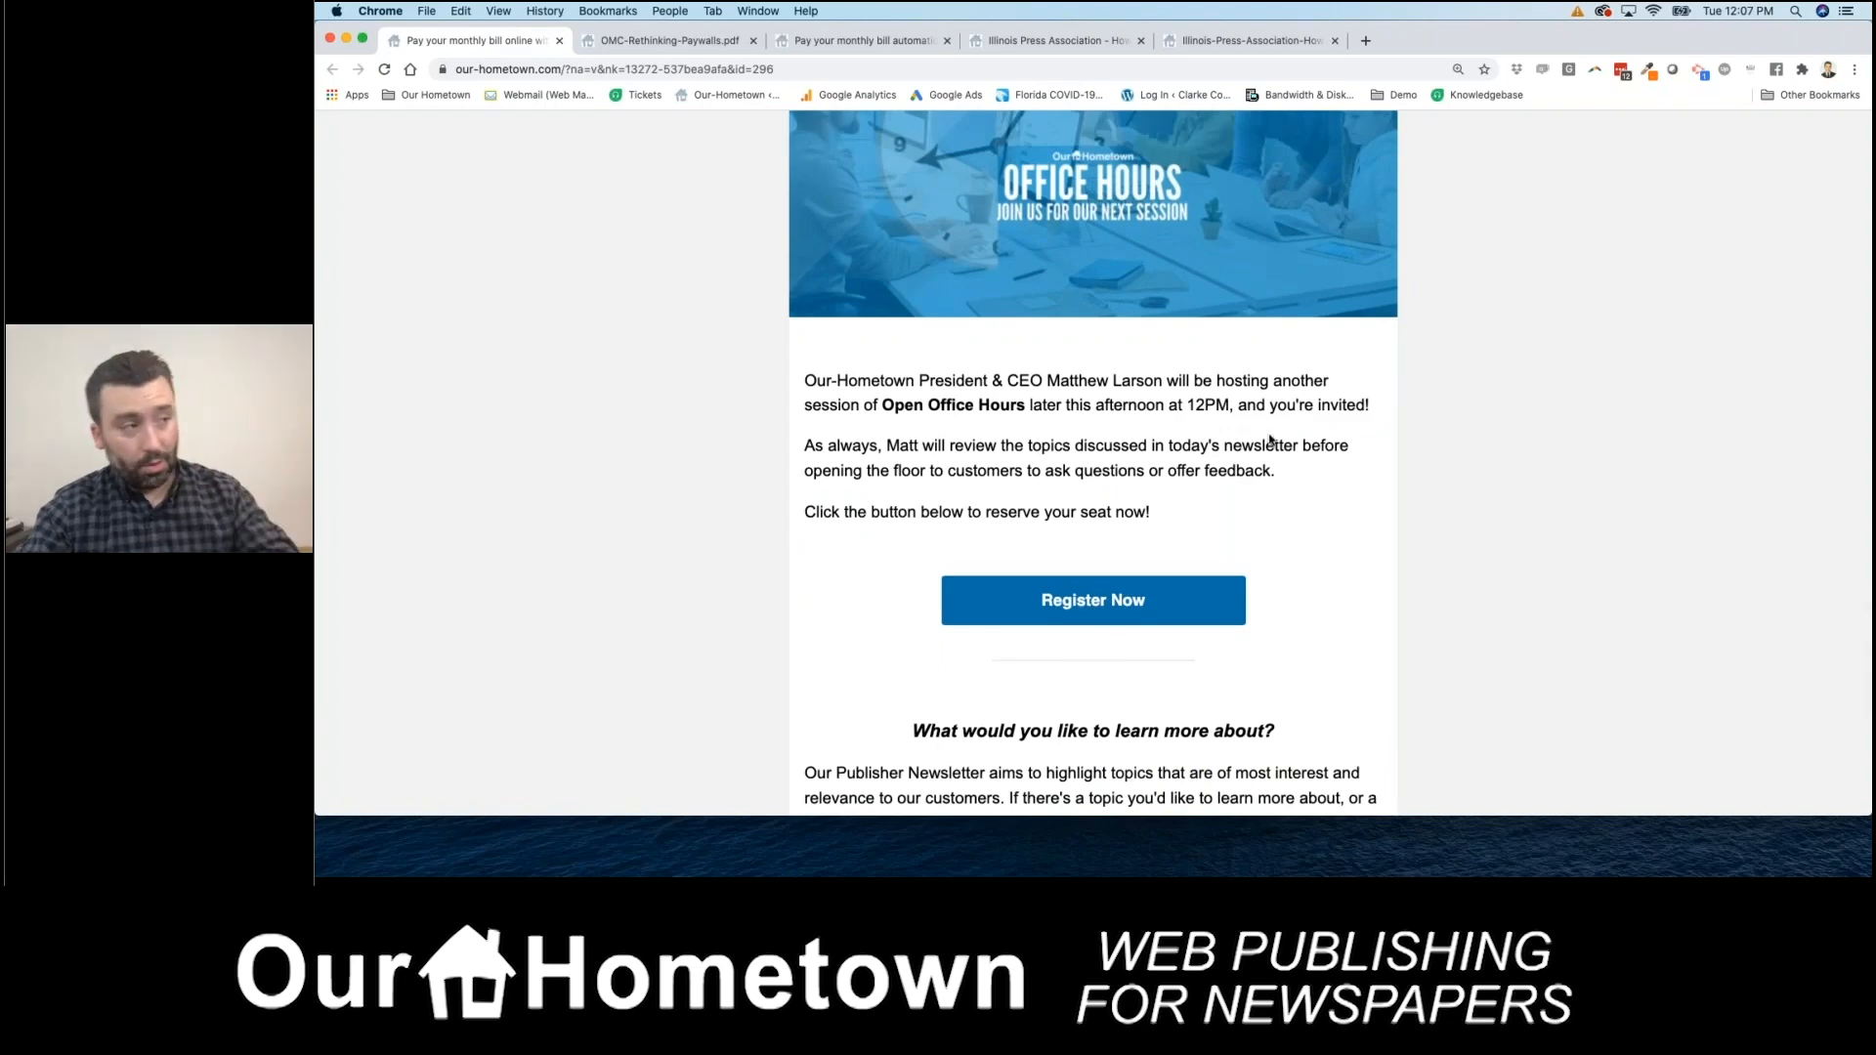
{"action": "mouse_move", "coordinate": [1243, 565]}
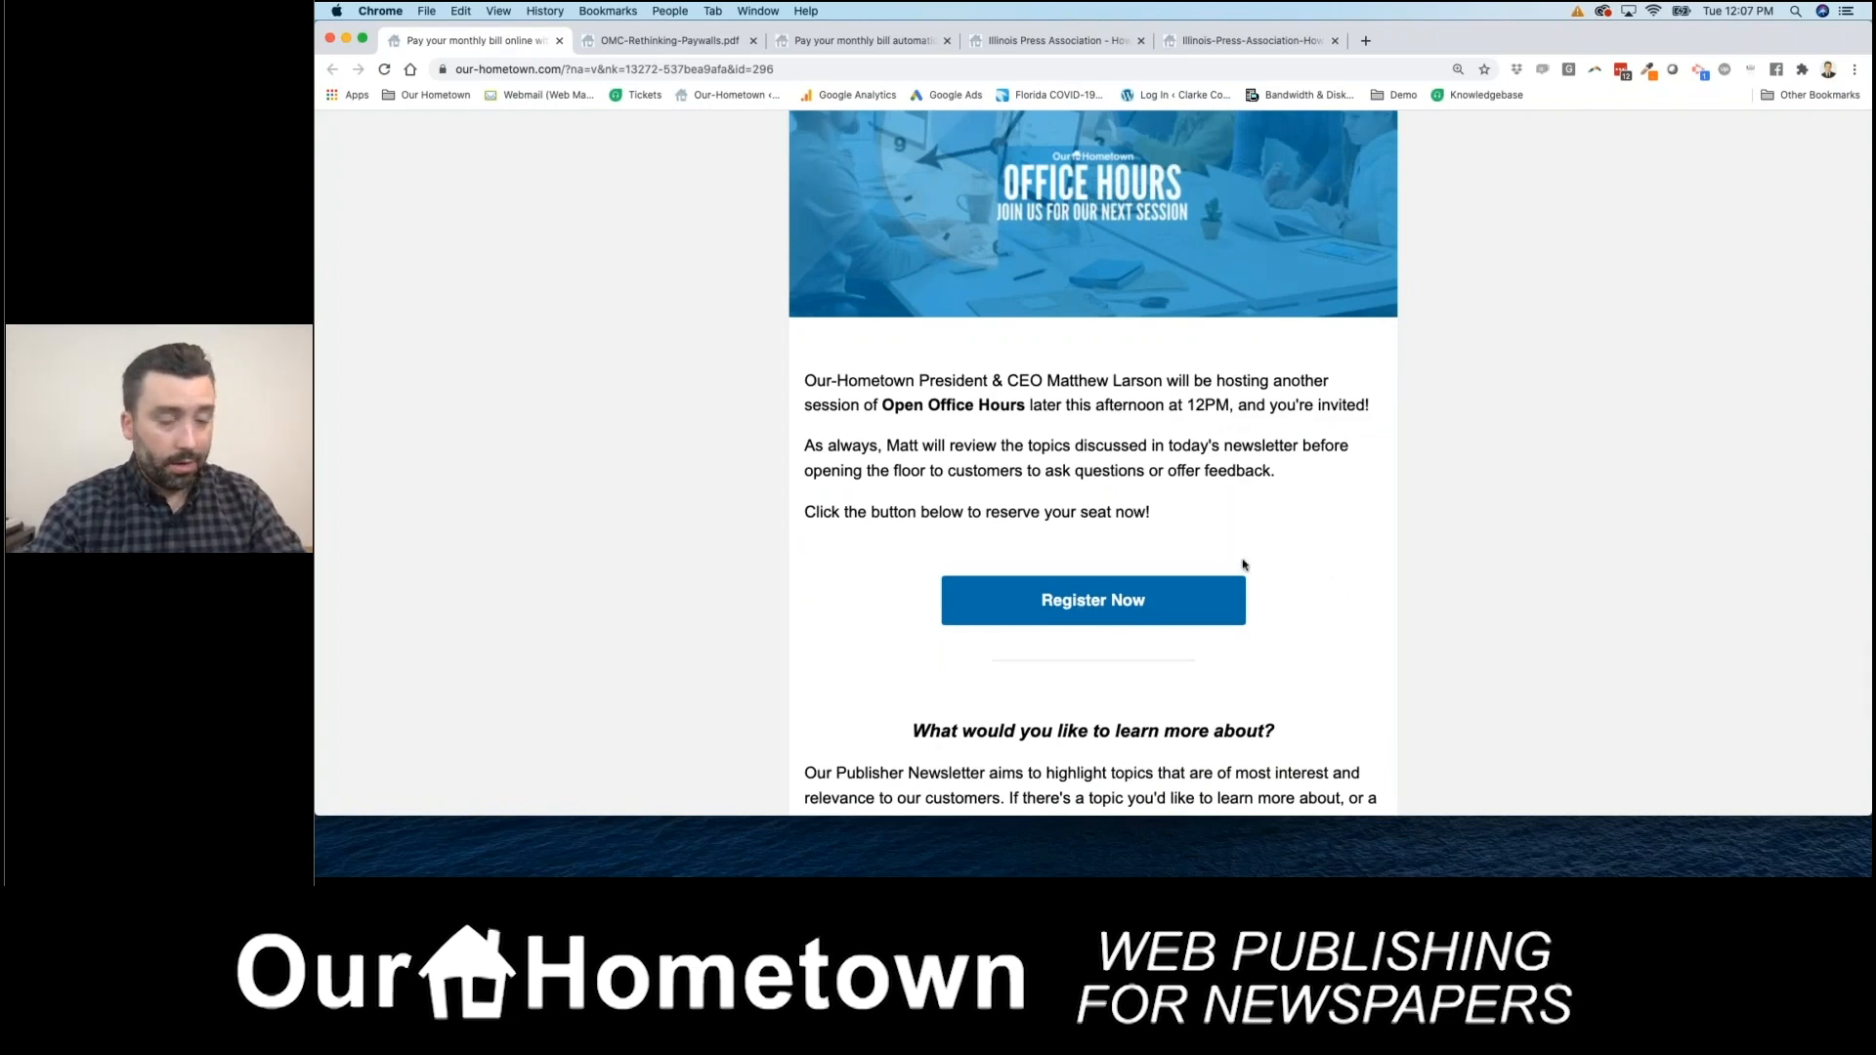
{"action": "mouse_move", "coordinate": [882, 635]}
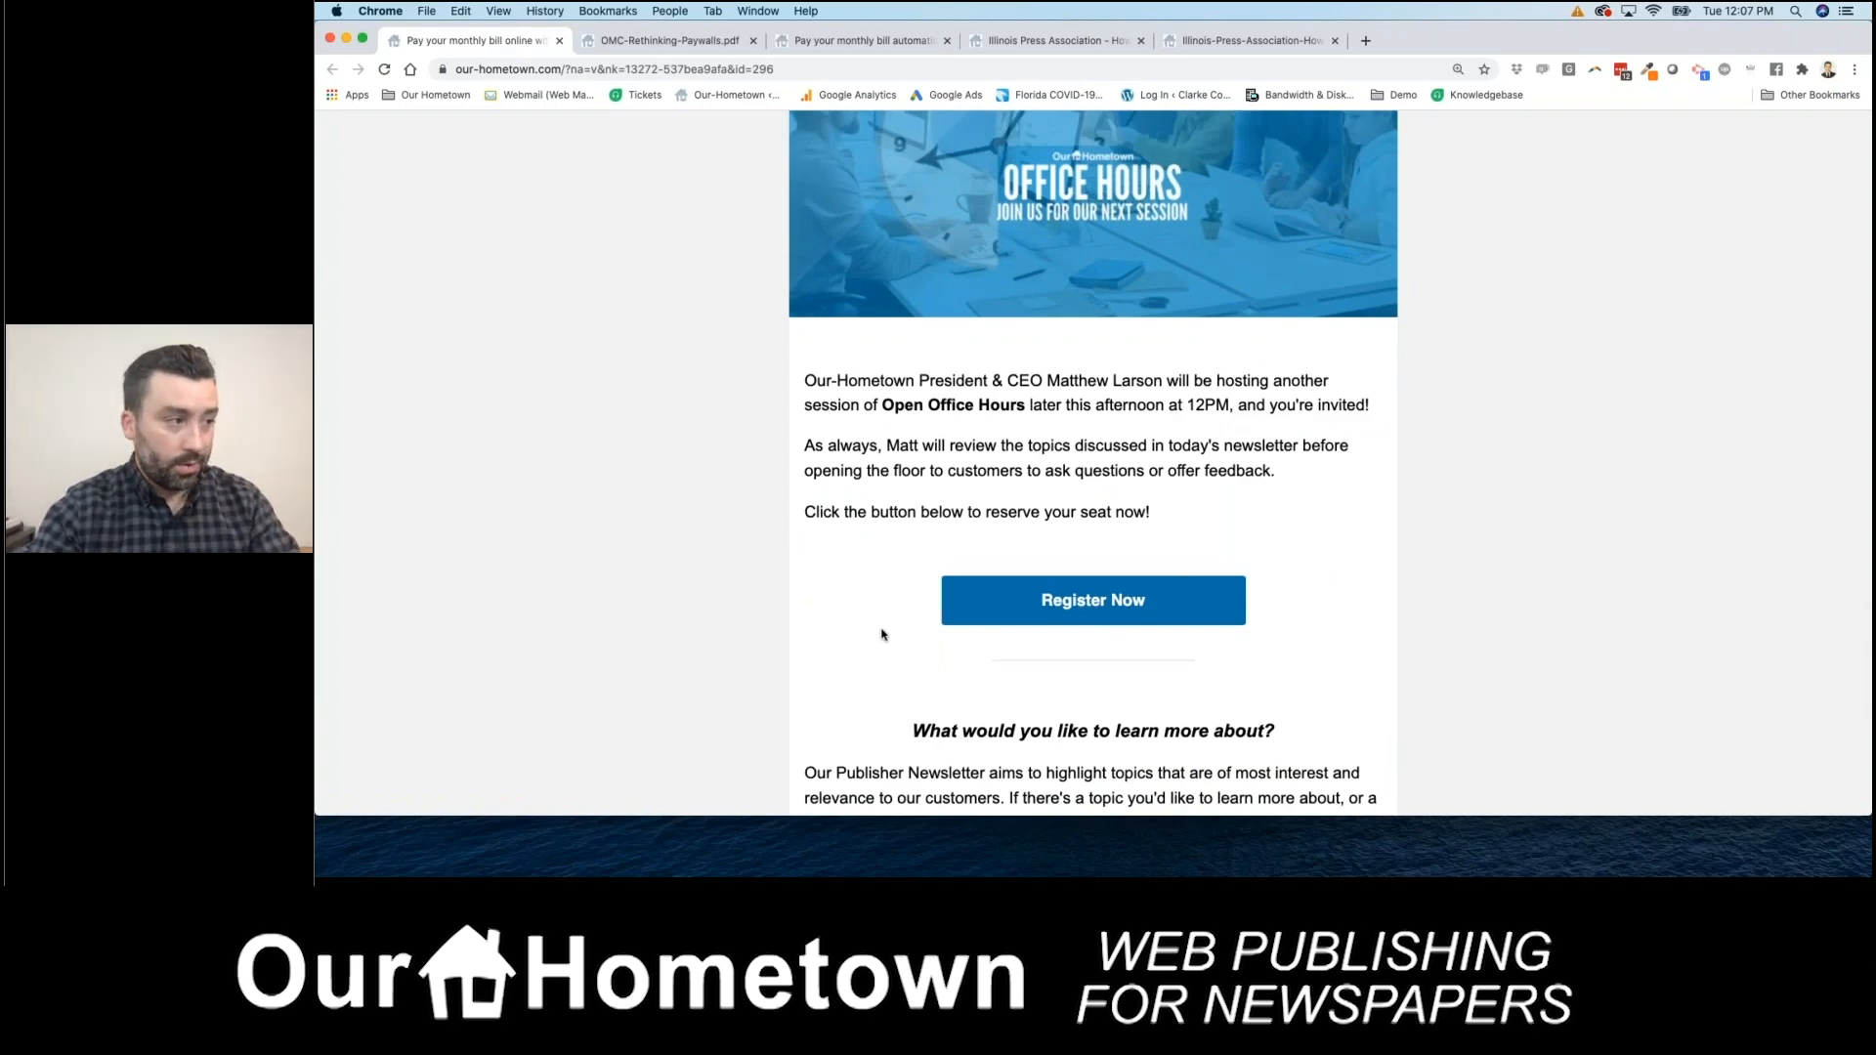
- Continue to the closing thank-you note, follow-us social icons and footer
{"action": "scroll", "scroll_direction": "down", "scroll_amount": 3}
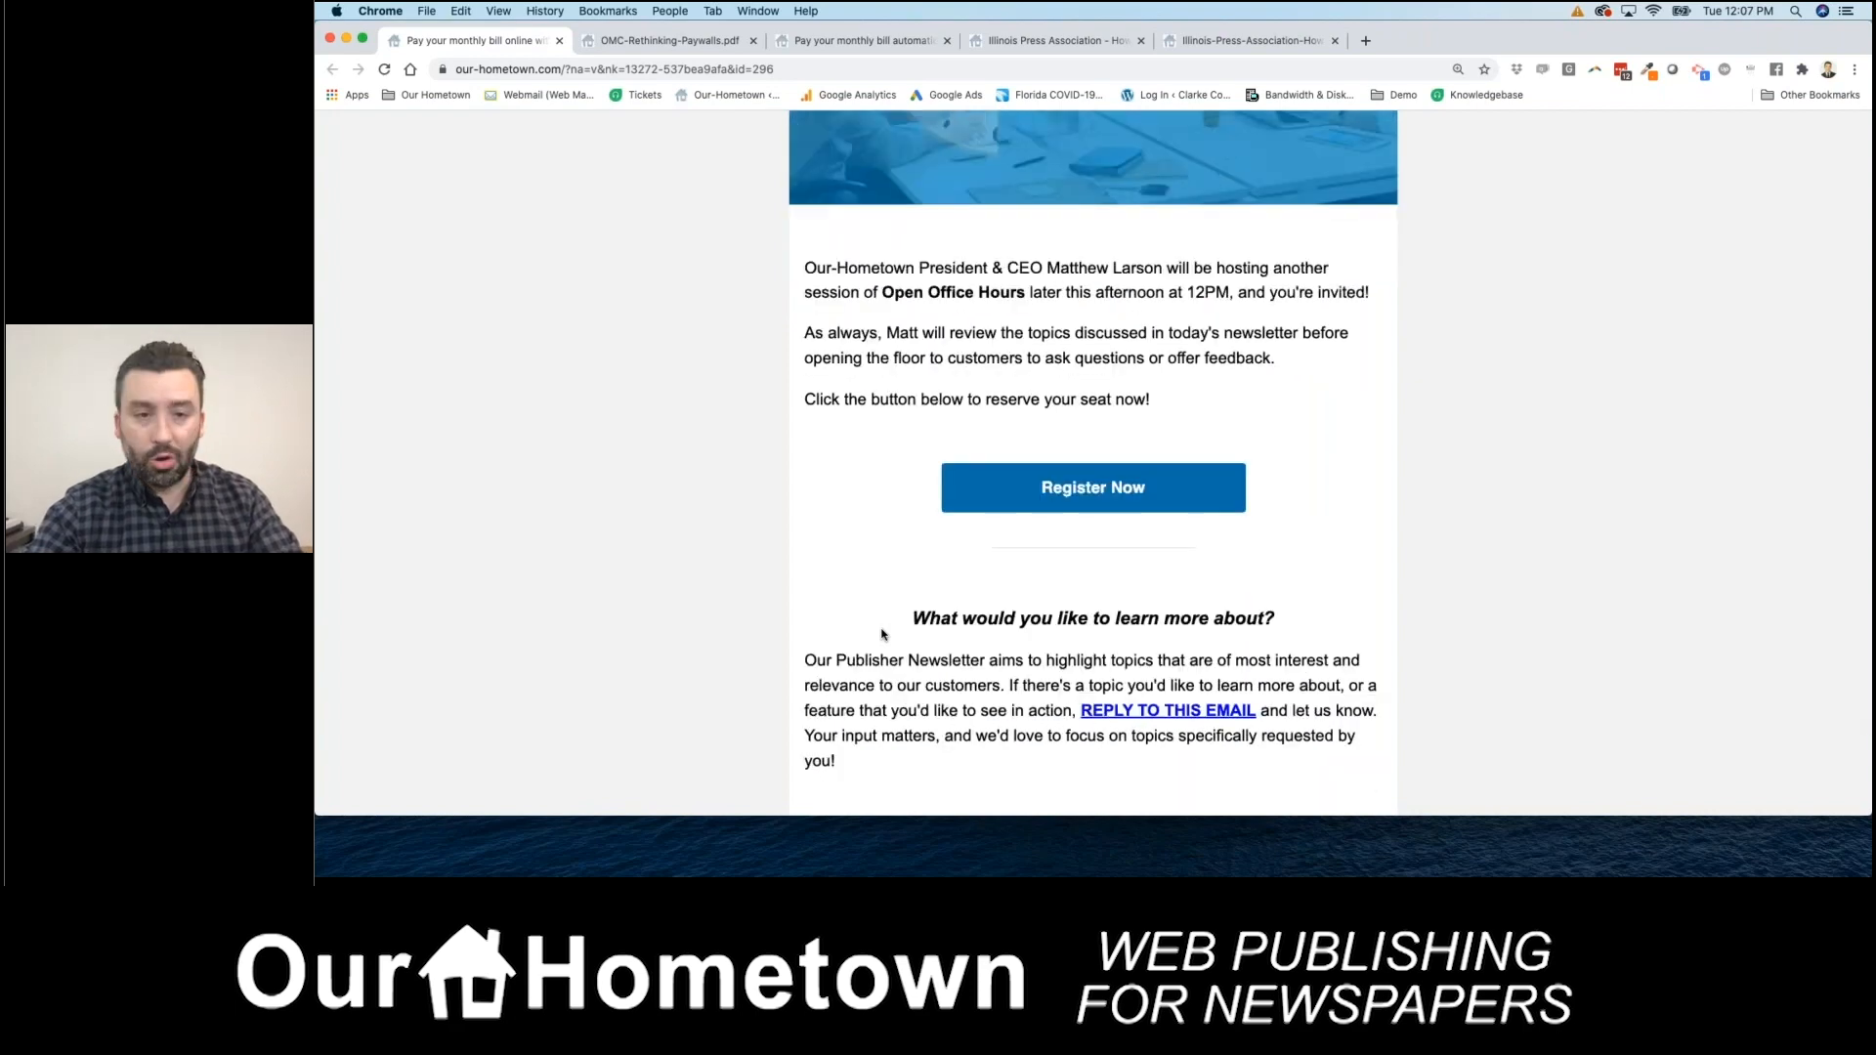
{"action": "scroll", "scroll_direction": "down", "scroll_amount": 3}
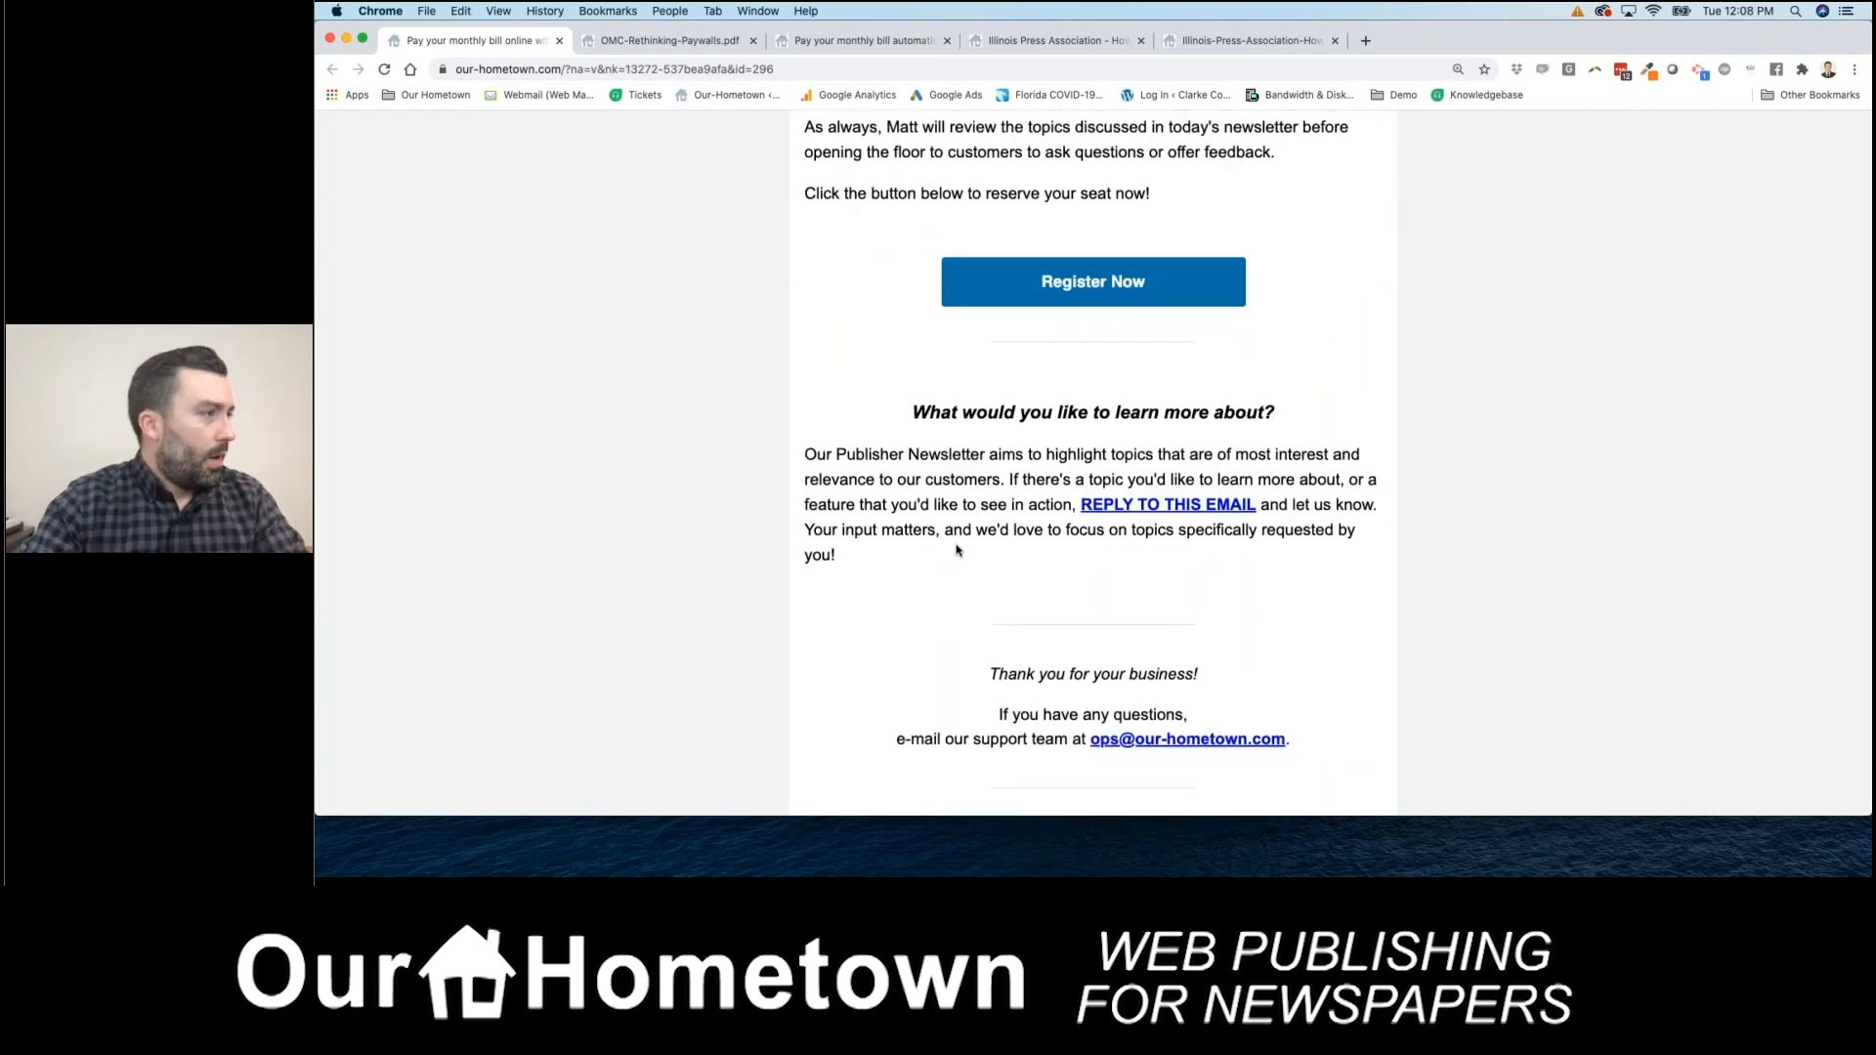
{"action": "mouse_move", "coordinate": [689, 553]}
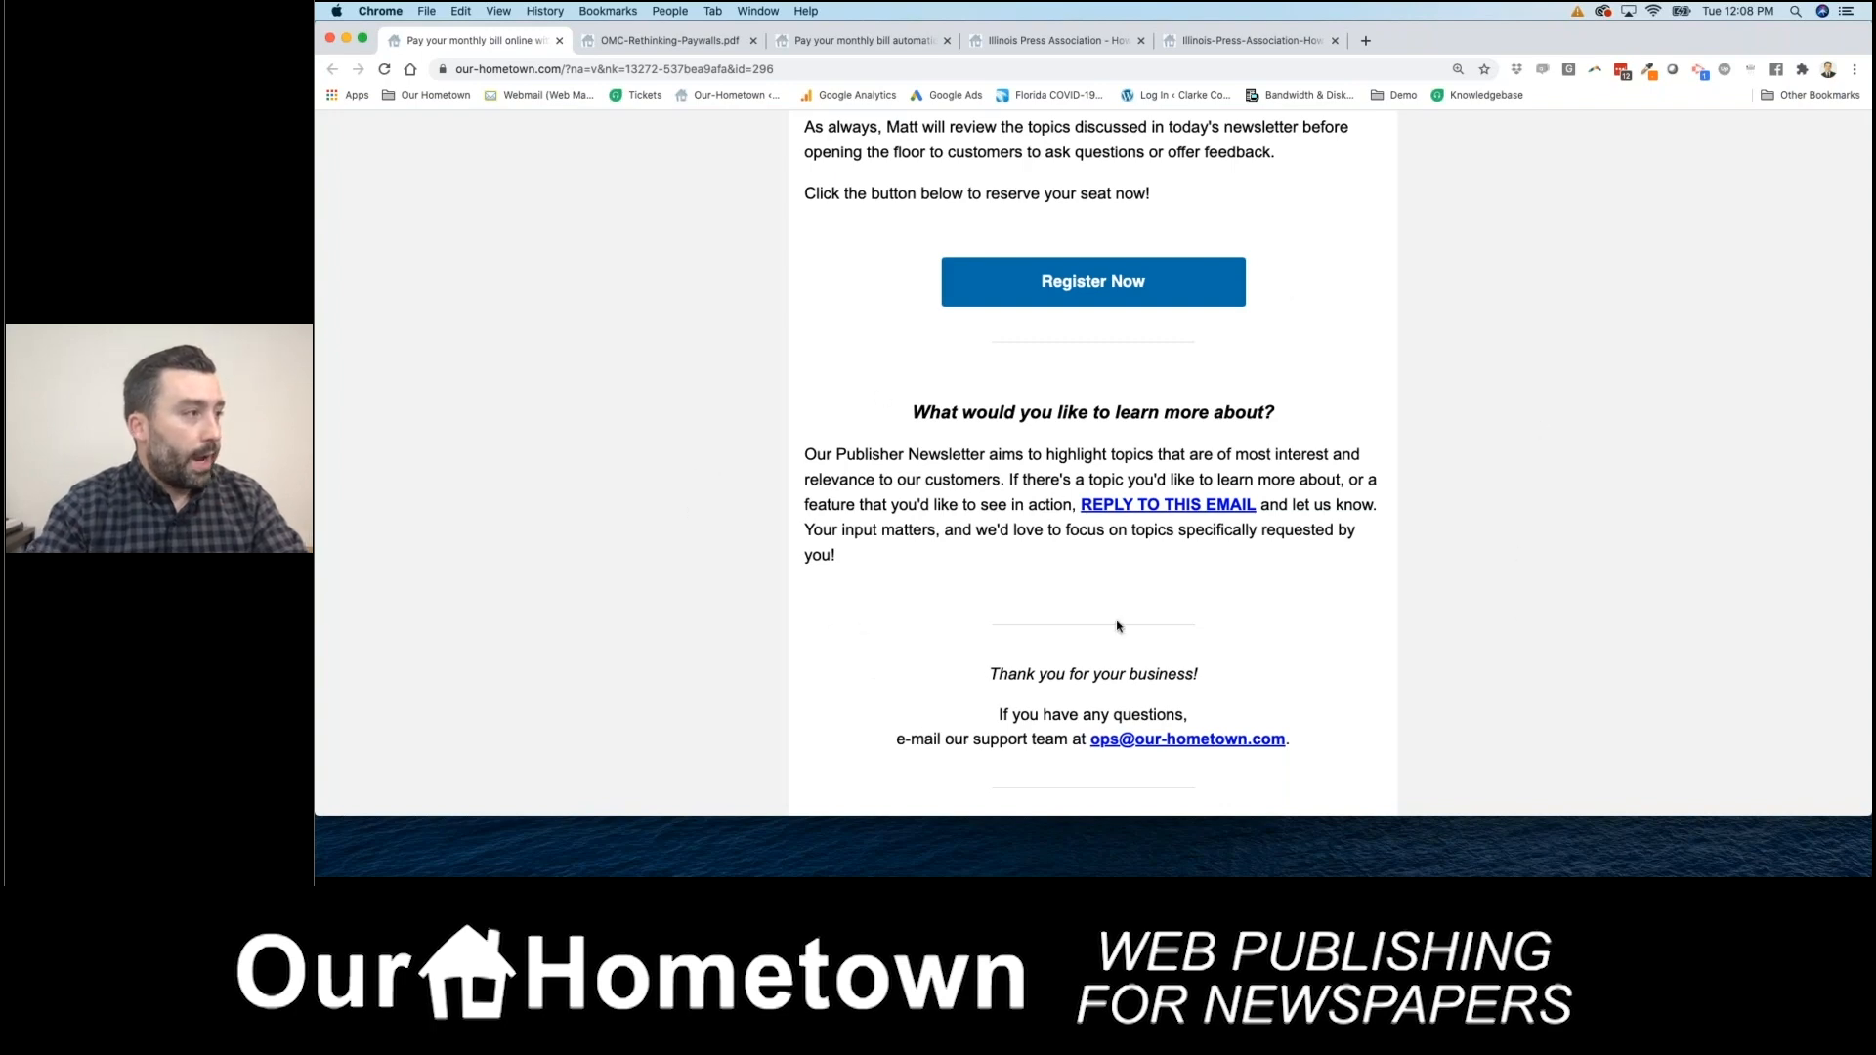
{"action": "mouse_move", "coordinate": [1136, 582]}
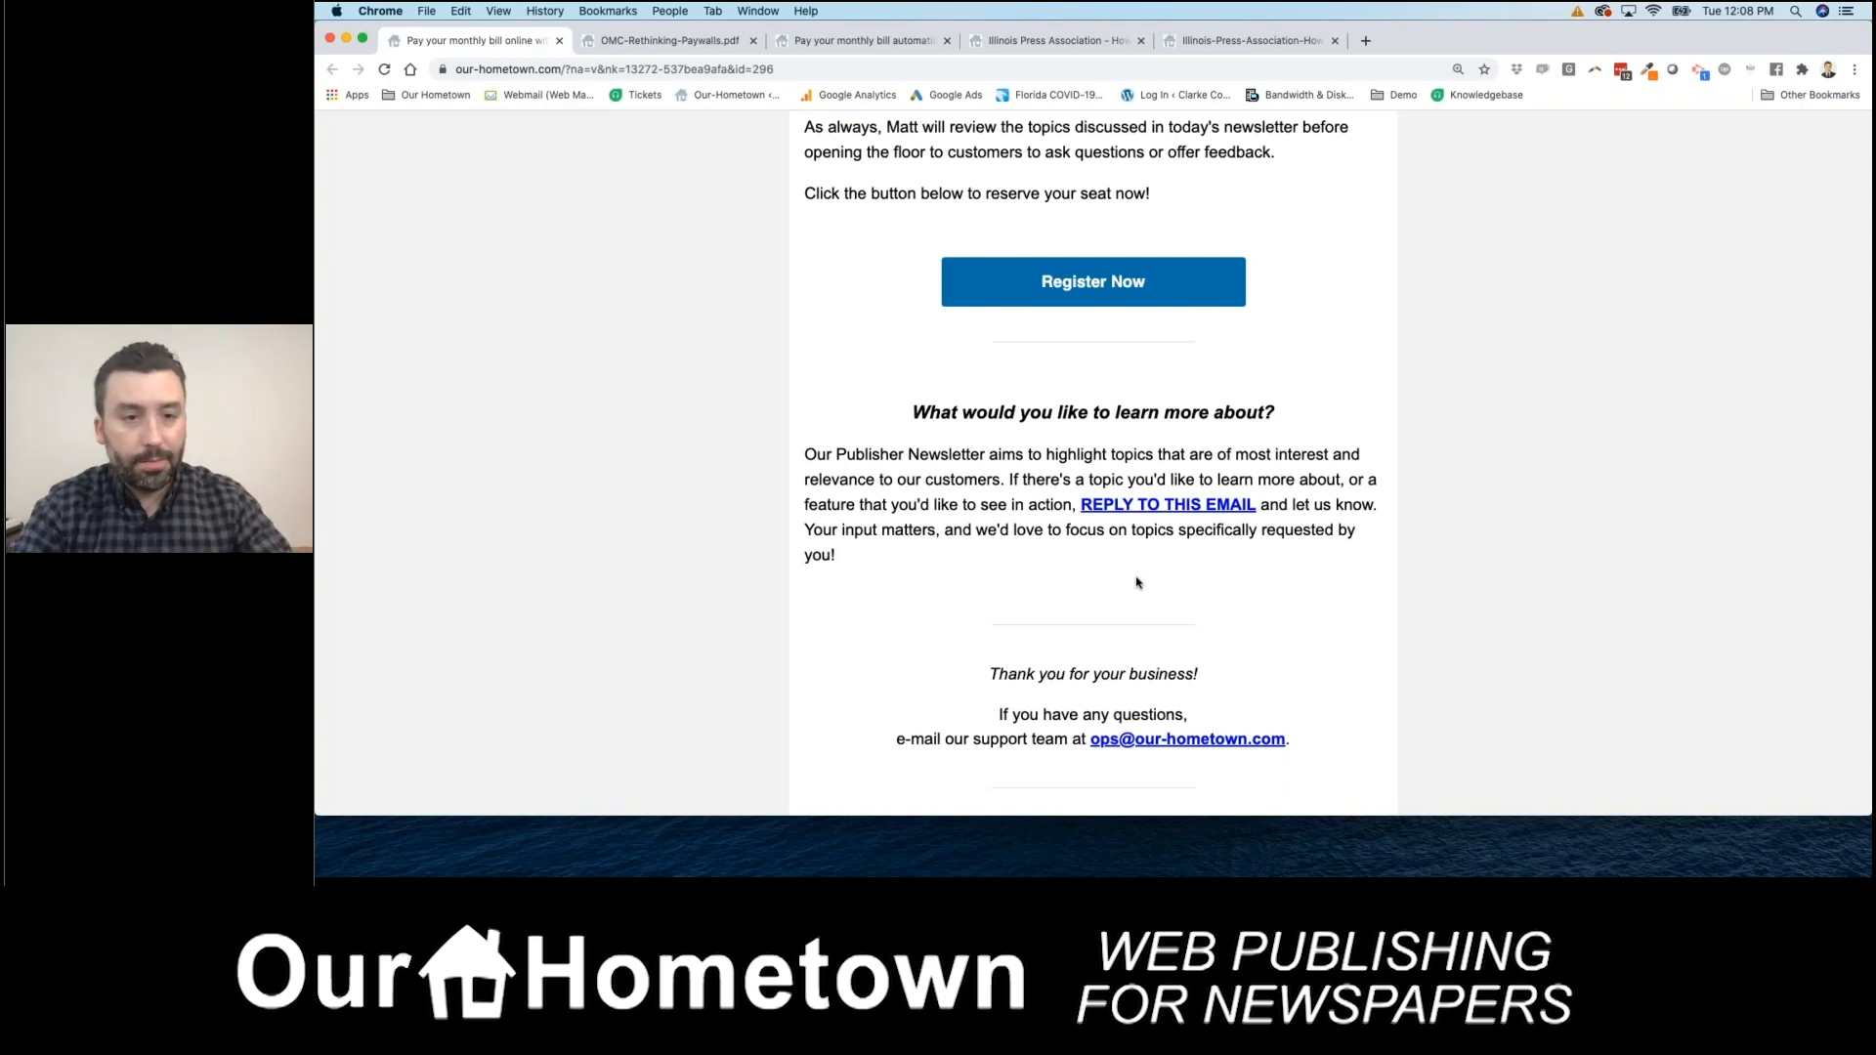
{"action": "scroll", "scroll_direction": "down", "scroll_amount": 3}
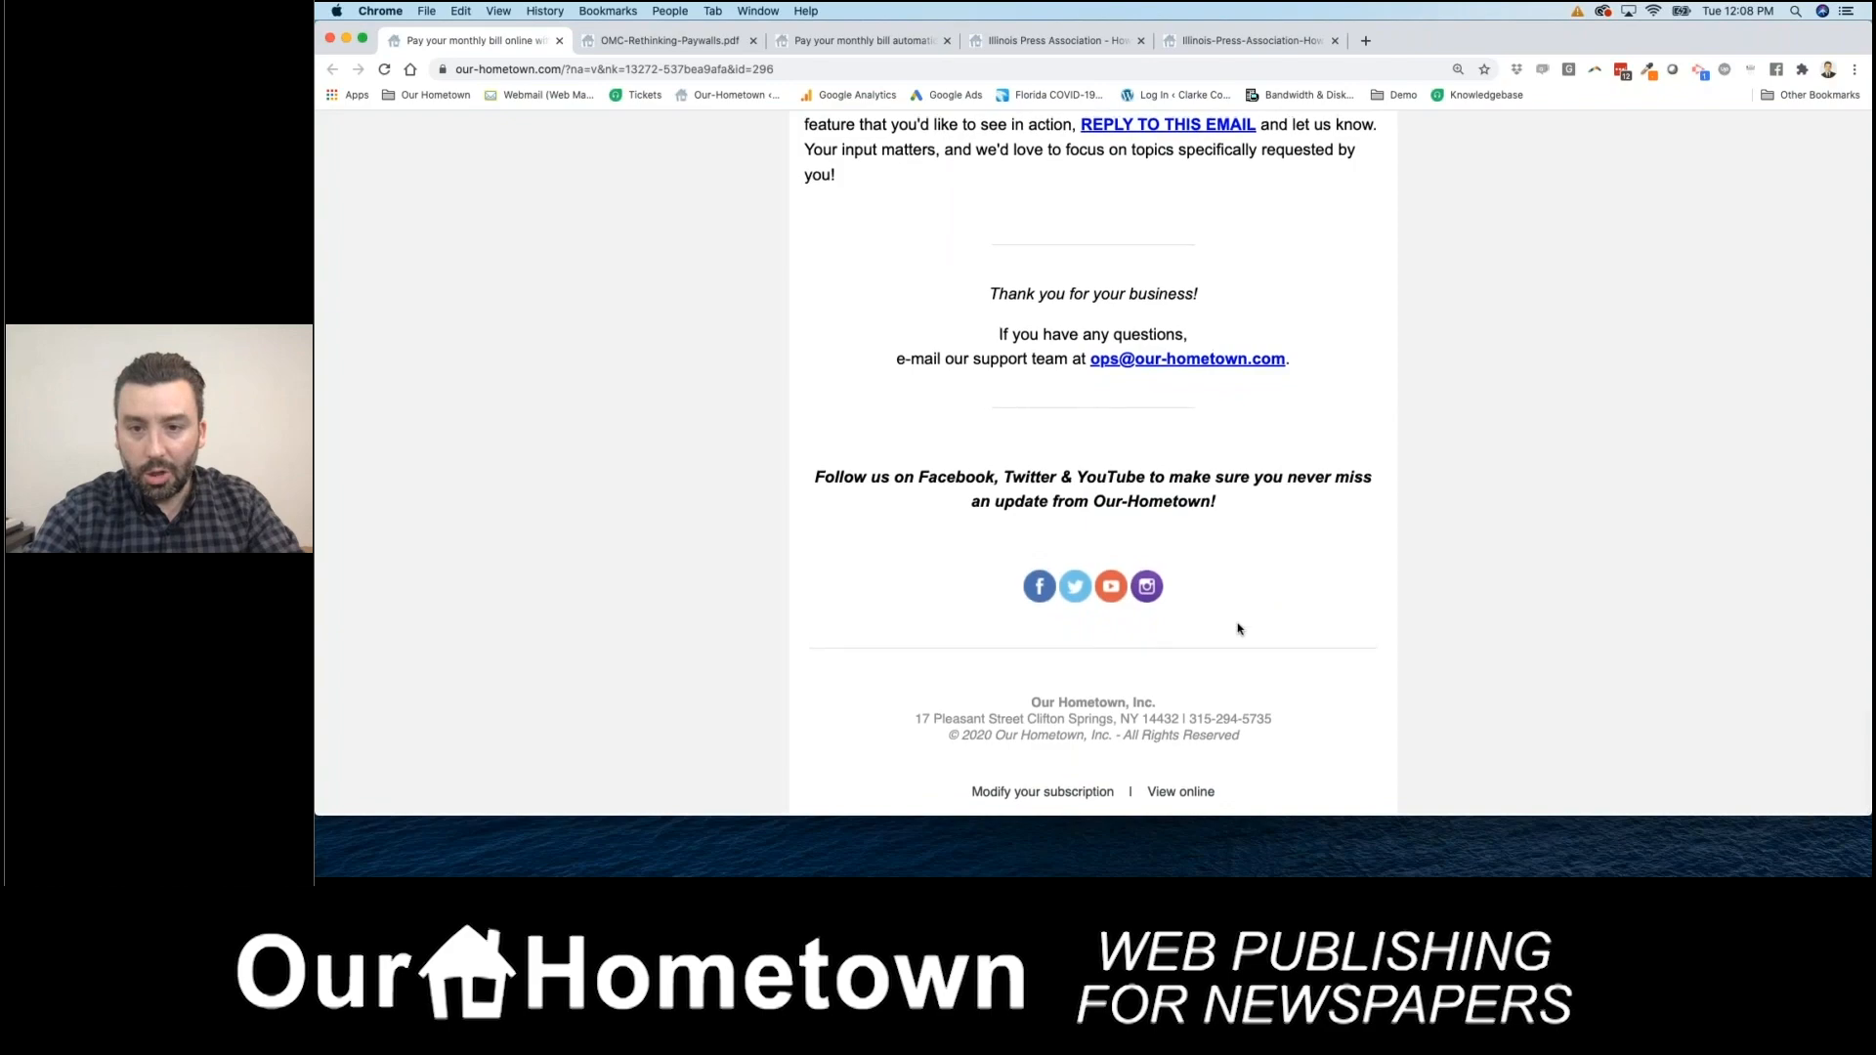
- Scroll the newsletter up to its greeting, then back down to the Register Now section
{"action": "scroll", "scroll_direction": "up", "scroll_amount": 3}
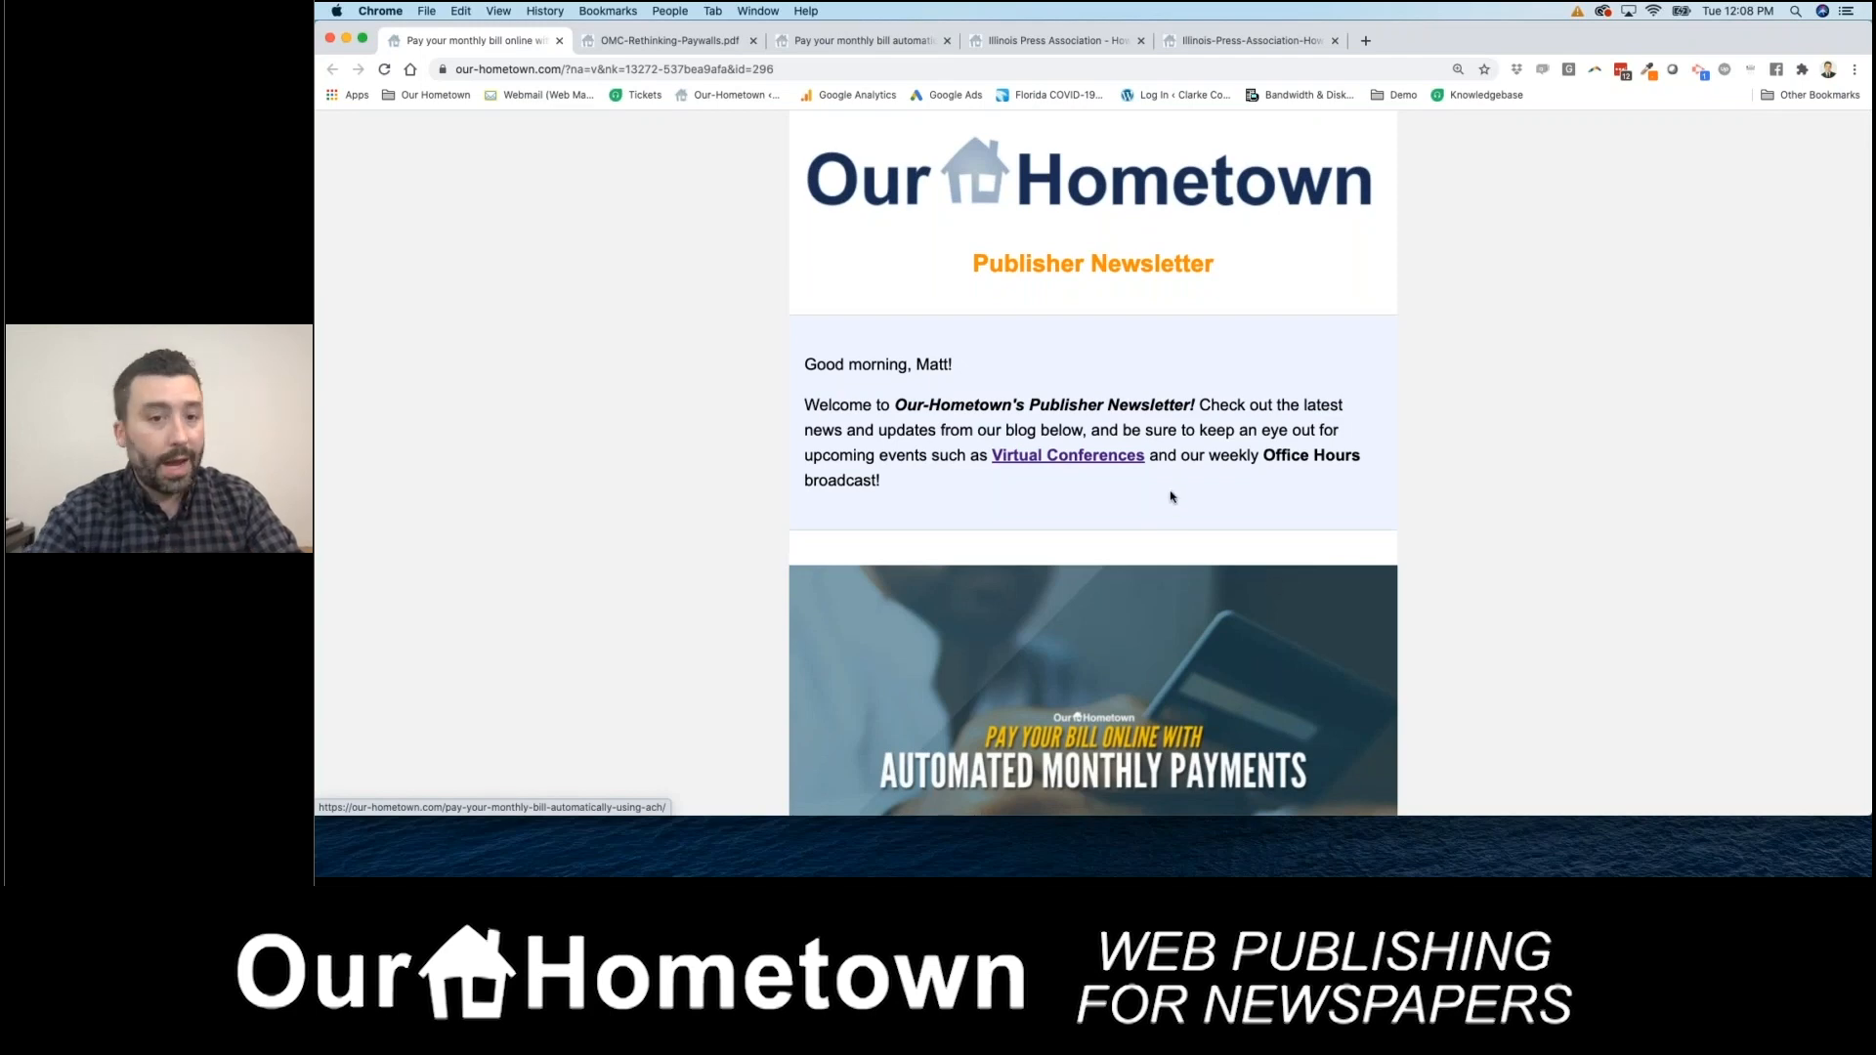
{"action": "mouse_move", "coordinate": [643, 329]}
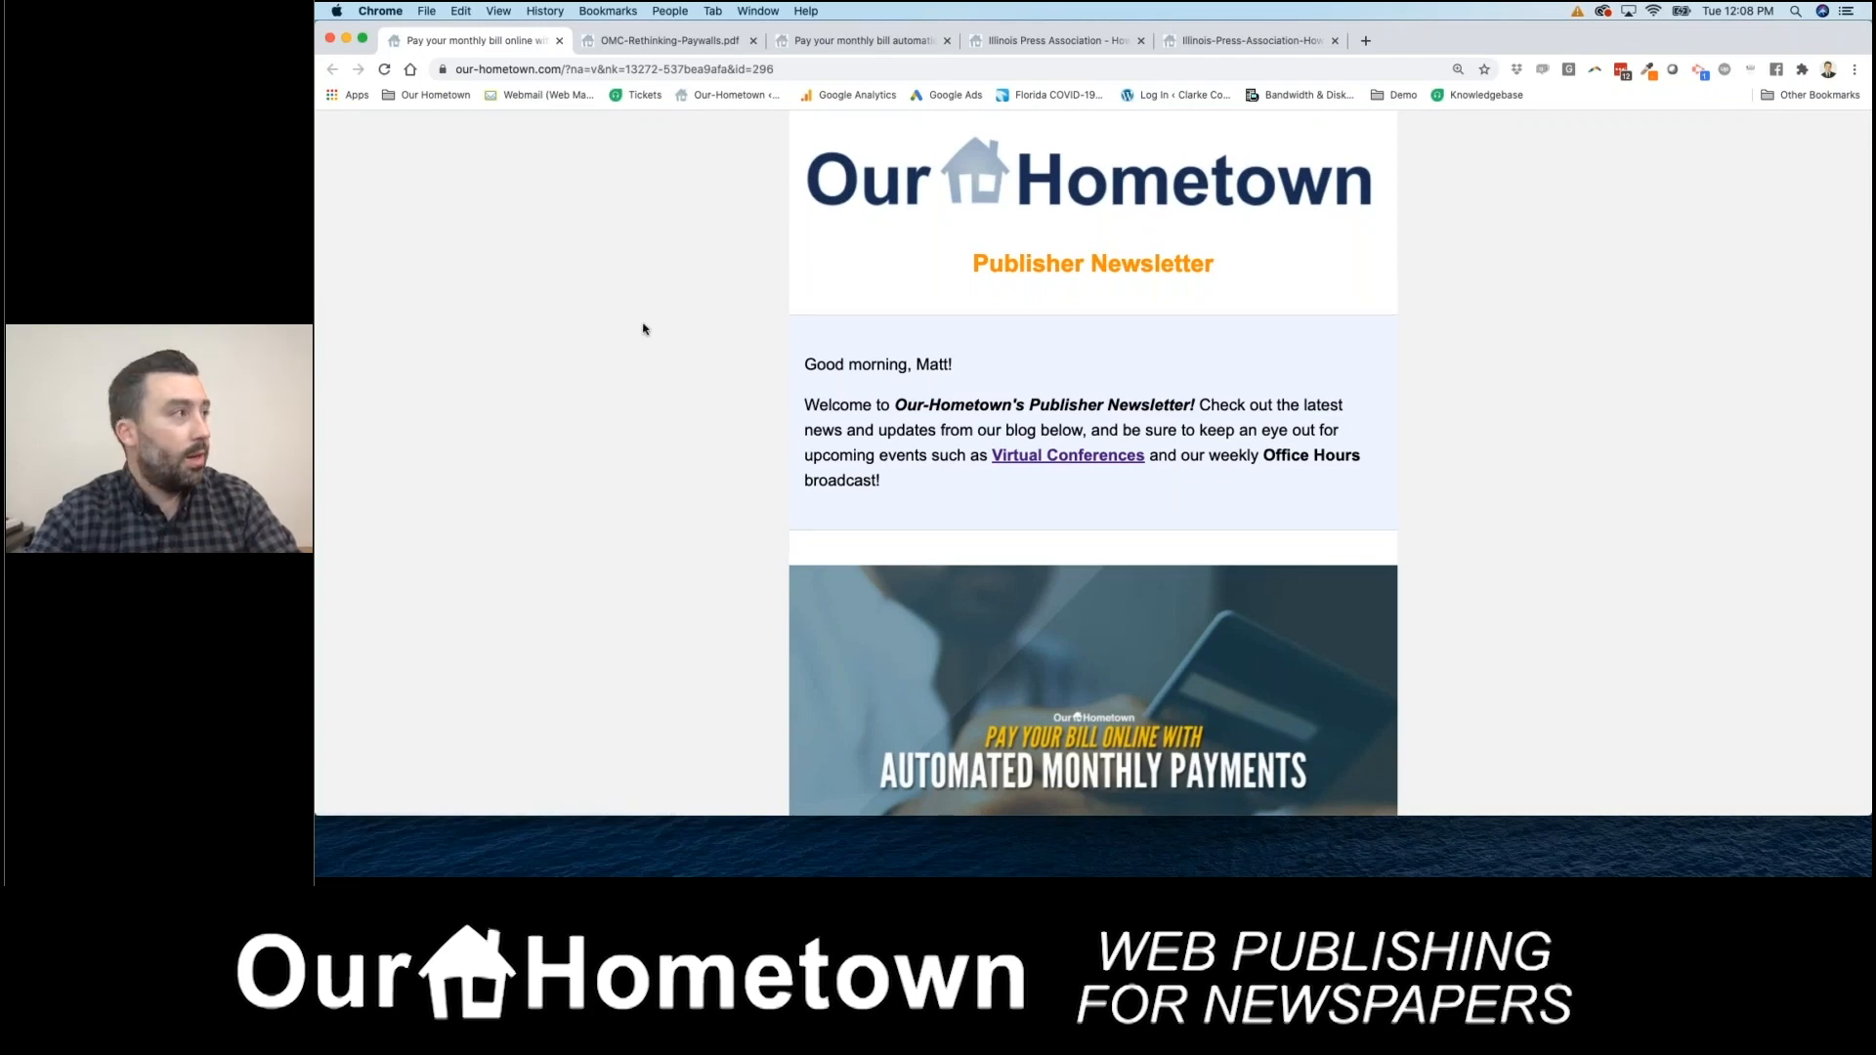
{"action": "mouse_move", "coordinate": [663, 336]}
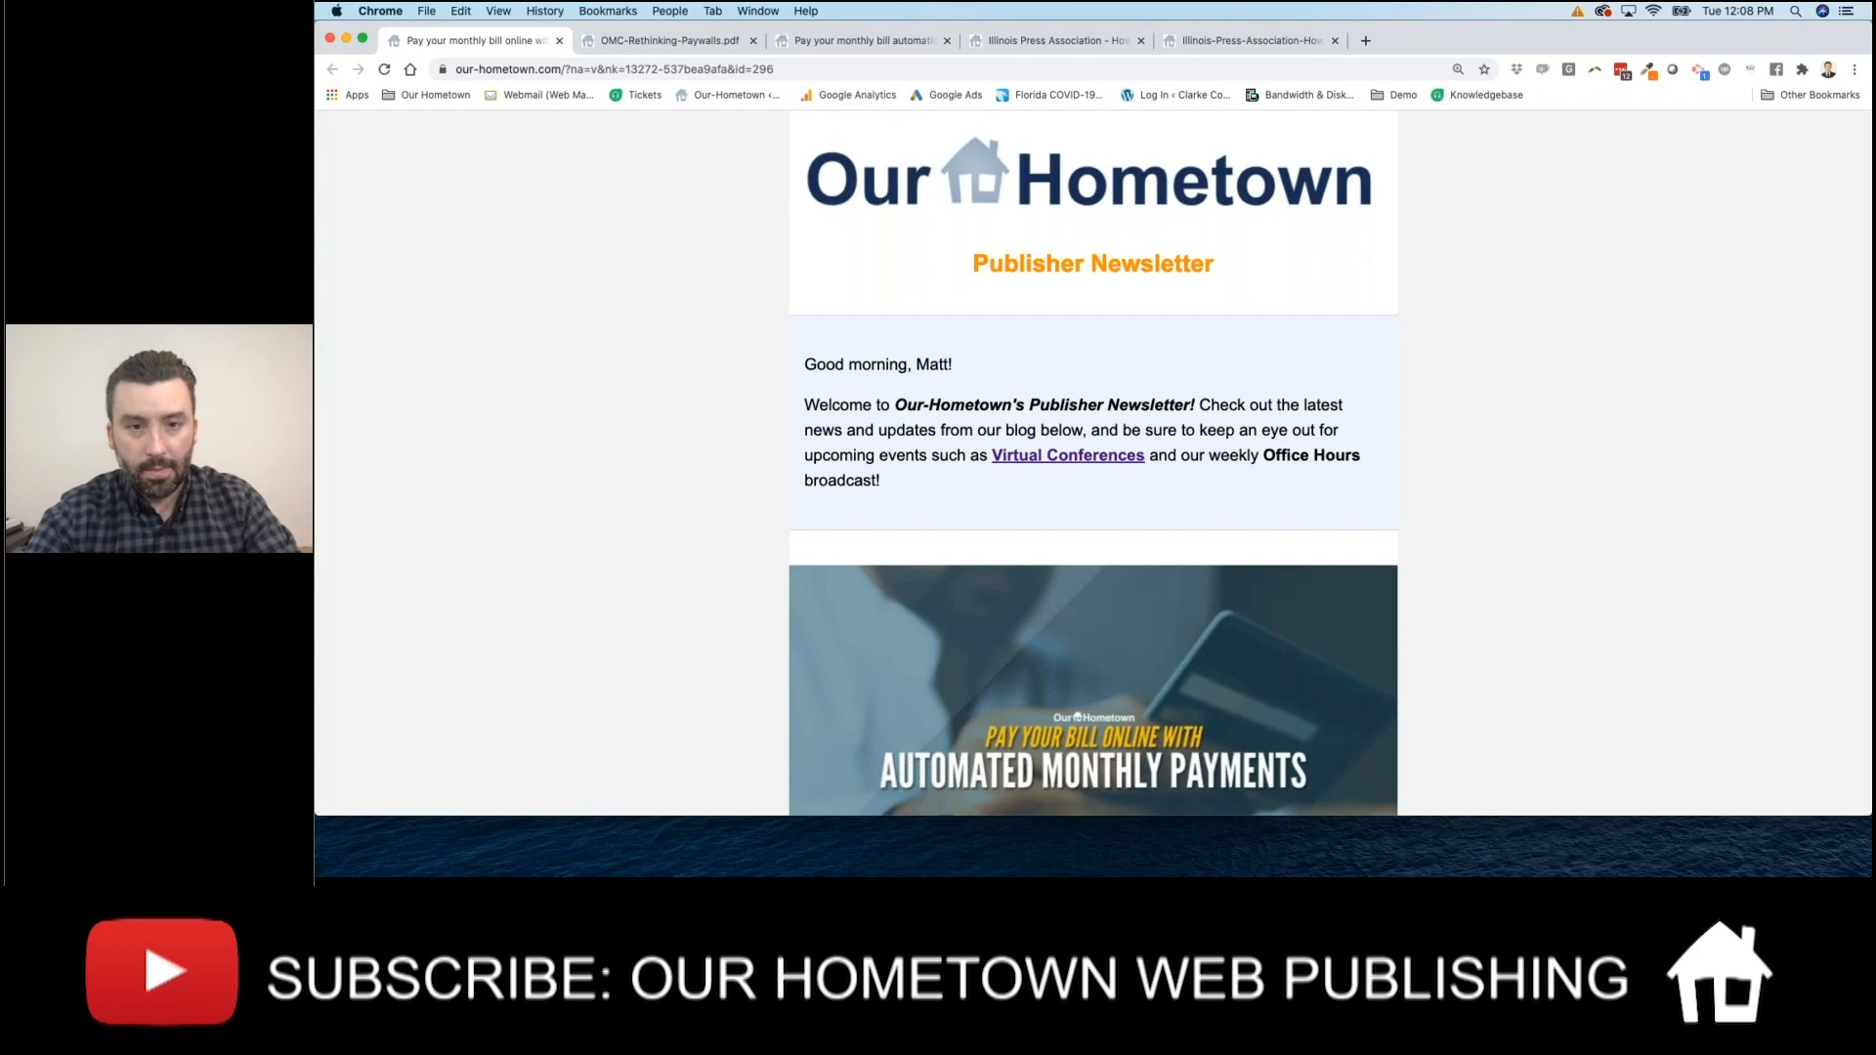
{"action": "scroll", "scroll_direction": "down", "scroll_amount": 3}
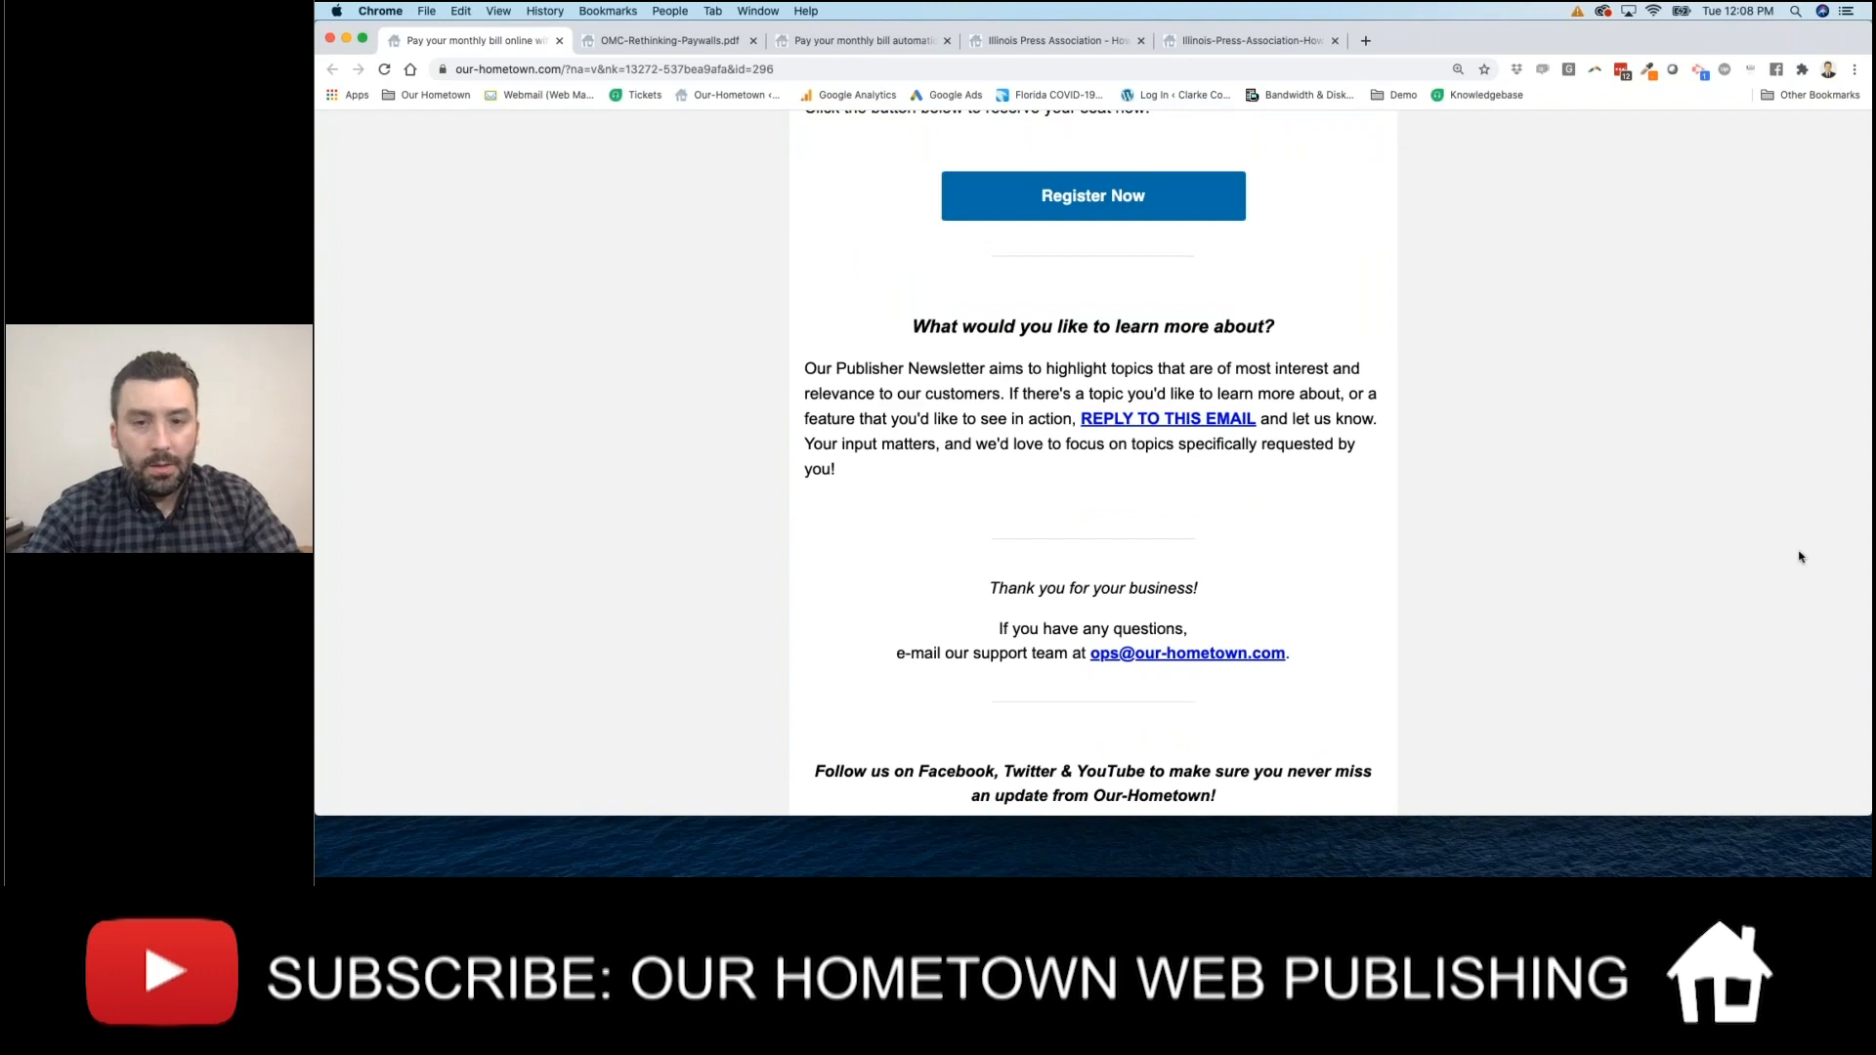
{"action": "mouse_move", "coordinate": [1674, 534]}
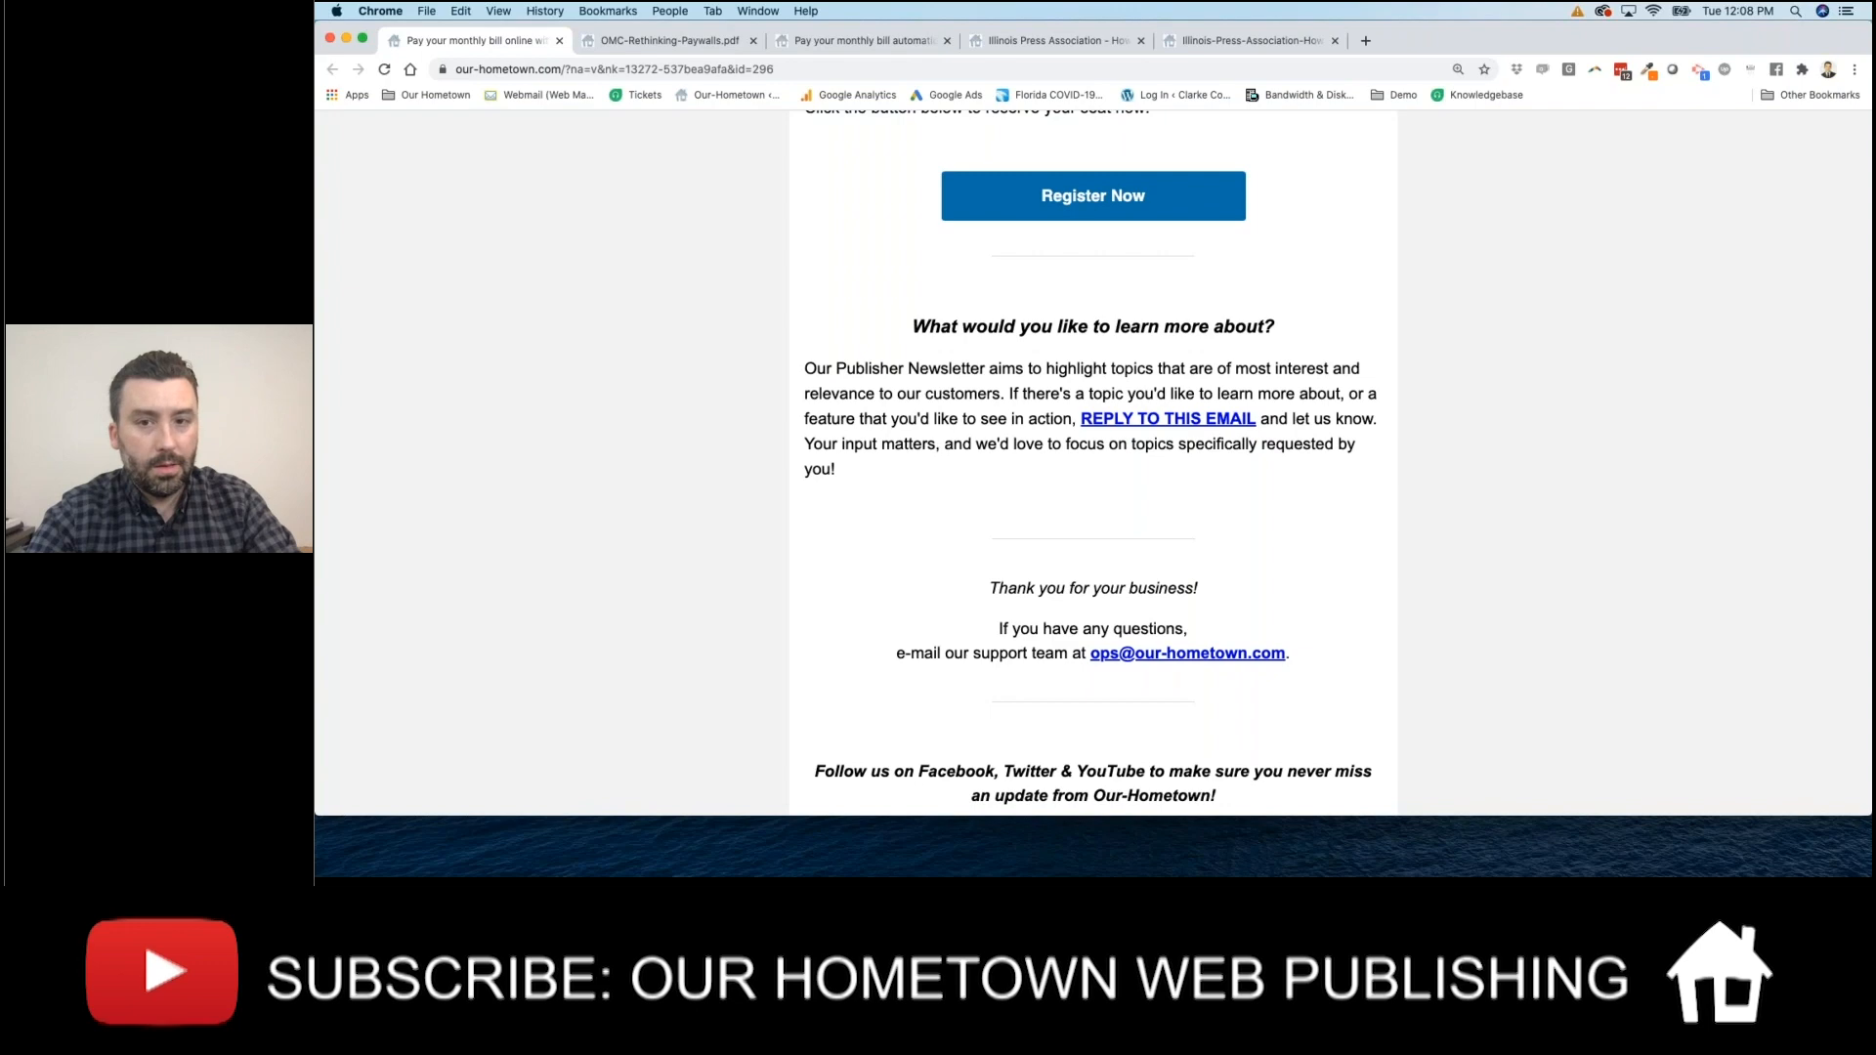
{"action": "mouse_move", "coordinate": [1366, 539]}
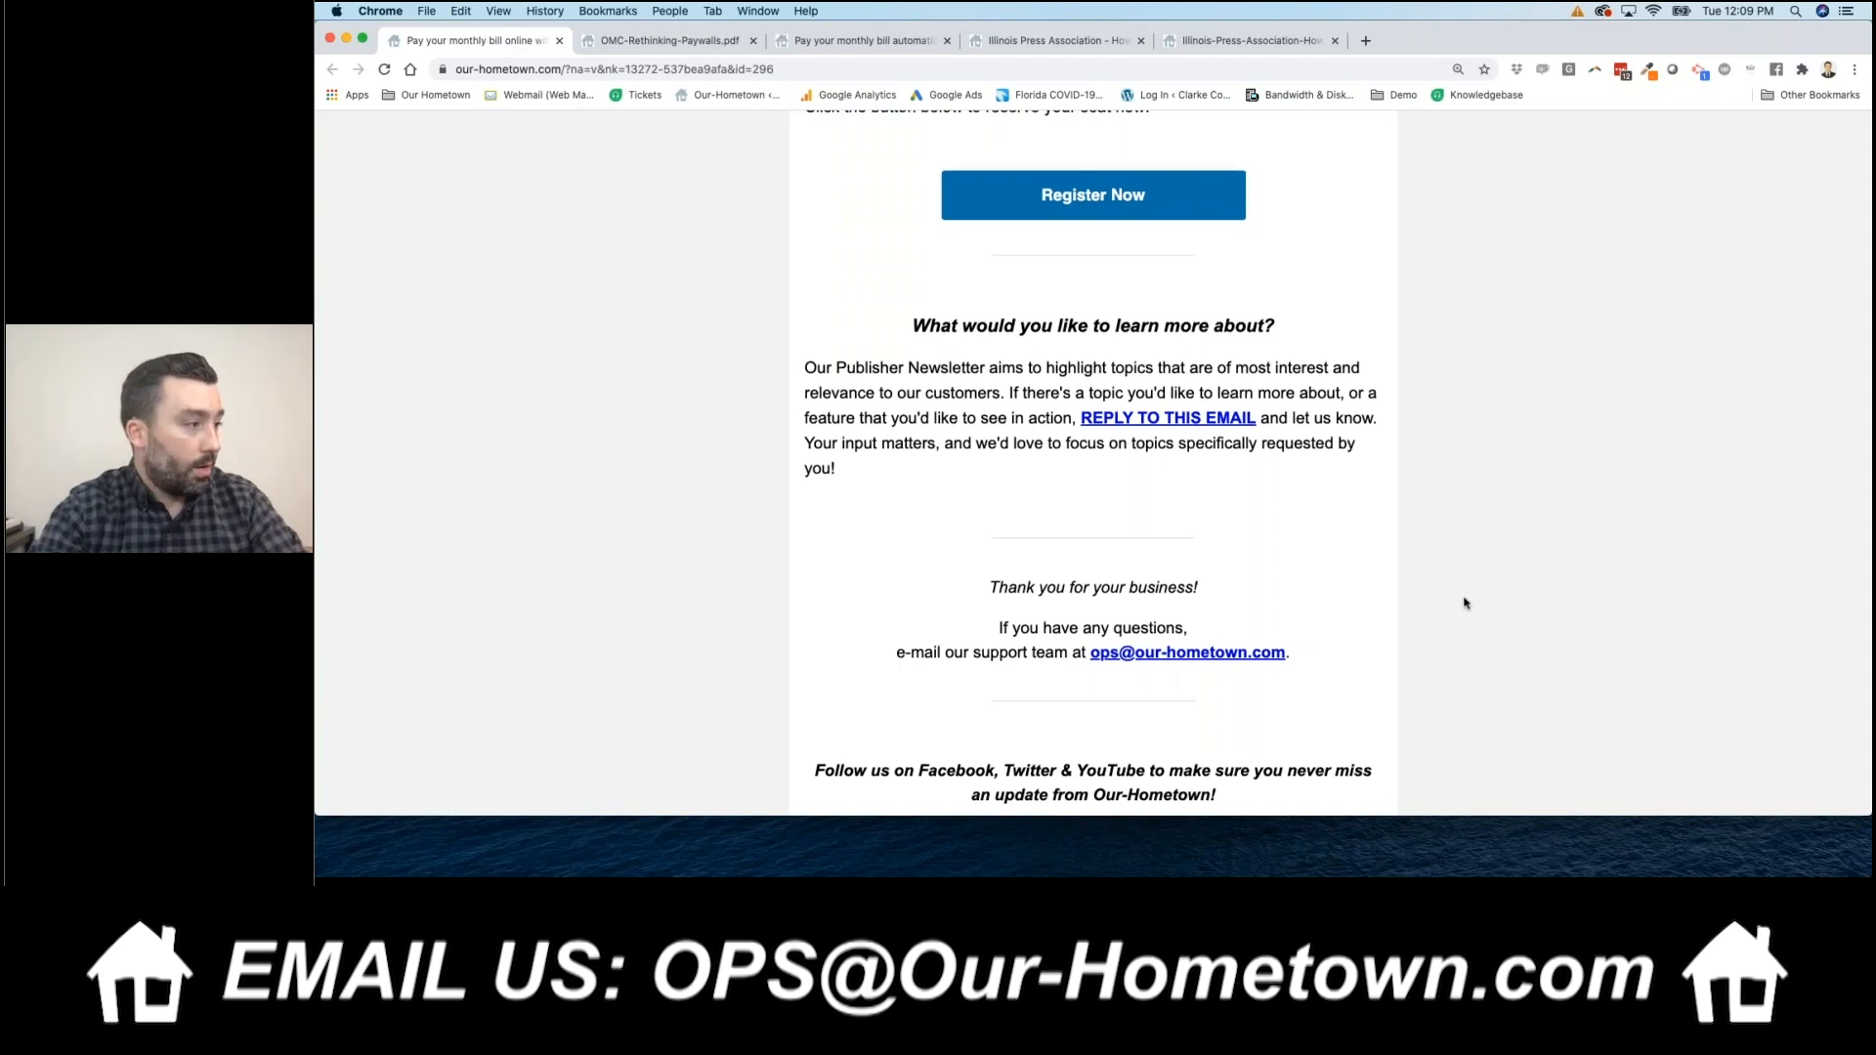
- Scroll the newsletter down to its closing note, social follow links and company footer
{"action": "scroll", "scroll_direction": "down", "scroll_amount": 3}
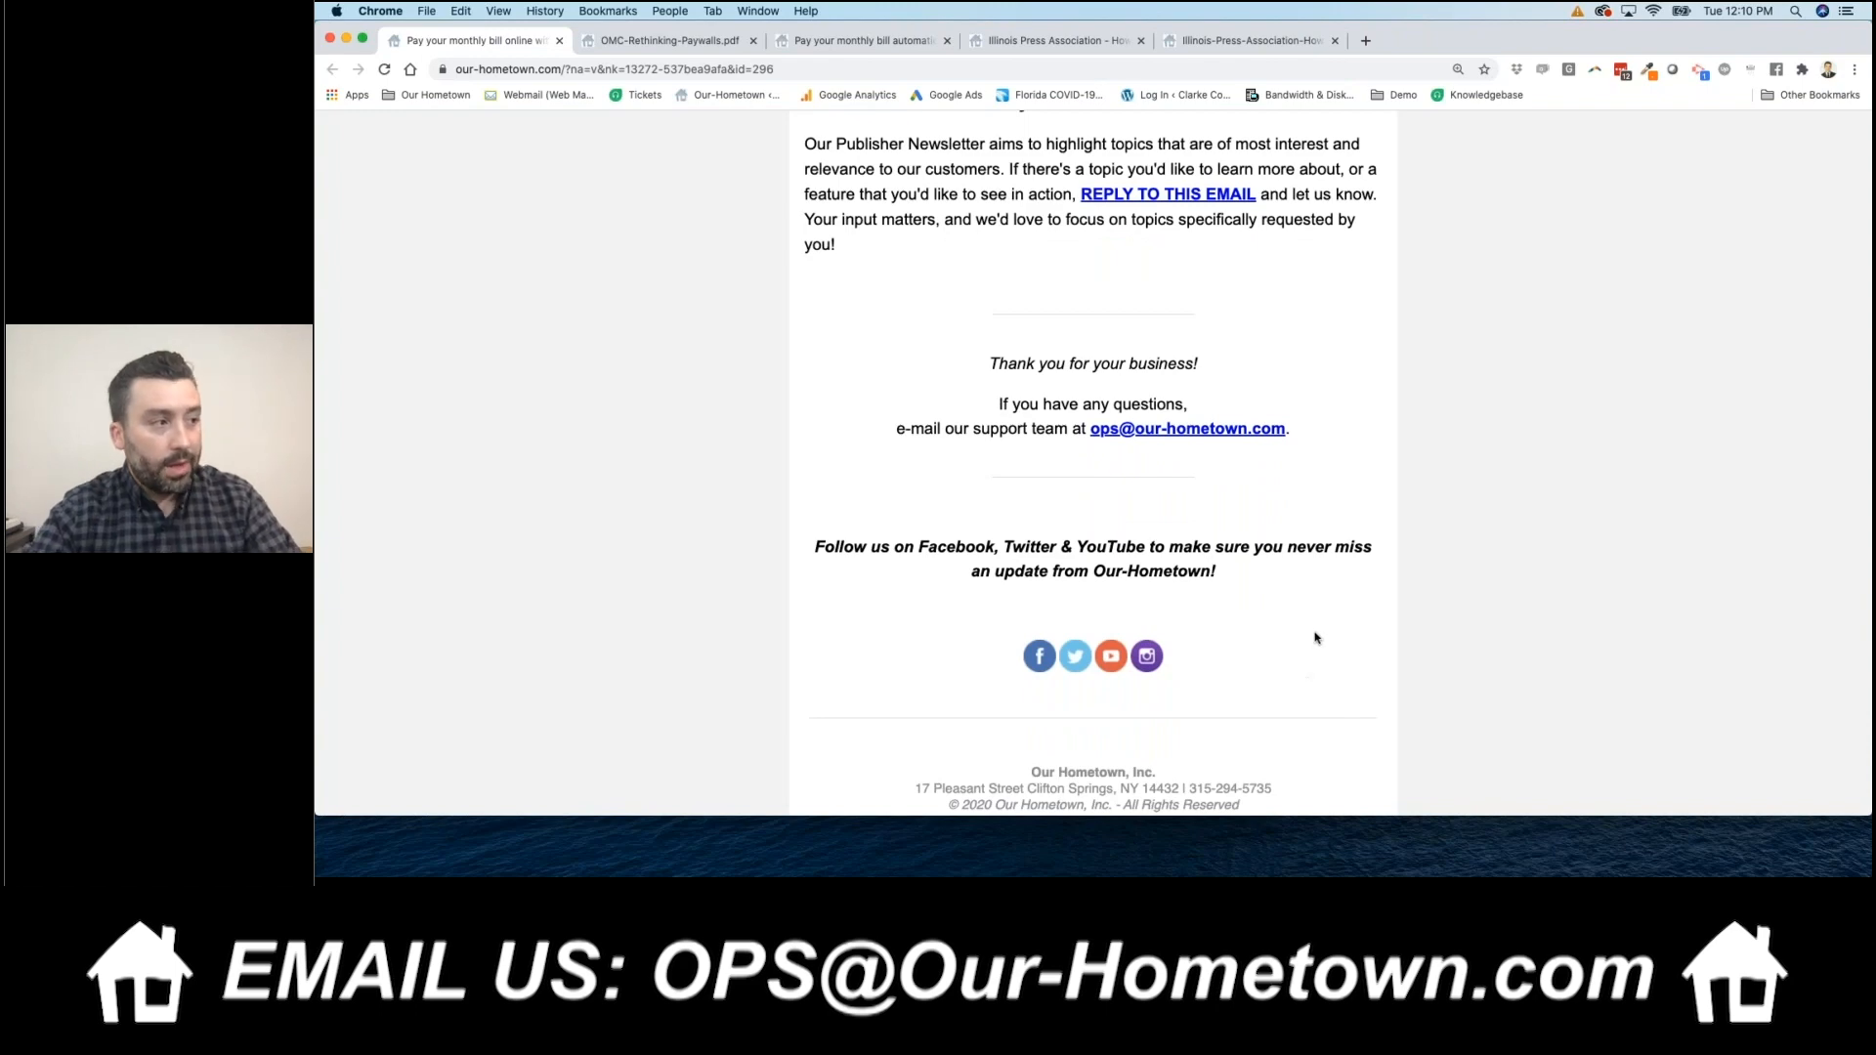
{"action": "mouse_move", "coordinate": [1287, 672]}
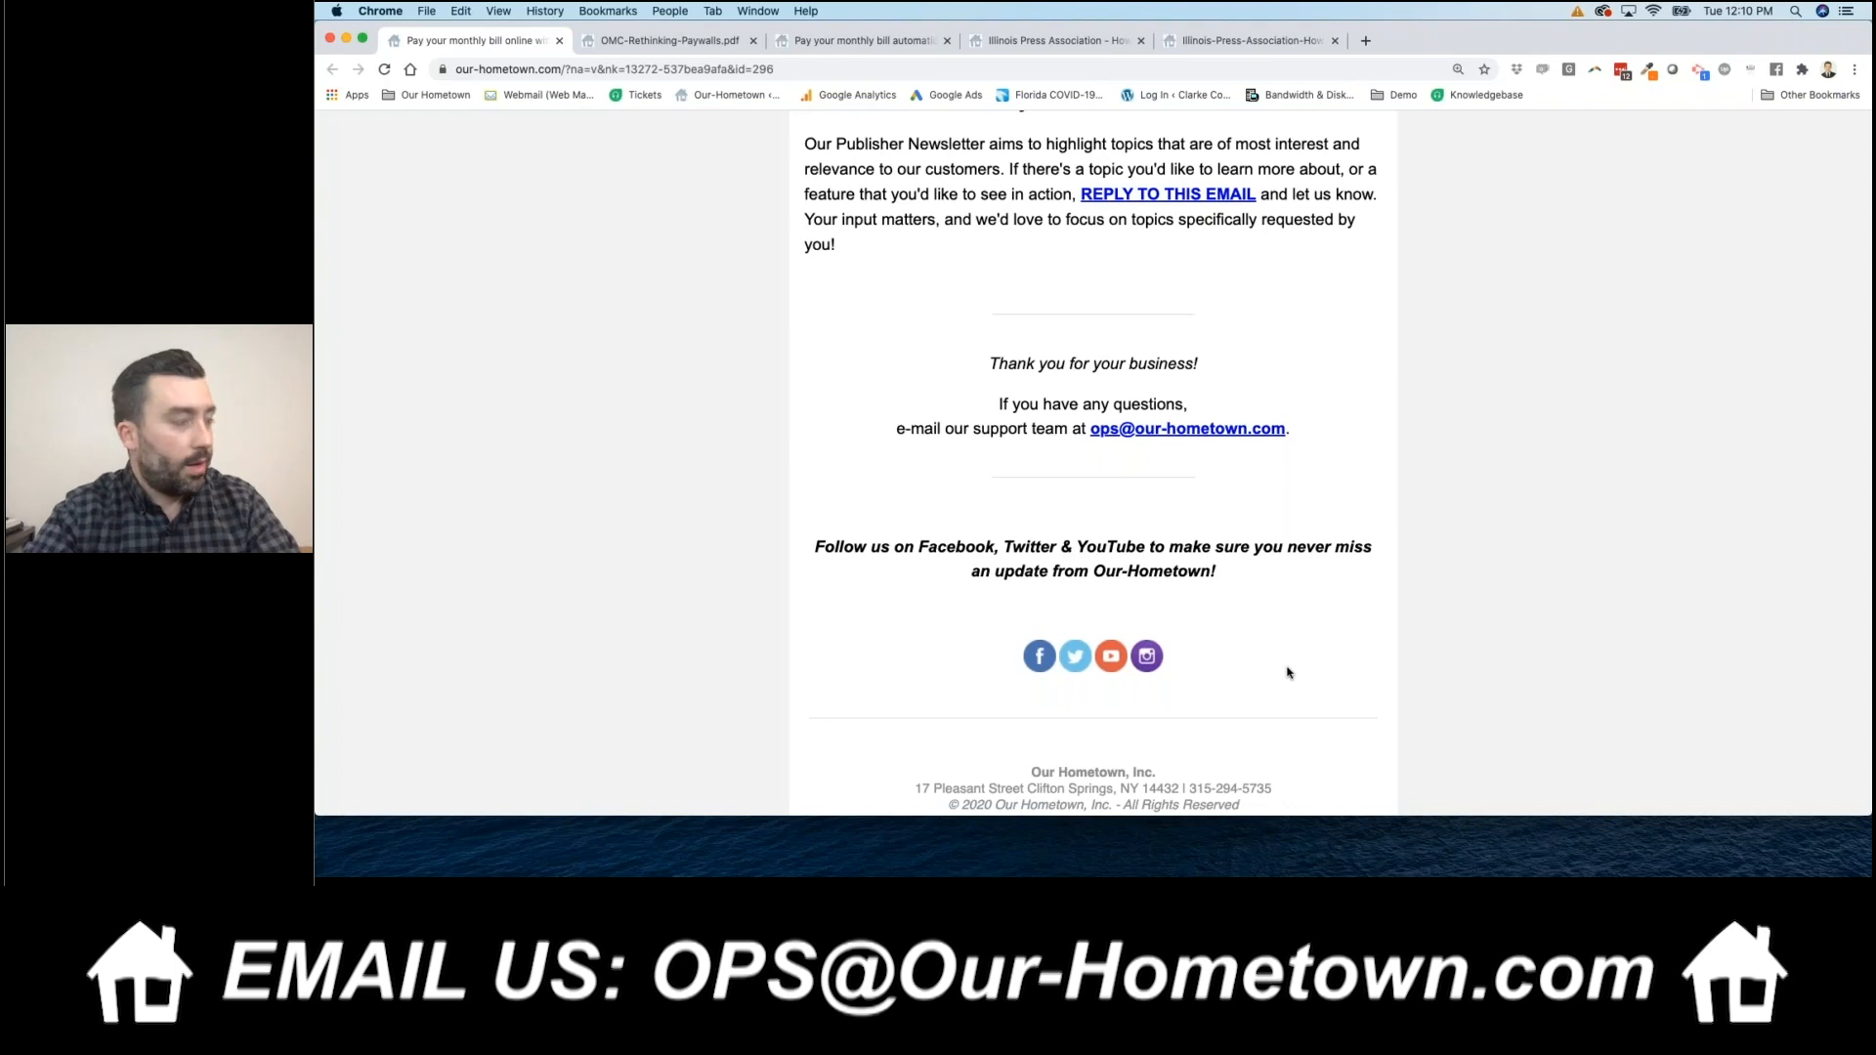
{"action": "mouse_move", "coordinate": [1300, 686]}
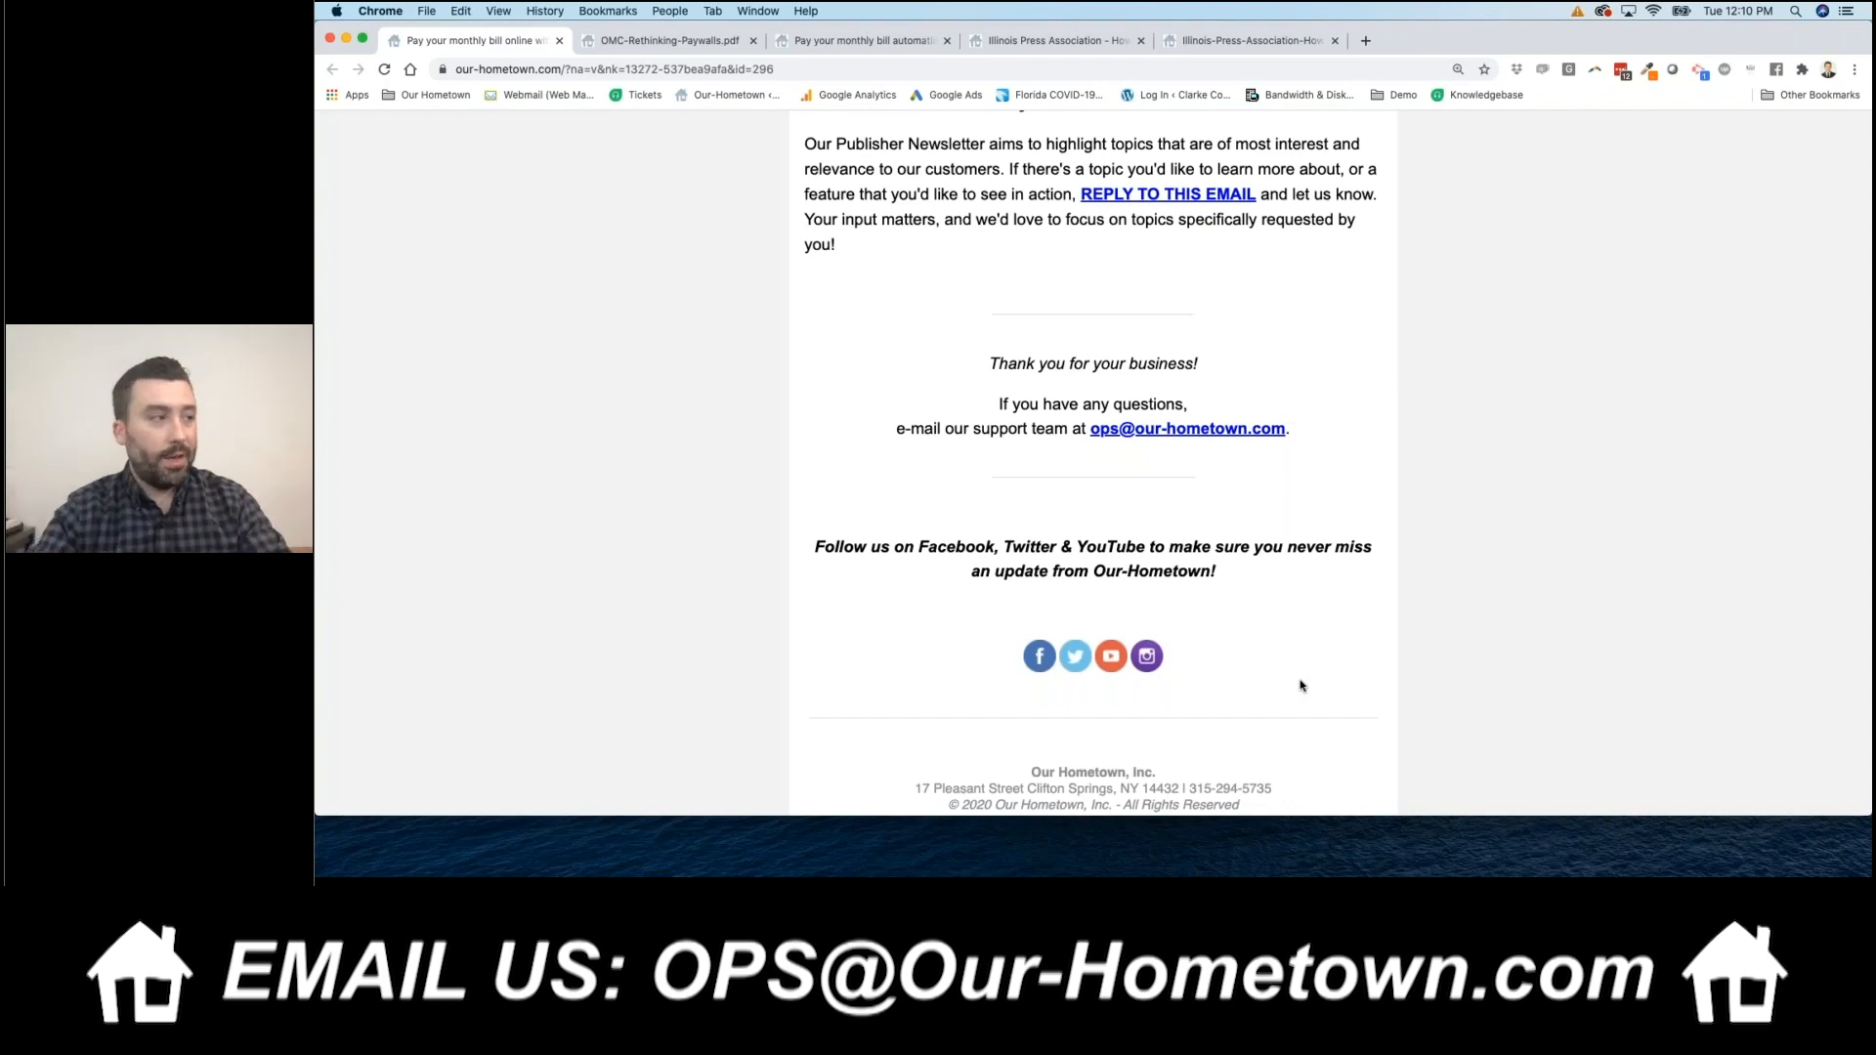
{"action": "mouse_move", "coordinate": [1361, 678]}
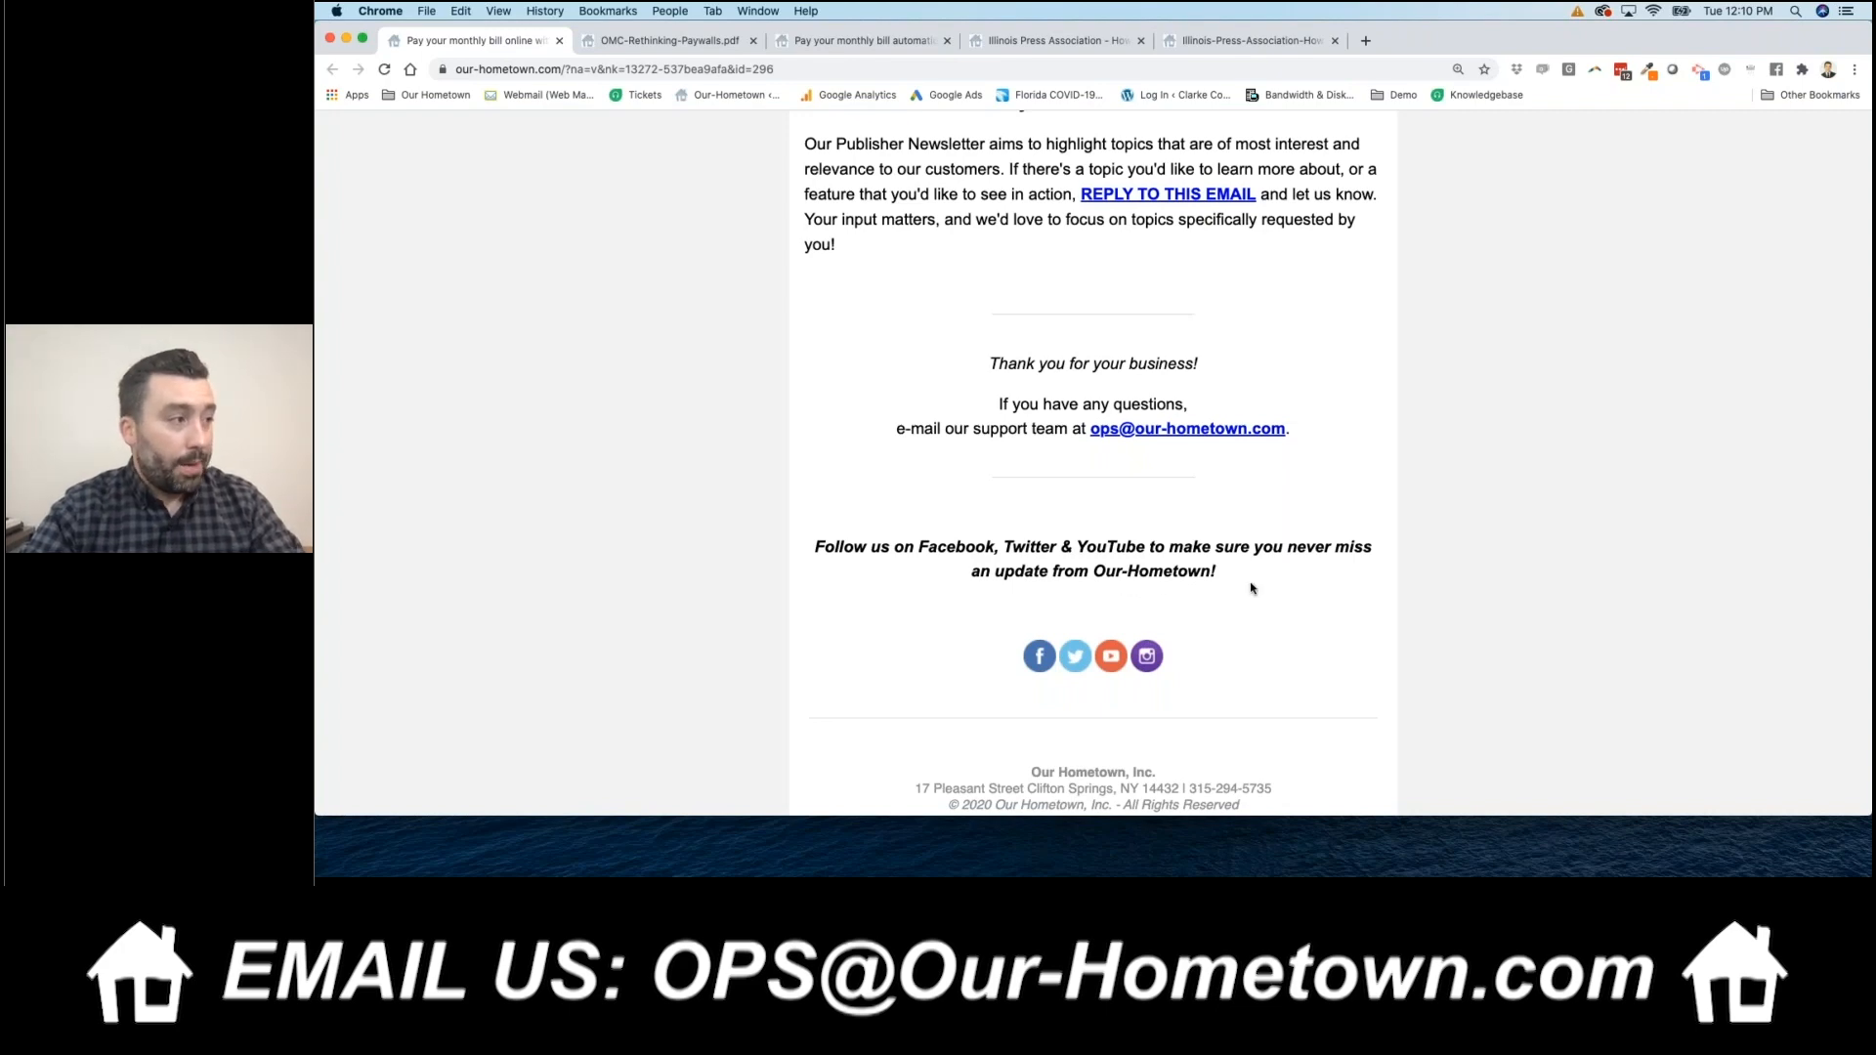
{"action": "mouse_move", "coordinate": [1122, 596]}
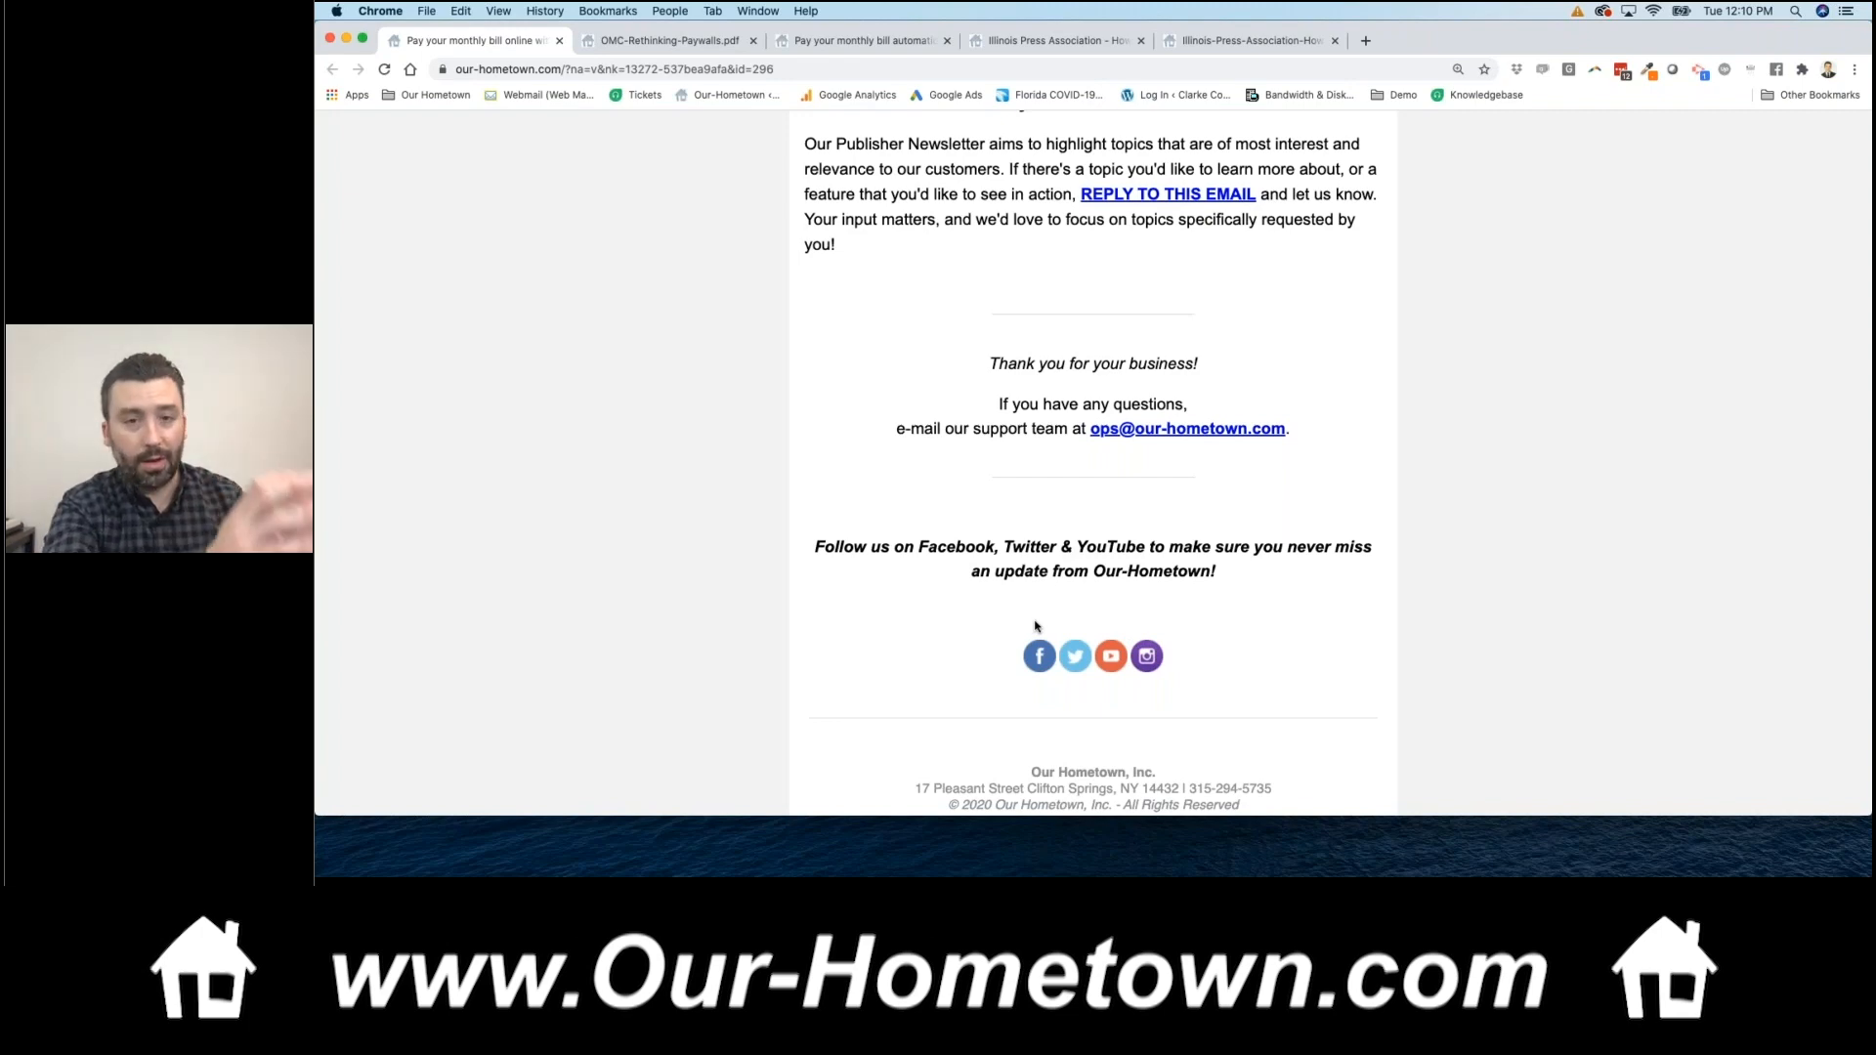
{"action": "mouse_move", "coordinate": [1039, 656]}
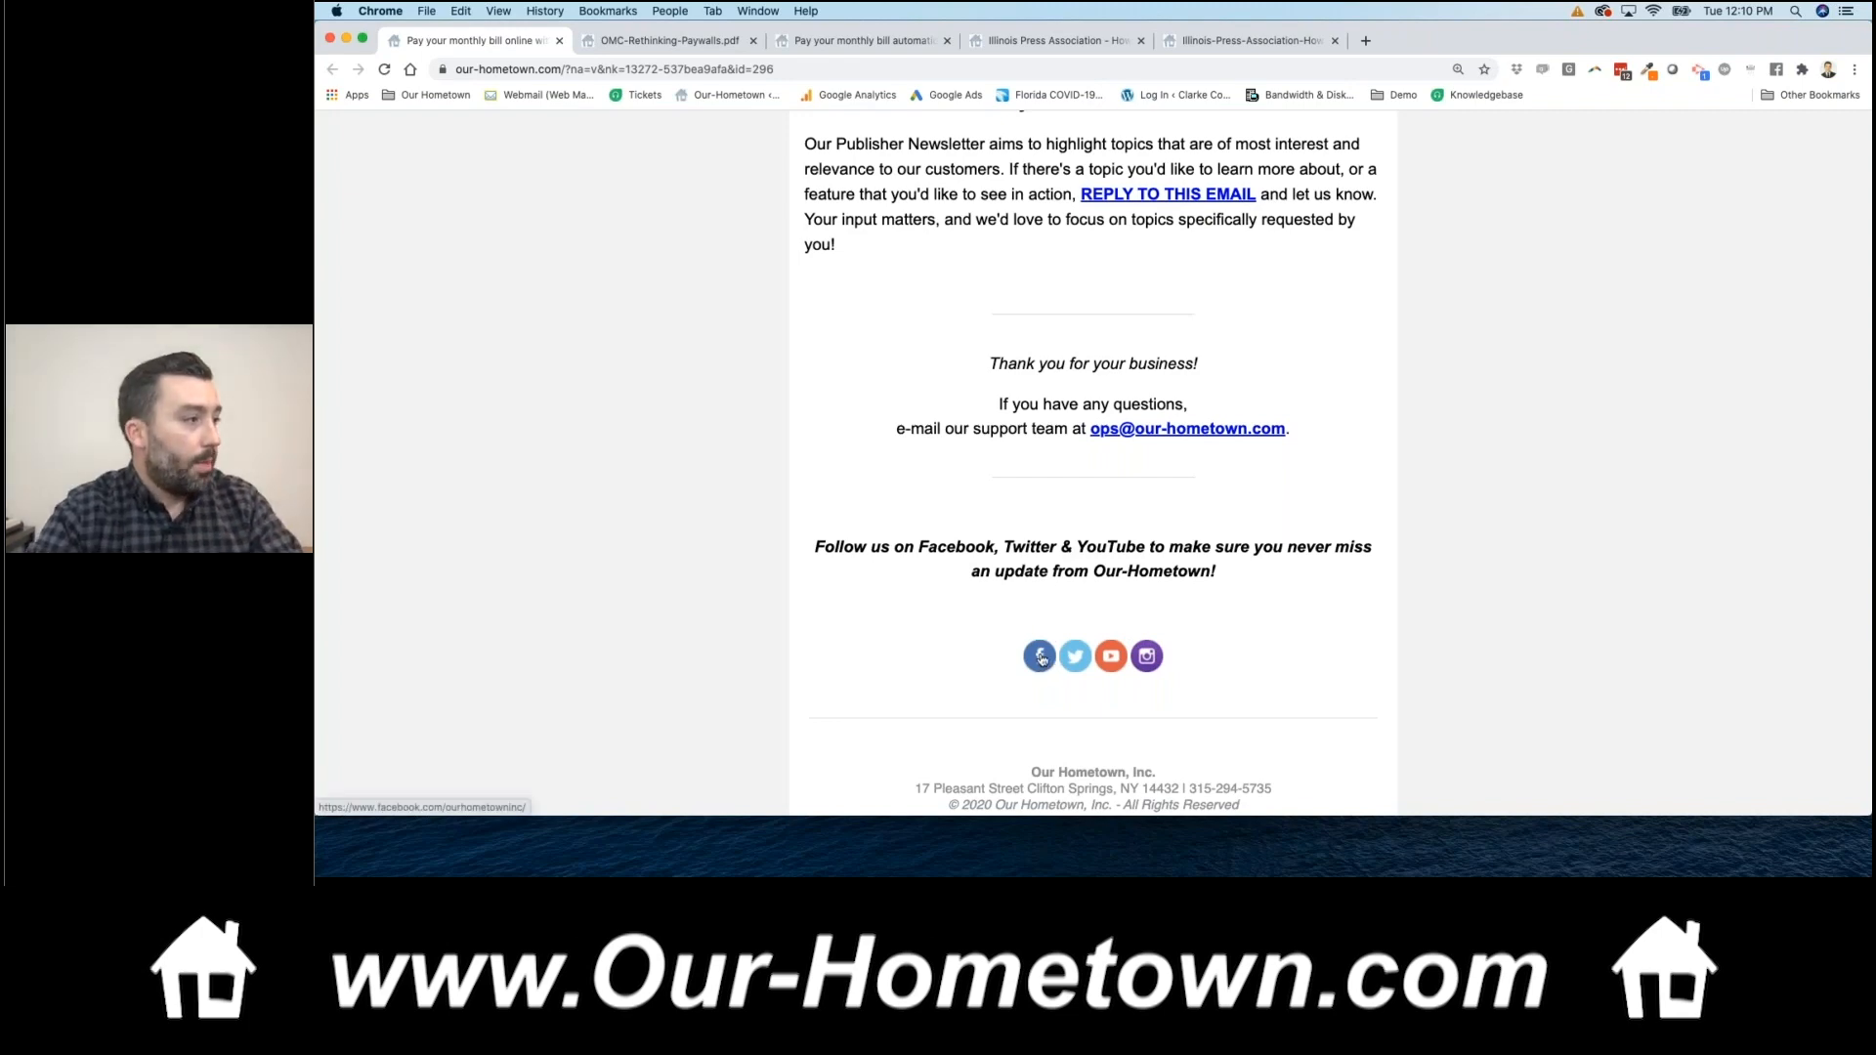
- Visit Our-Hometown, Inc's Facebook page from the newsletter link and browse its posts
{"action": "left_click", "coordinate": [1039, 656]}
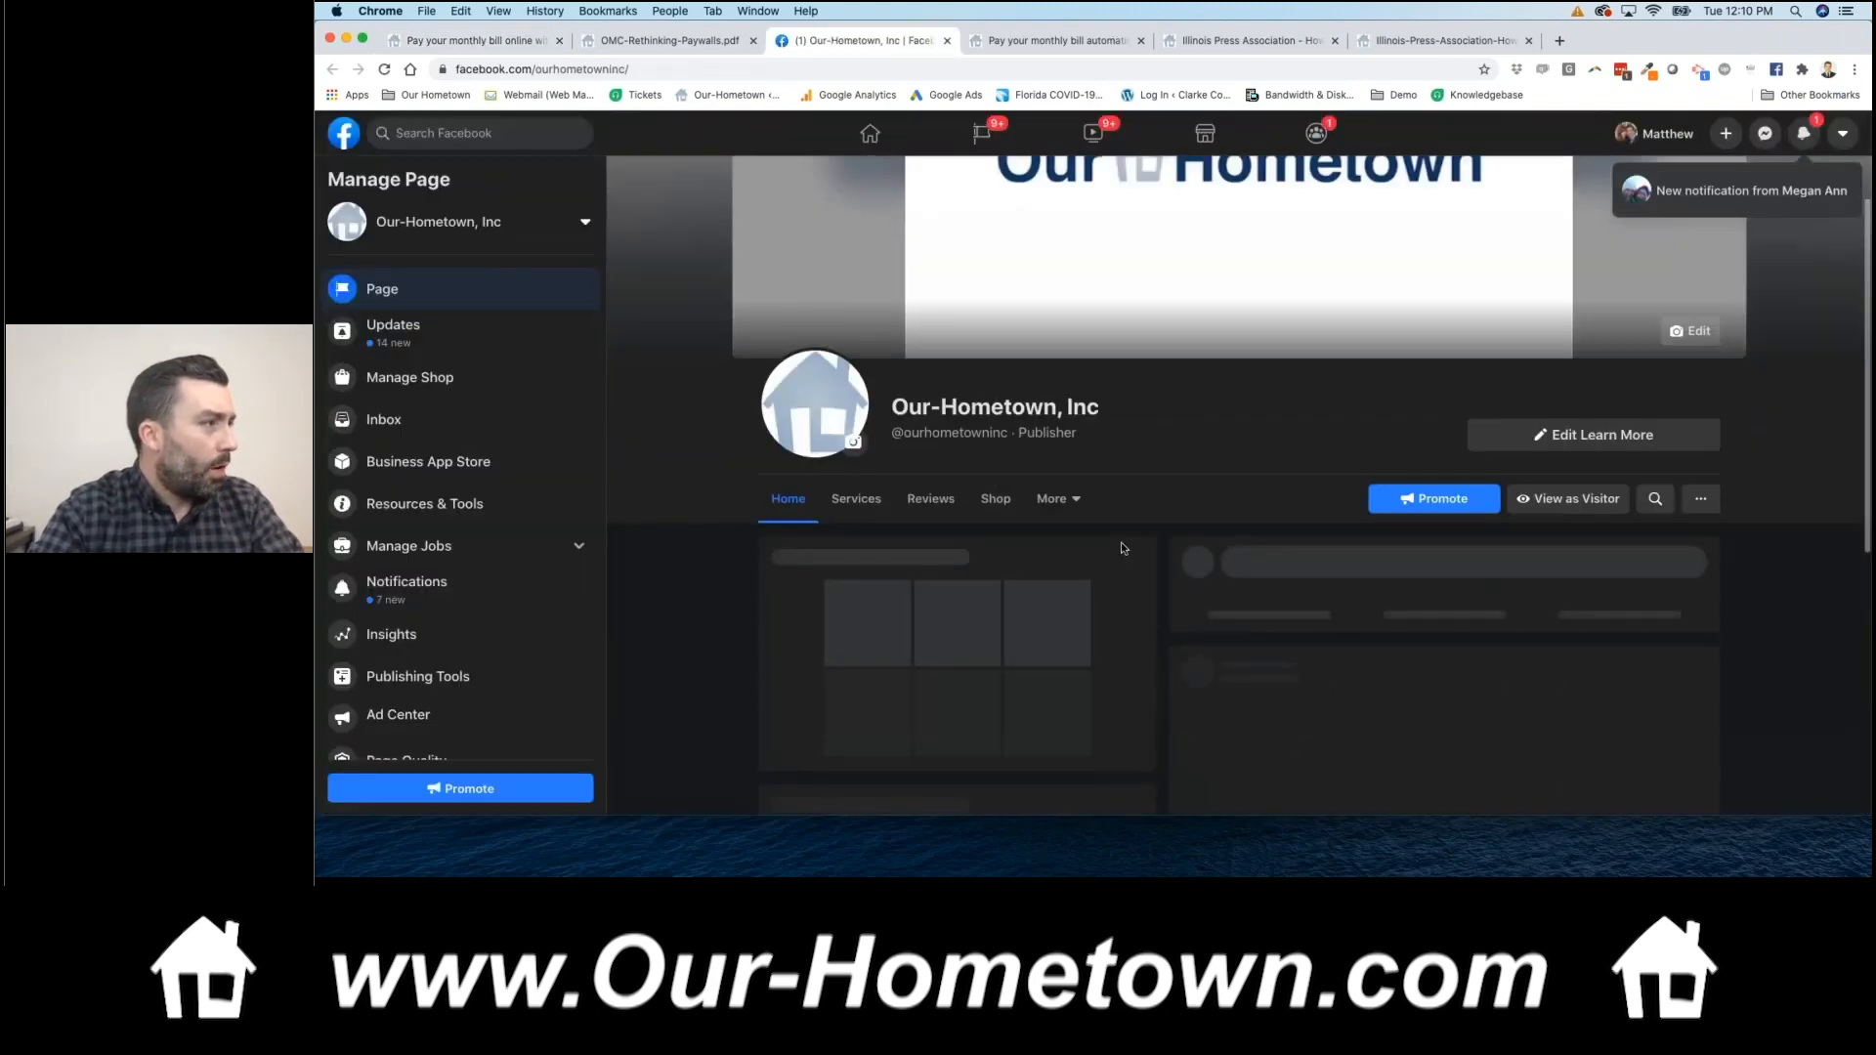
{"action": "scroll", "scroll_direction": "down", "scroll_amount": 3}
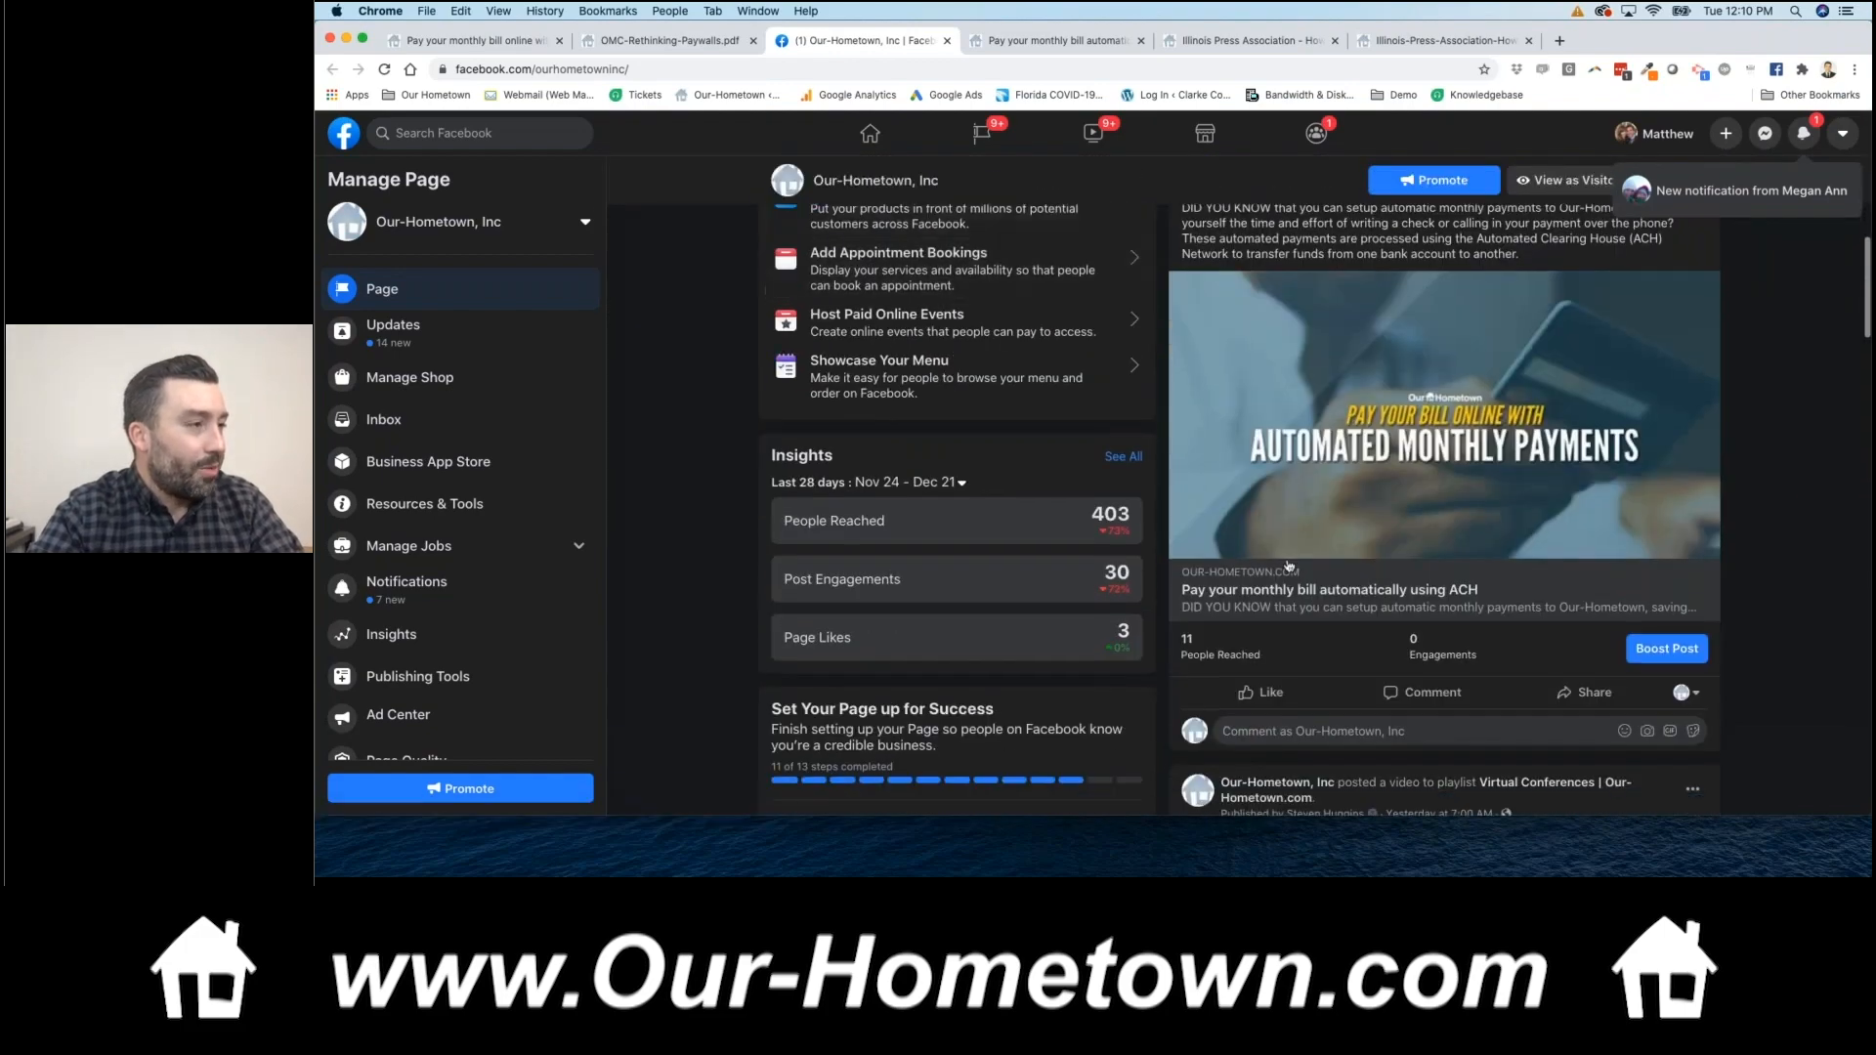
{"action": "scroll", "scroll_direction": "down", "scroll_amount": 3}
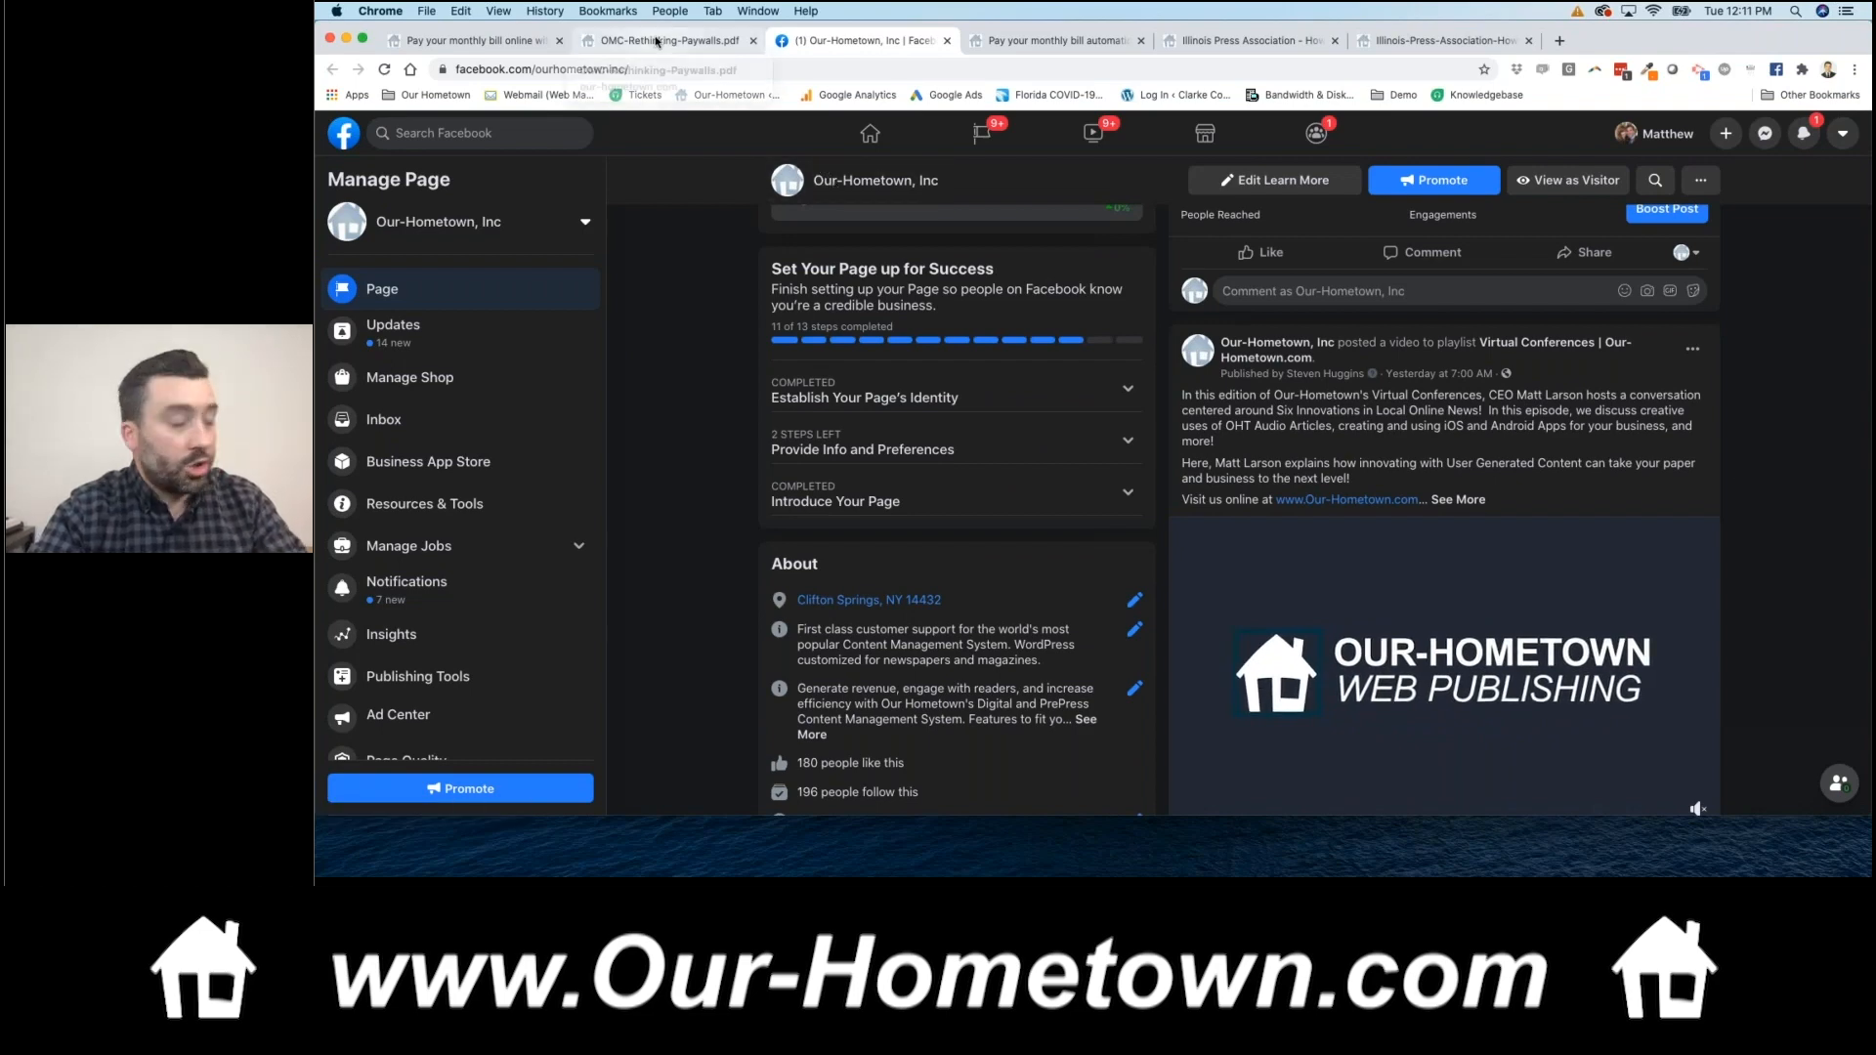
{"action": "mouse_move", "coordinate": [670, 39]}
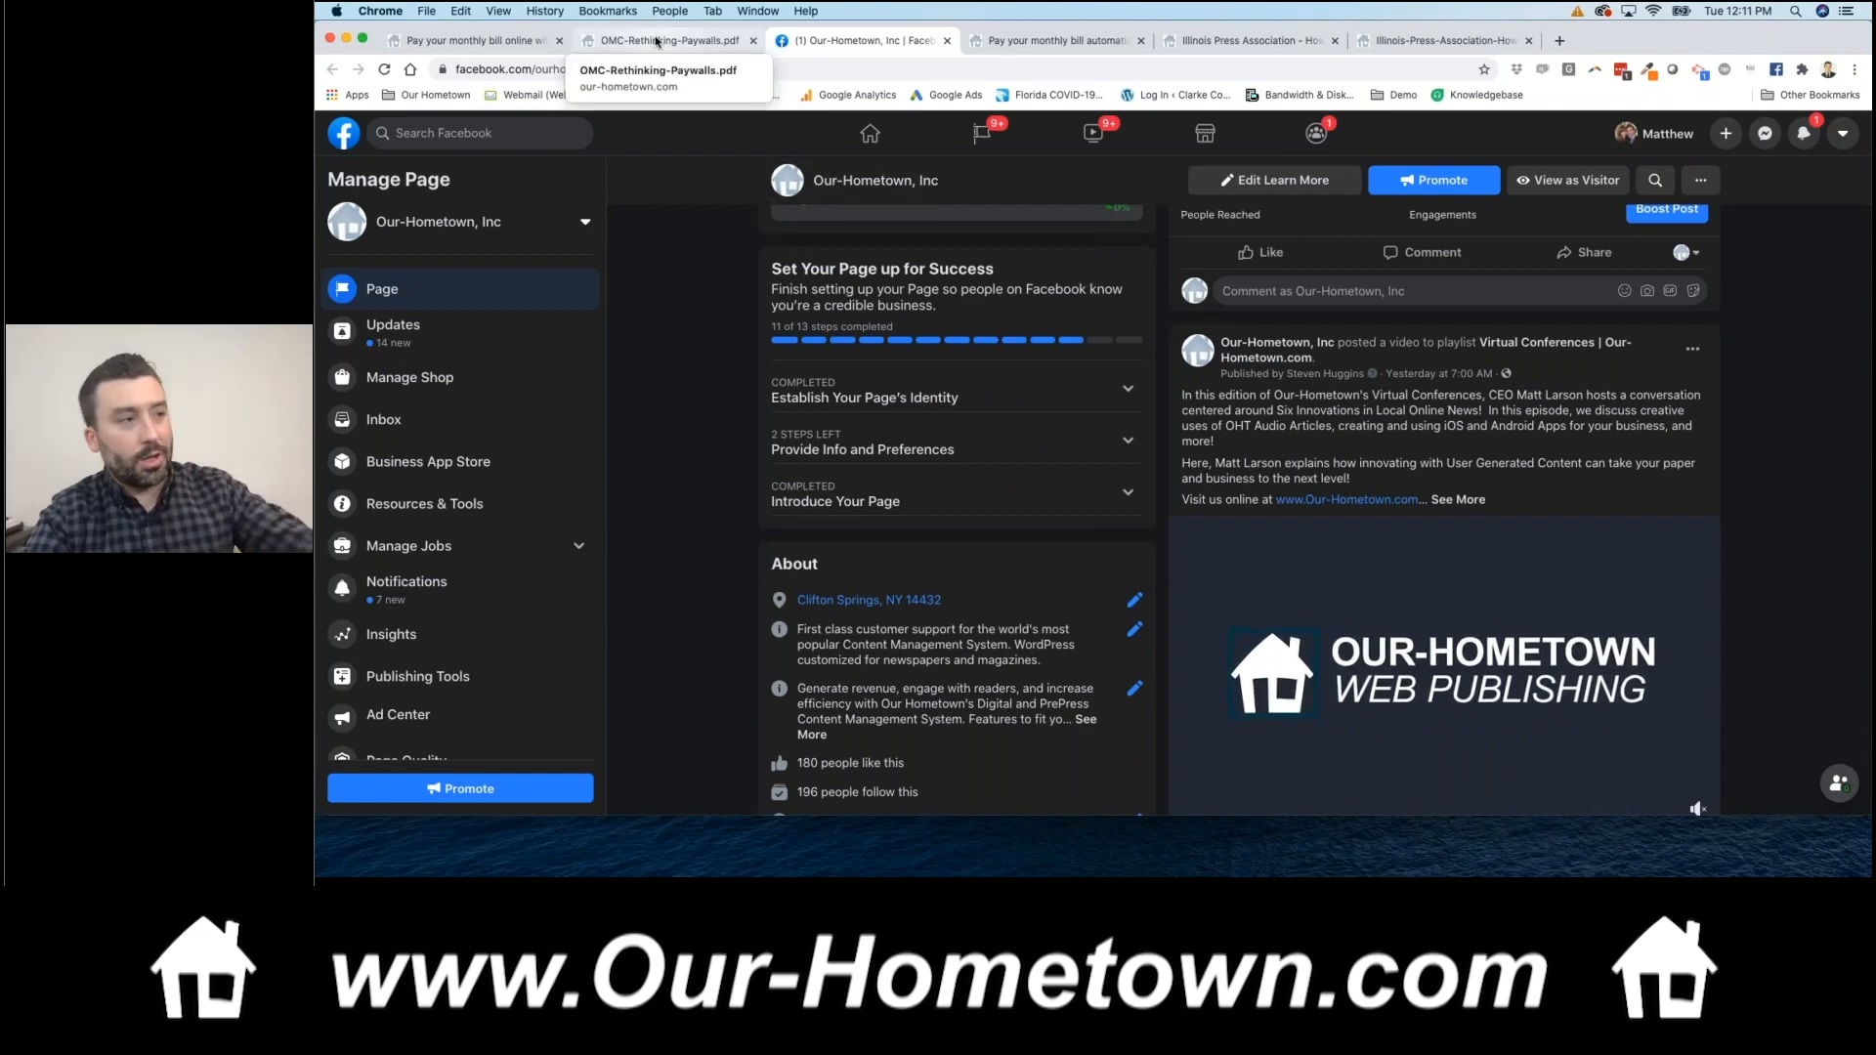
- Leave the Facebook page and return to the newsletter email tab
{"action": "left_click", "coordinate": [668, 39]}
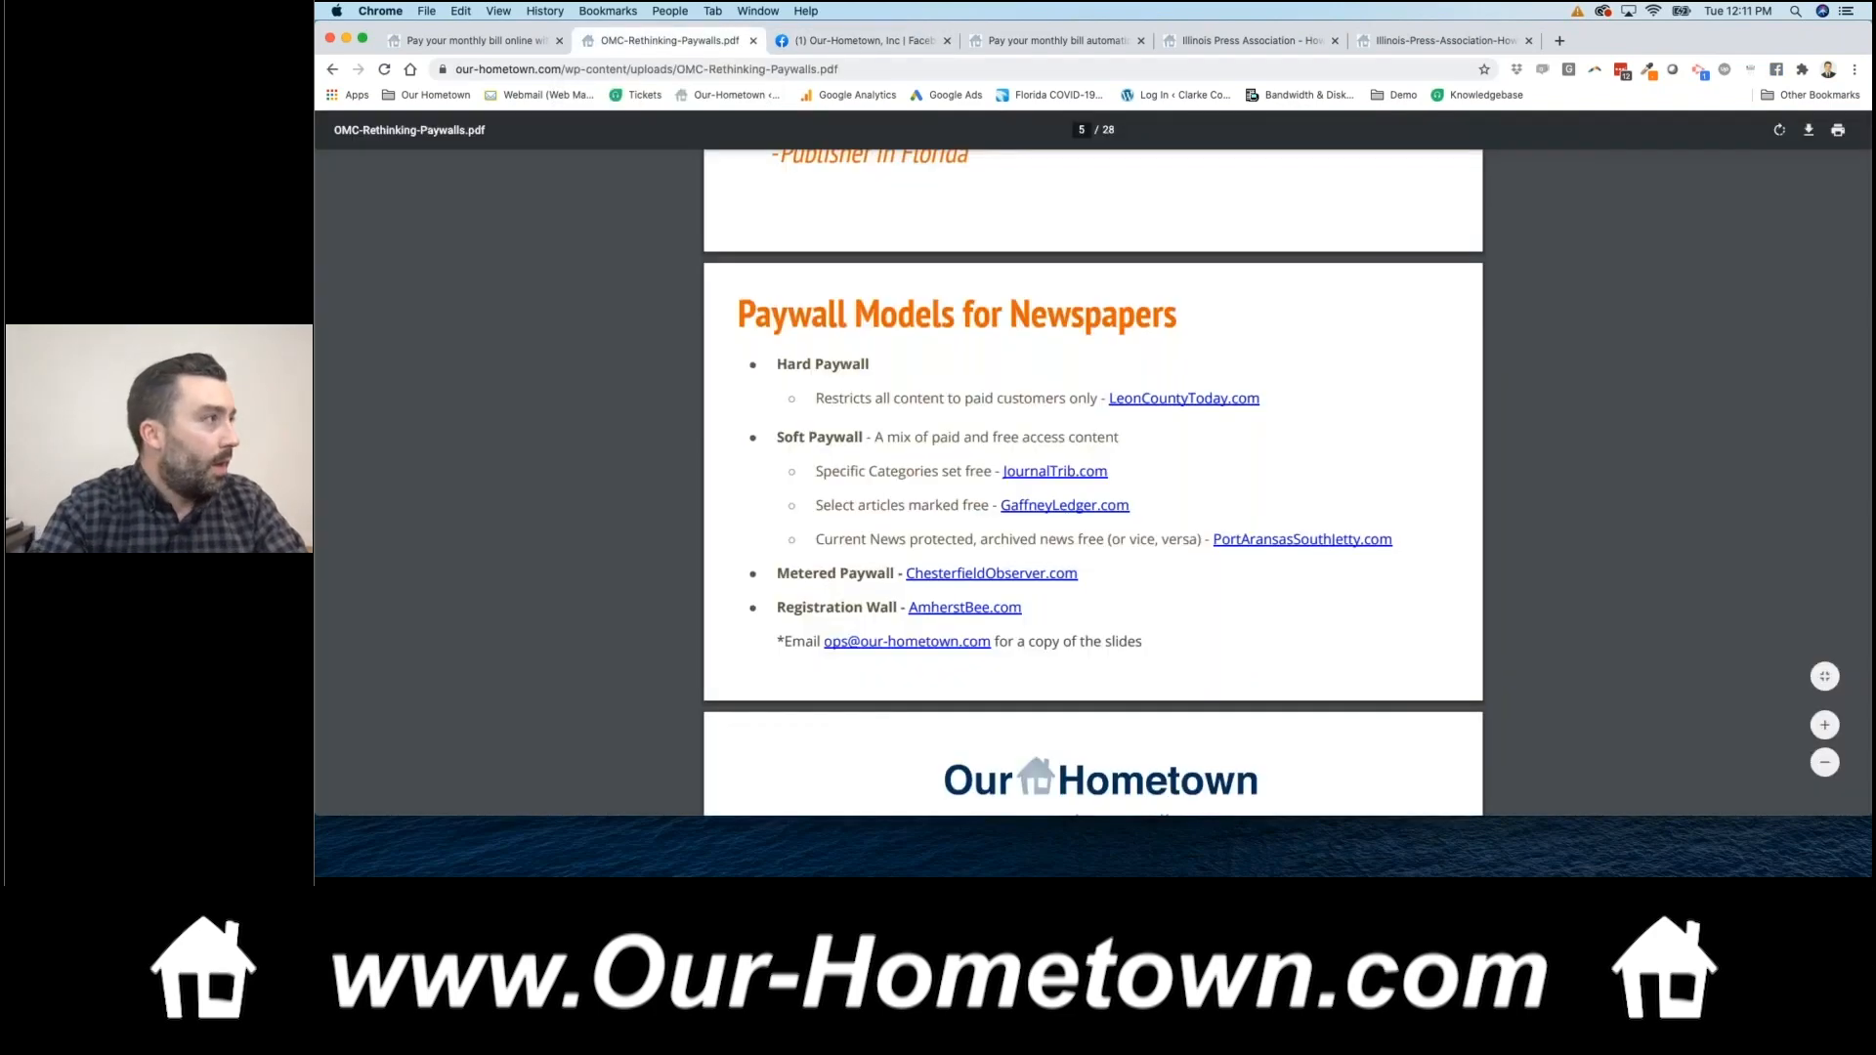
{"action": "left_click", "coordinate": [856, 39]}
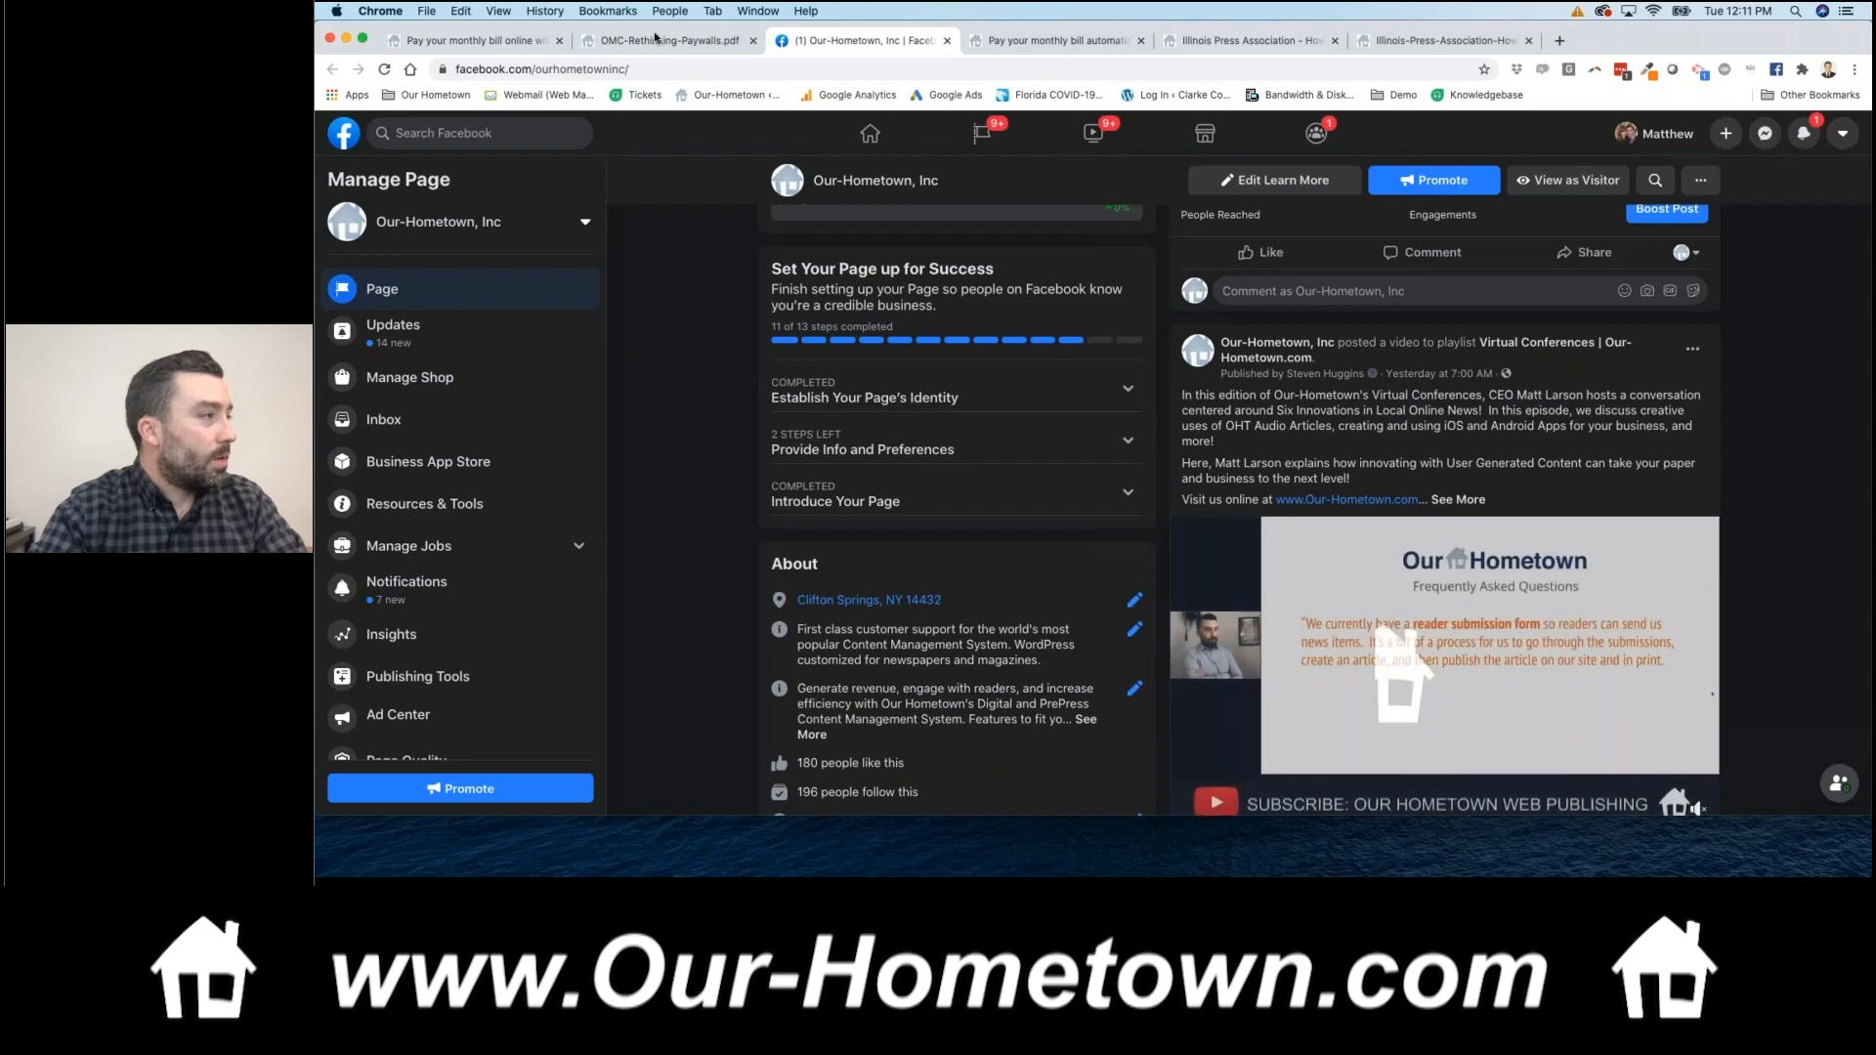
{"action": "left_click", "coordinate": [475, 39]}
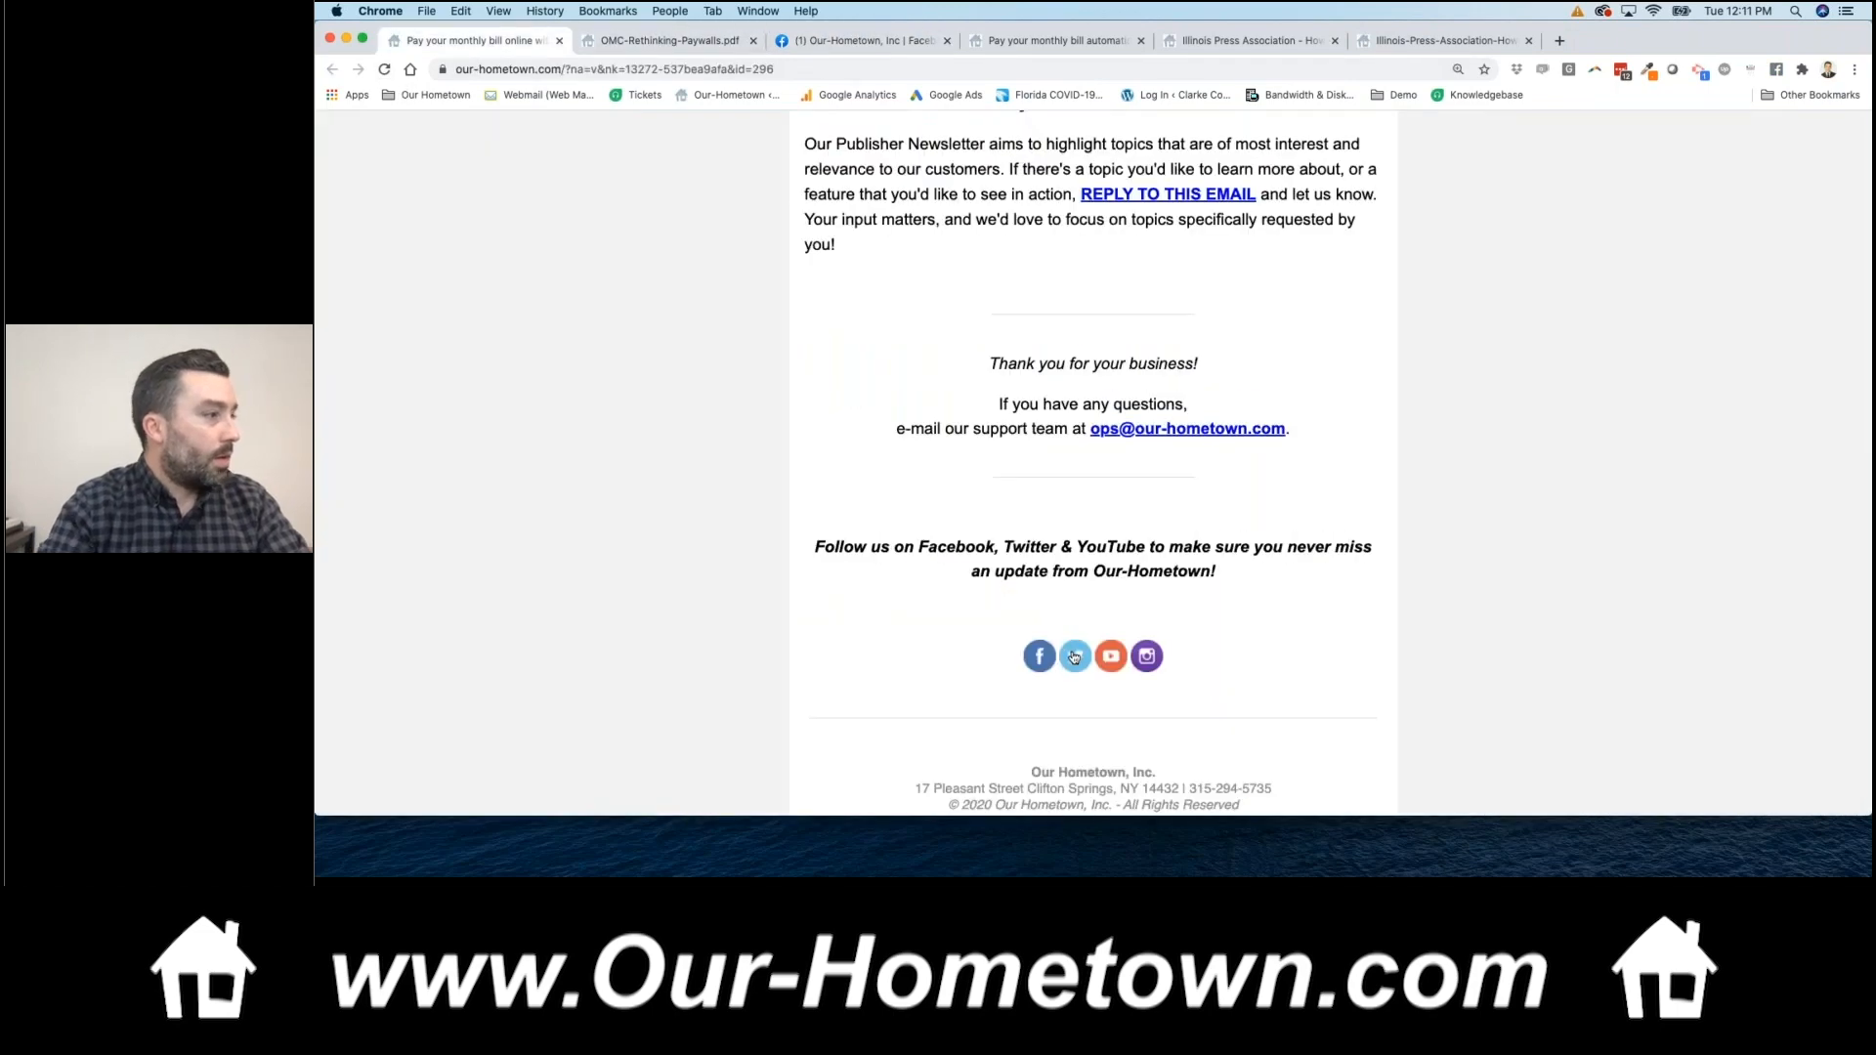
- Visit the Our Hometown Web Publishing Twitter profile from the newsletter and scroll its recent tweets
{"action": "left_click", "coordinate": [1073, 656]}
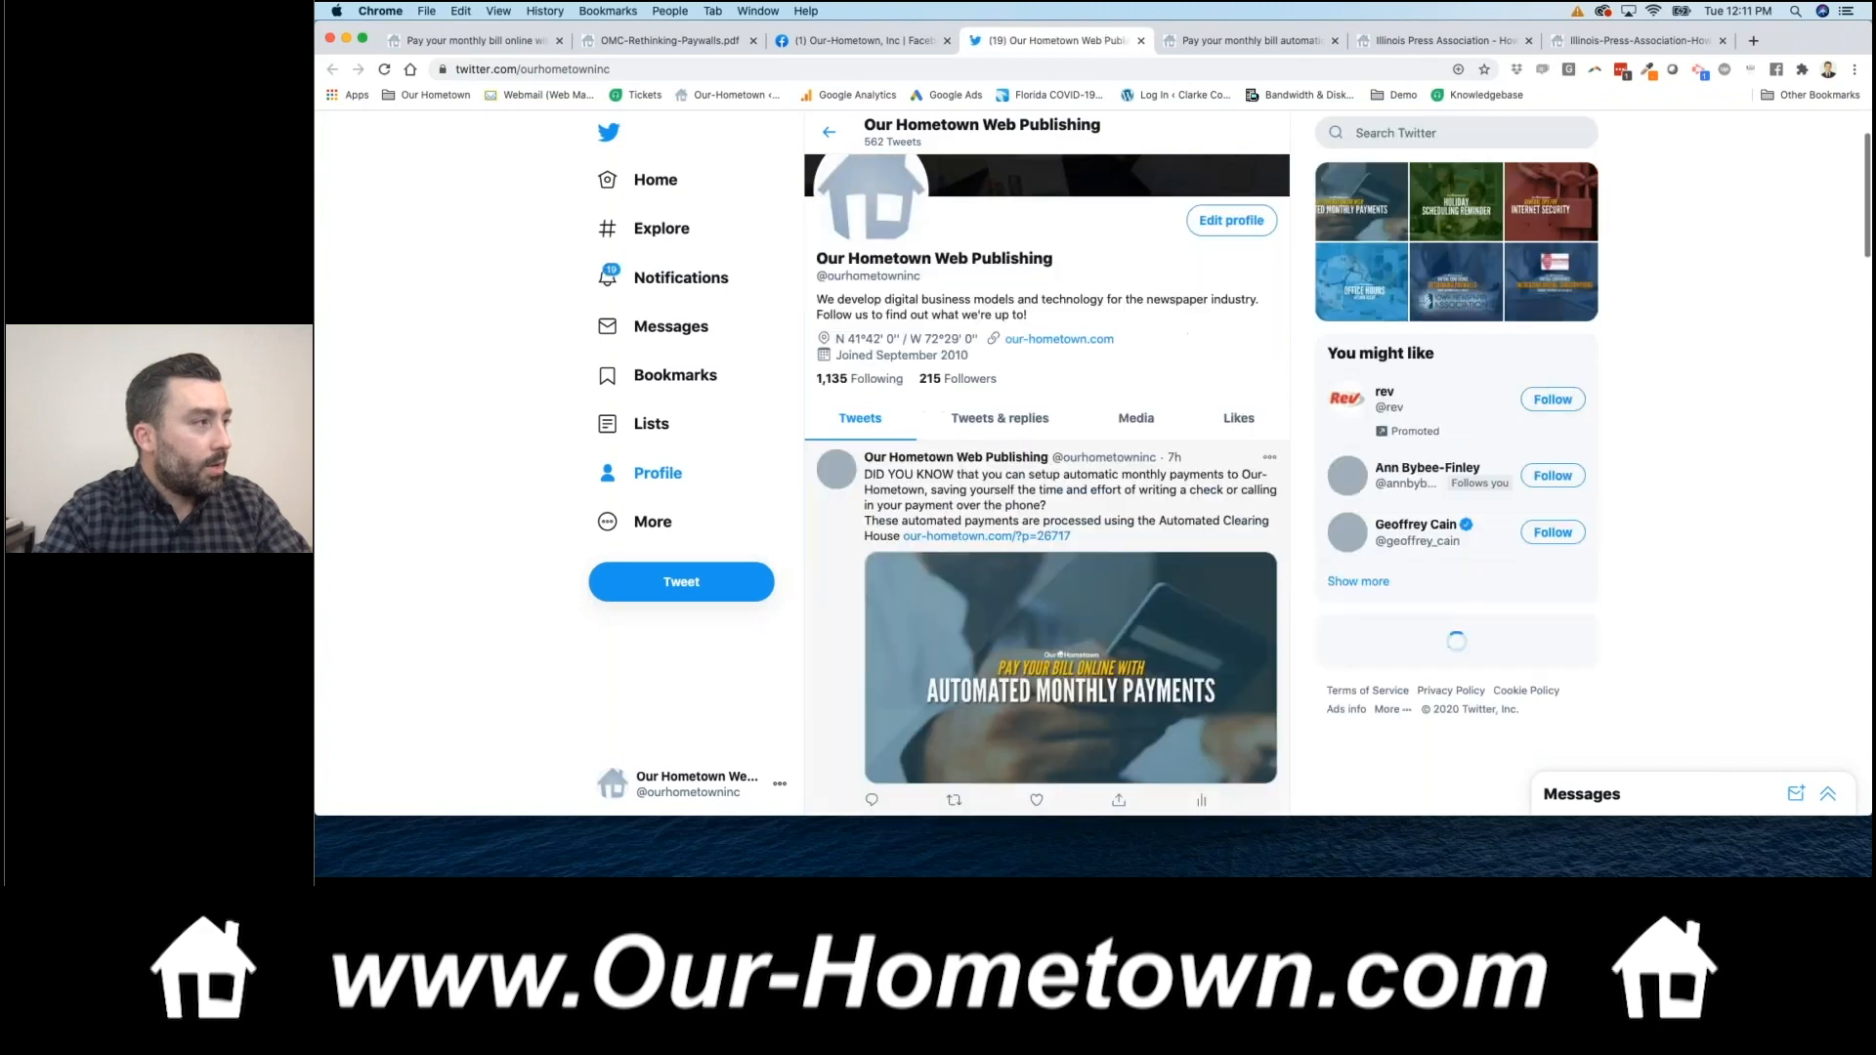
{"action": "scroll", "scroll_direction": "down", "scroll_amount": 3}
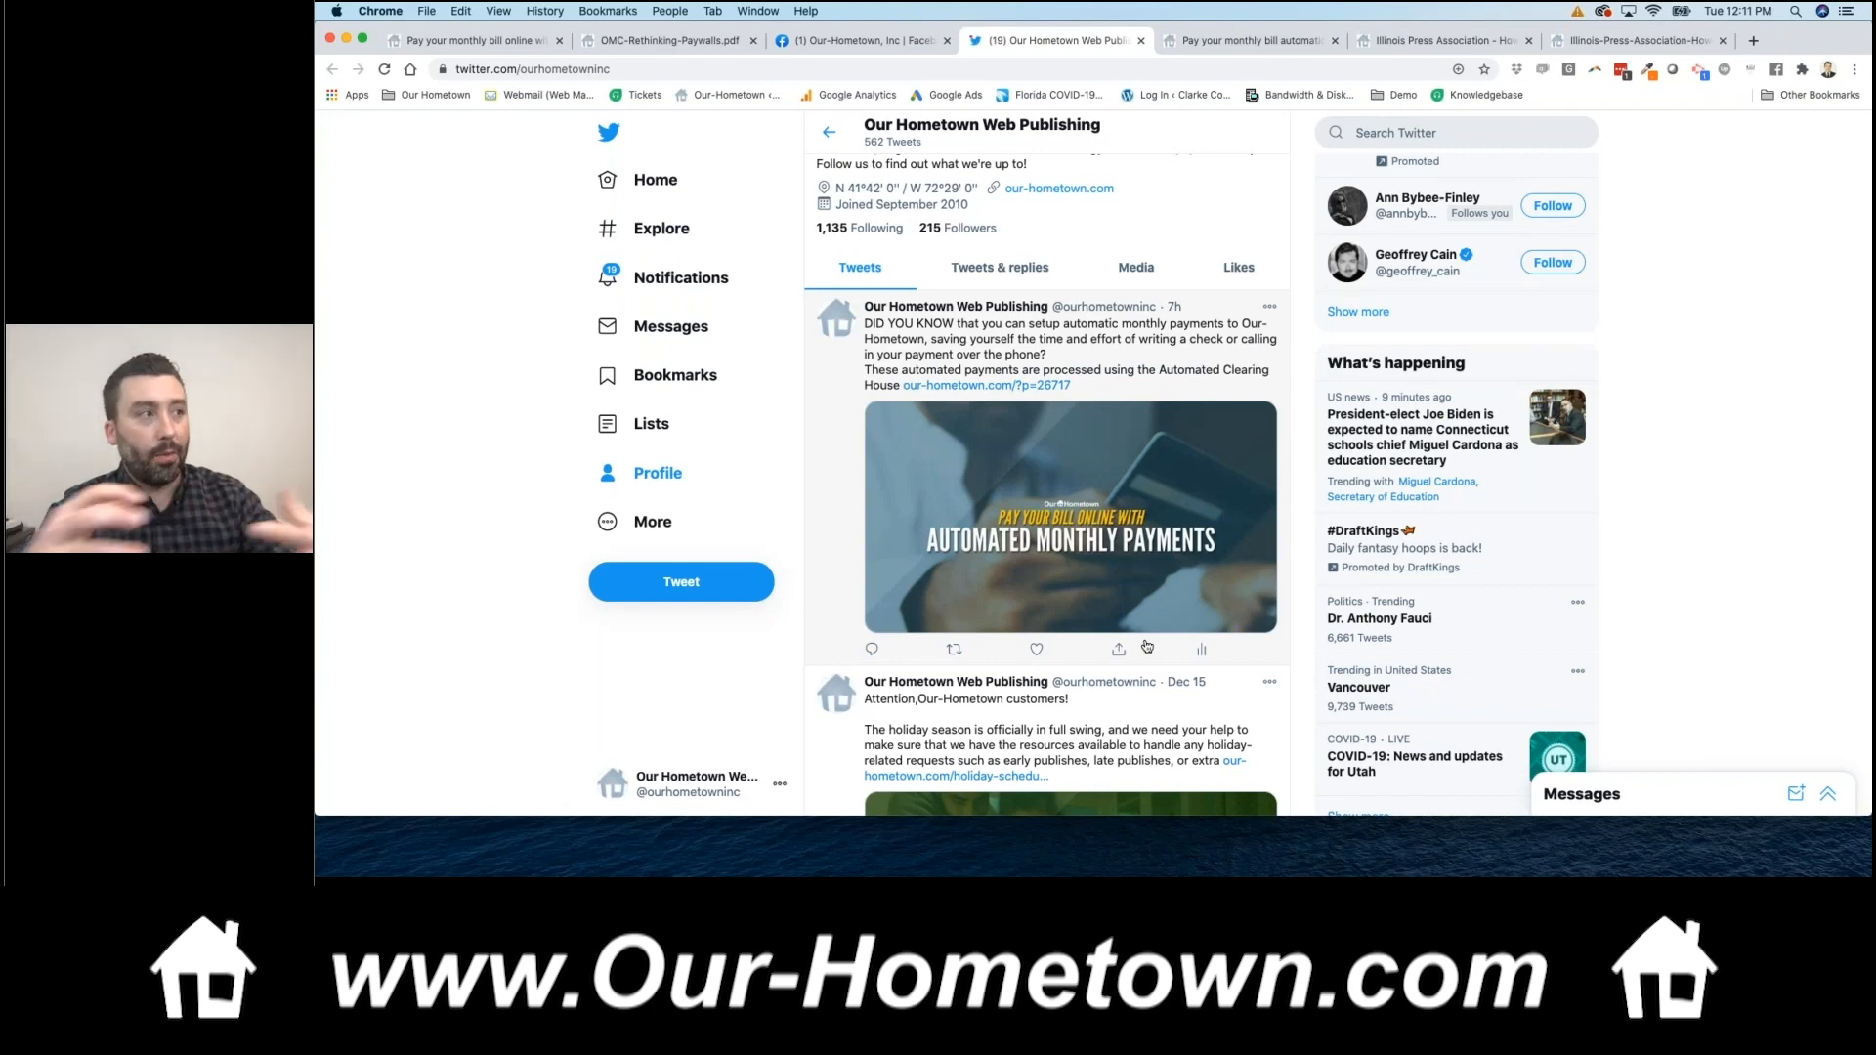
{"action": "scroll", "scroll_direction": "down", "scroll_amount": 3}
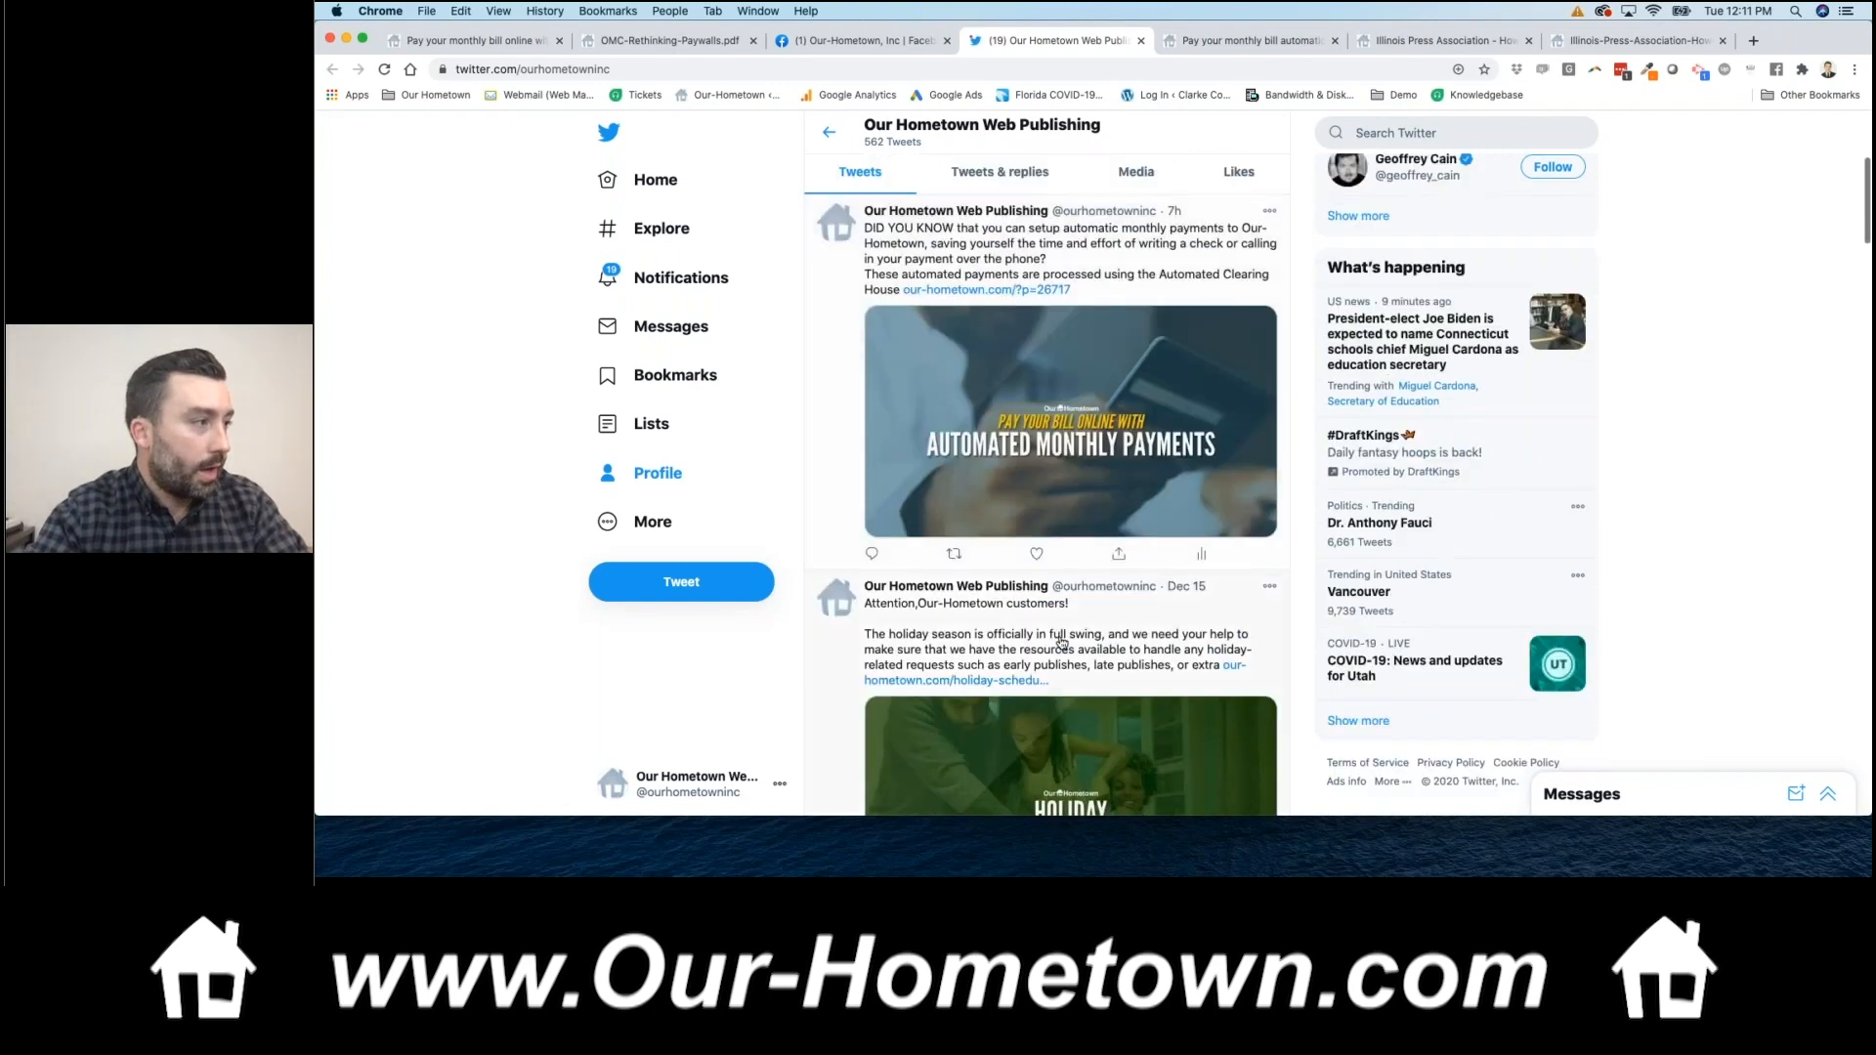
{"action": "scroll", "scroll_direction": "down", "scroll_amount": 3}
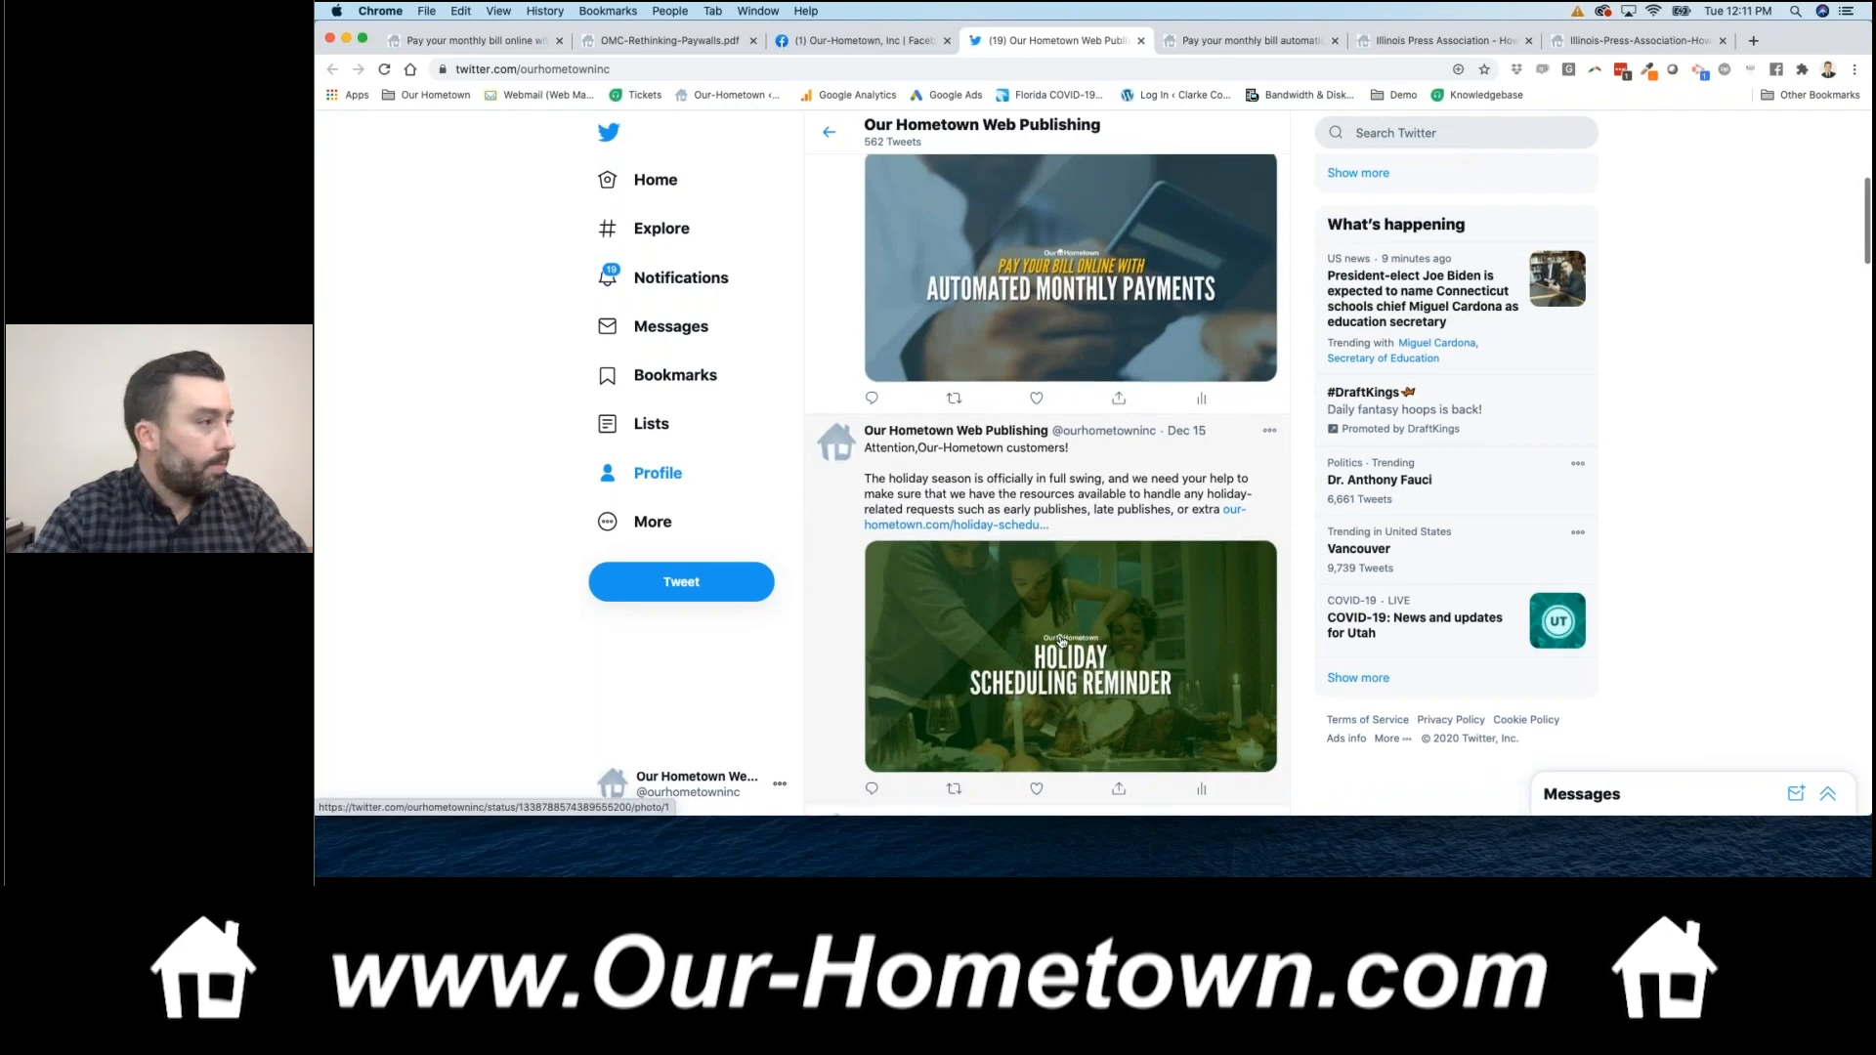
{"action": "scroll", "scroll_direction": "down", "scroll_amount": 3}
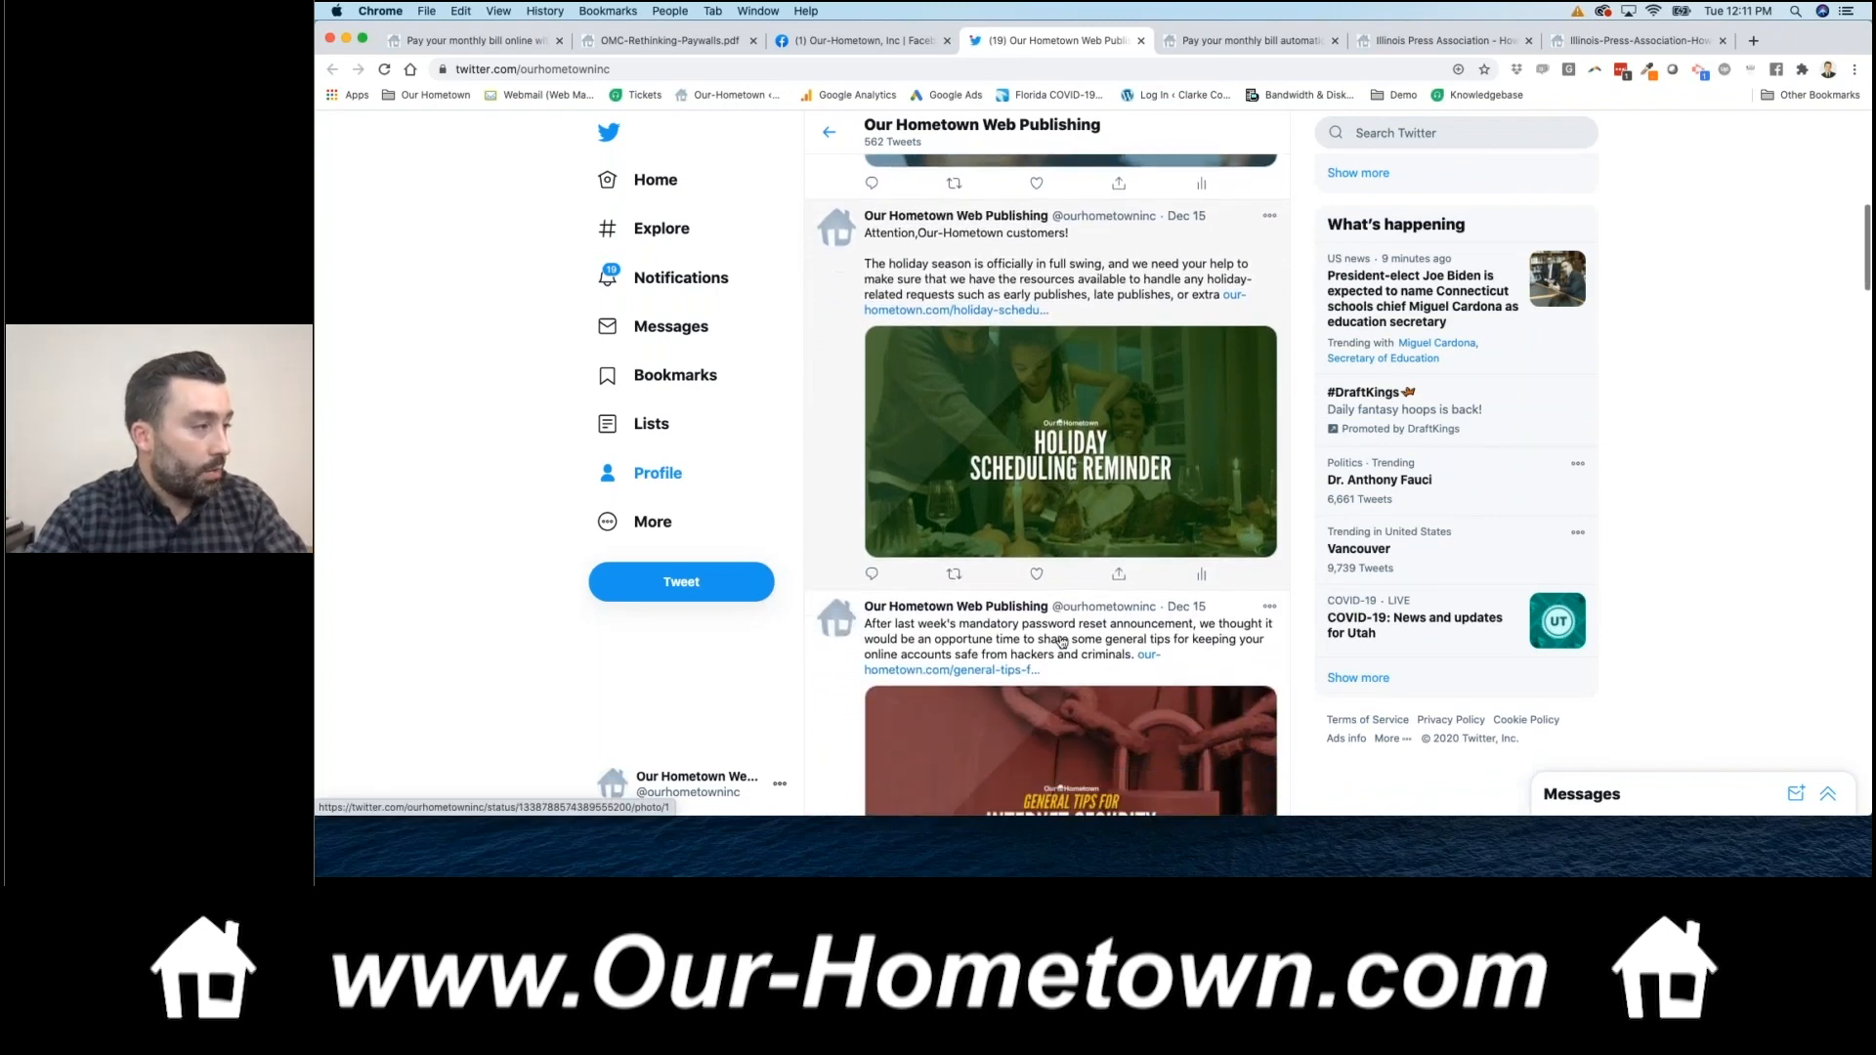
{"action": "scroll", "scroll_direction": "down", "scroll_amount": 3}
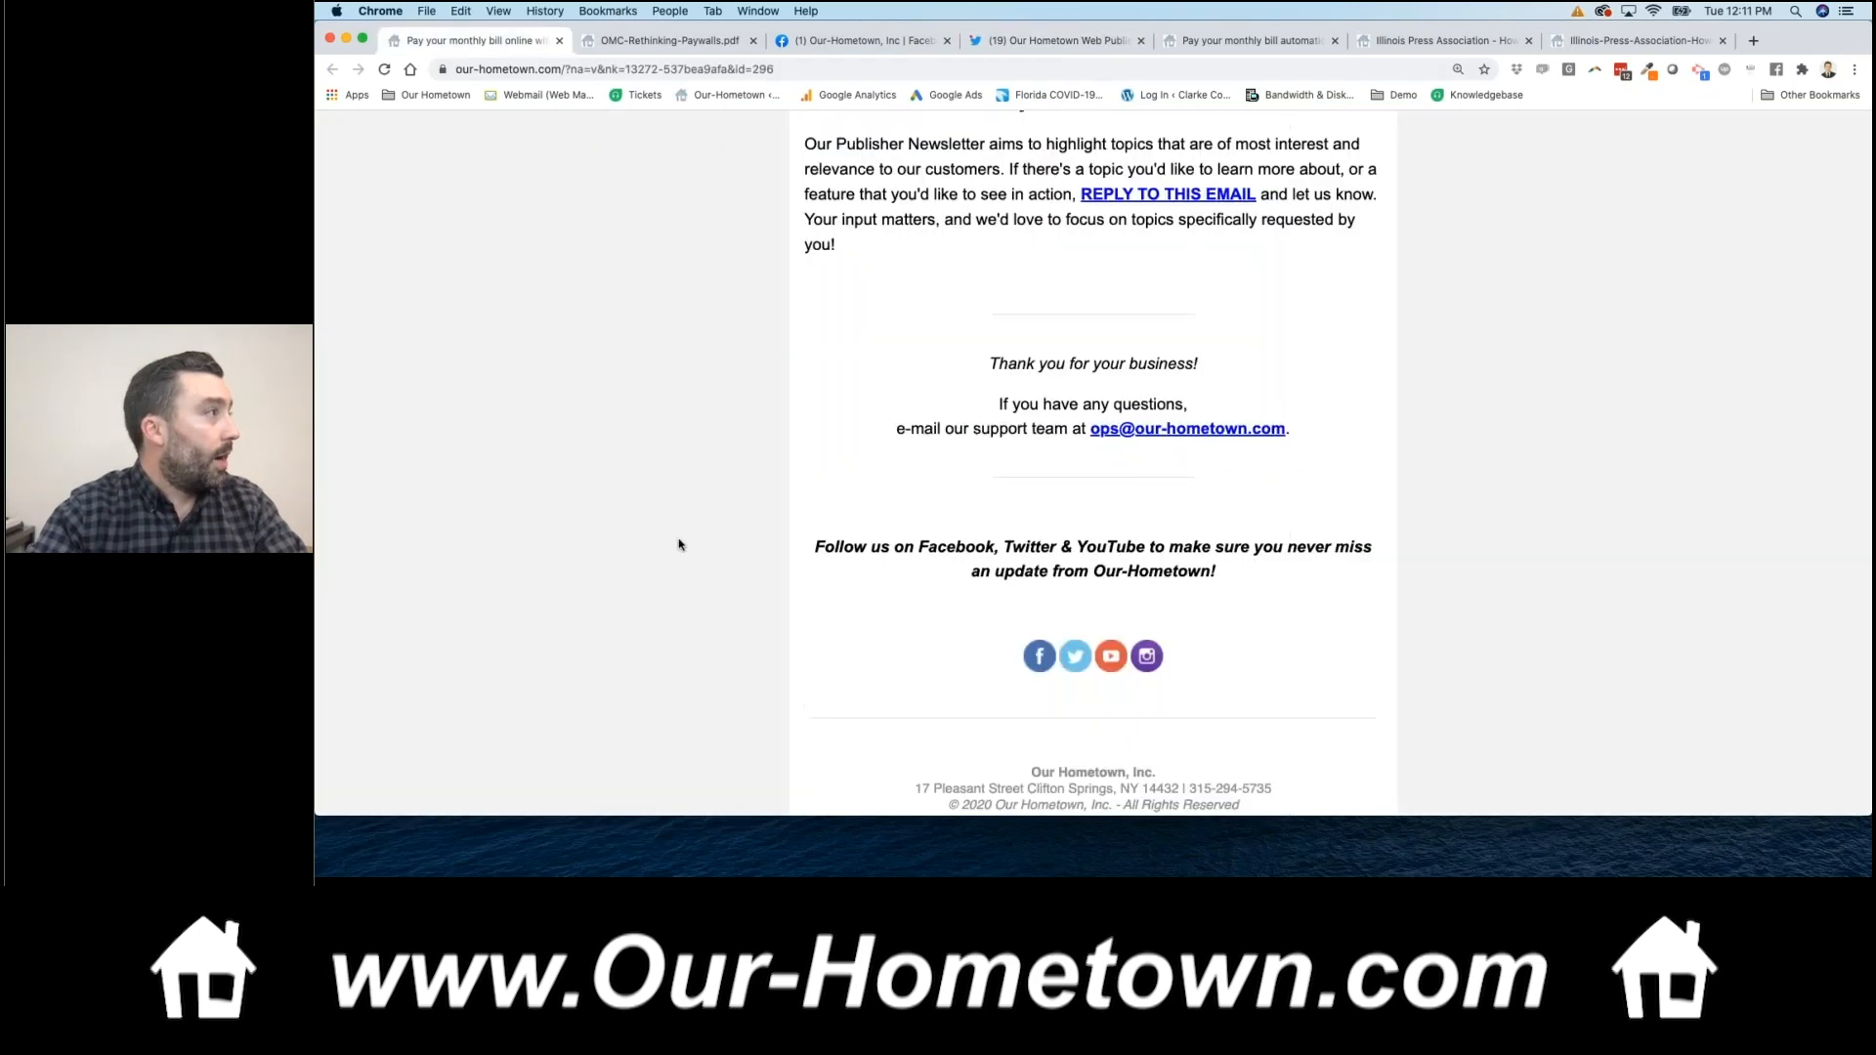
- Open the Our Hometown Web Publishing YouTube channel from the newsletter's YouTube link
{"action": "left_click", "coordinate": [1109, 656]}
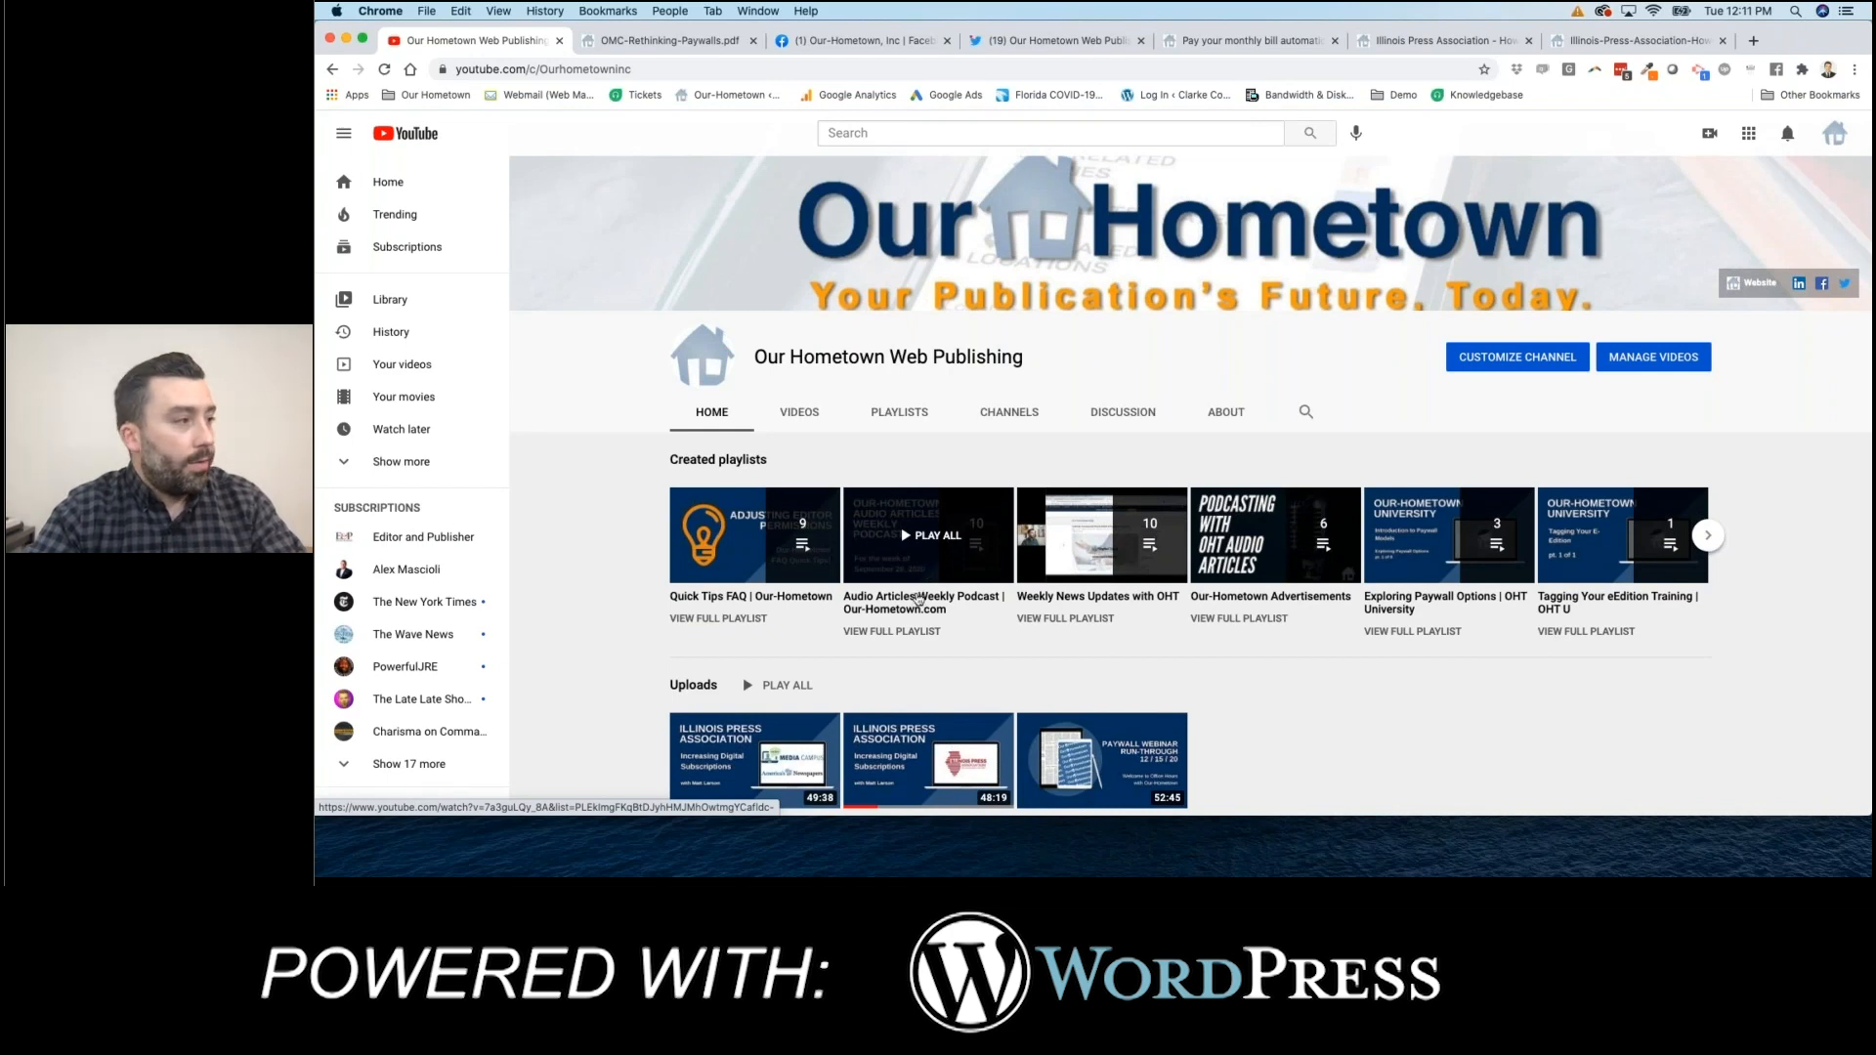
{"action": "mouse_move", "coordinate": [921, 601]}
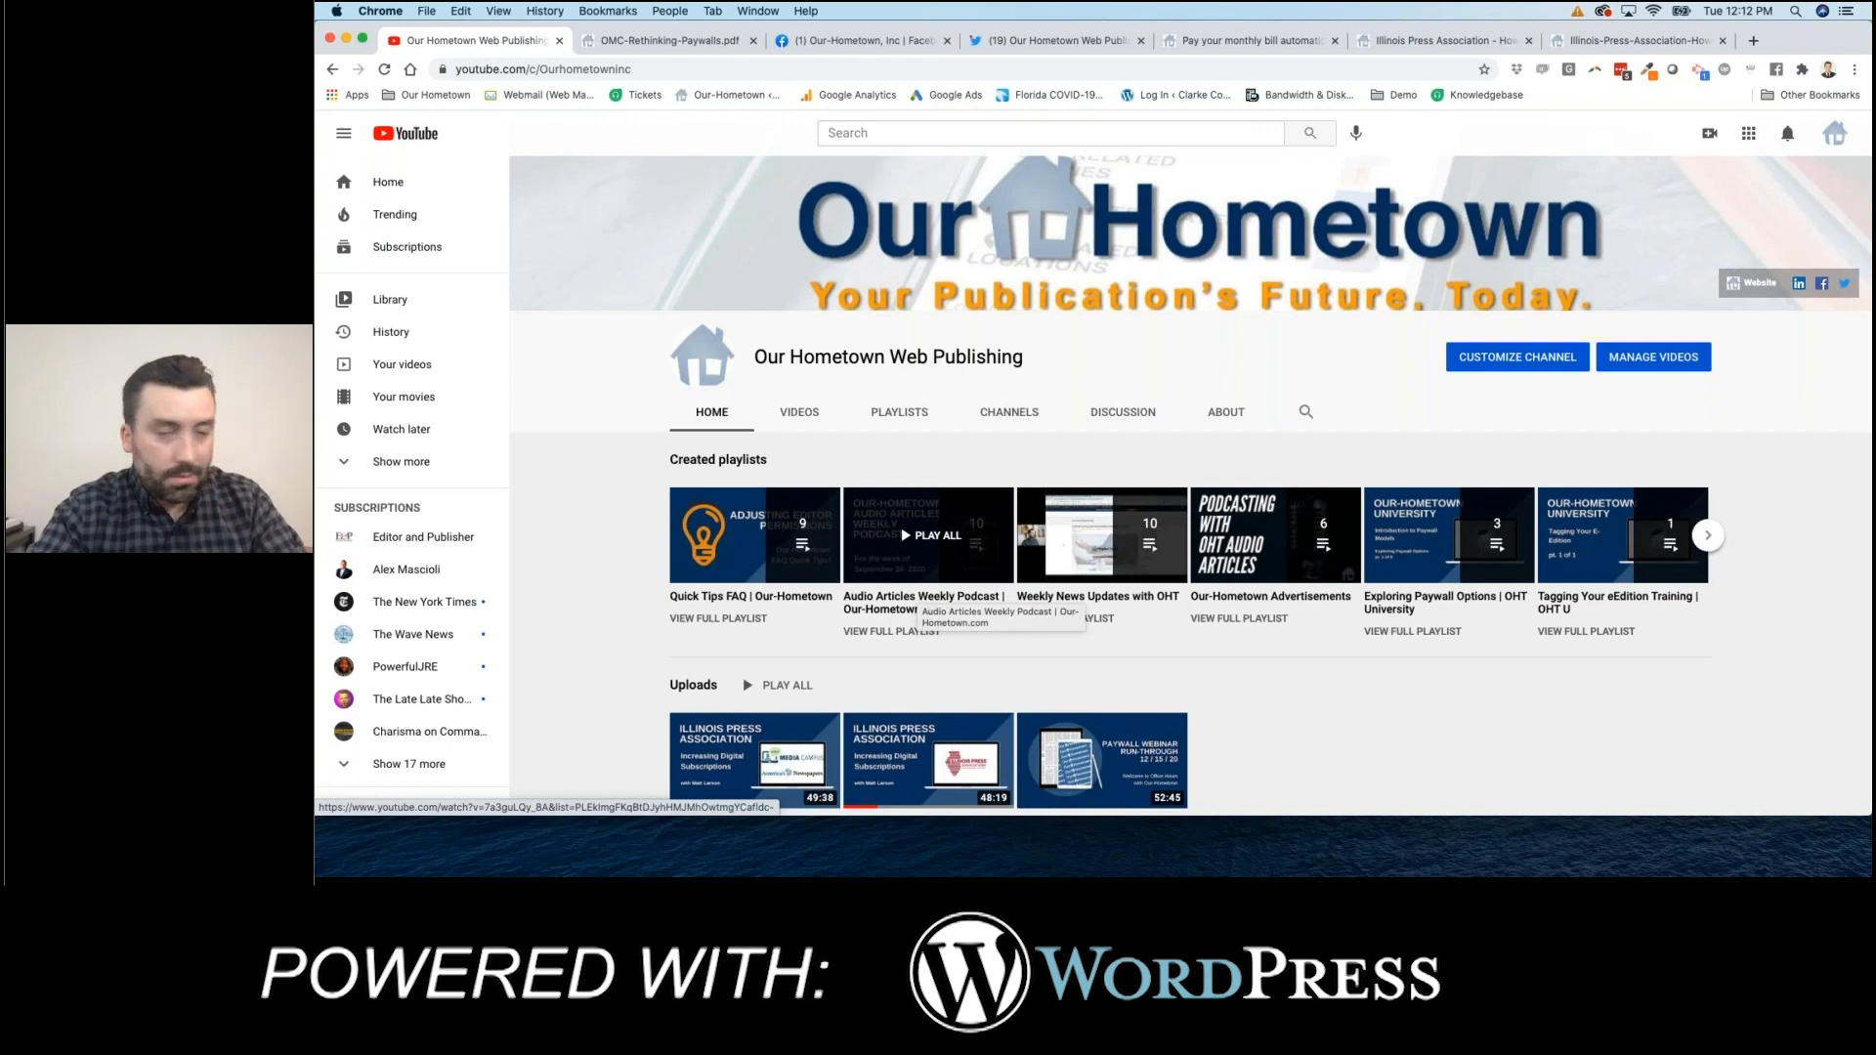
- Start the Audio Articles Weekly Podcast playlist and pause its first episode, Weekly Articles 9.28.20
{"action": "left_click", "coordinate": [937, 534]}
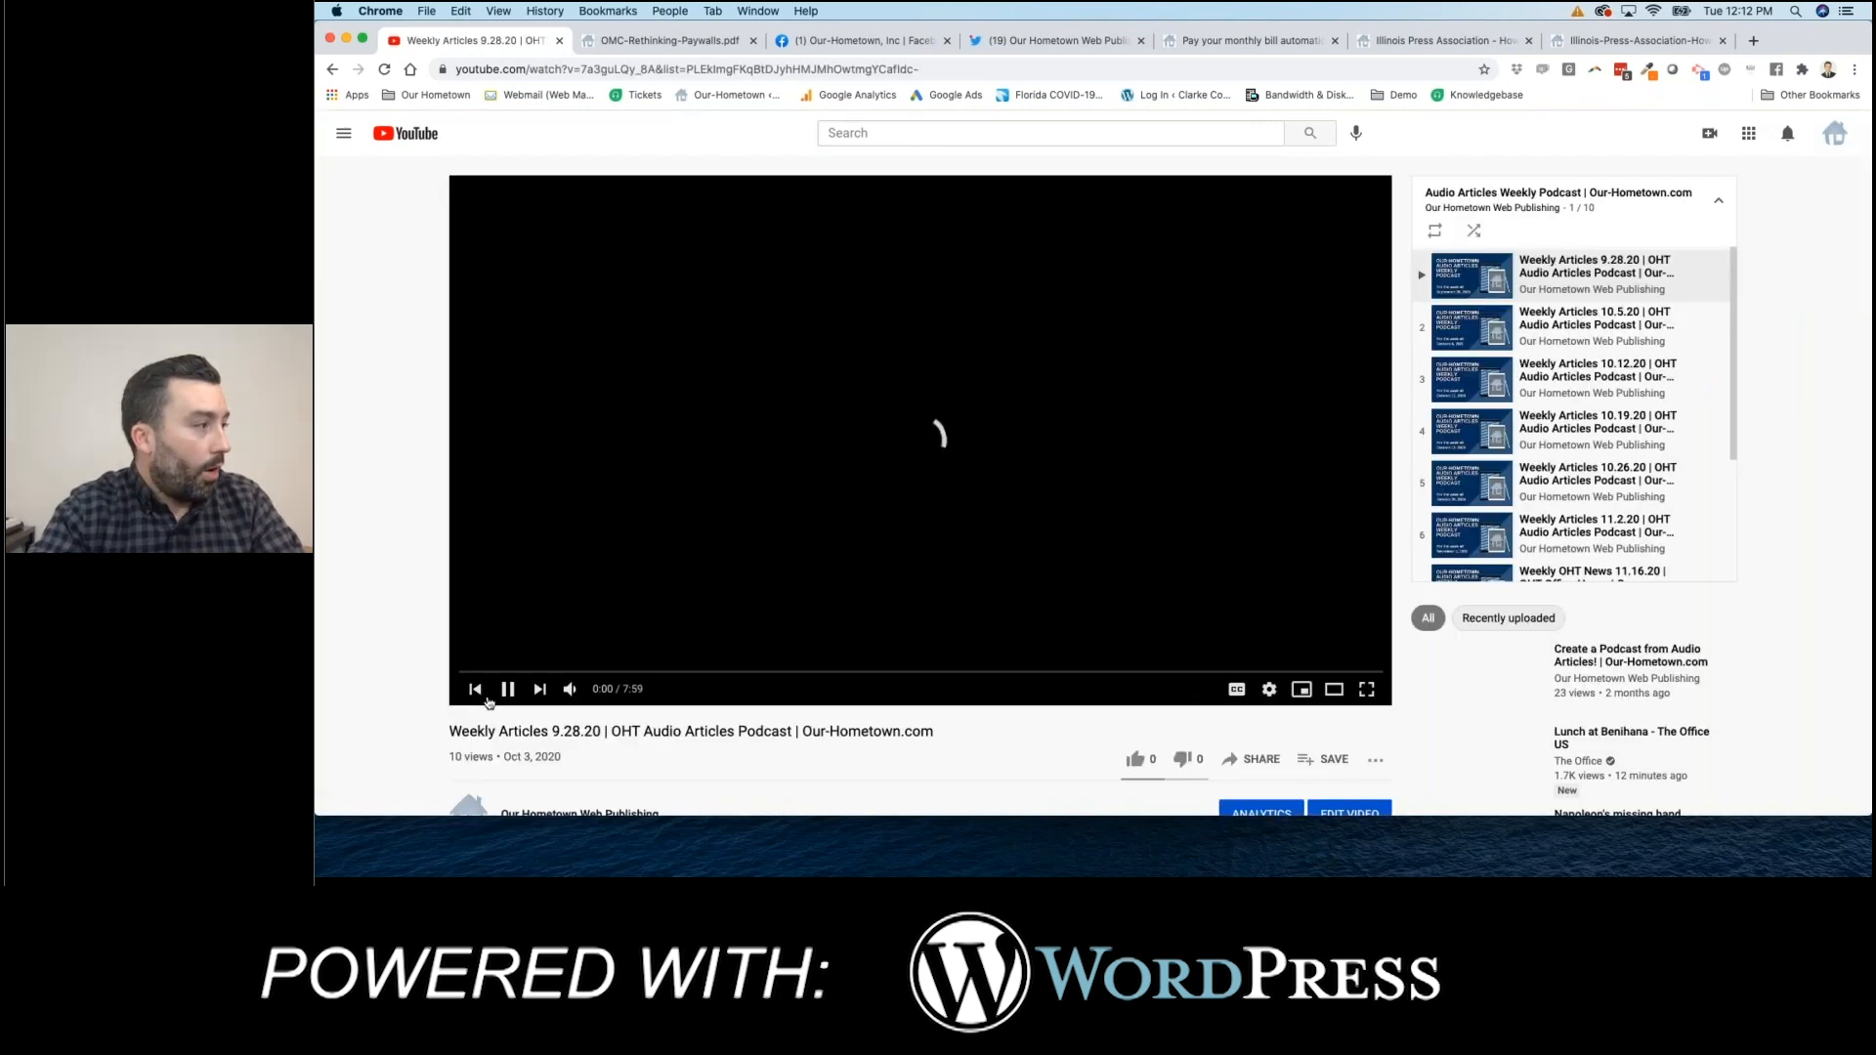
{"action": "left_click", "coordinate": [507, 688]}
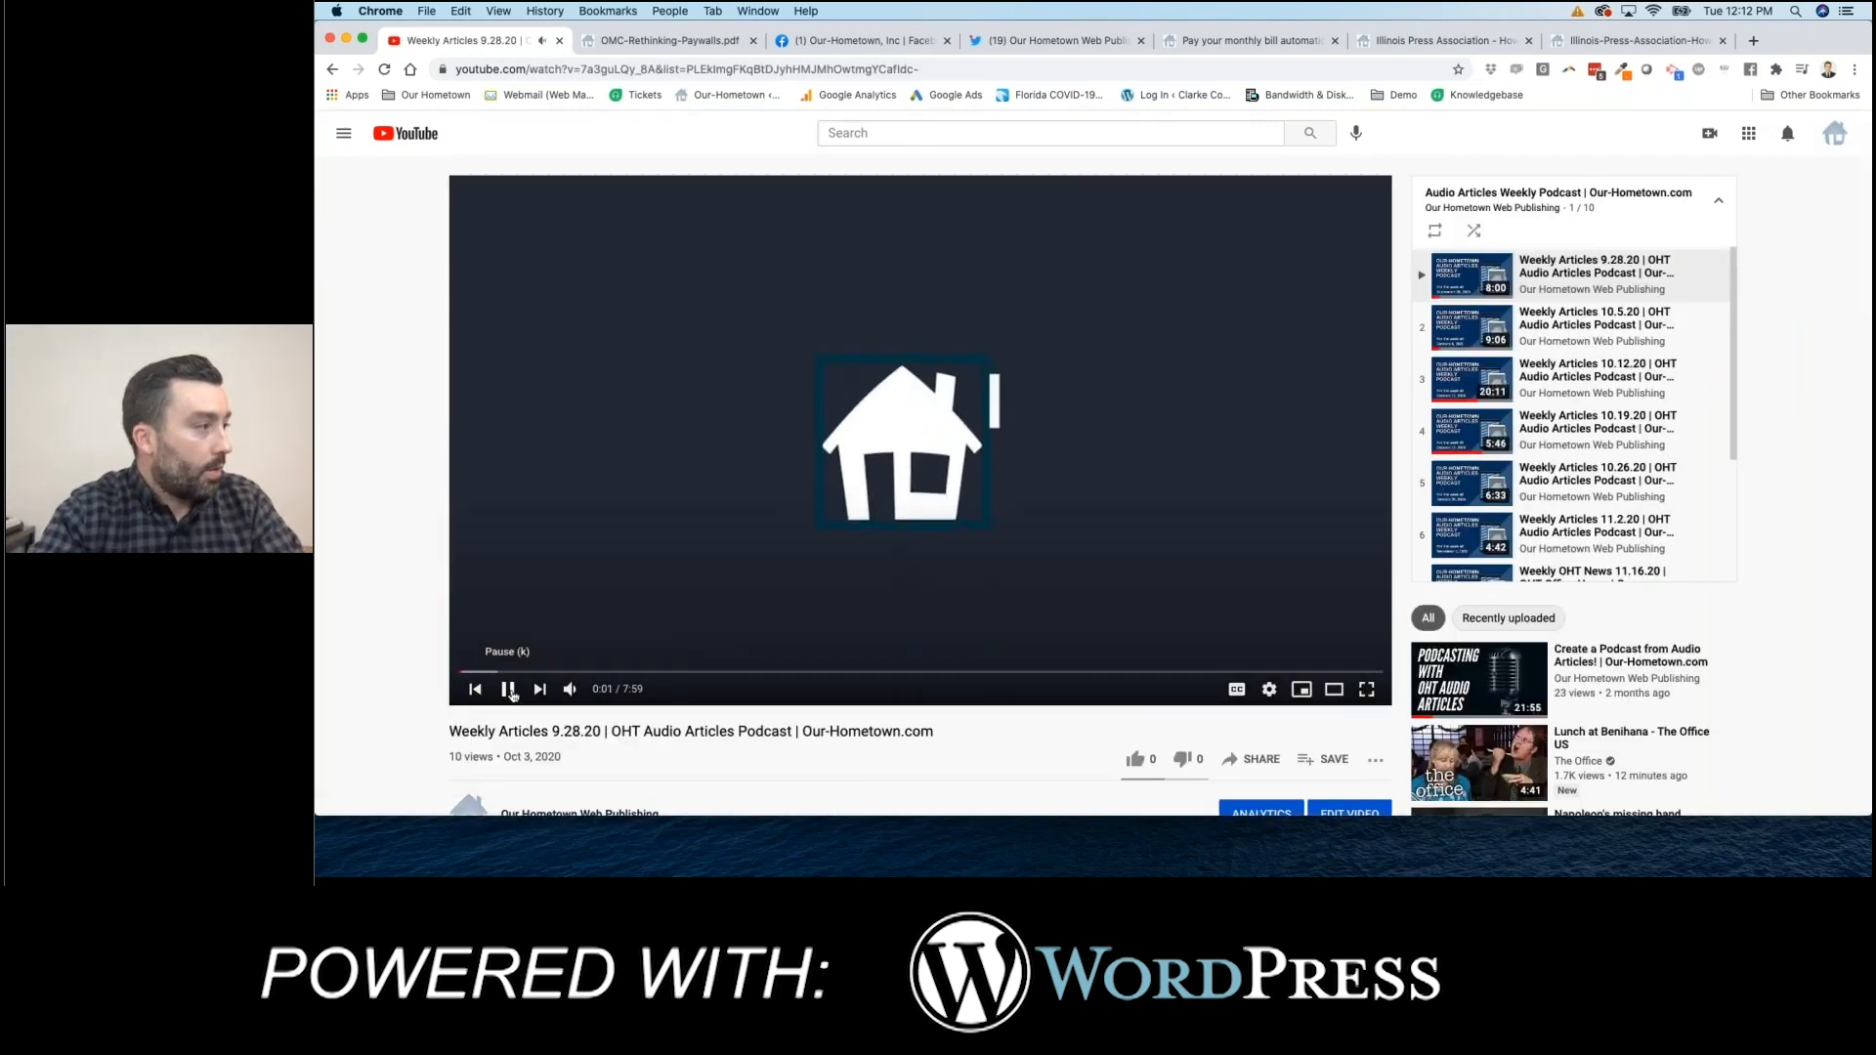
{"action": "left_click", "coordinate": [510, 687]}
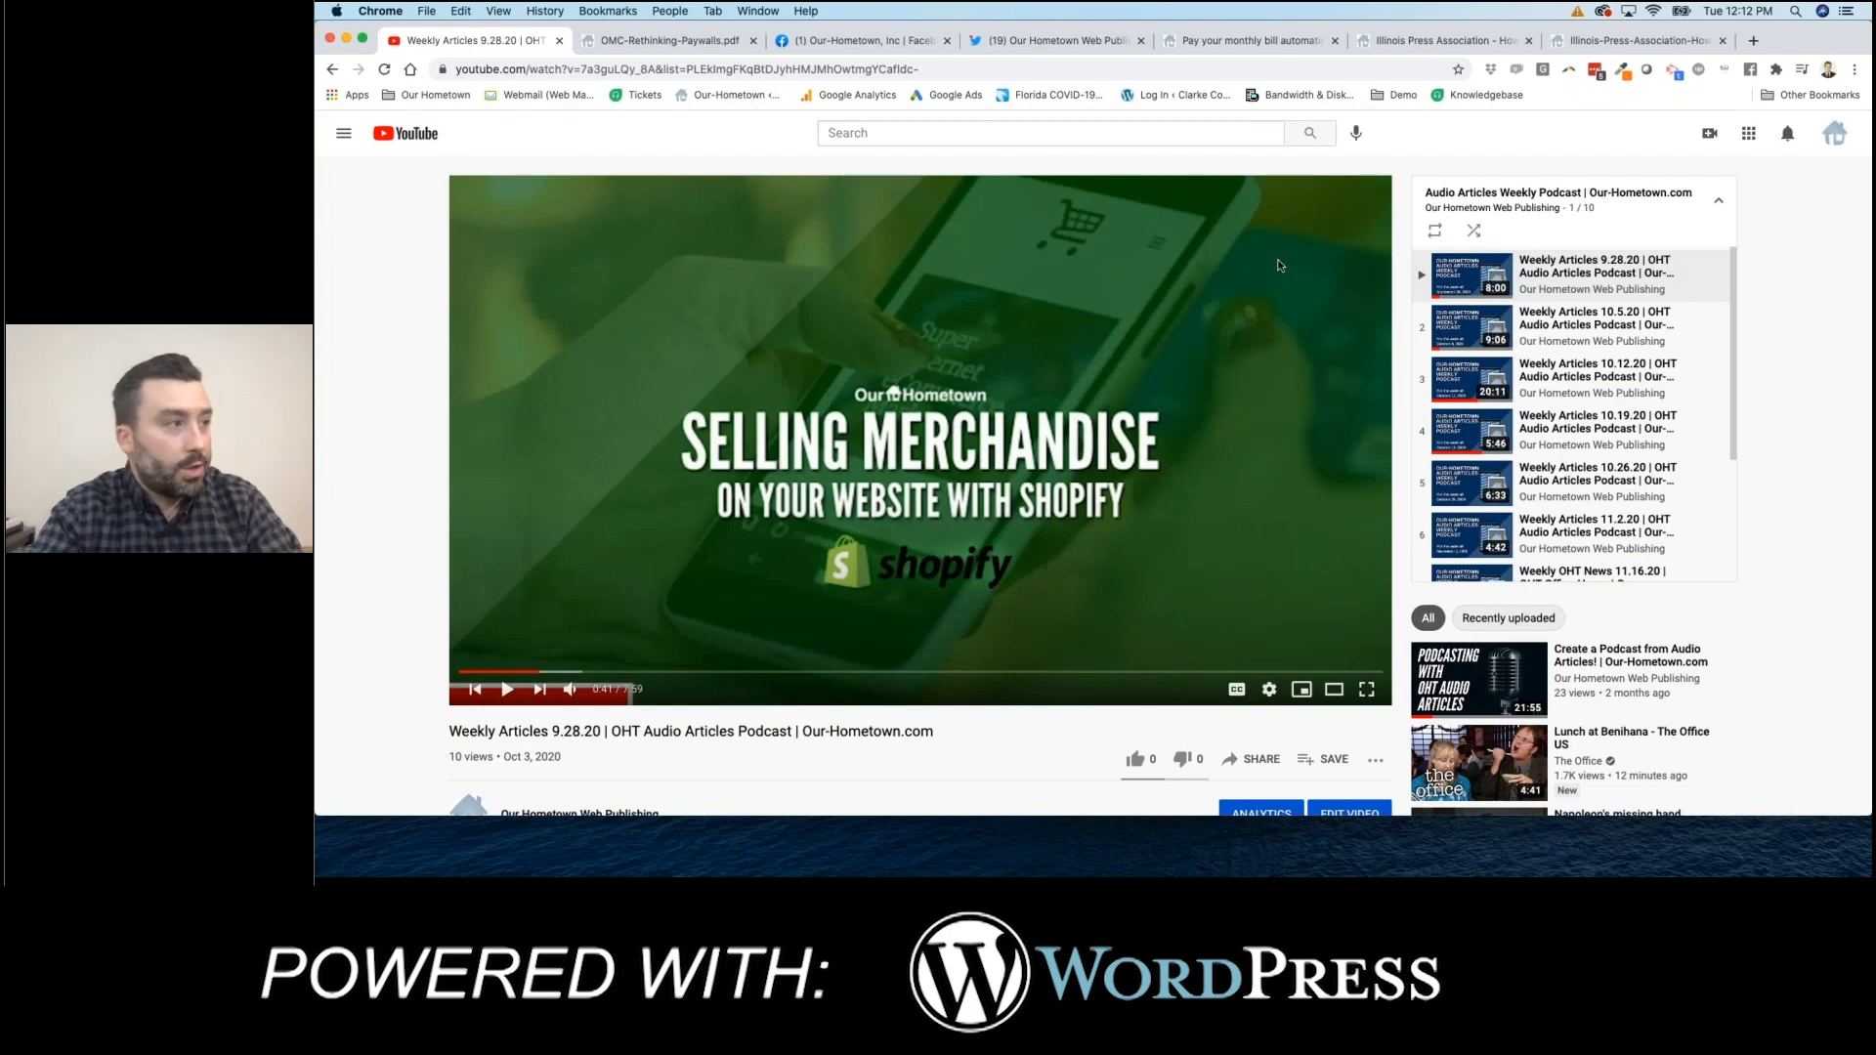
{"action": "mouse_move", "coordinate": [1392, 491]}
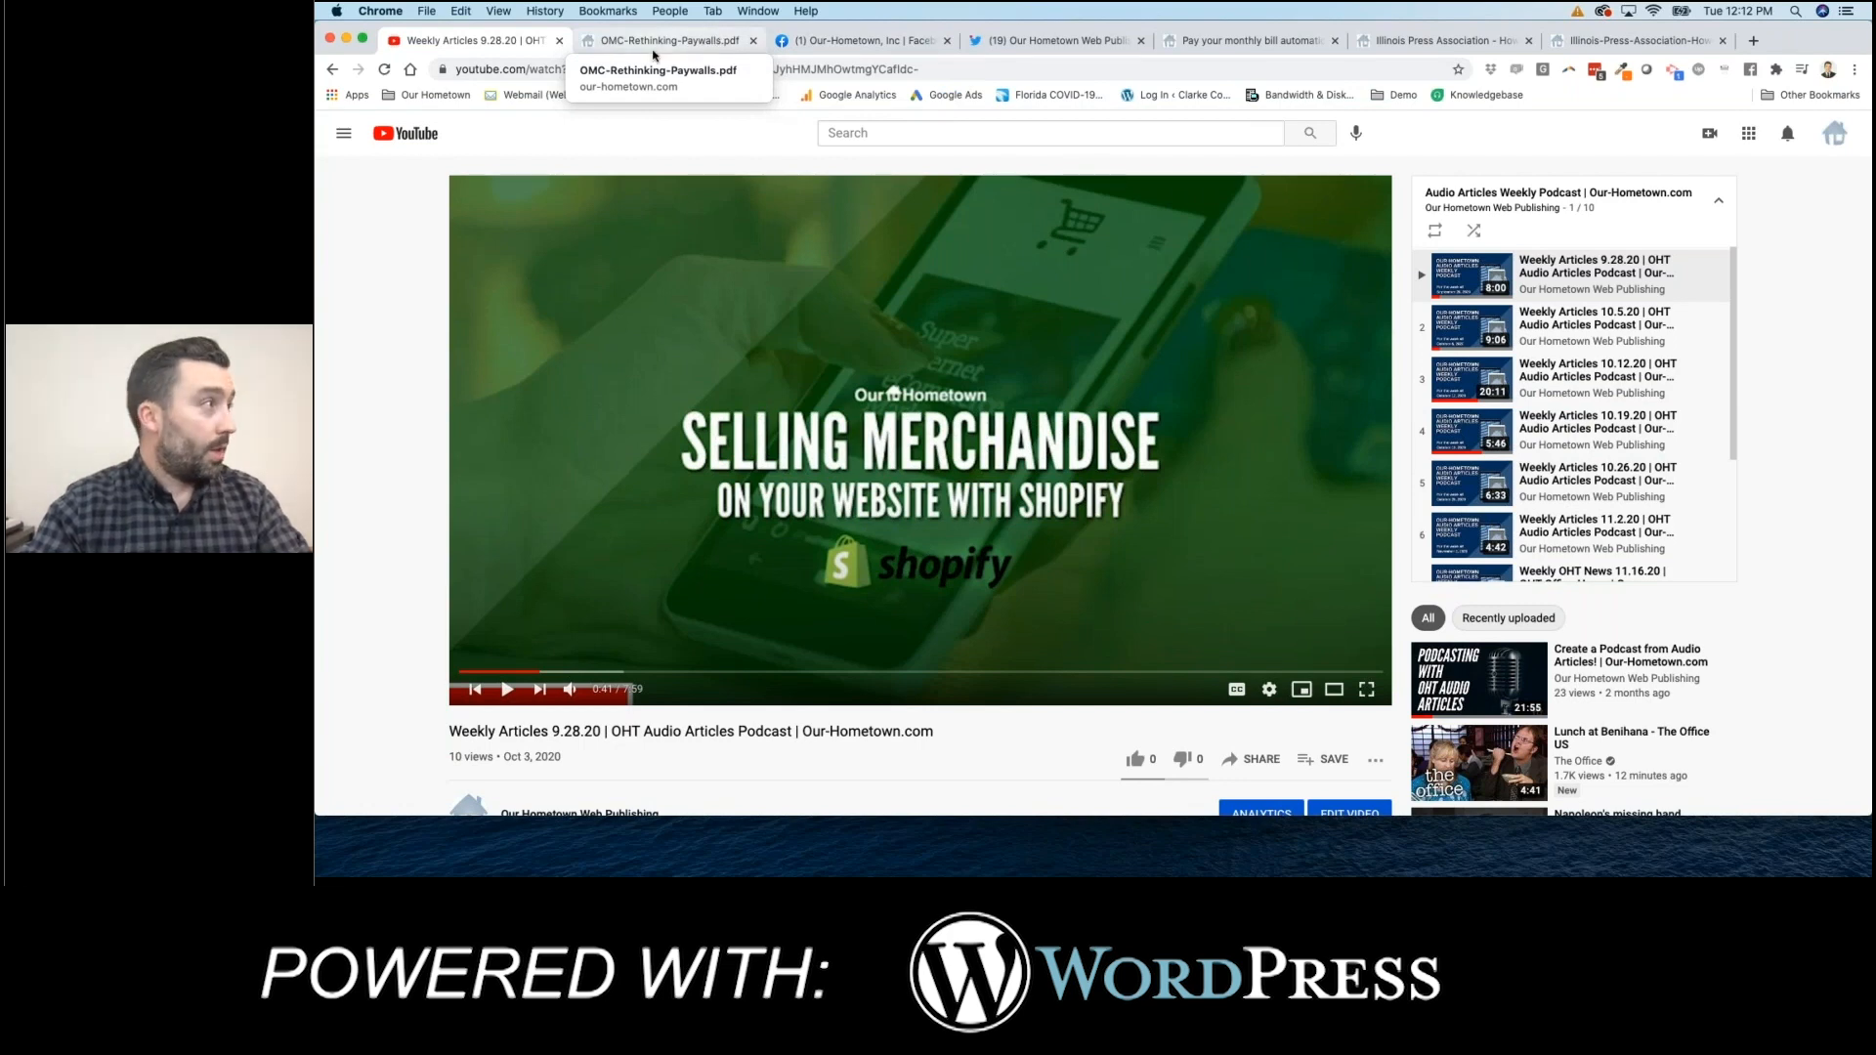
- Read down the 'Attention: Password Reset Required!' post and highlight its paragraph reiterating subscribers keep passwords
{"action": "left_click", "coordinate": [332, 69]}
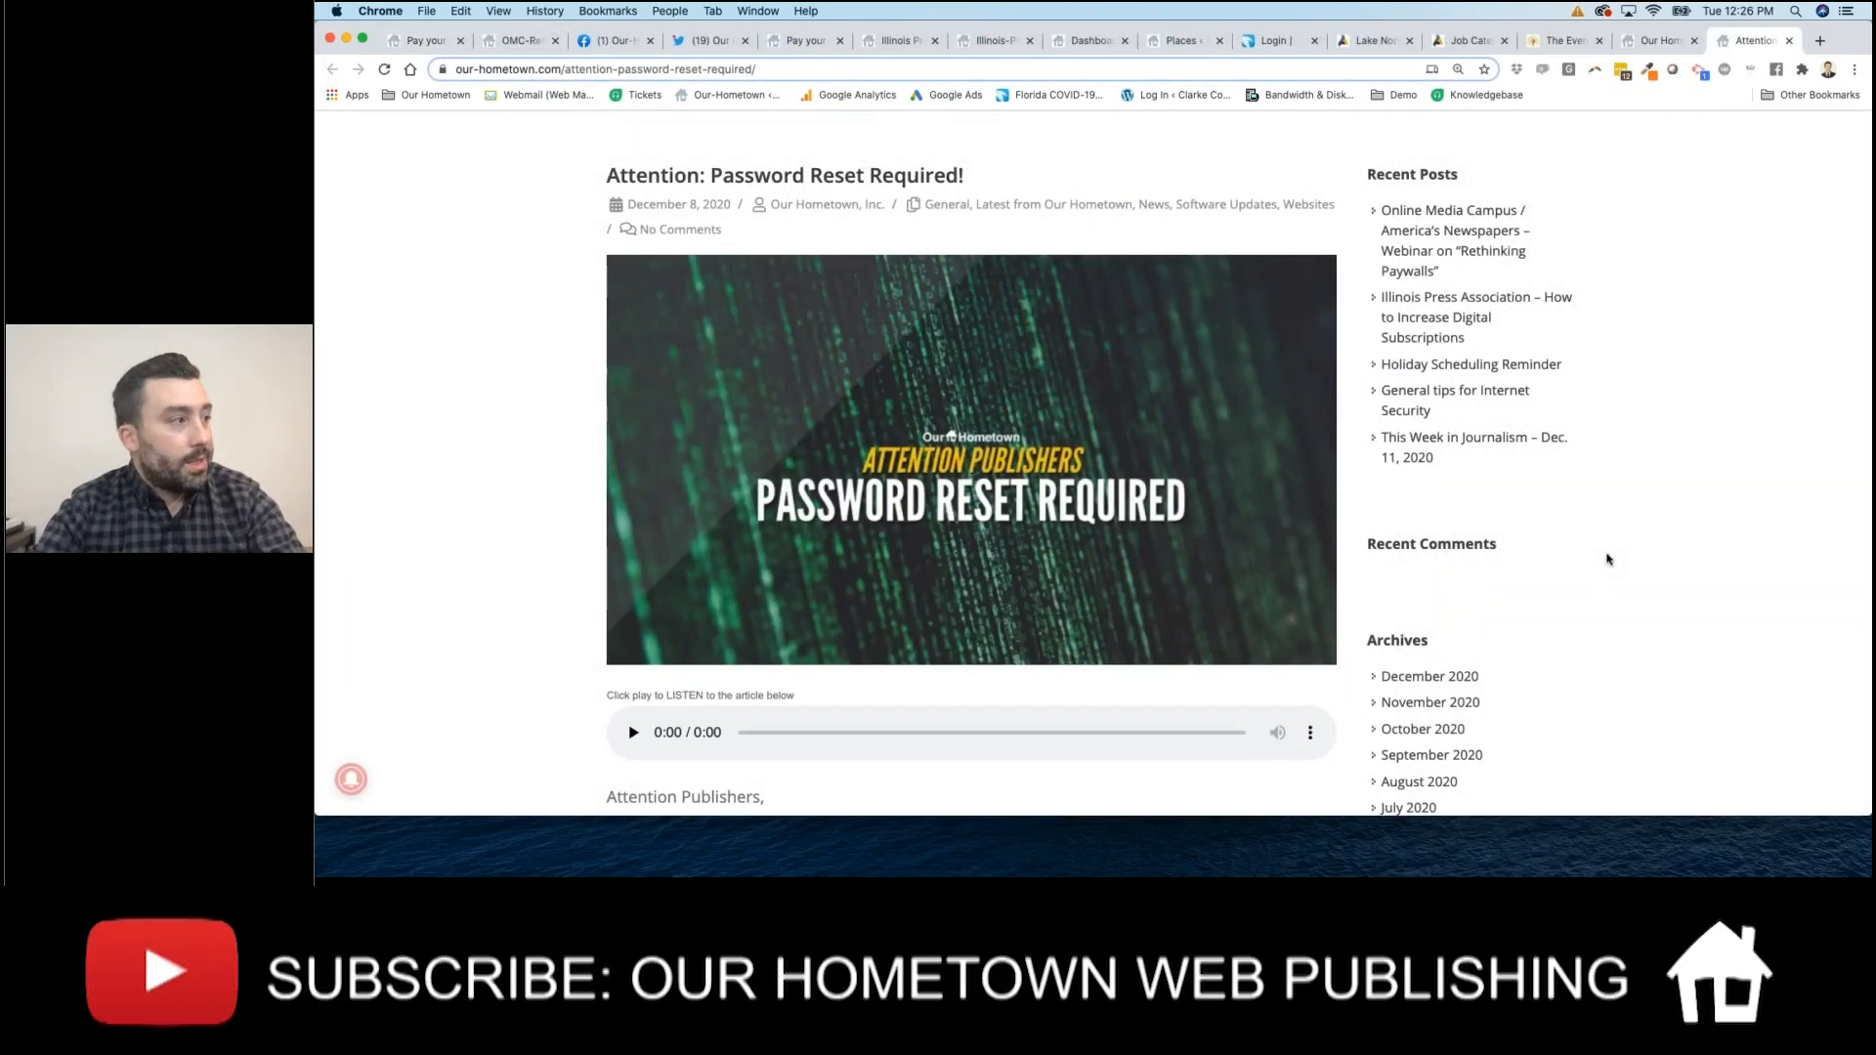
{"action": "scroll", "scroll_direction": "down", "scroll_amount": 3}
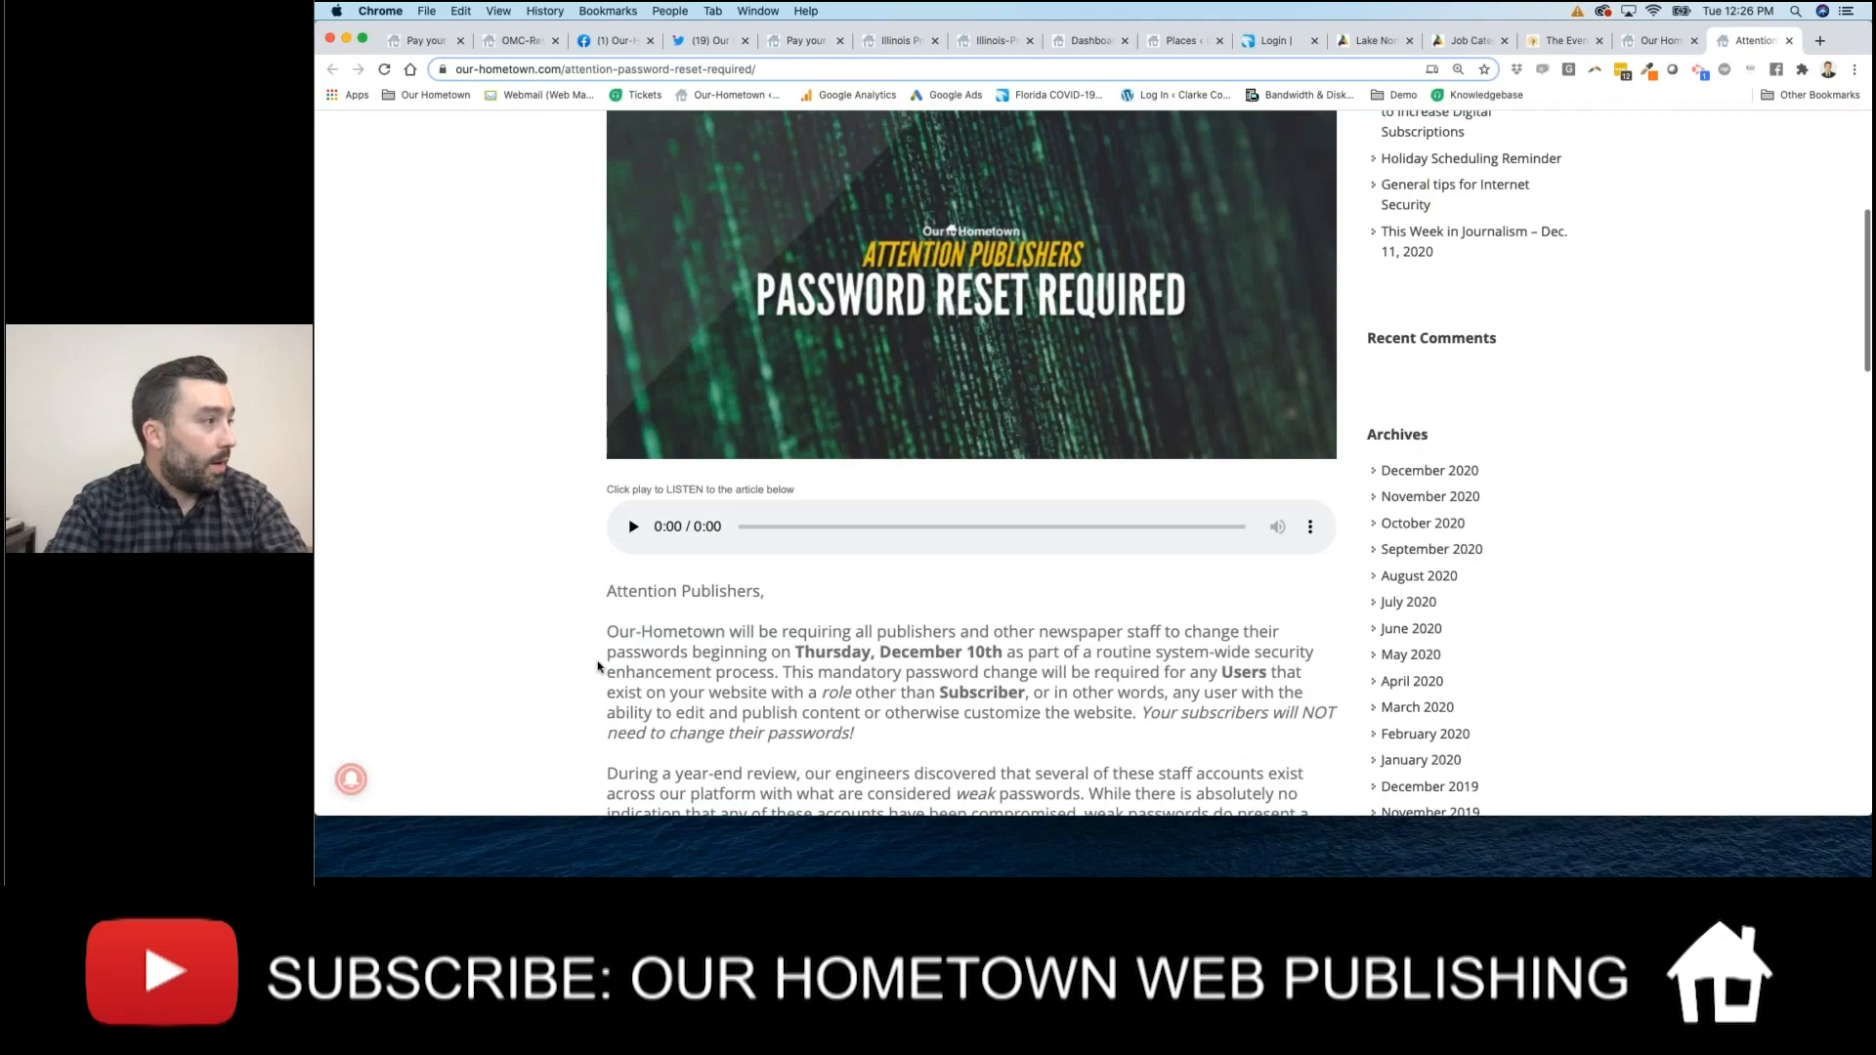
{"action": "scroll", "scroll_direction": "down", "scroll_amount": 3}
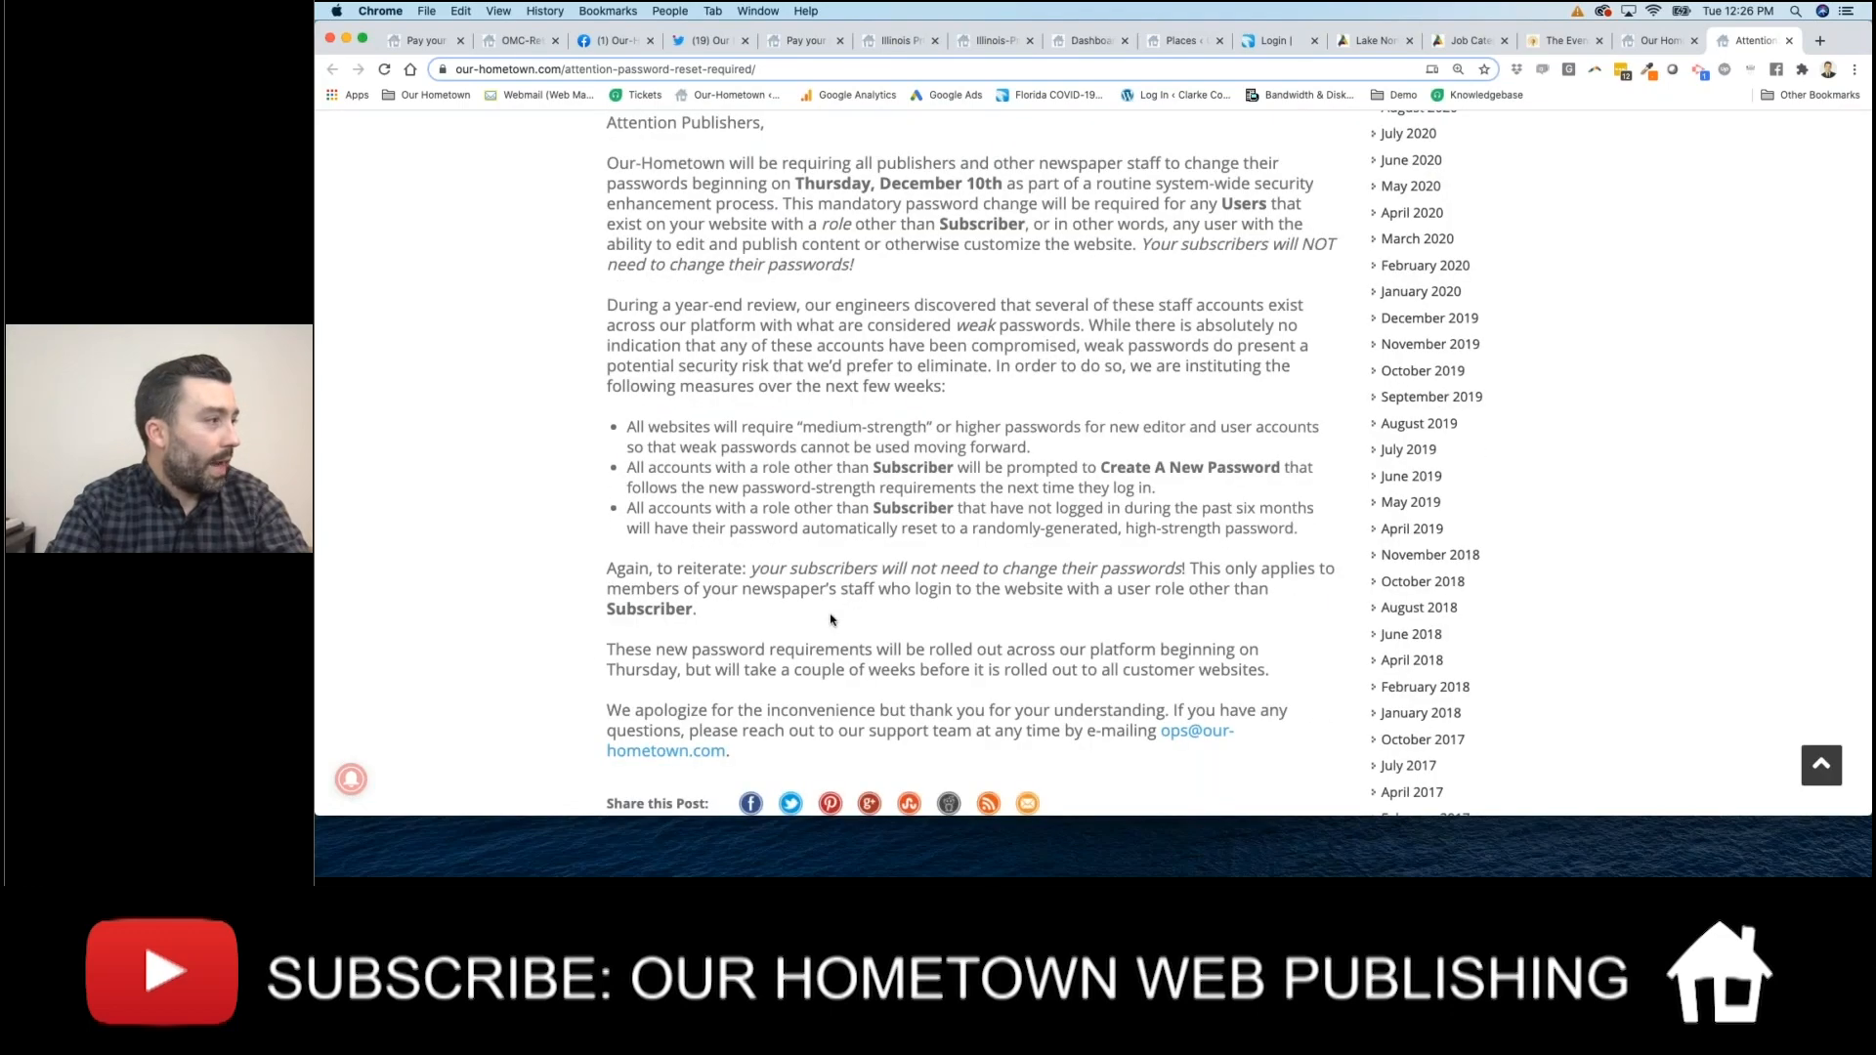
{"action": "left_click_drag", "start_coordinate": [607, 567], "coordinate": [696, 609]}
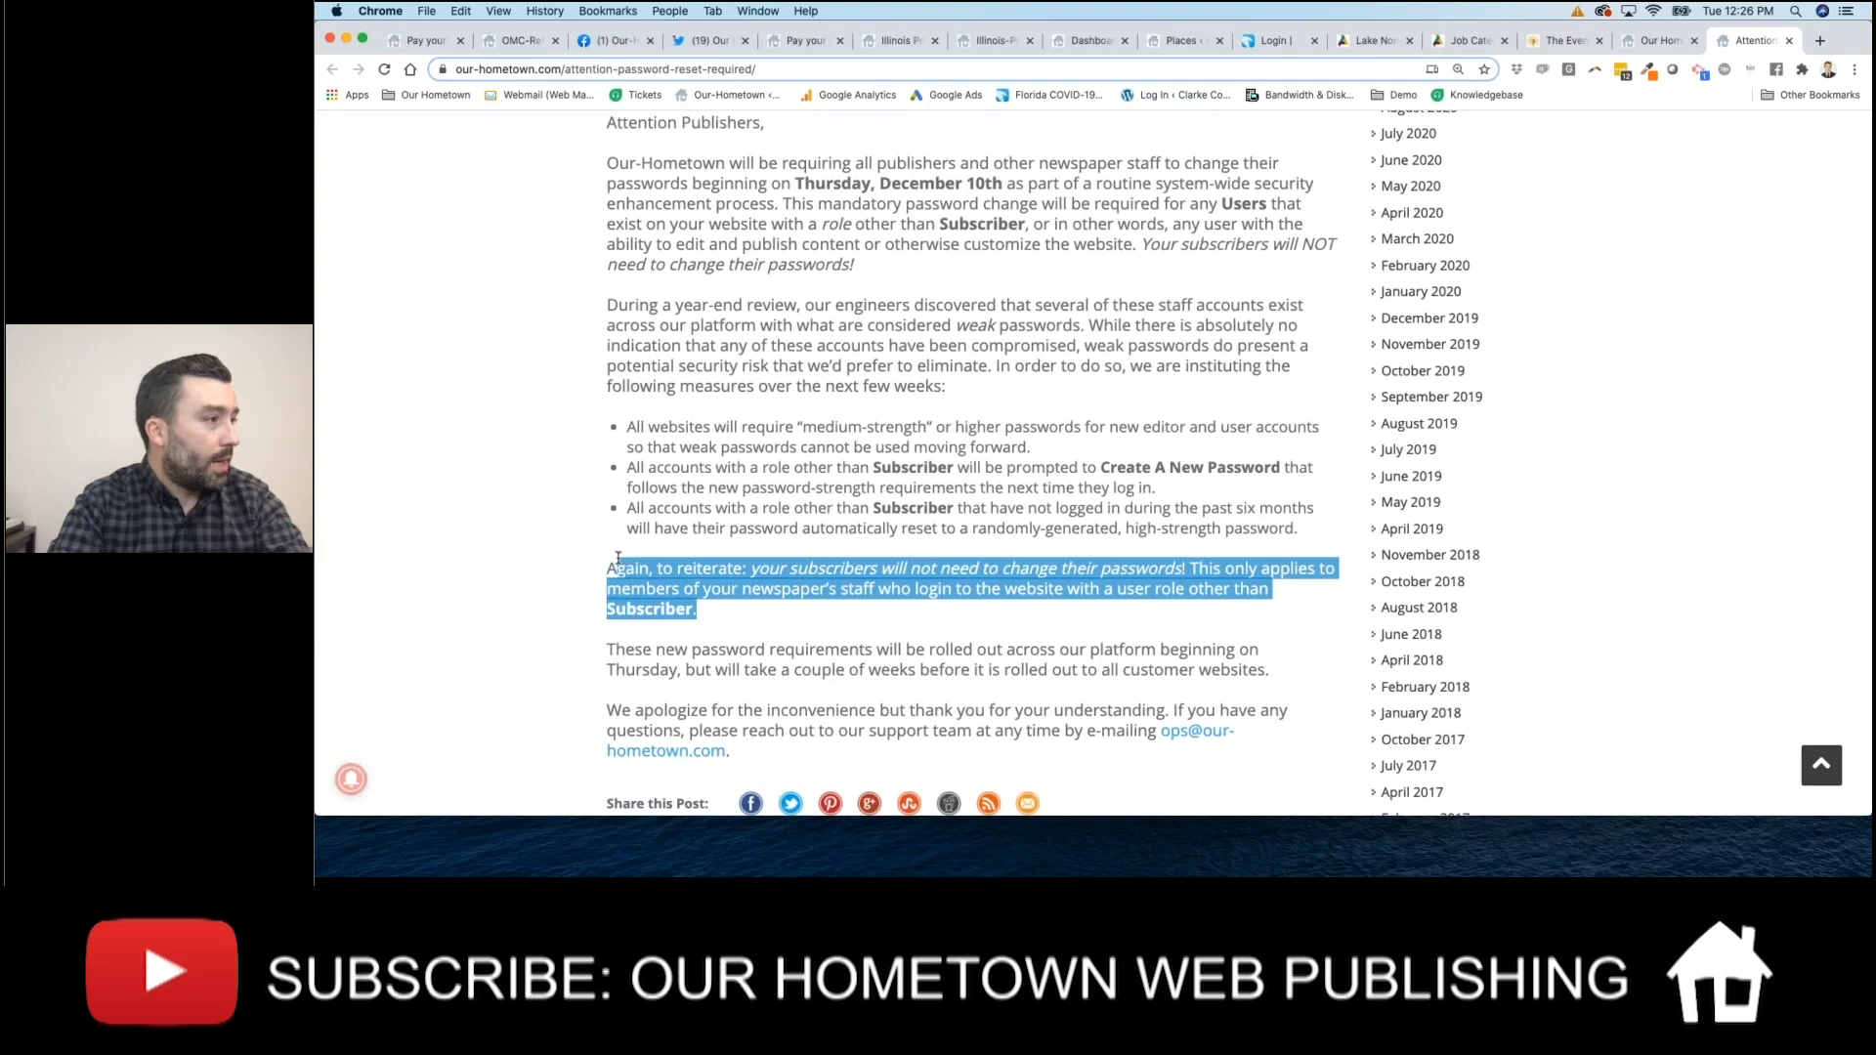
{"action": "left_click", "coordinate": [822, 650]}
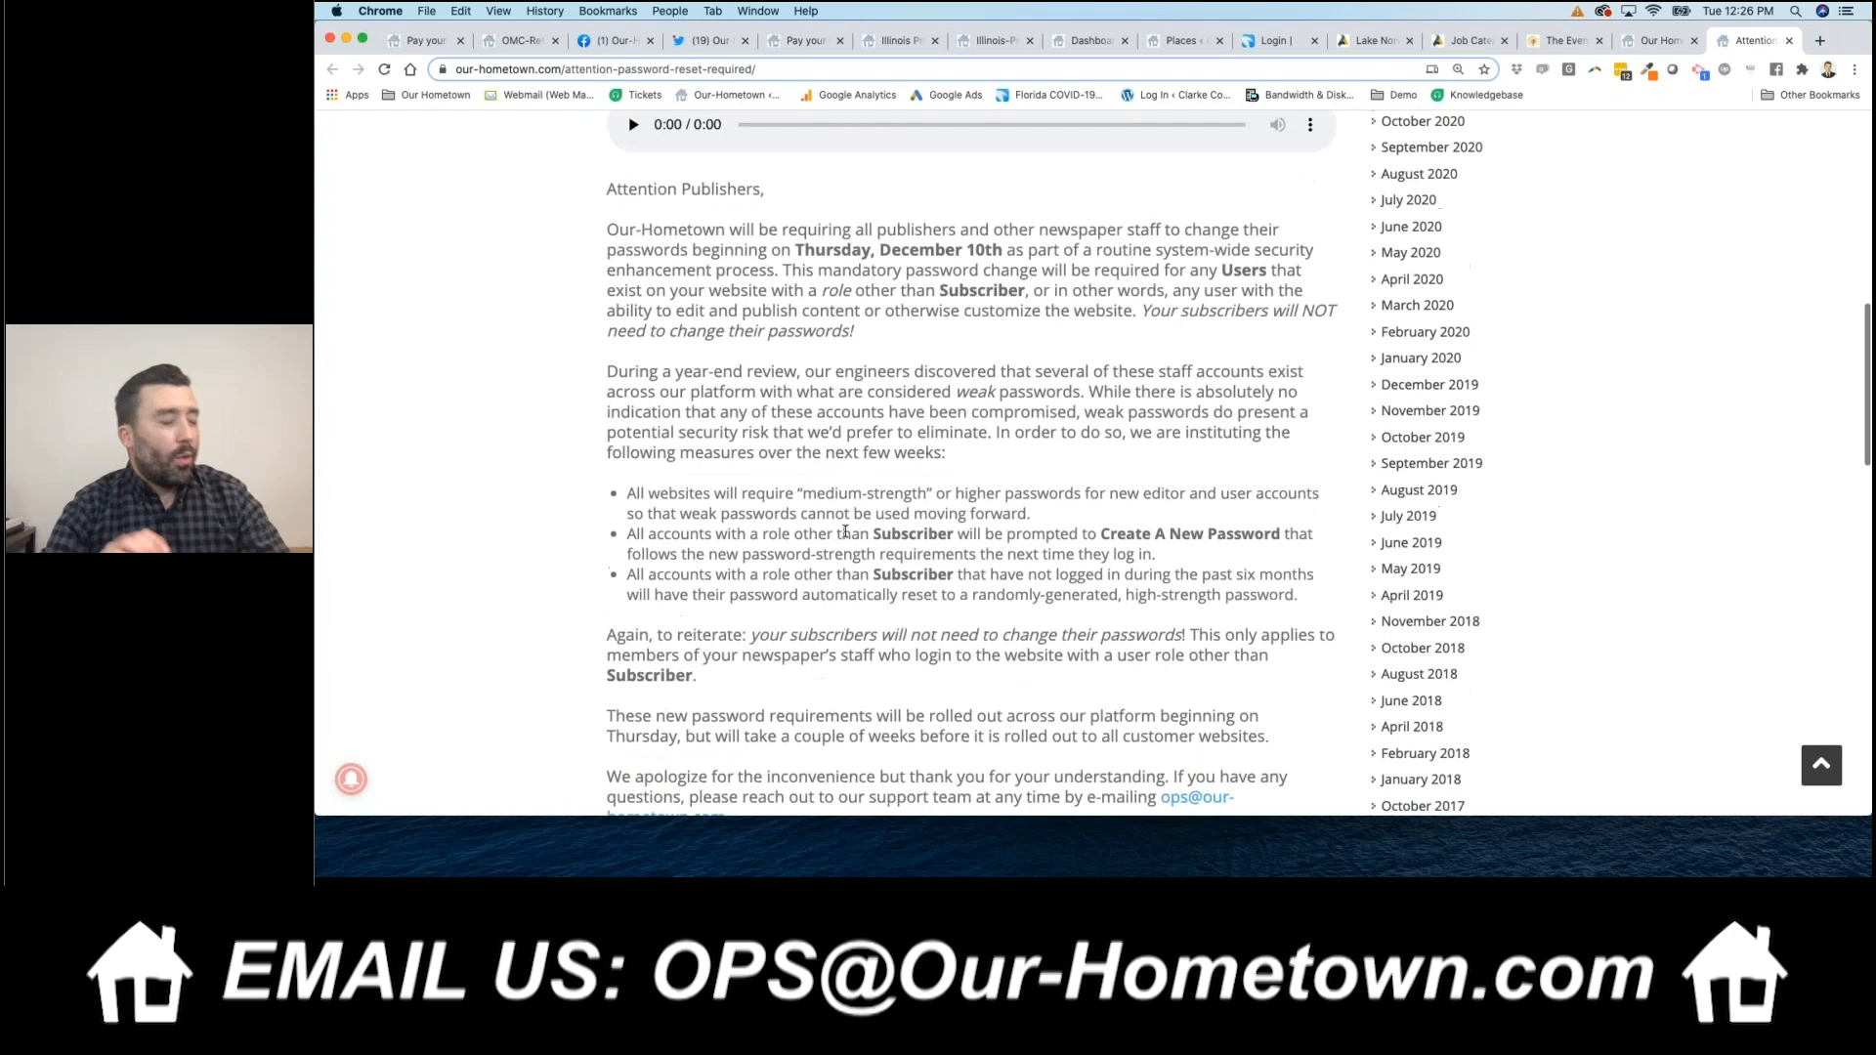
- Scroll back up through the Password Reset Required announcement to its opening
{"action": "scroll", "scroll_direction": "up", "scroll_amount": 3}
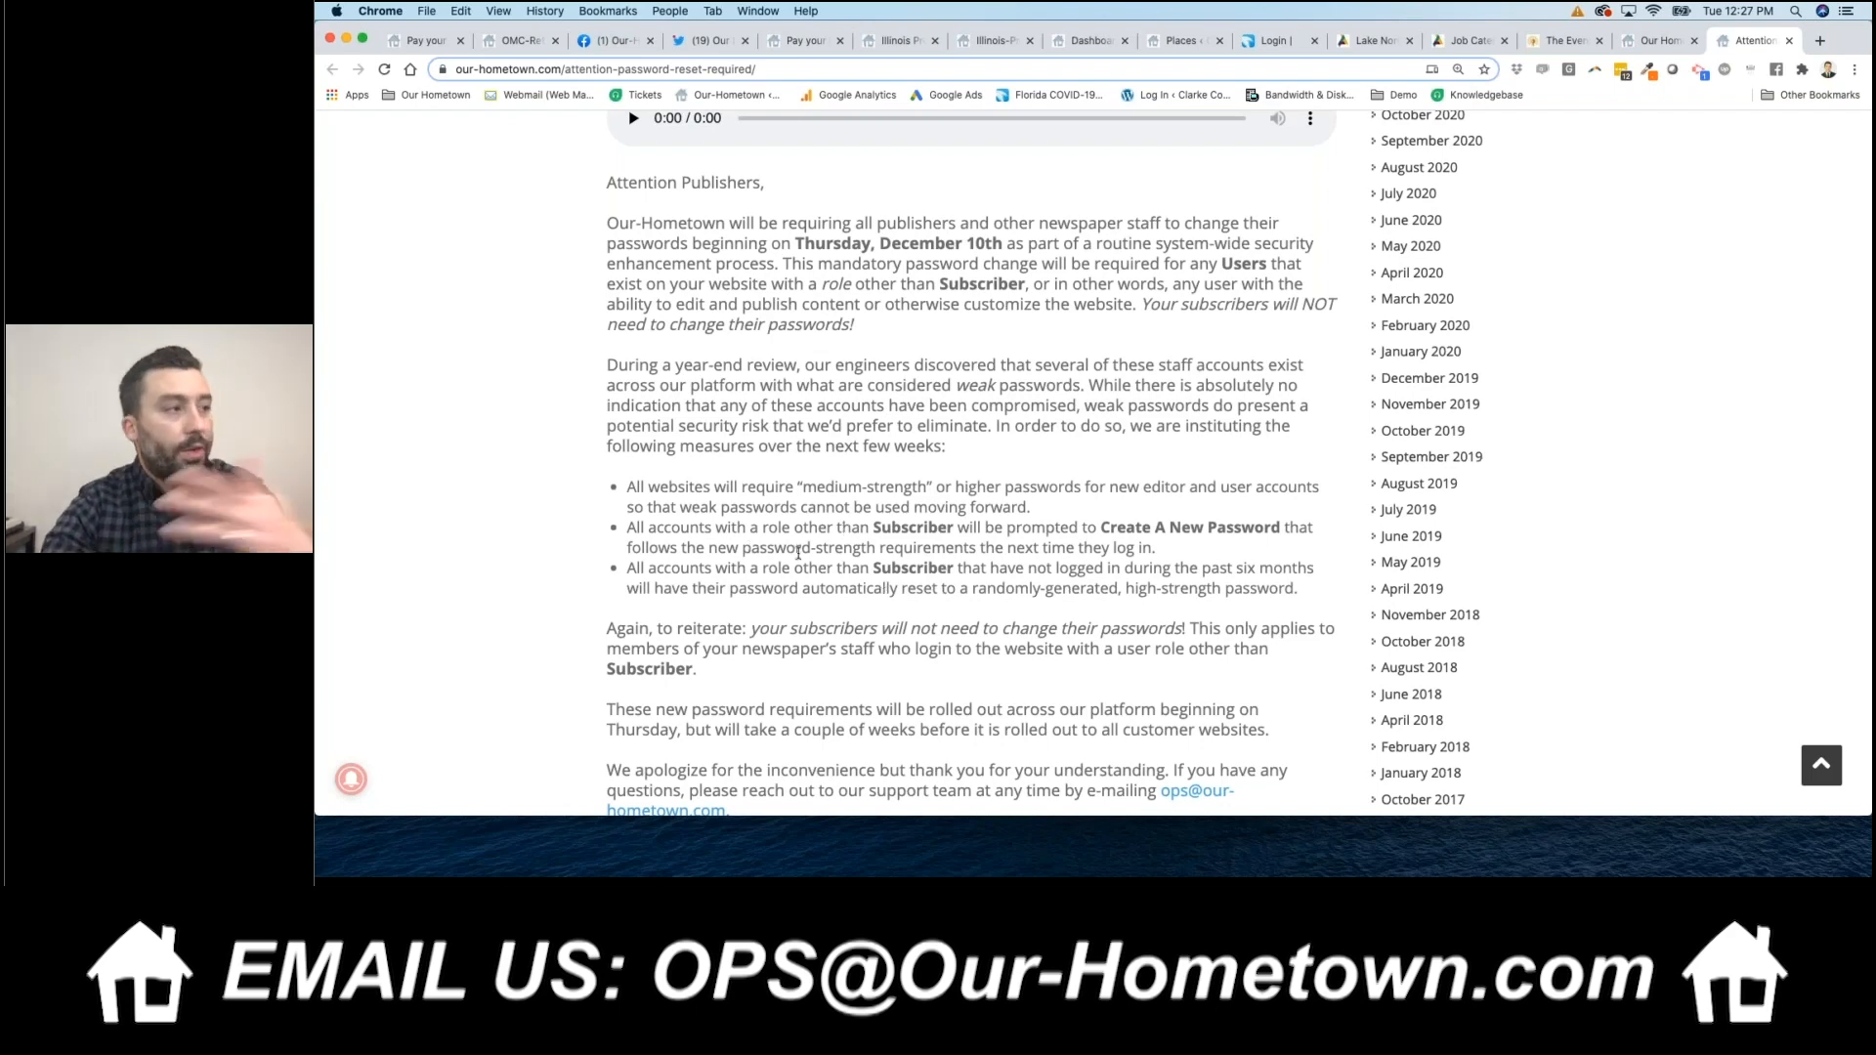
{"action": "scroll", "scroll_direction": "up", "scroll_amount": 3}
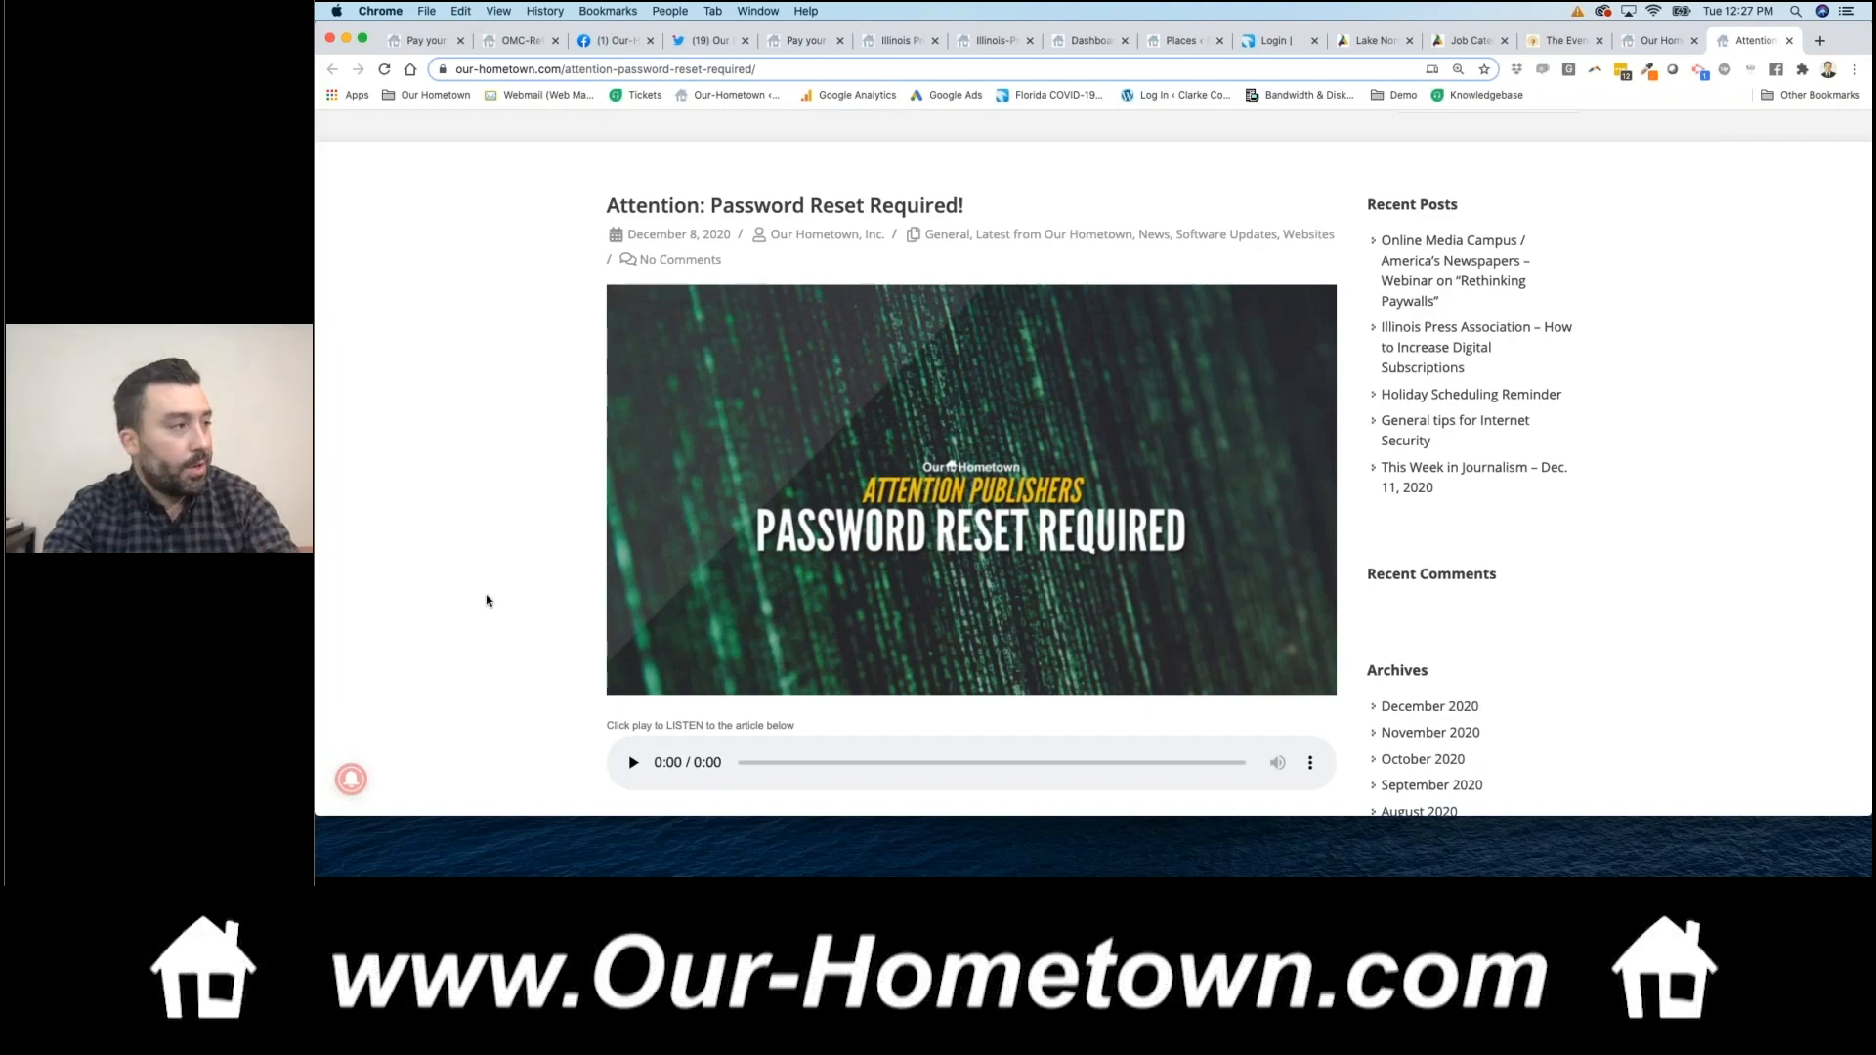
{"action": "scroll", "scroll_direction": "down", "scroll_amount": 3}
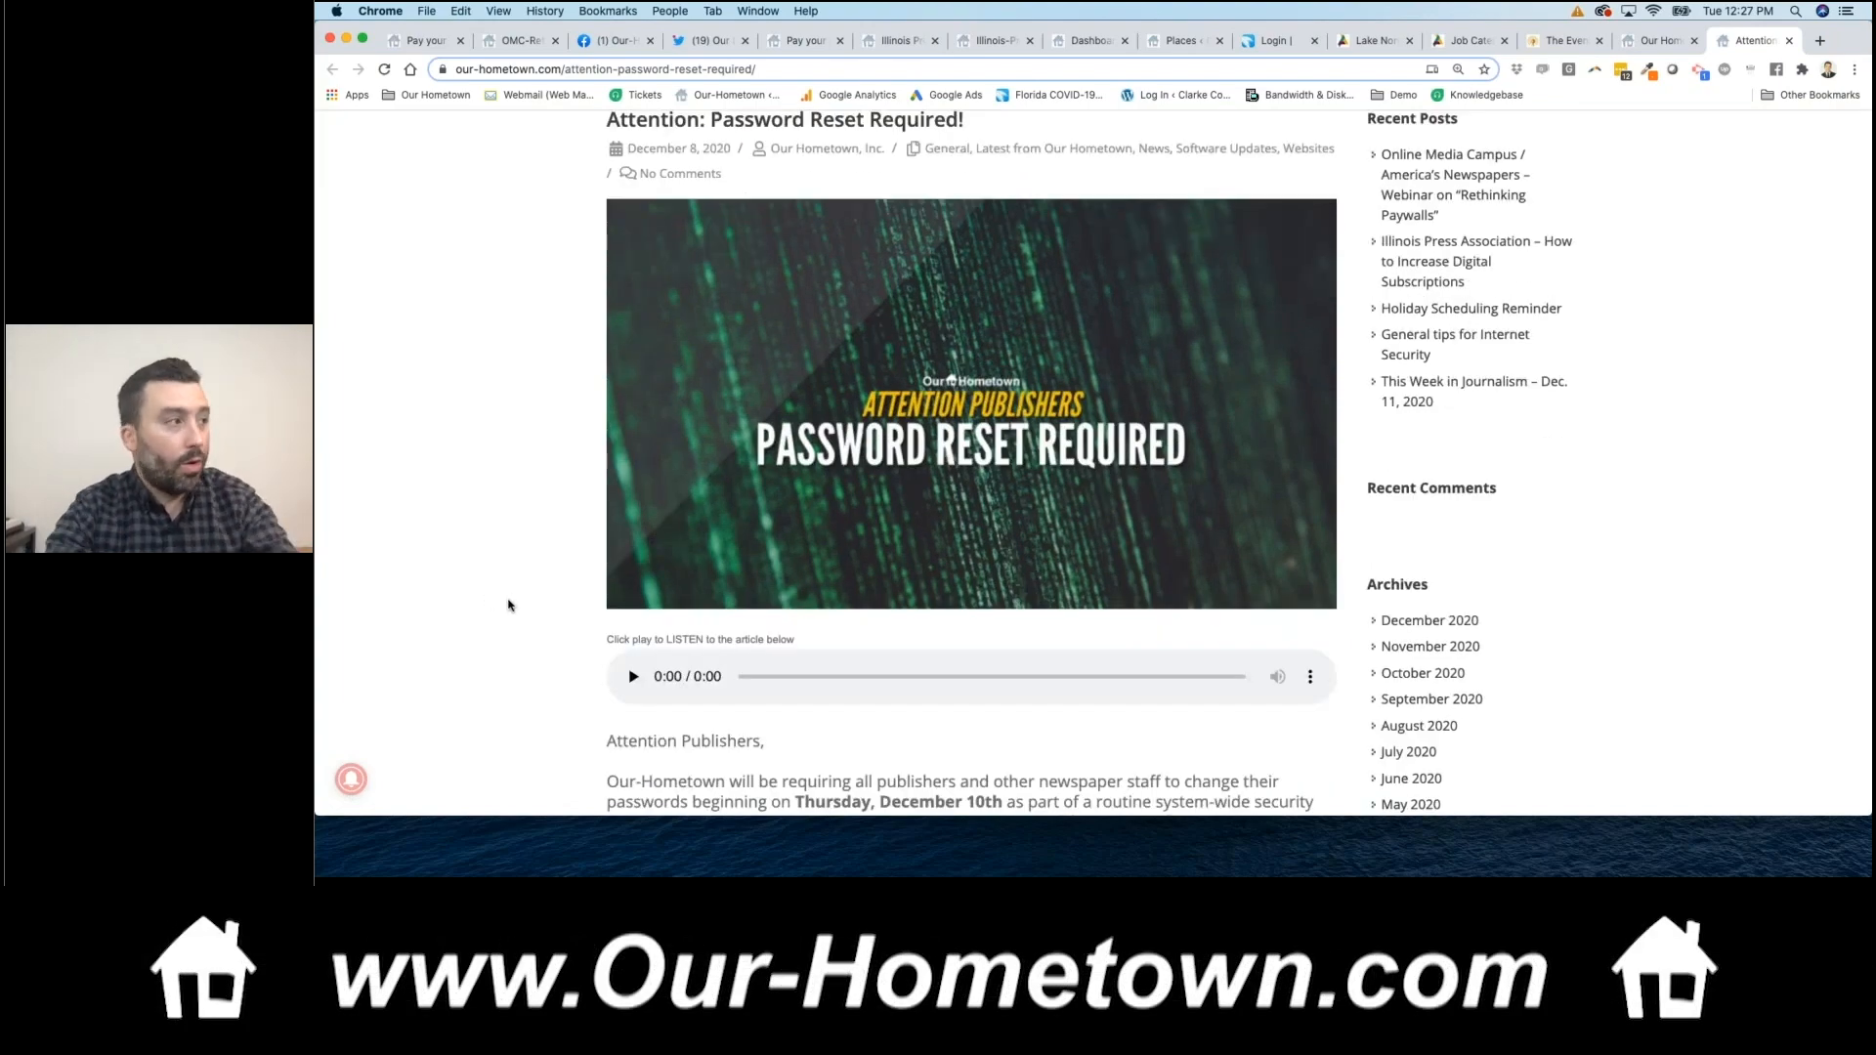
{"action": "scroll", "scroll_direction": "up", "scroll_amount": 3}
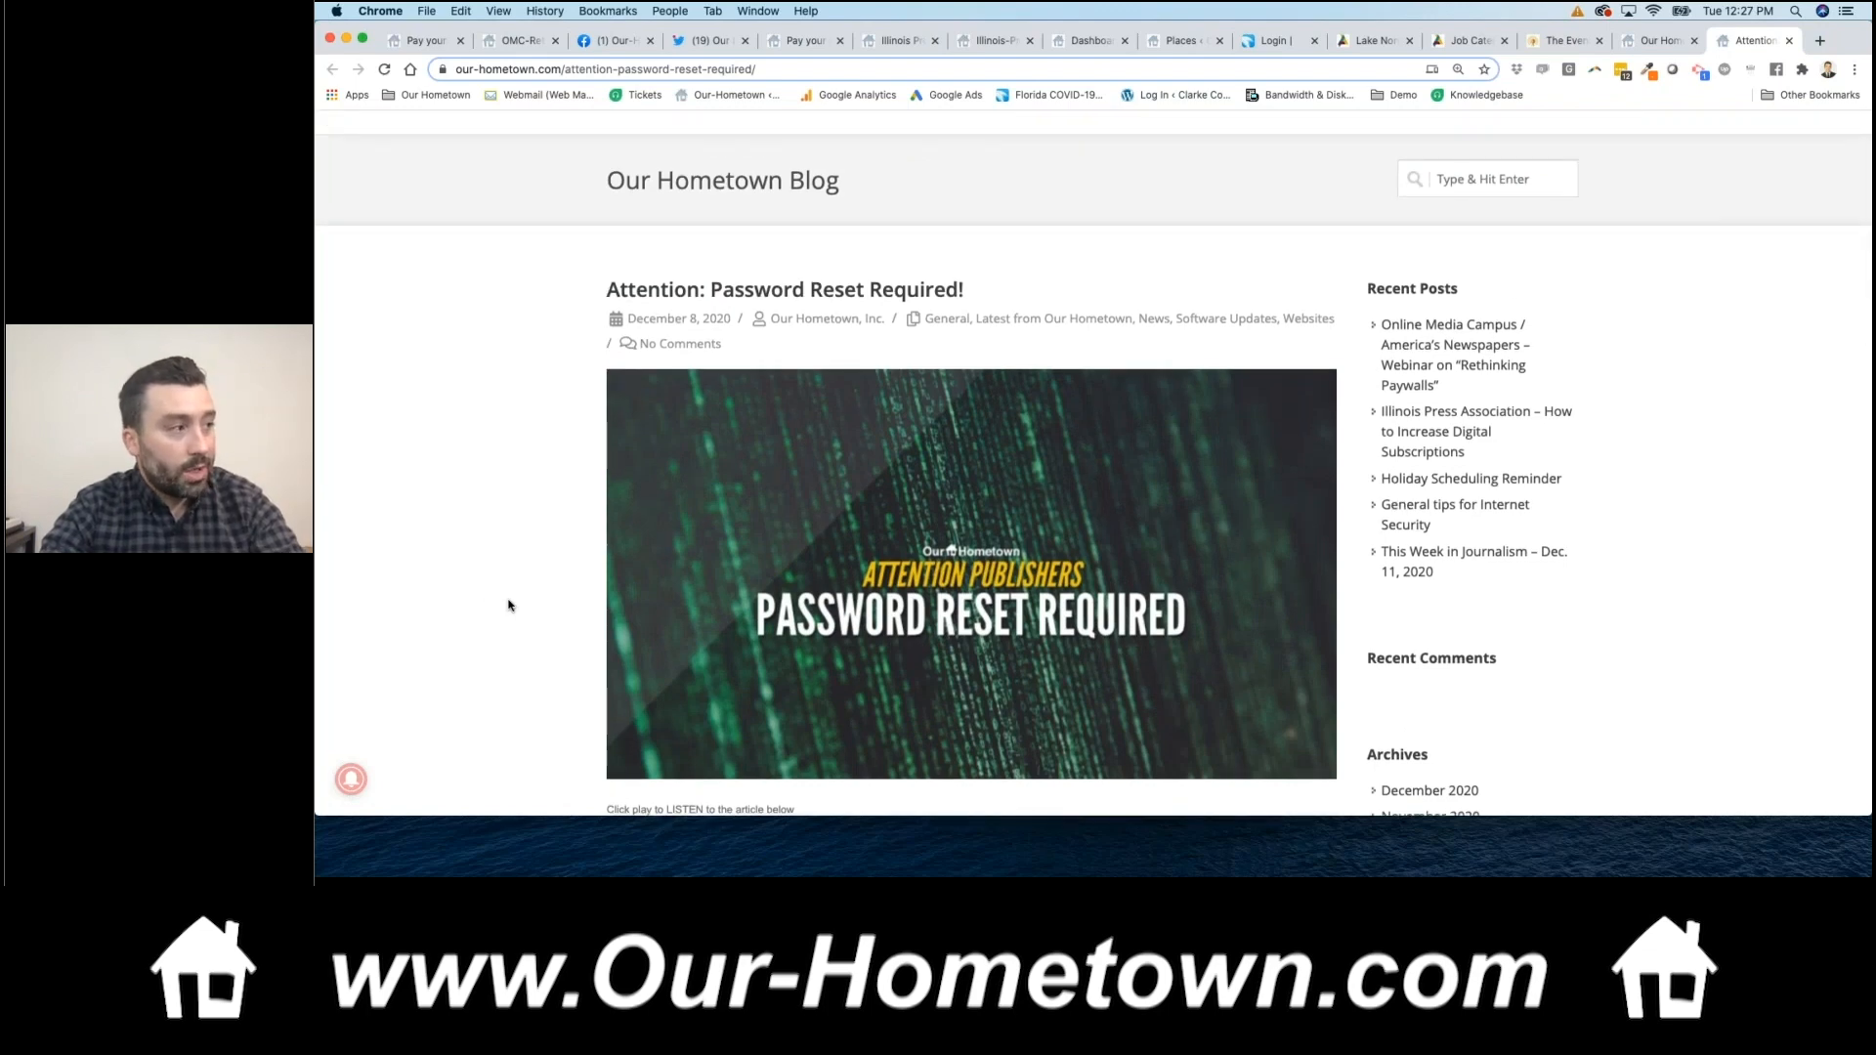
{"action": "mouse_move", "coordinate": [538, 528]}
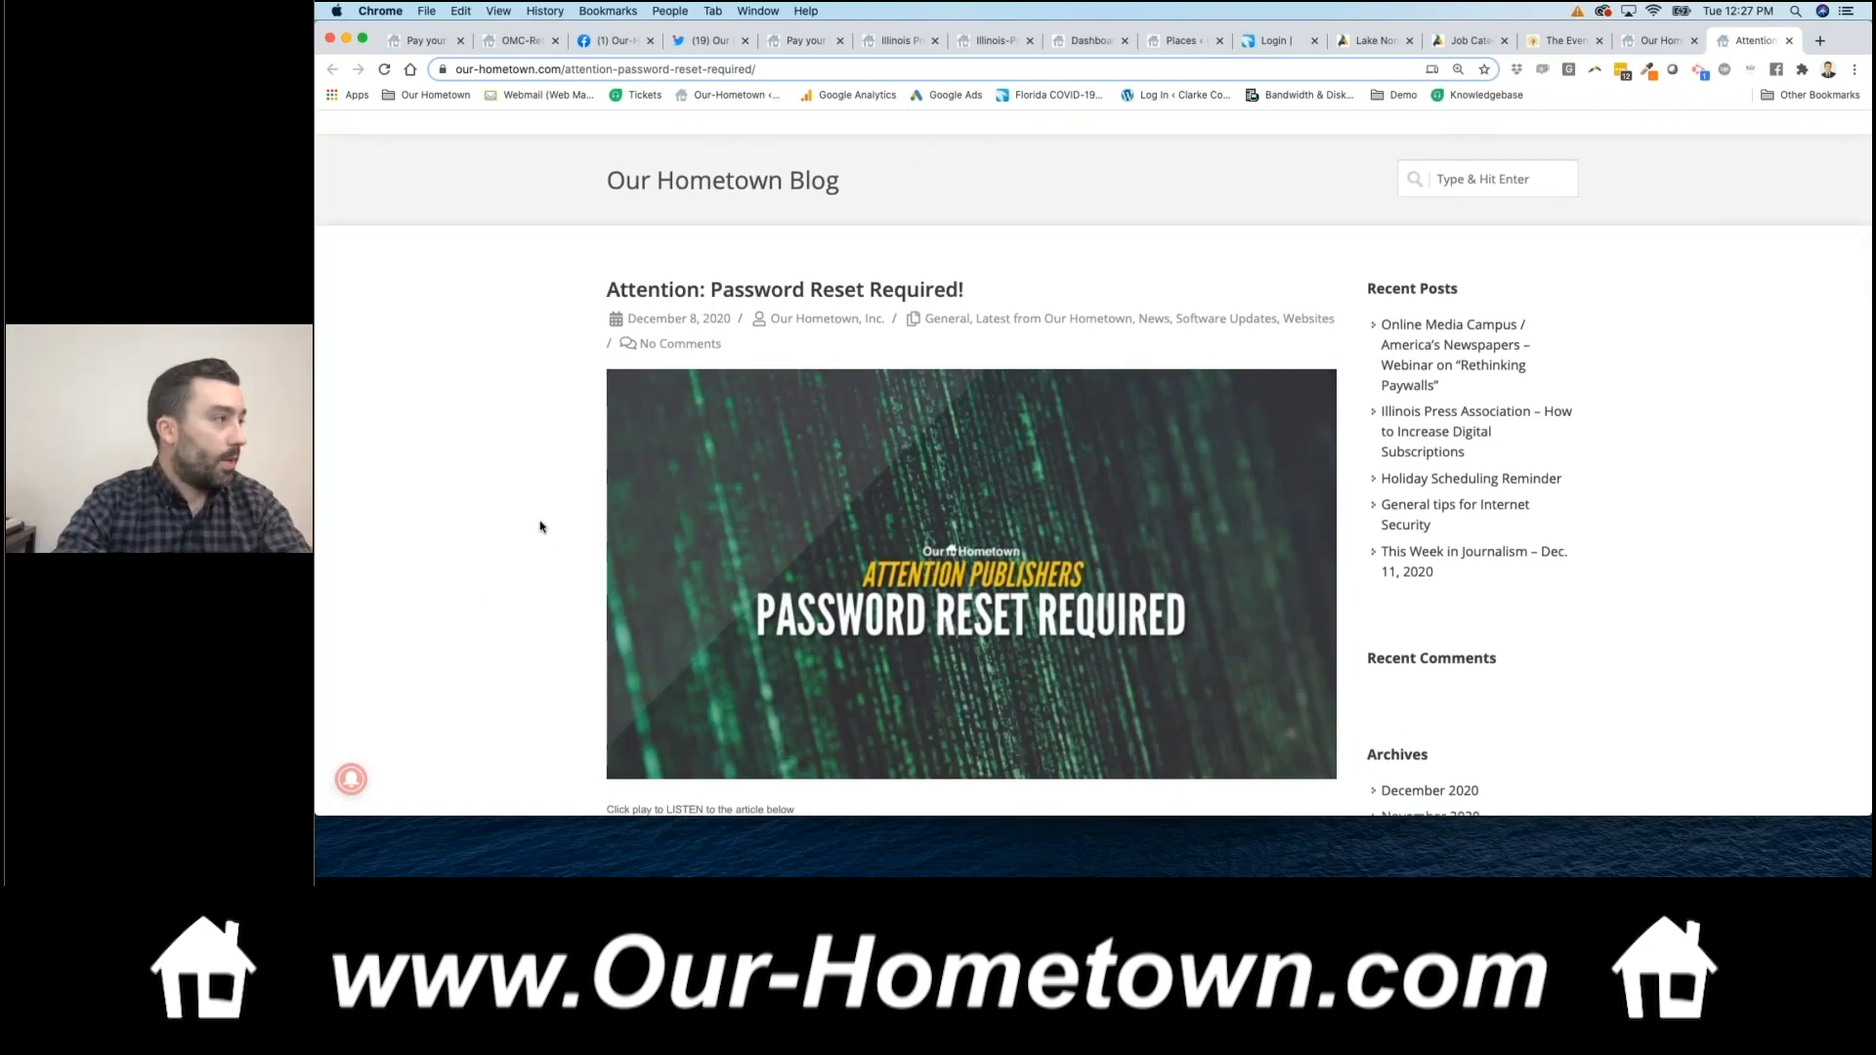